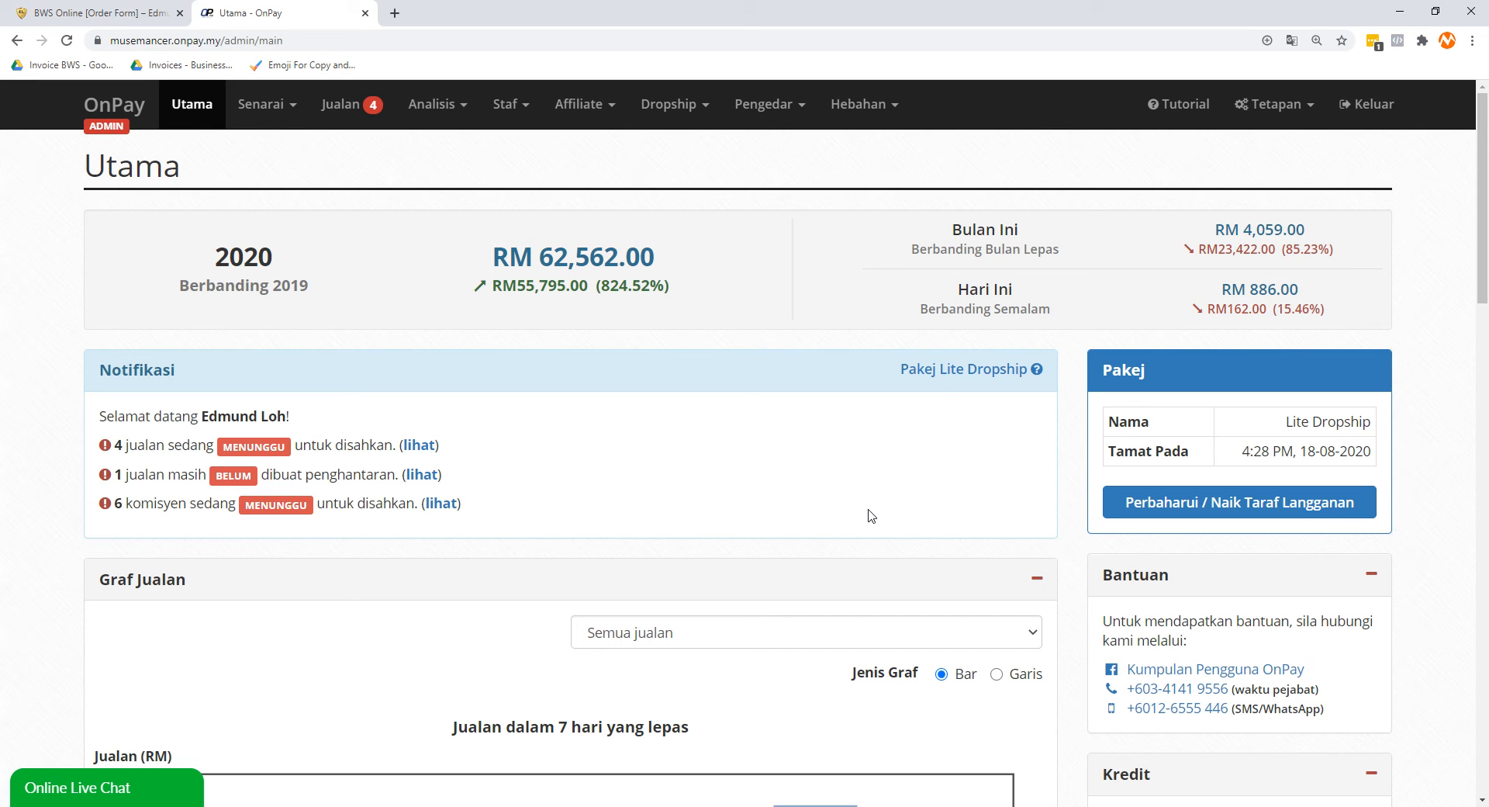
pyautogui.moveTo(867, 441)
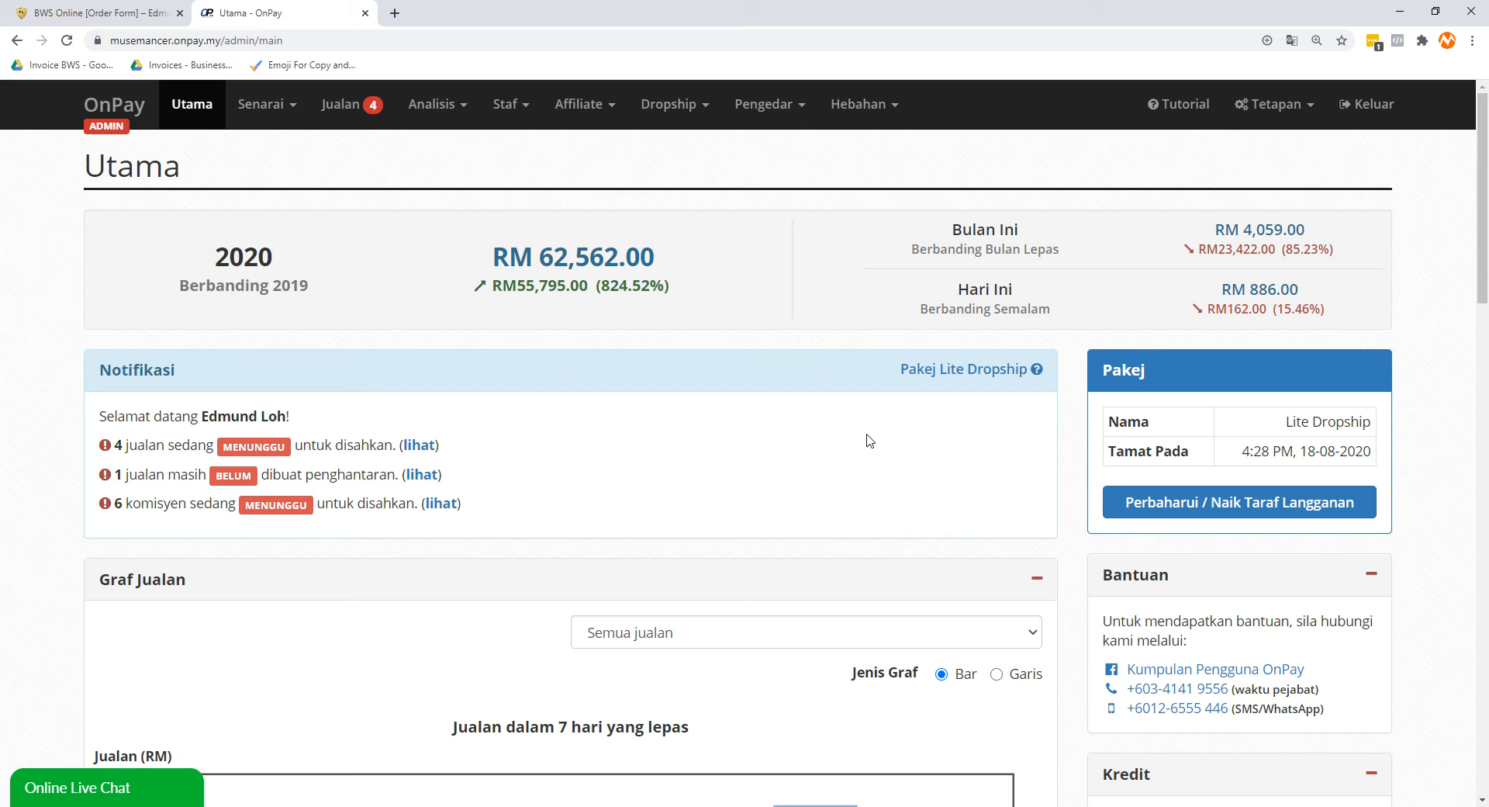
pyautogui.moveTo(1260, 182)
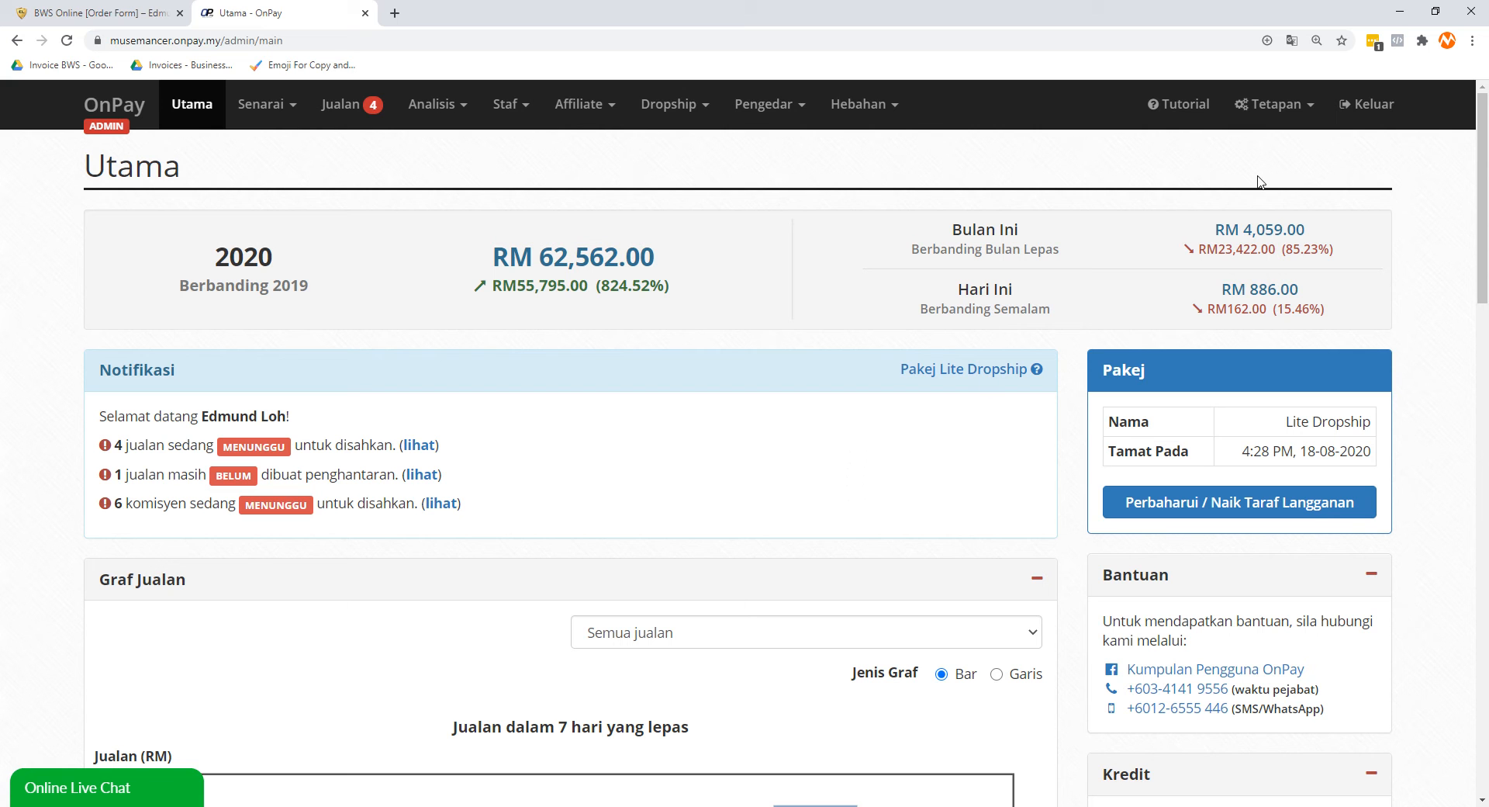
# - Open the Tetapan Sistem page from the Tetapan menu in the top bar
pyautogui.click(1274, 104)
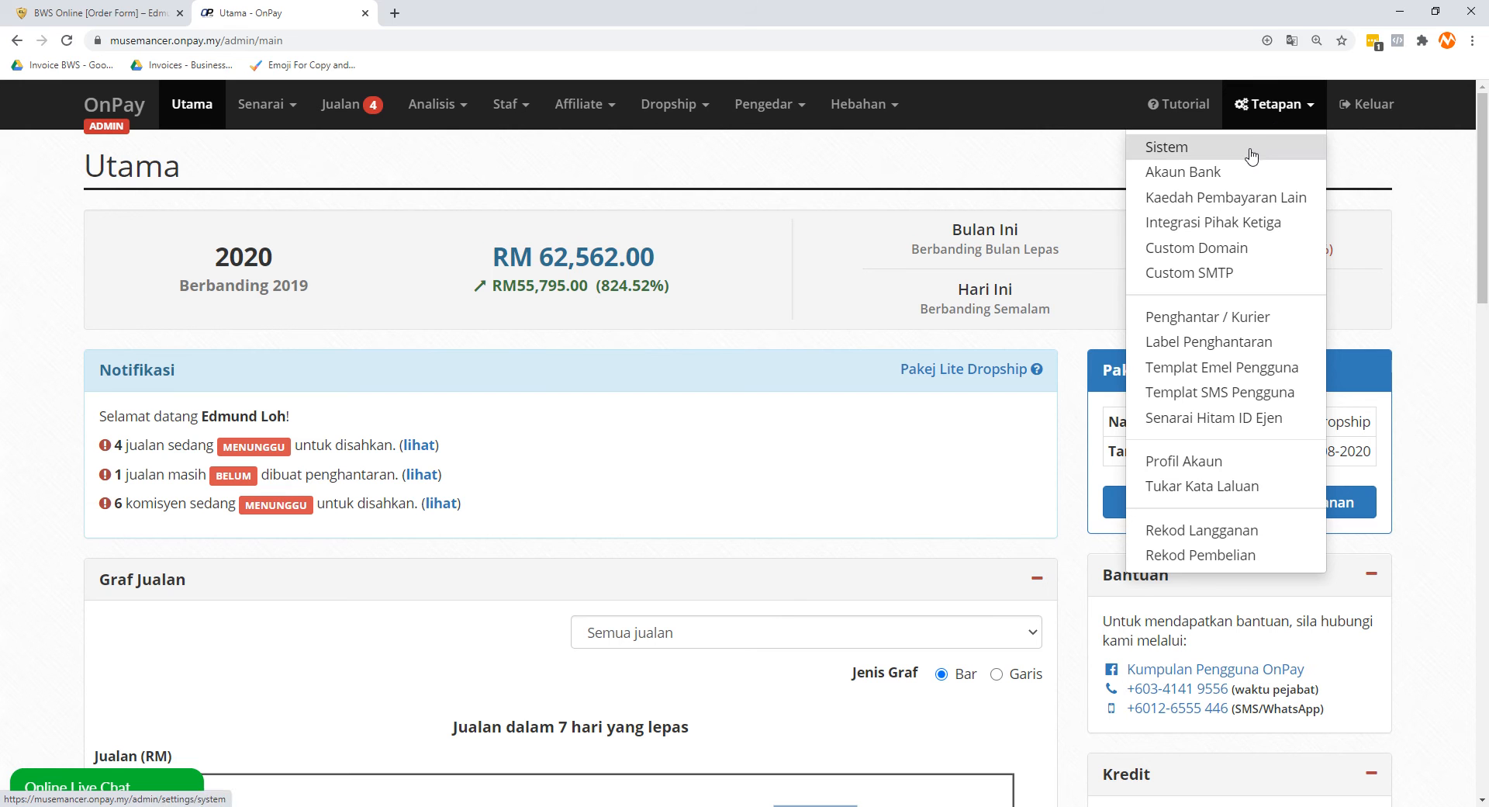
pyautogui.click(1165, 146)
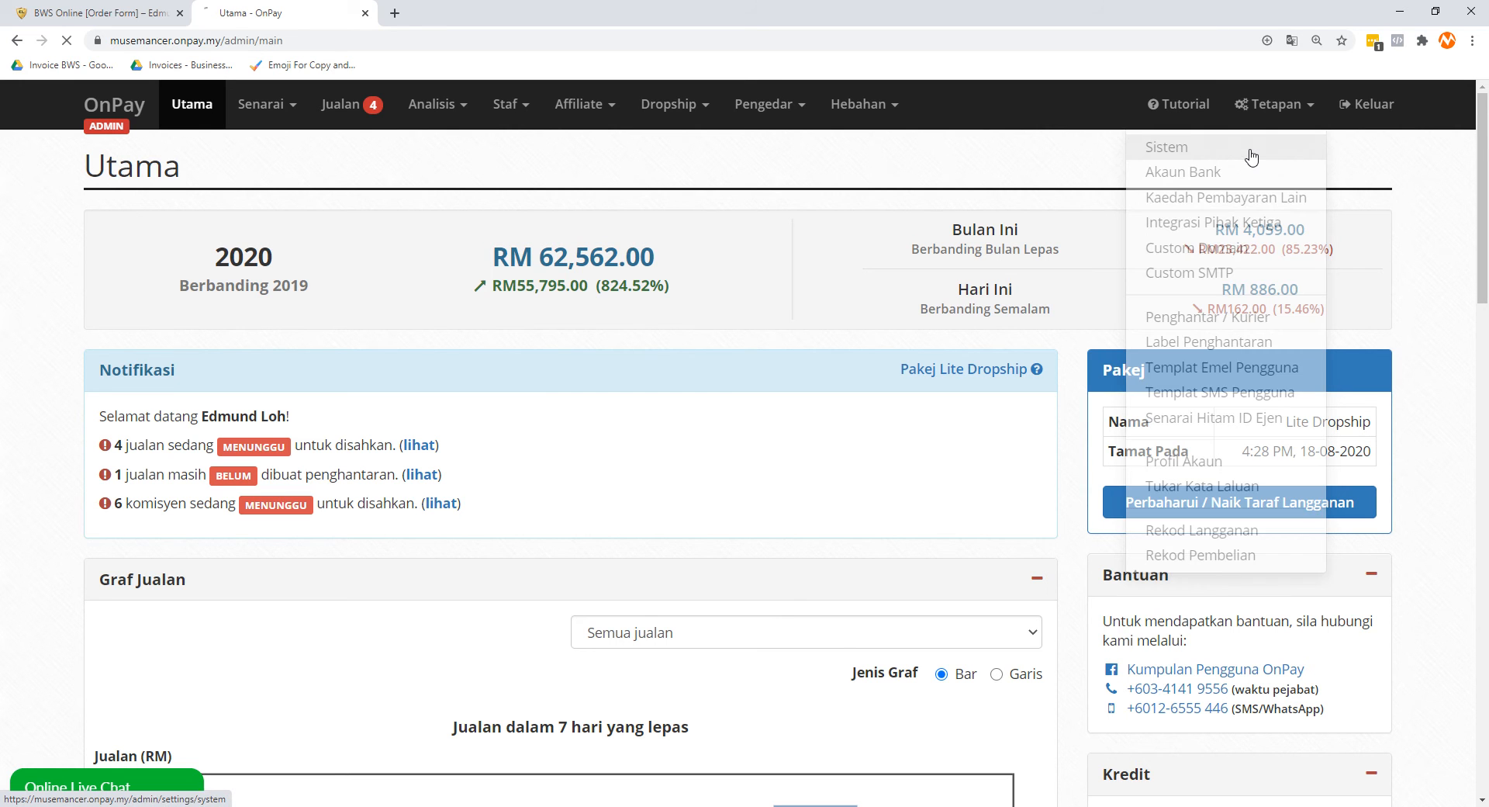
pyautogui.click(1165, 146)
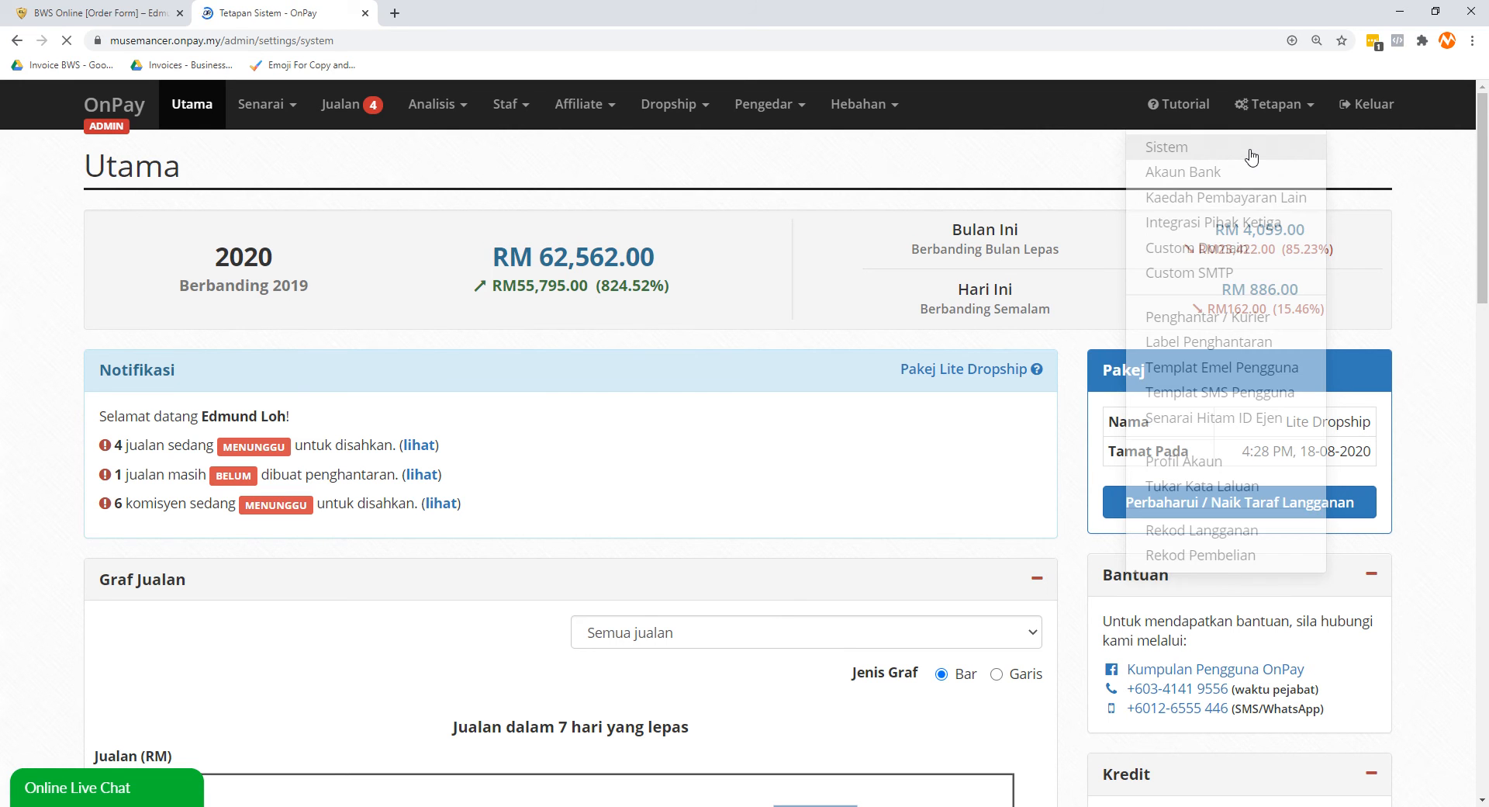
pyautogui.click(1165, 146)
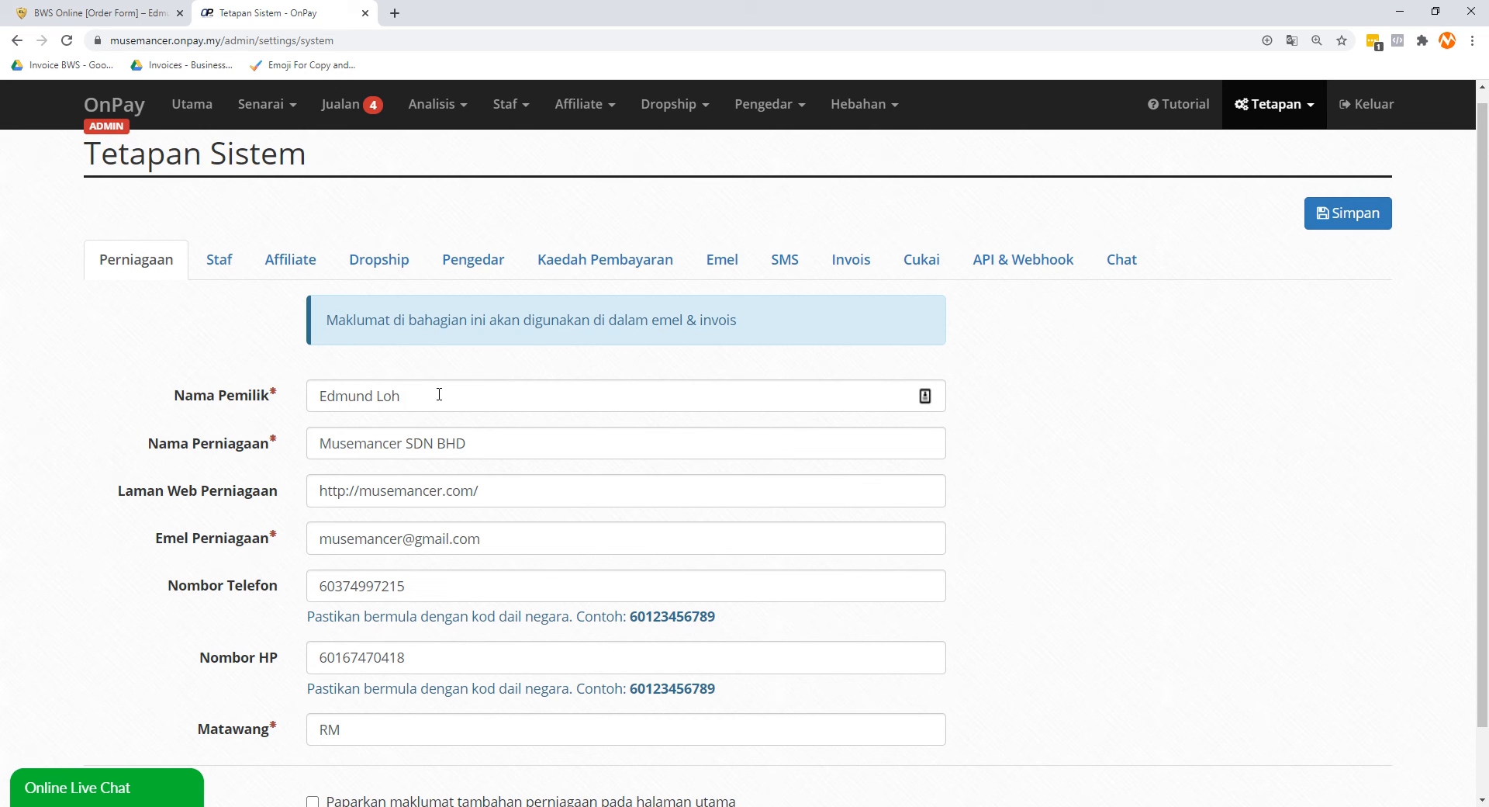
pyautogui.moveTo(161, 501)
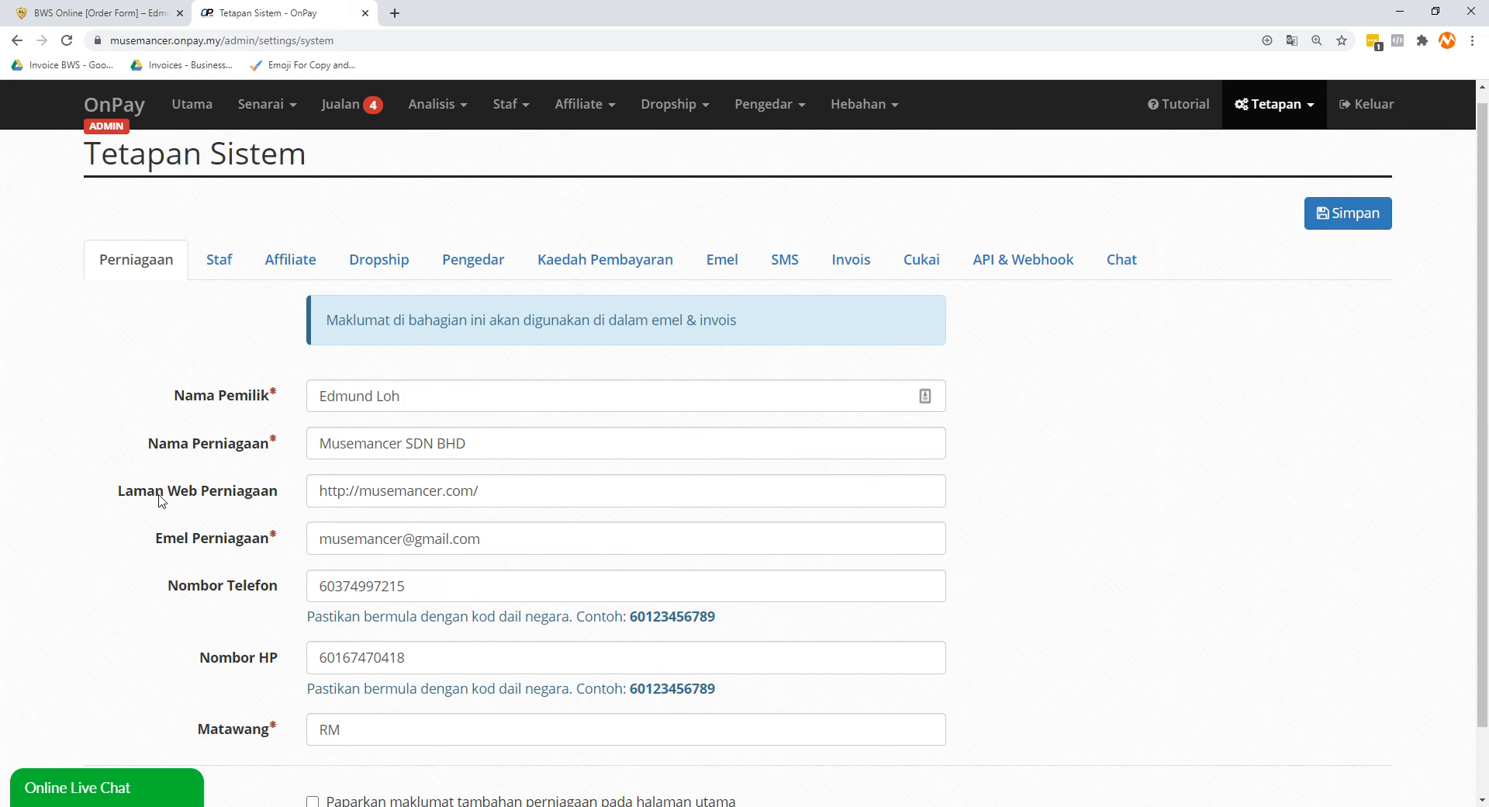
pyautogui.moveTo(491, 490)
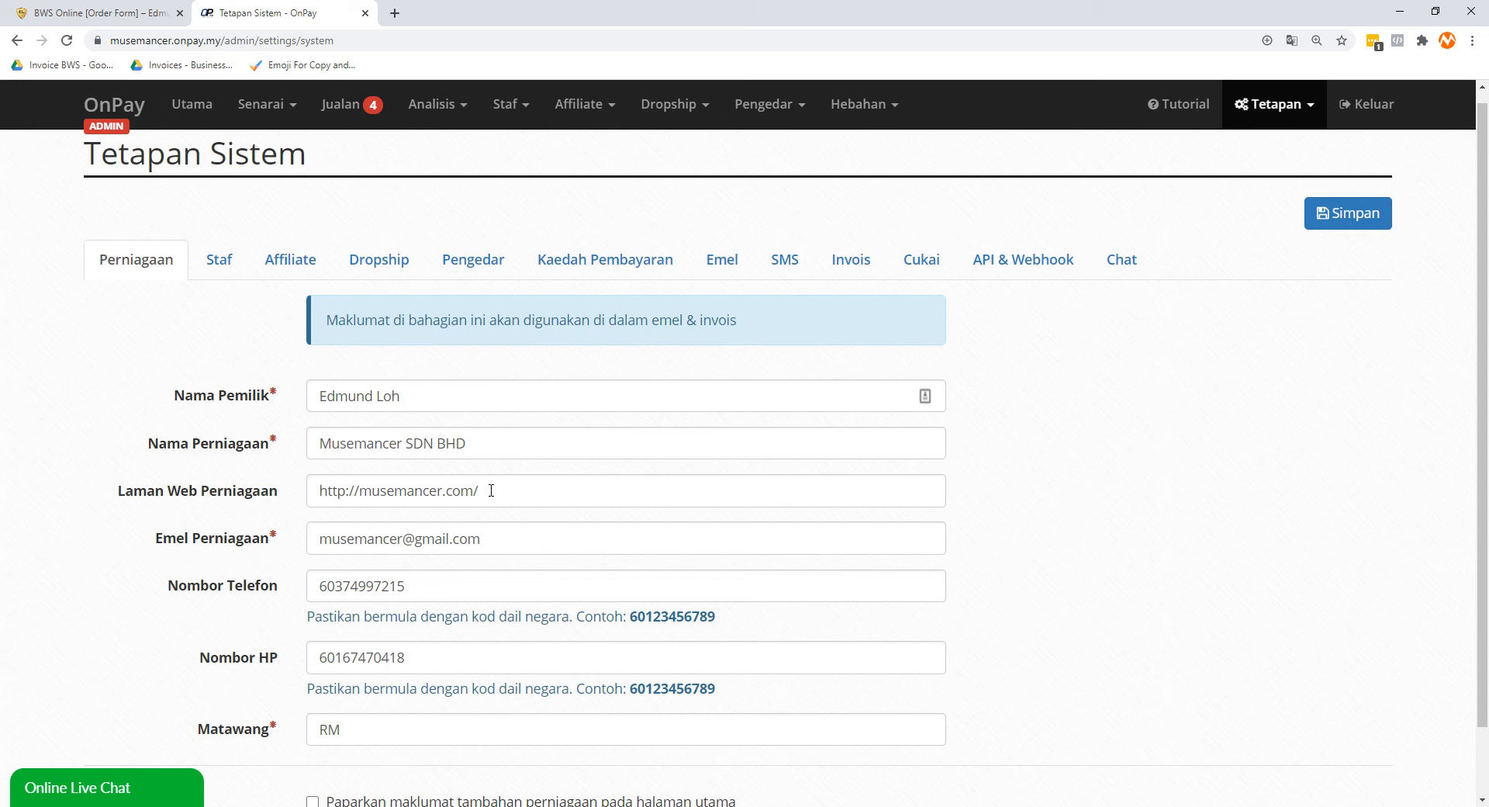
pyautogui.tripleClick(398, 490)
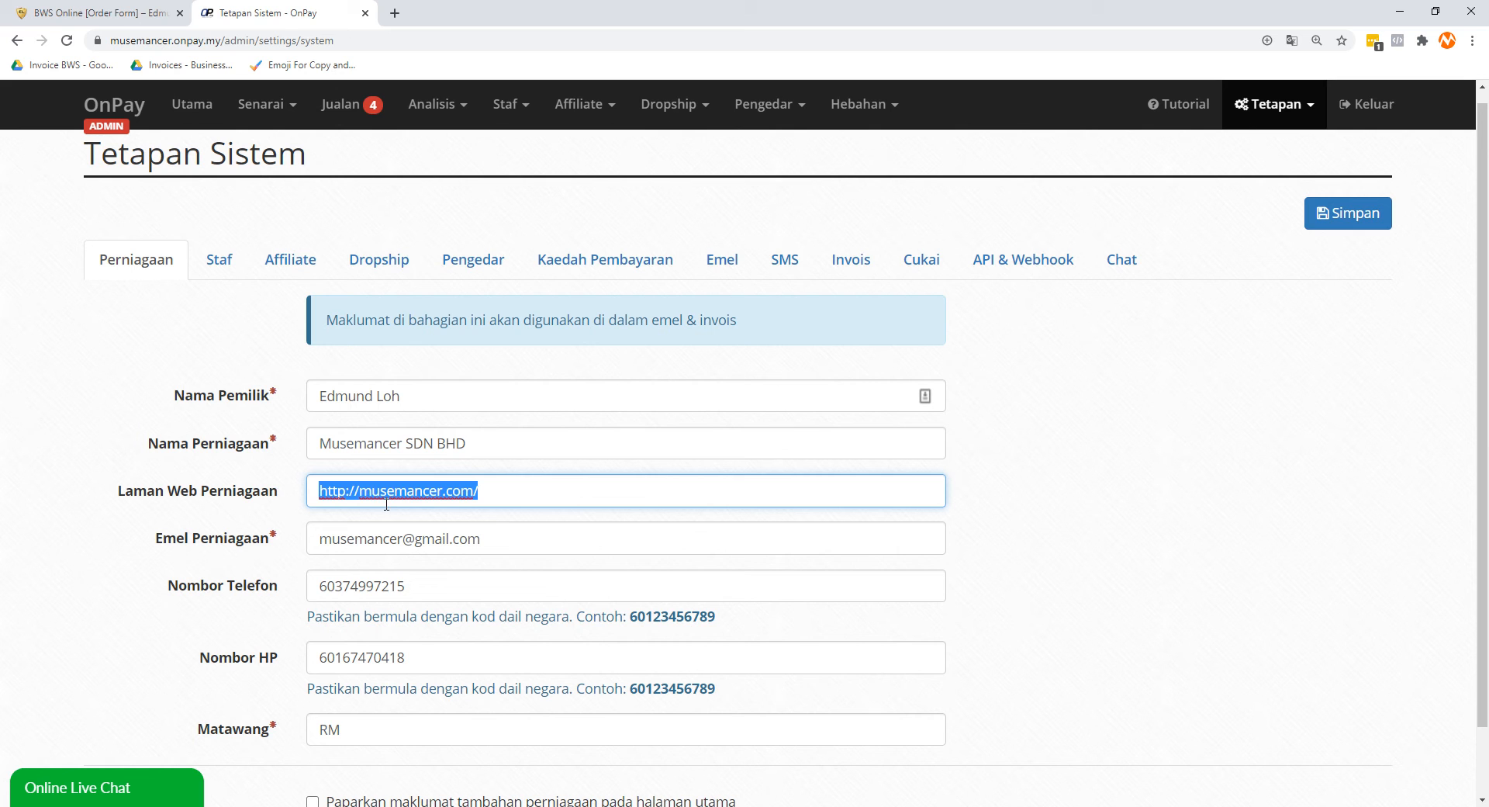
pyautogui.click(341, 490)
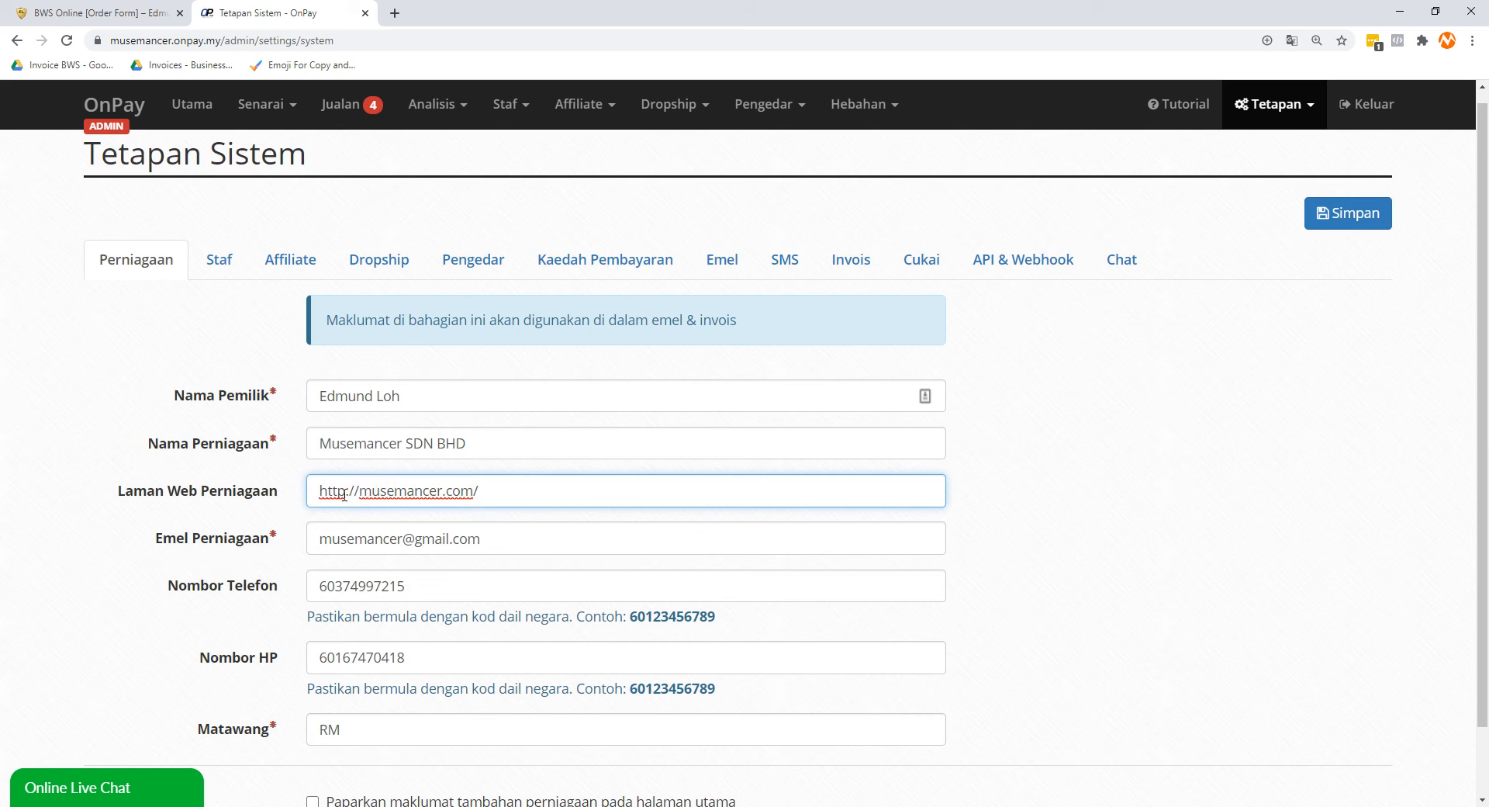
pyautogui.moveTo(484, 492)
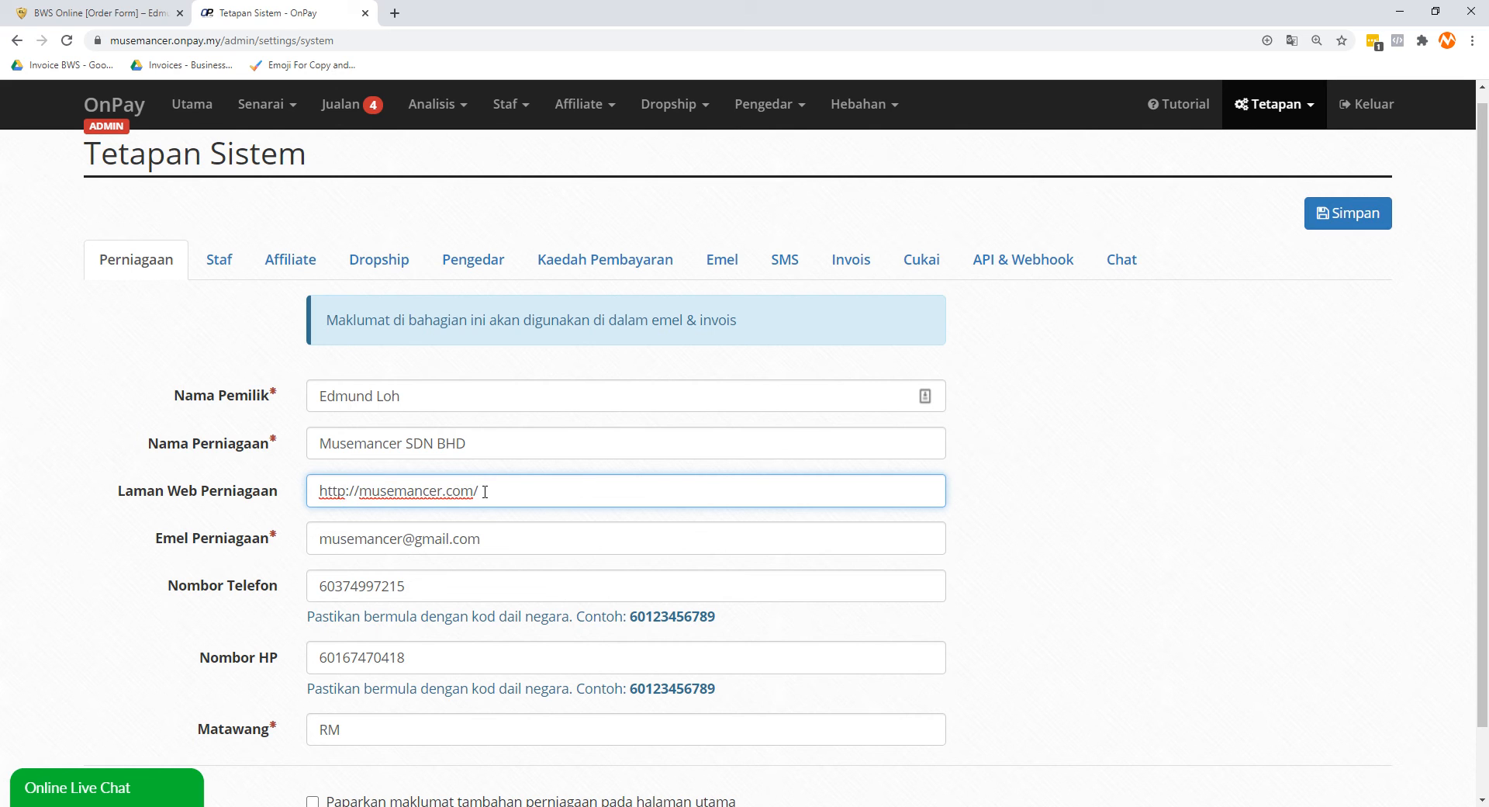
pyautogui.click(625, 585)
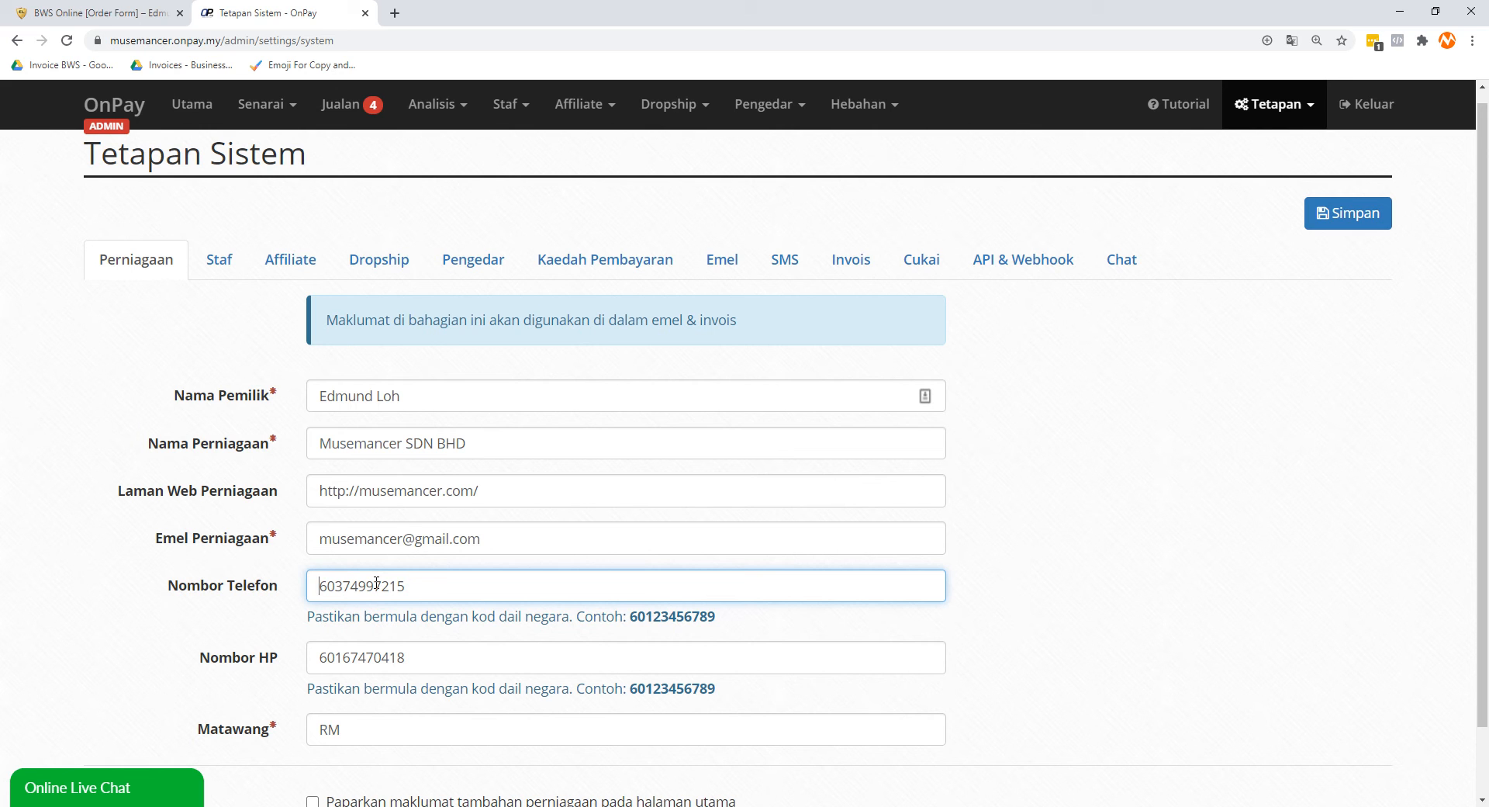
pyautogui.scroll(-3)
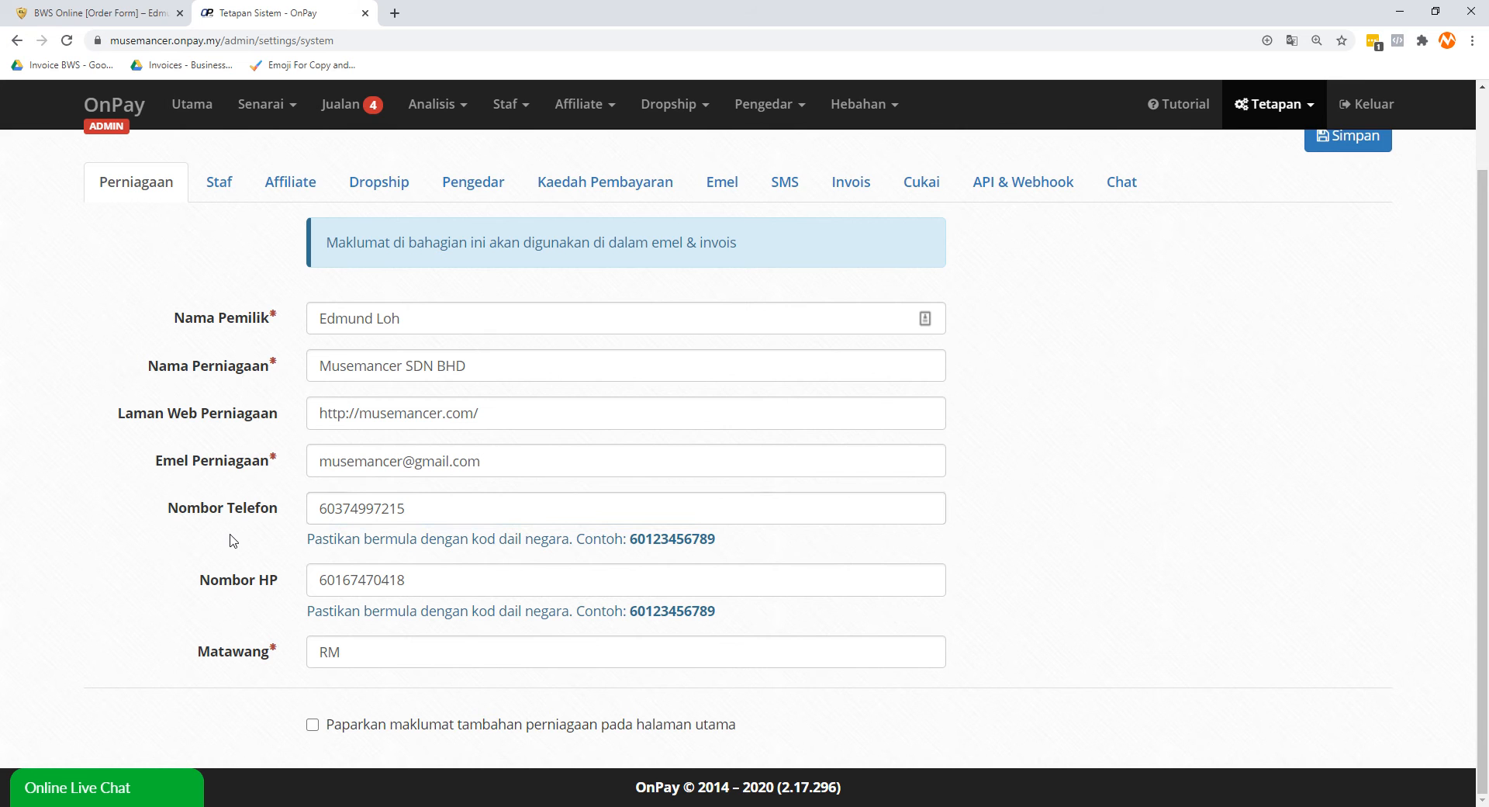
pyautogui.moveTo(263, 517)
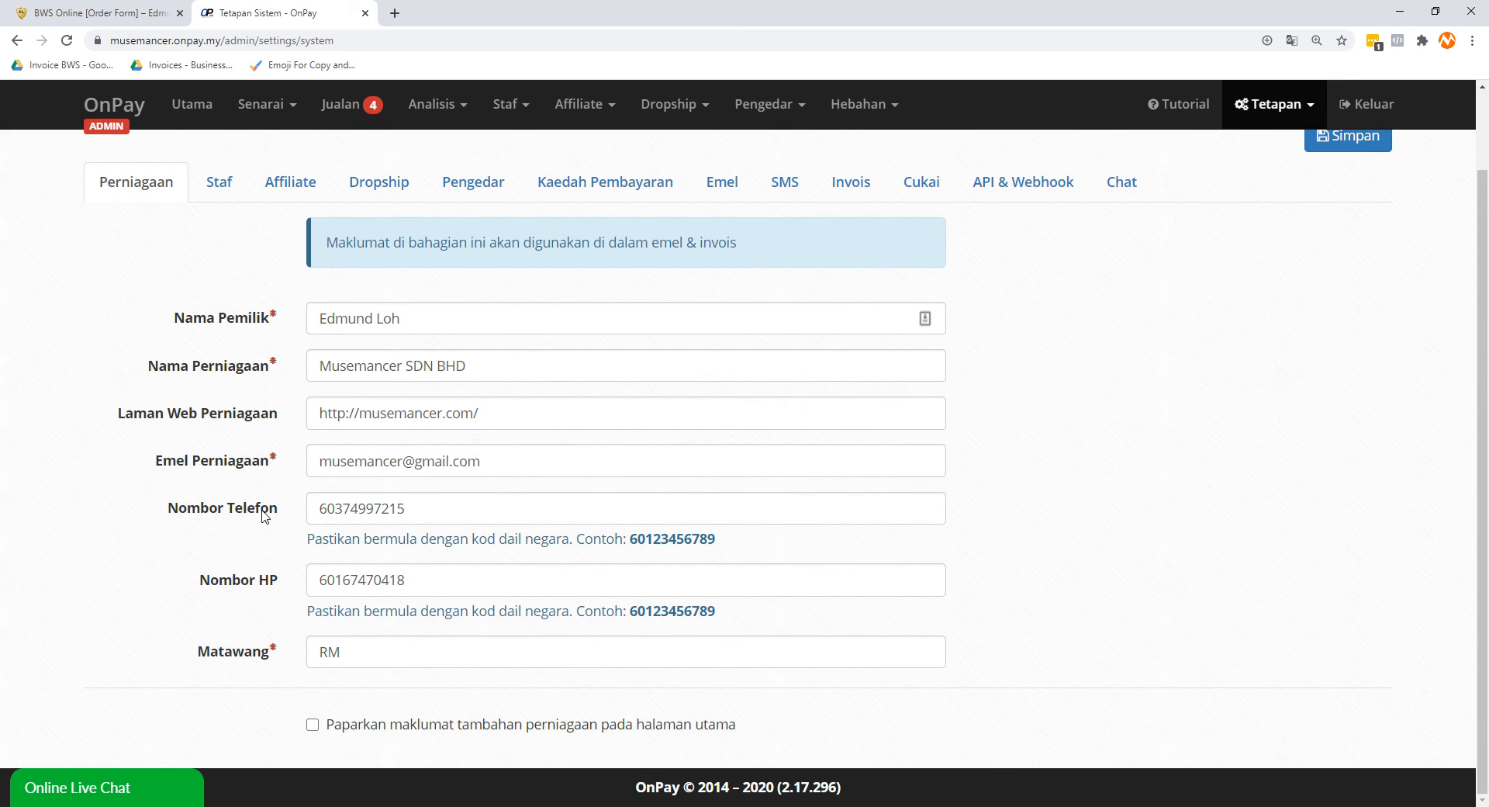
pyautogui.moveTo(252, 594)
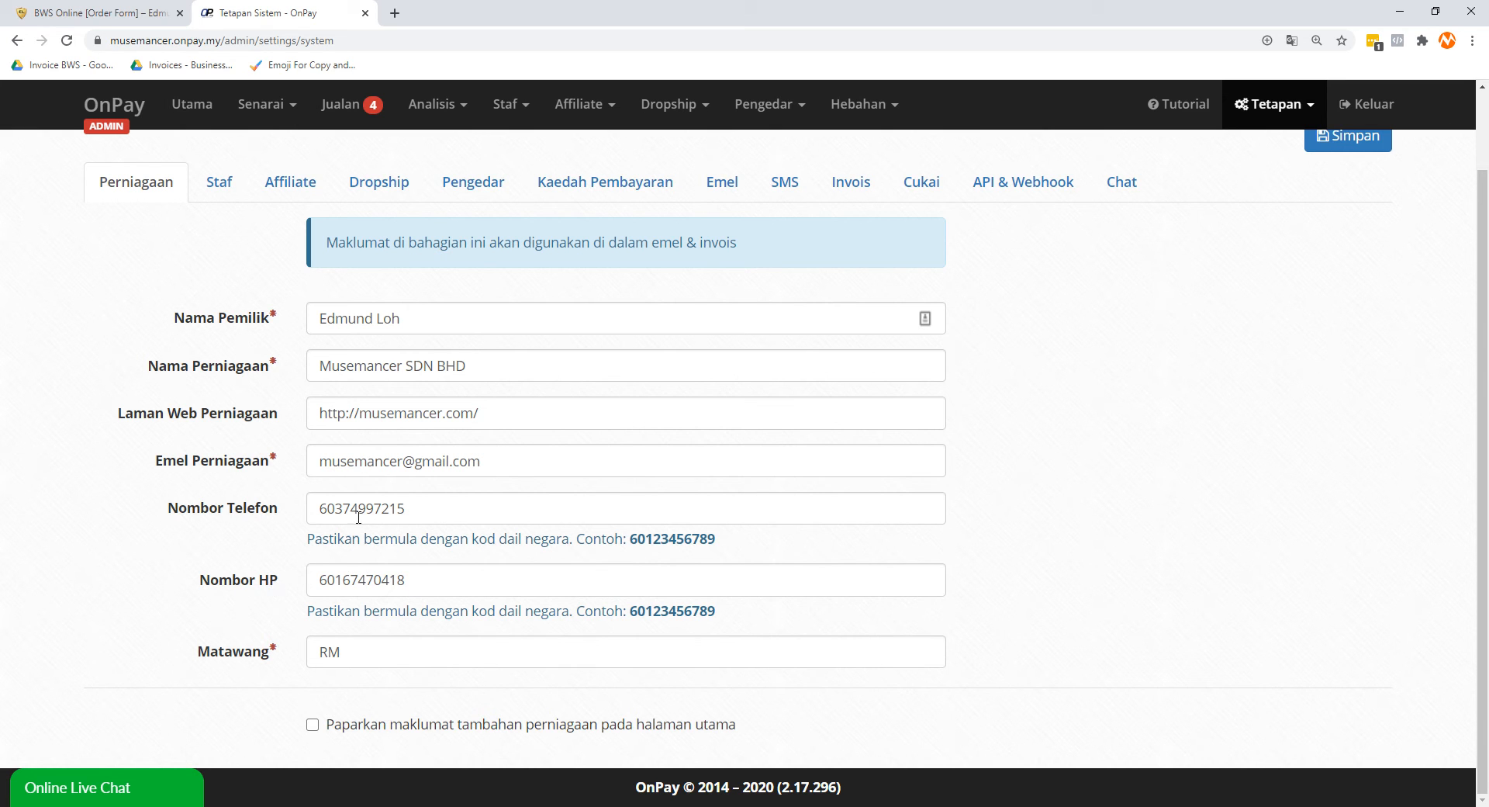
pyautogui.click(625, 651)
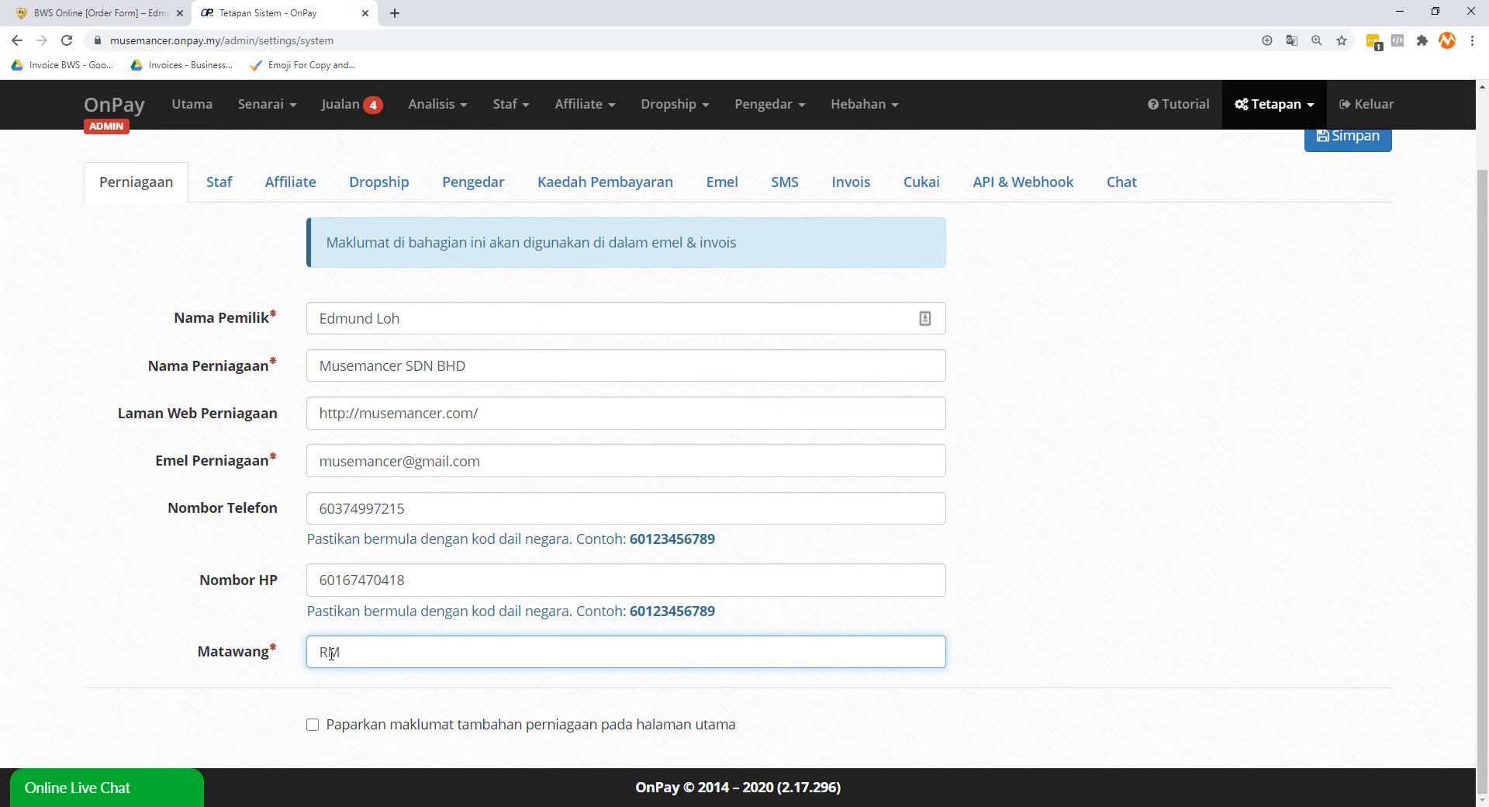
pyautogui.moveTo(313, 723)
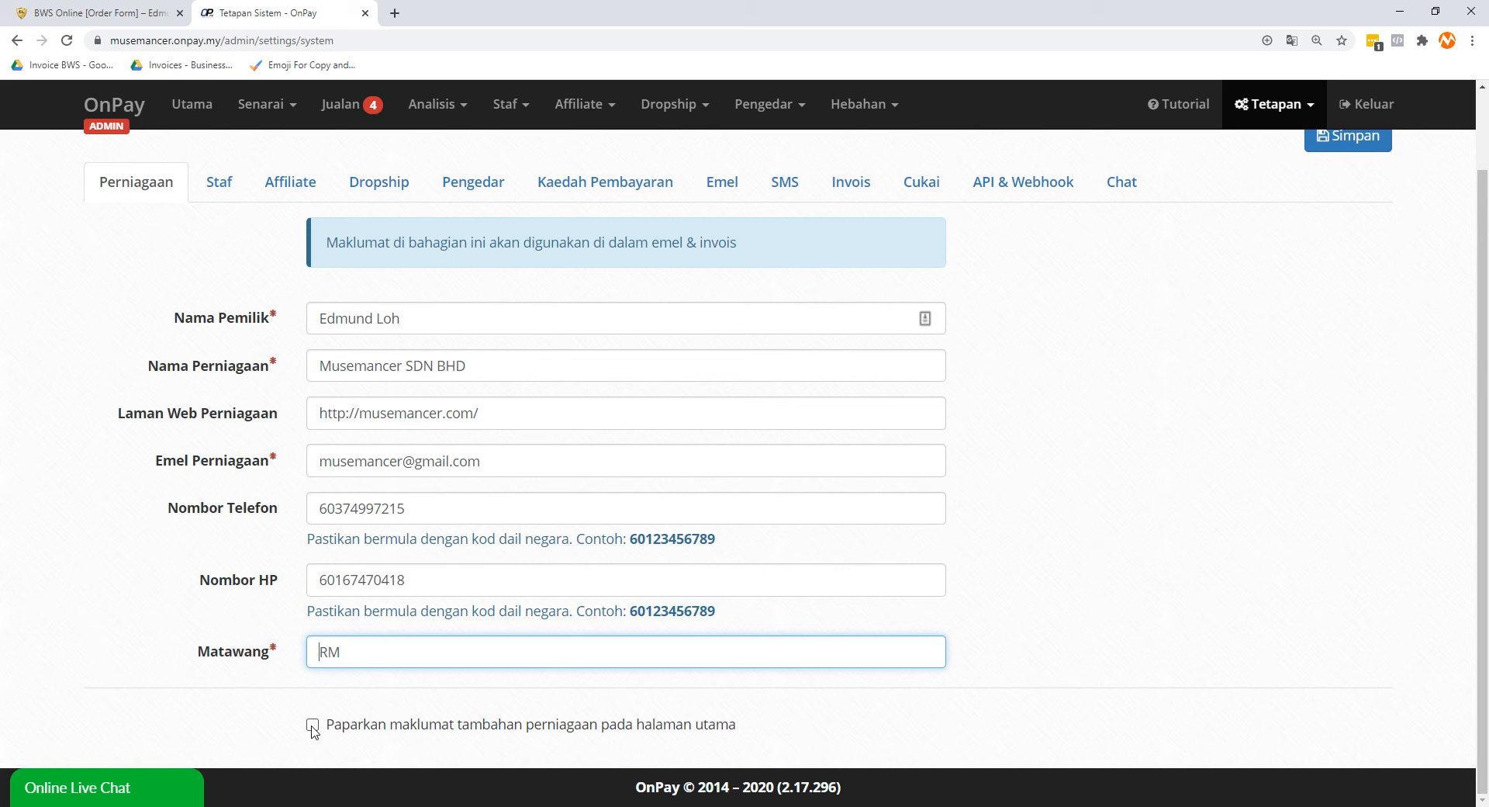
pyautogui.moveTo(320, 733)
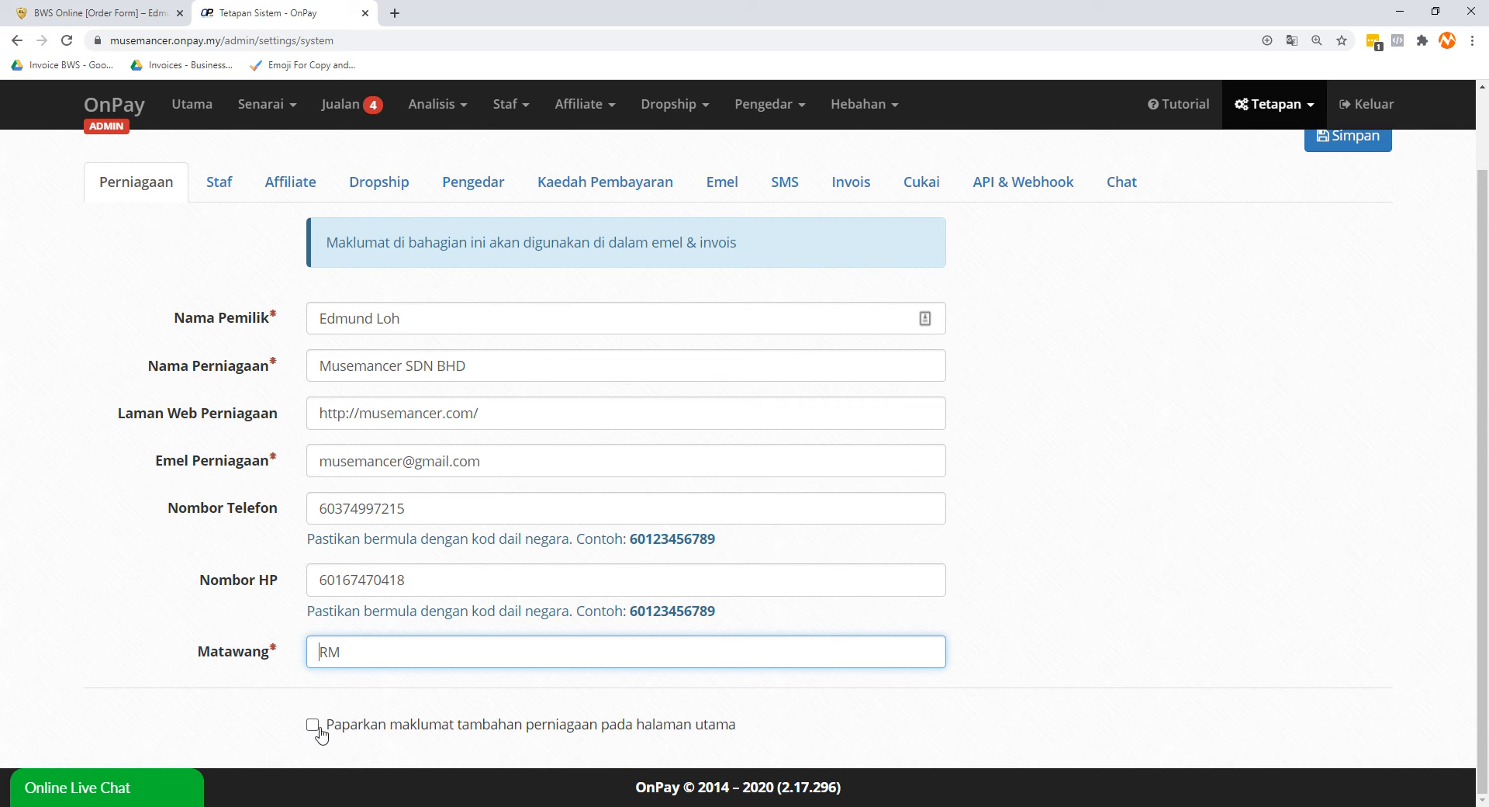
pyautogui.moveTo(242, 285)
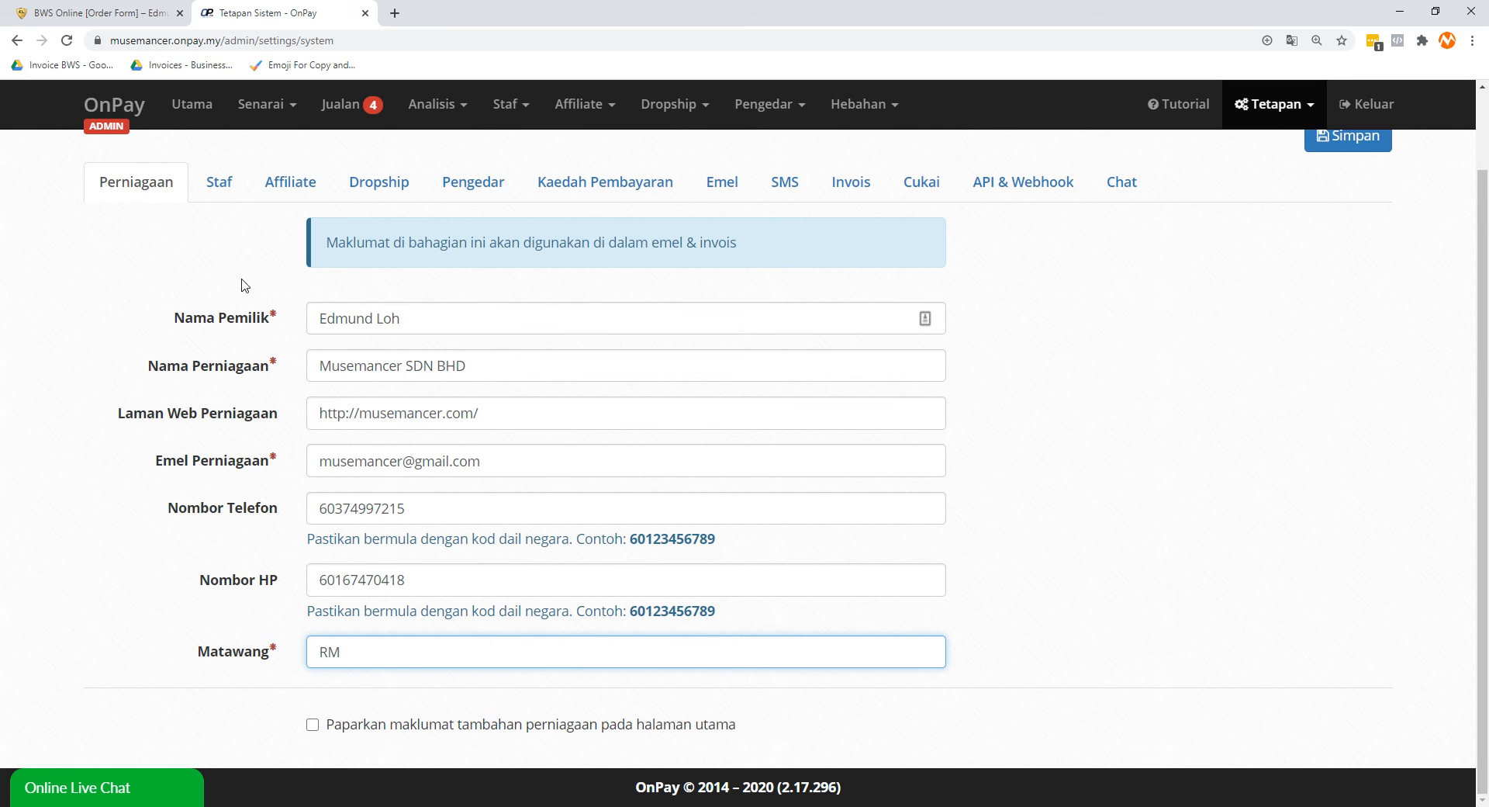
pyautogui.scroll(3)
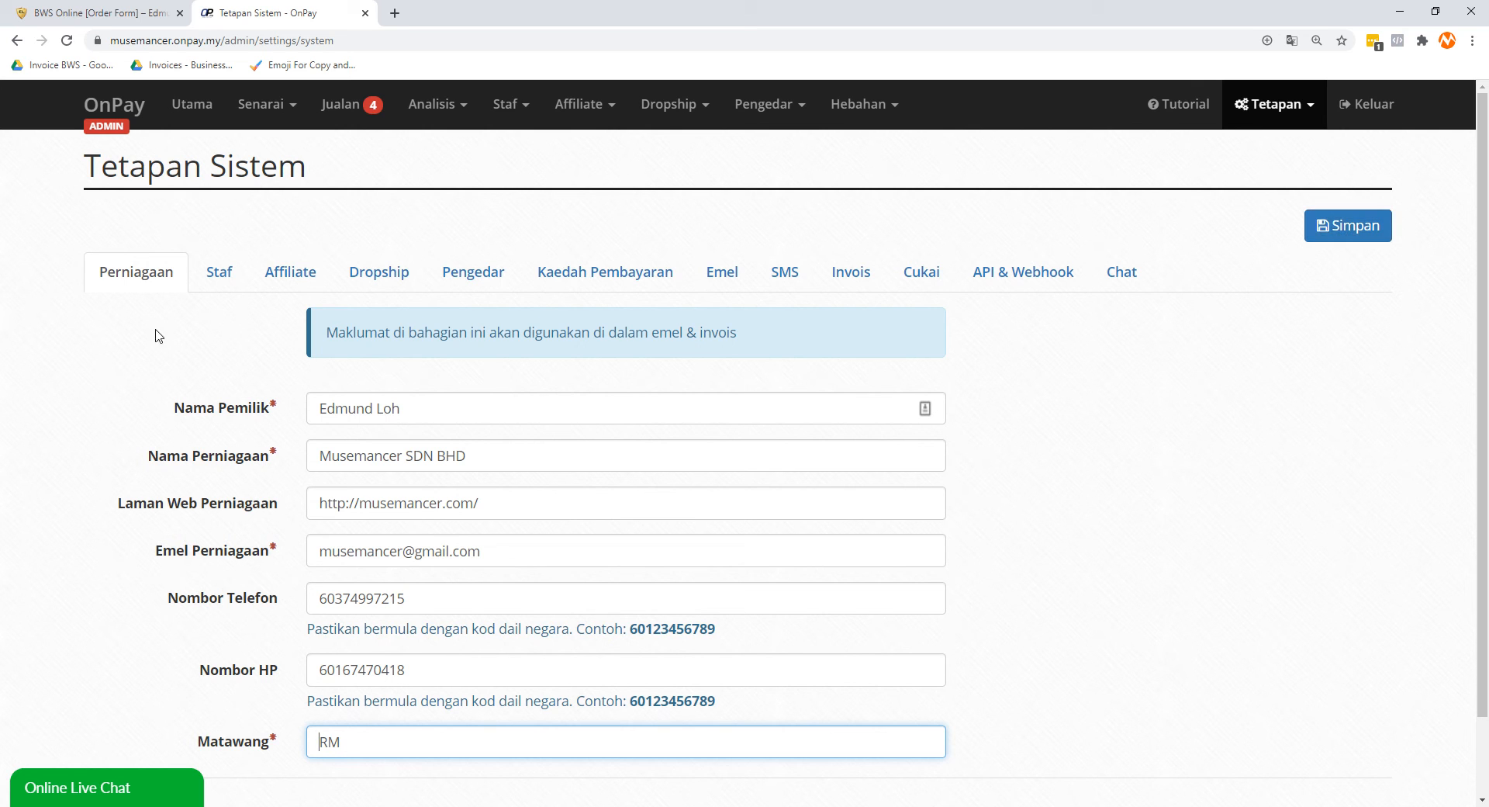
pyautogui.moveTo(218, 273)
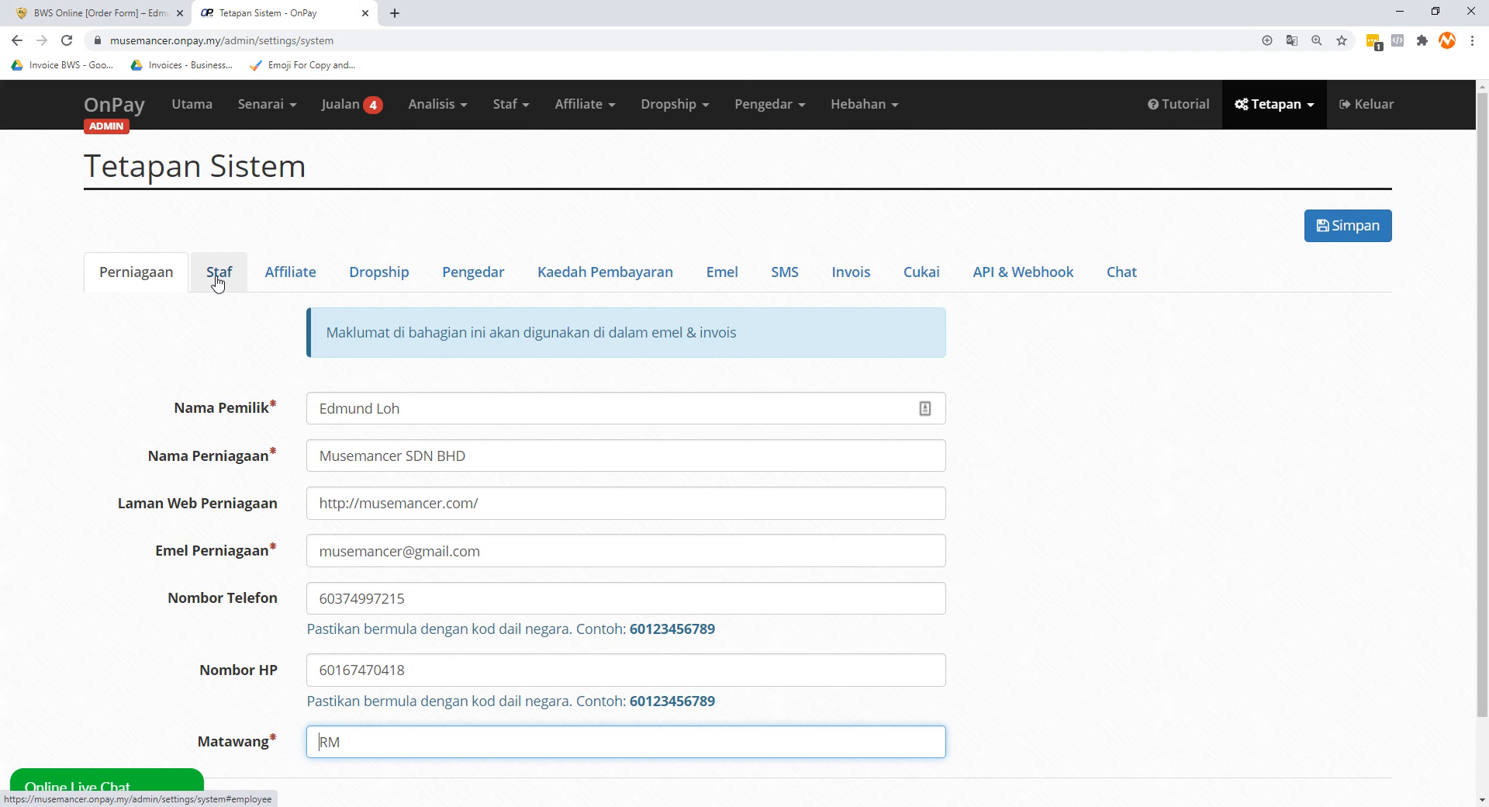
# - Switch to the Staf section of the system settings
pyautogui.click(218, 271)
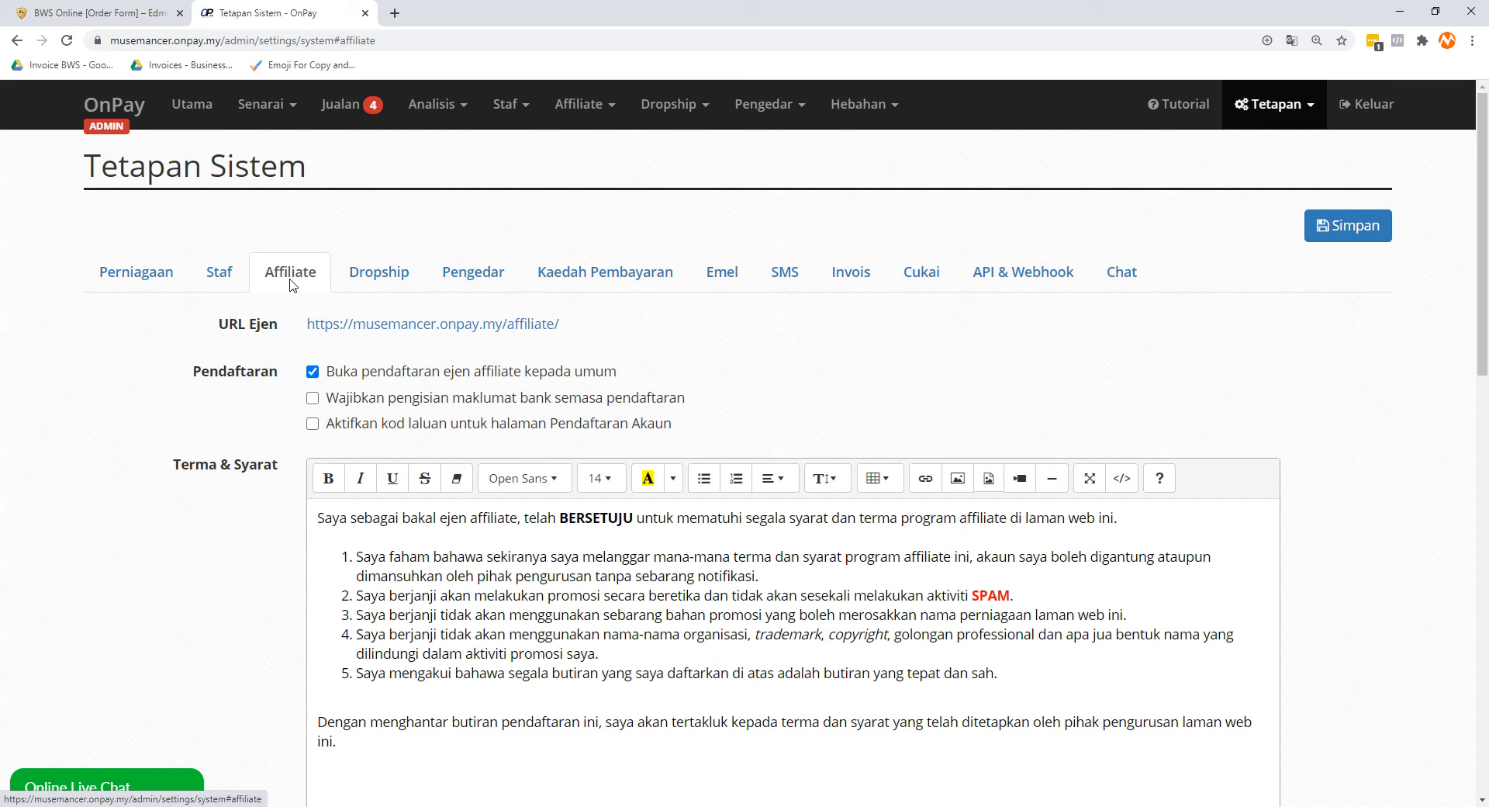
pyautogui.moveTo(253, 344)
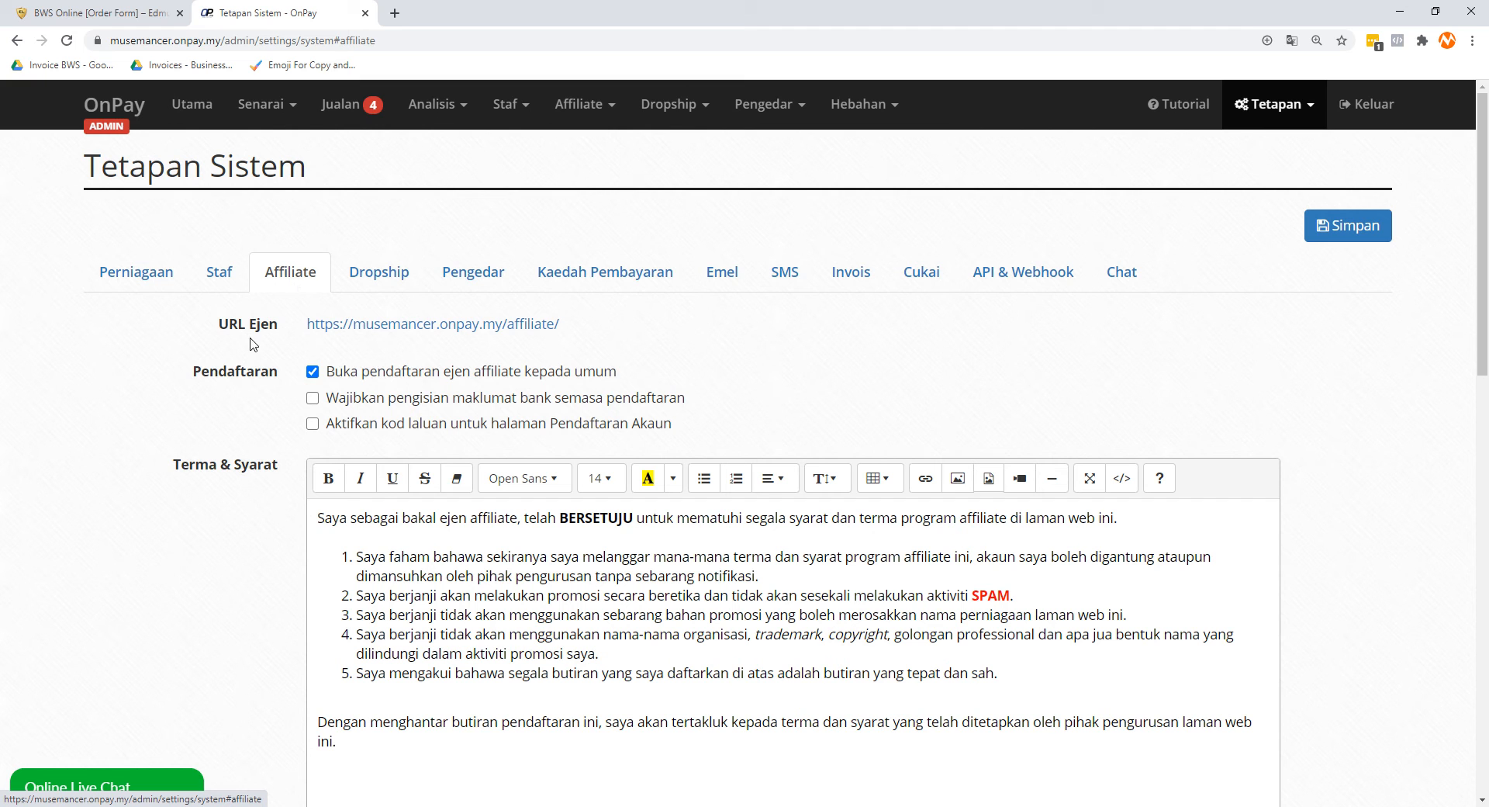
pyautogui.moveTo(275, 307)
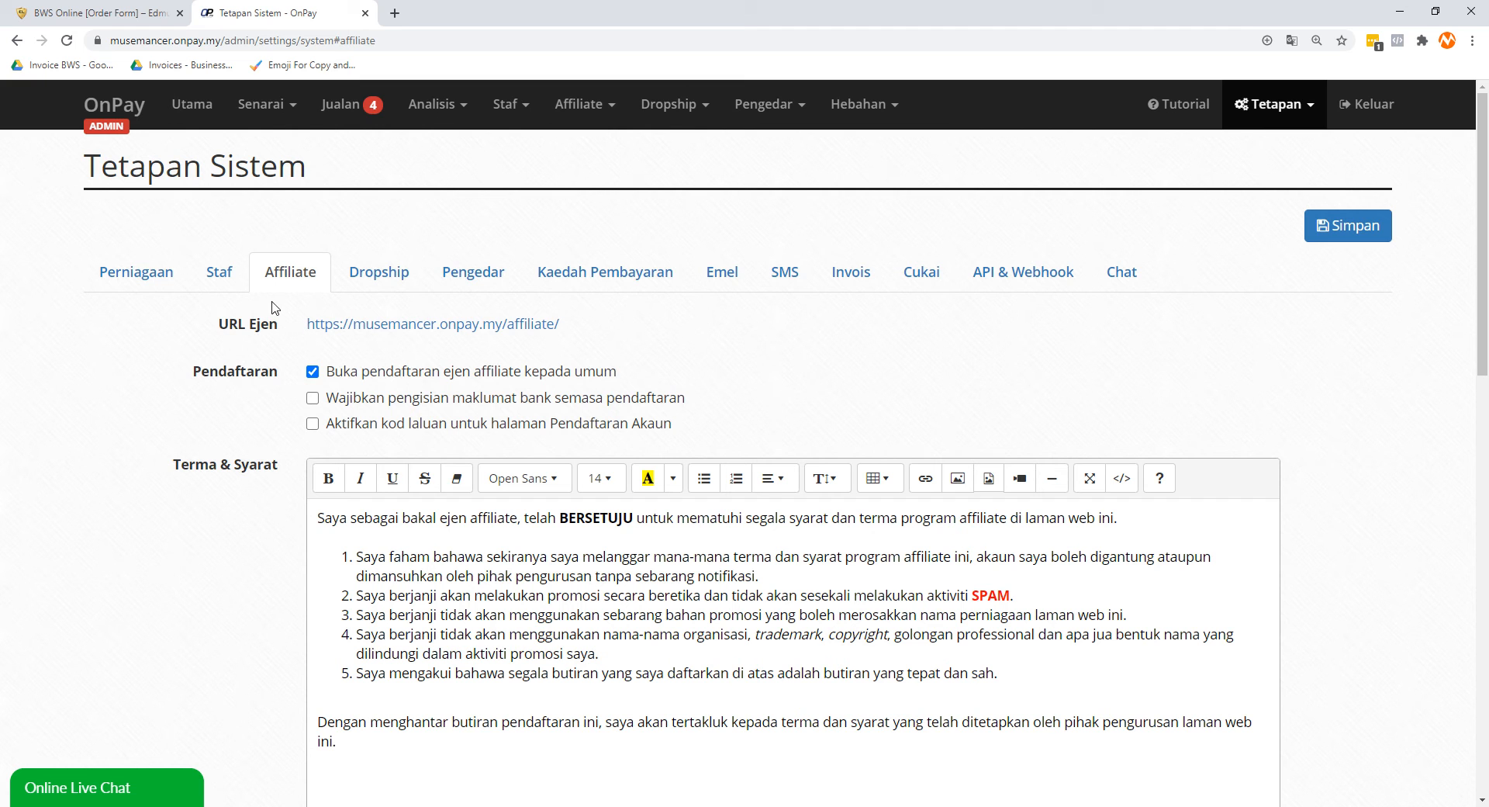
pyautogui.moveTo(359, 337)
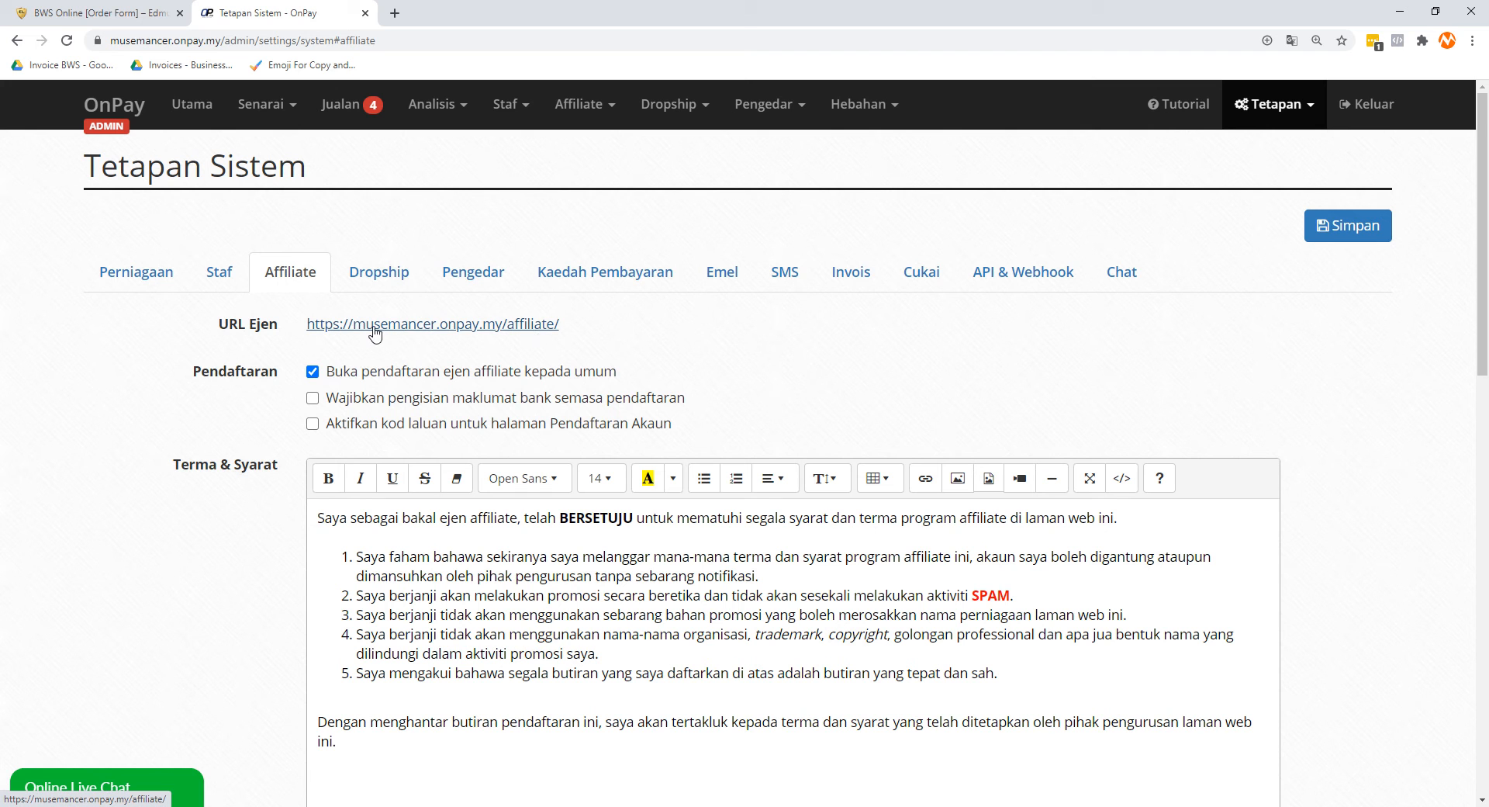
pyautogui.moveTo(522, 321)
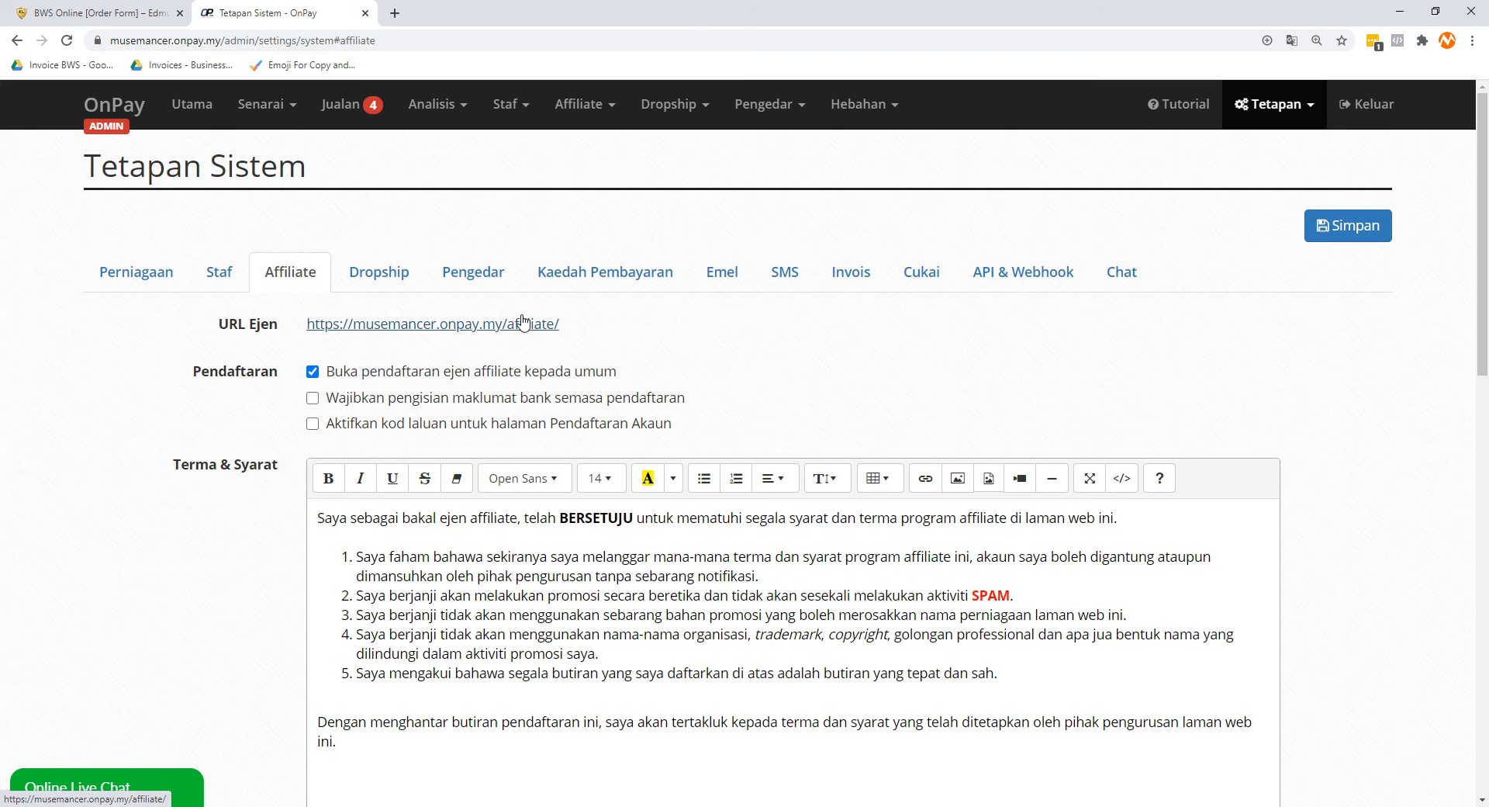
pyautogui.moveTo(425, 335)
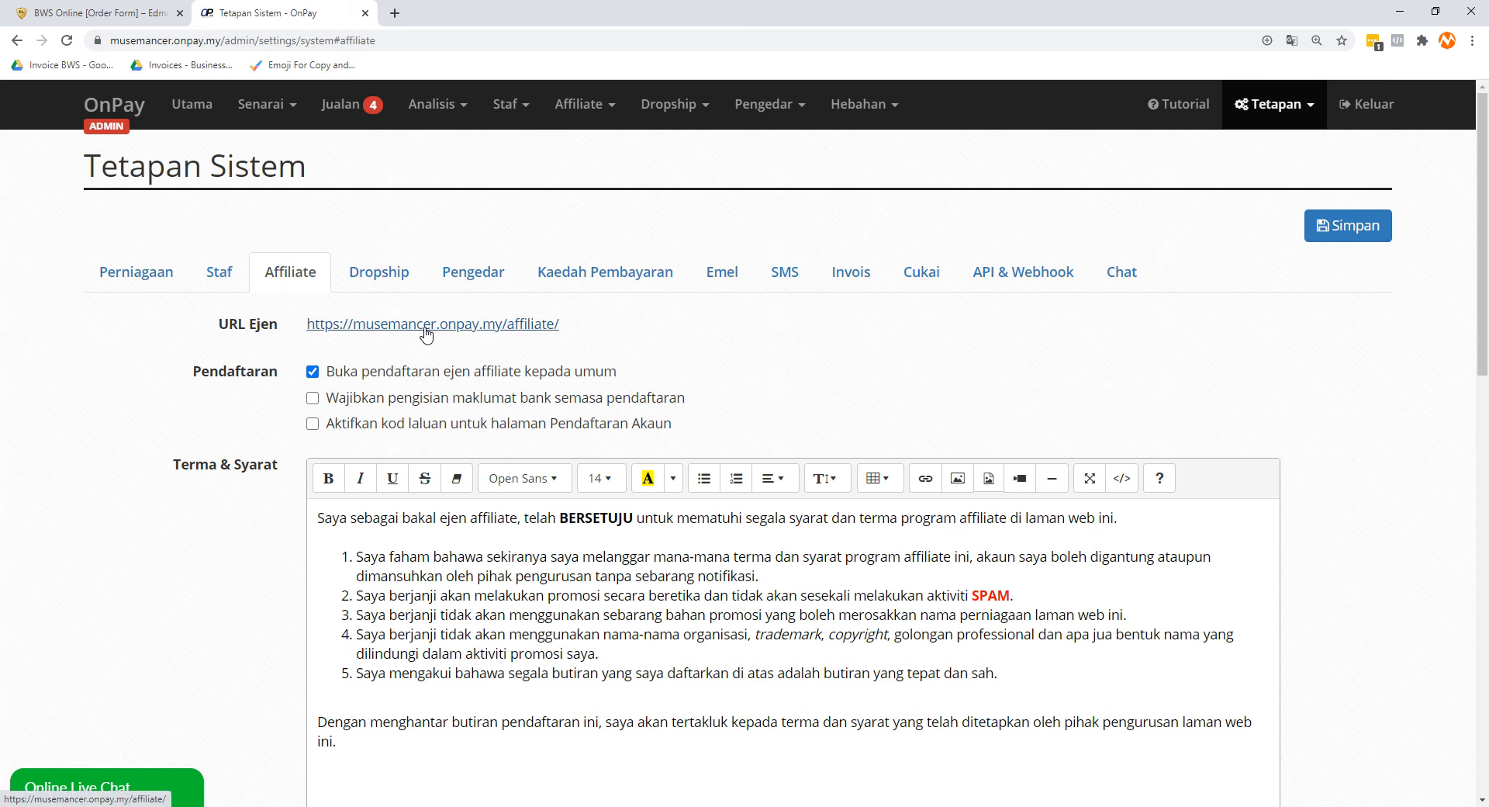
# - Open the affiliate agent portal from the URL Ejen link in a new tab
pyautogui.click(432, 323)
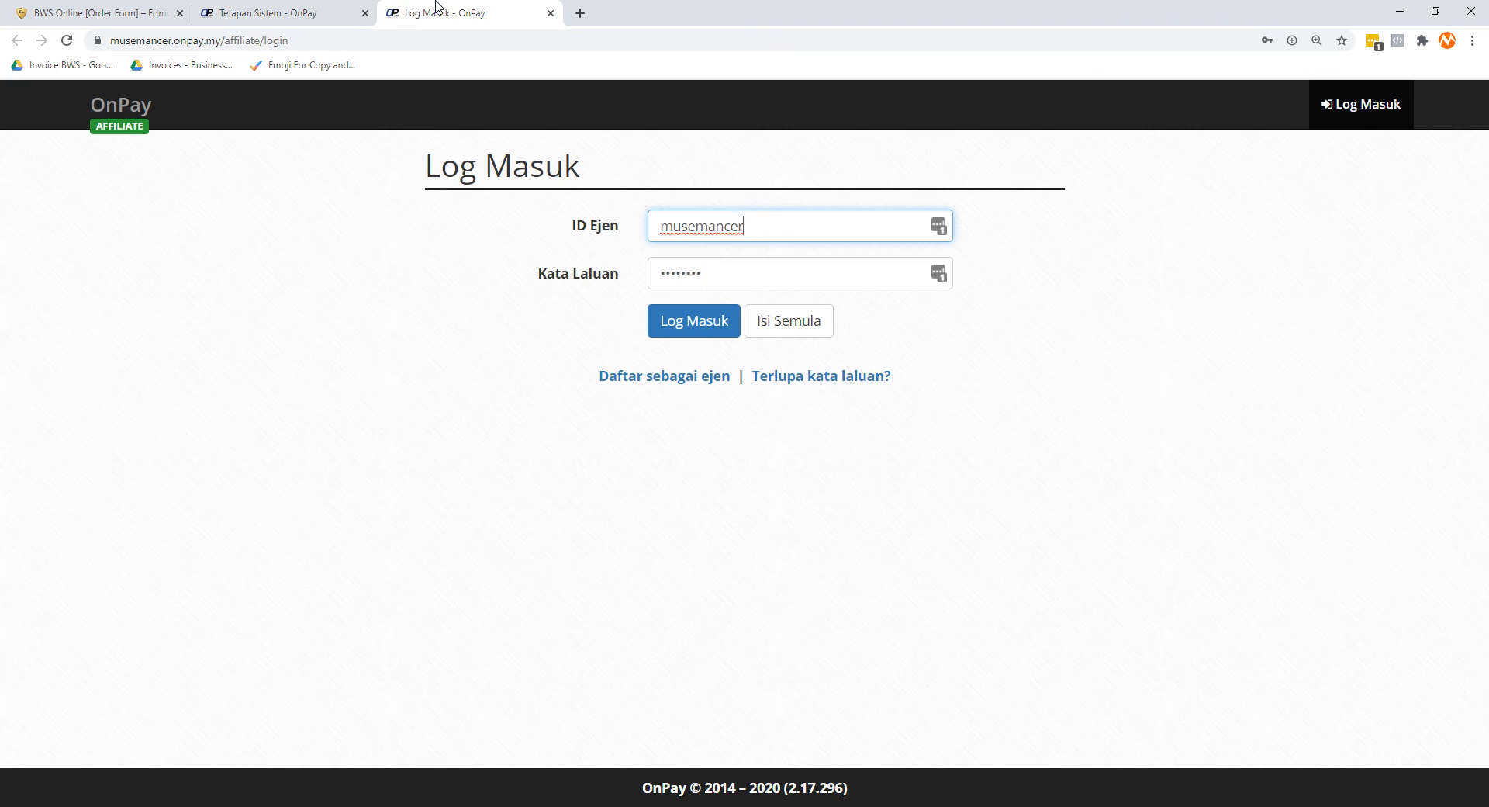
pyautogui.moveTo(685, 288)
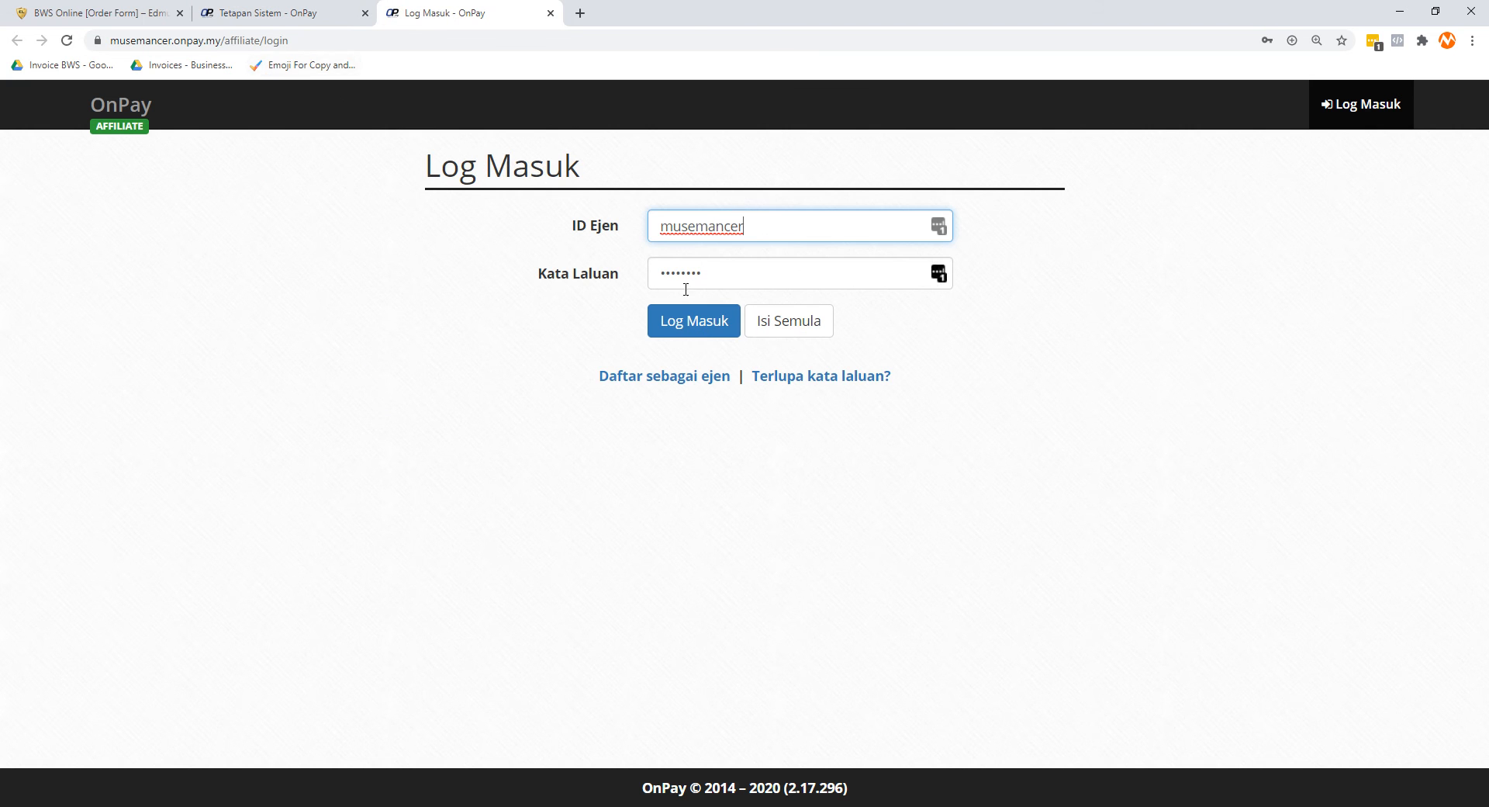
pyautogui.moveTo(550, 19)
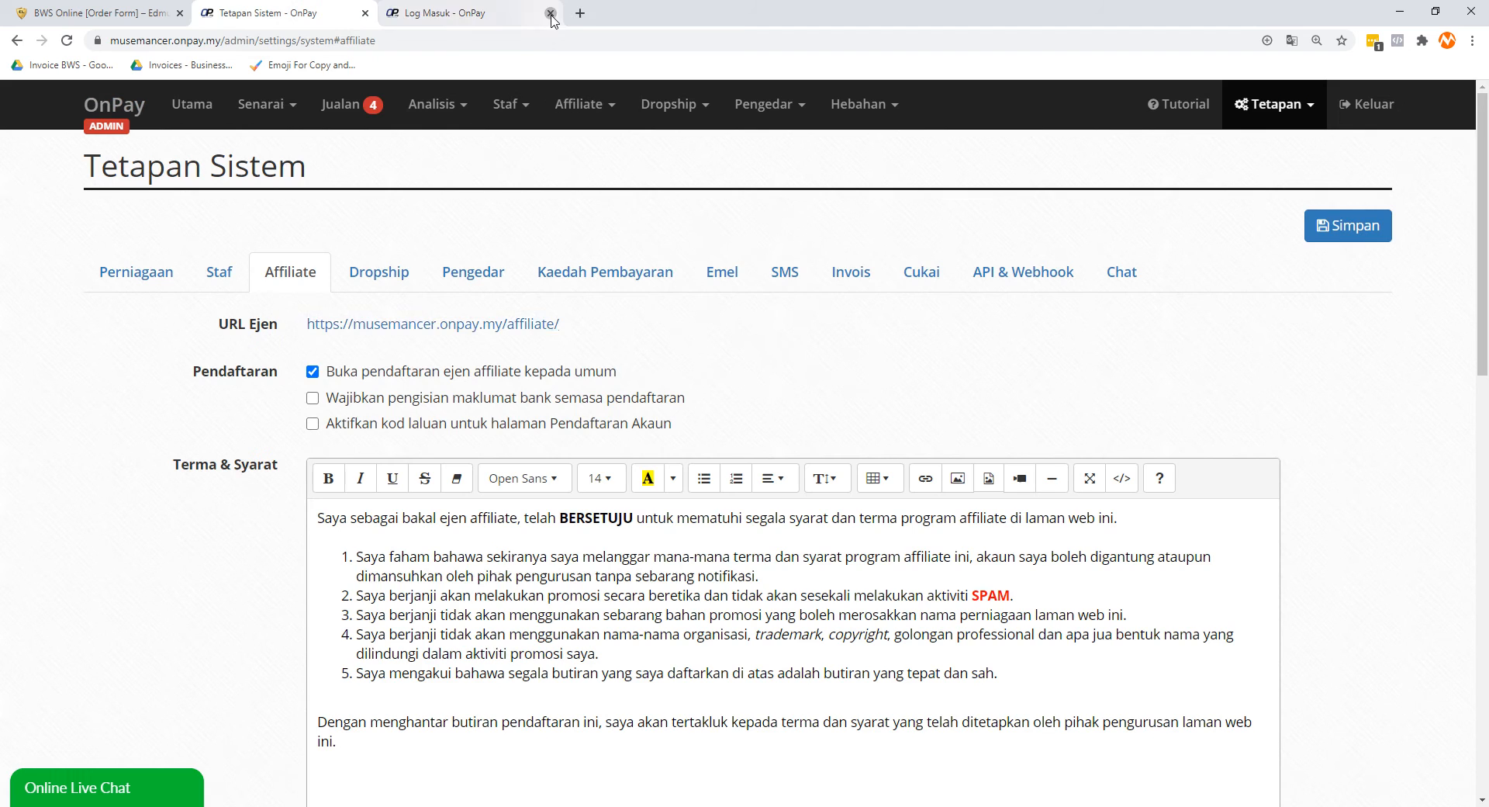
pyautogui.click(550, 12)
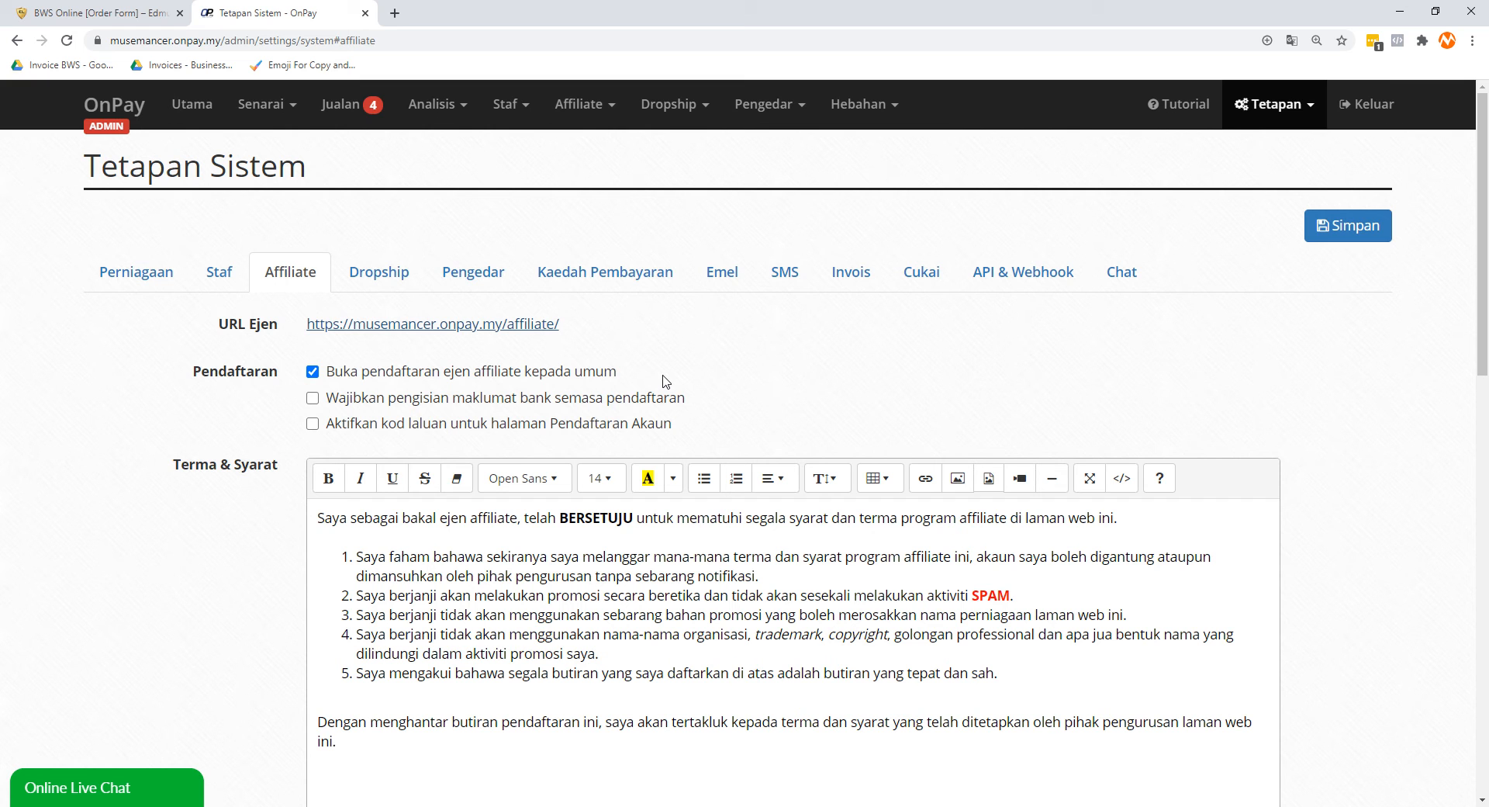
pyautogui.moveTo(505, 323)
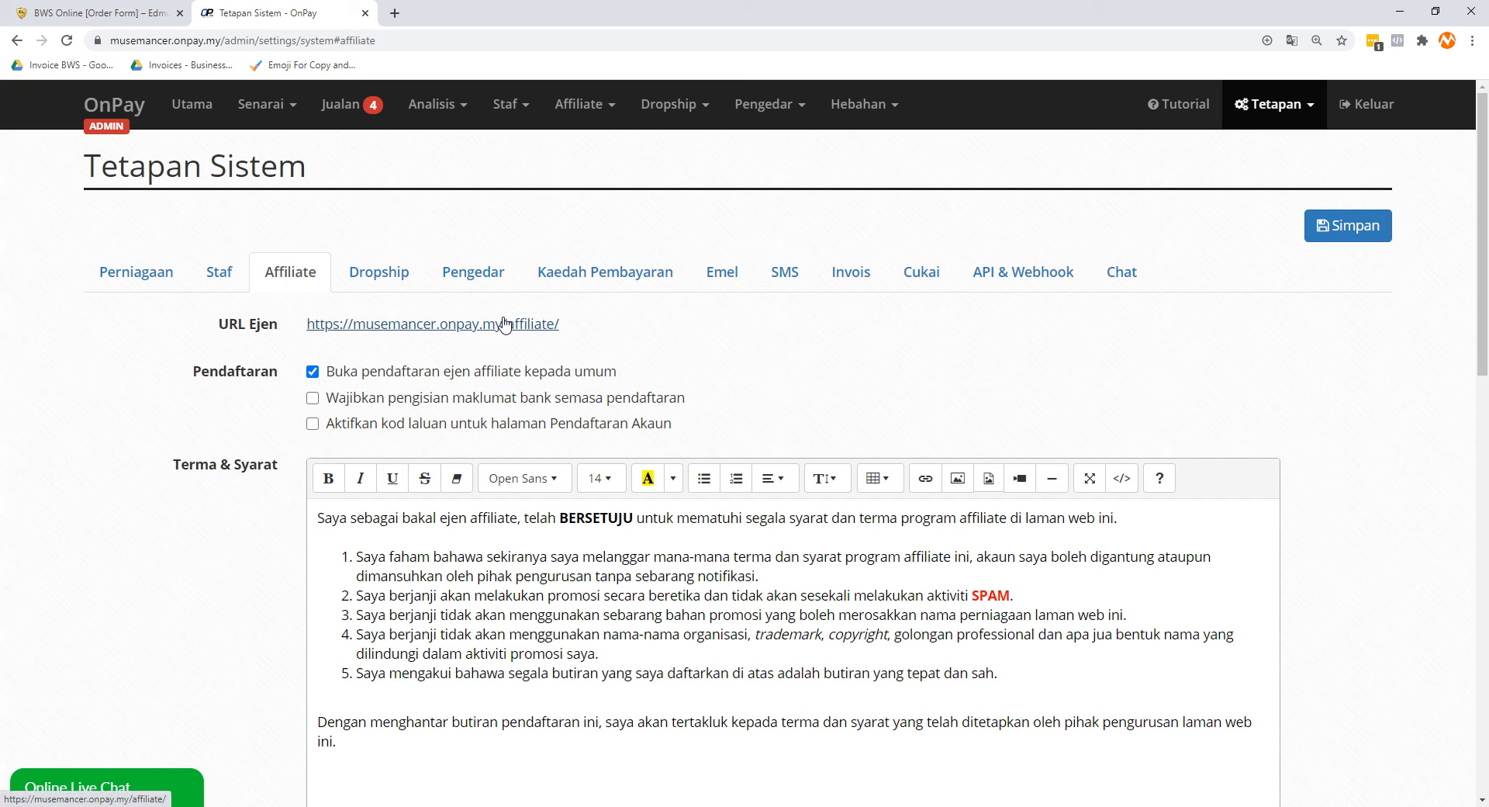
pyautogui.moveTo(385, 336)
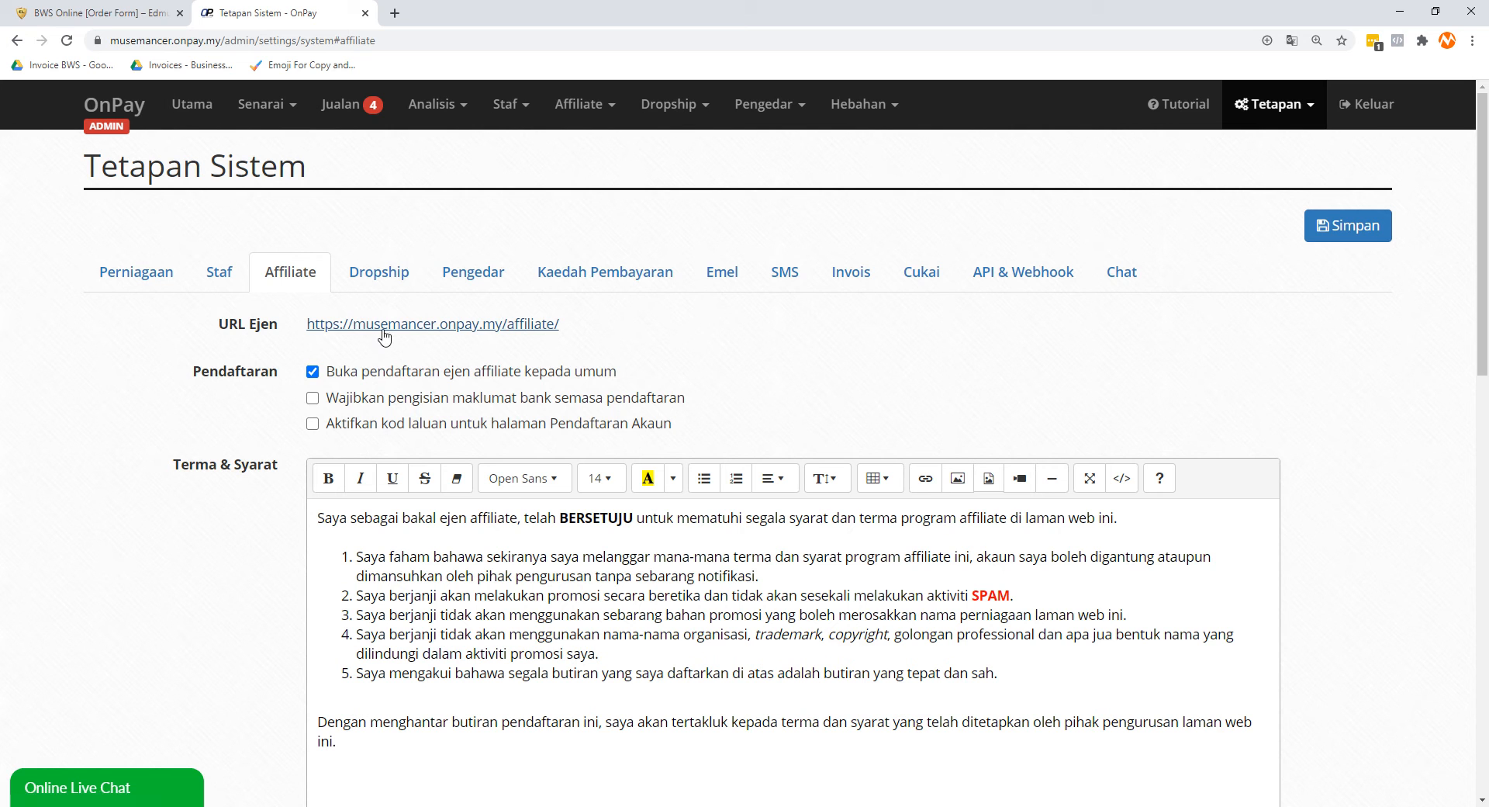
pyautogui.moveTo(433, 323)
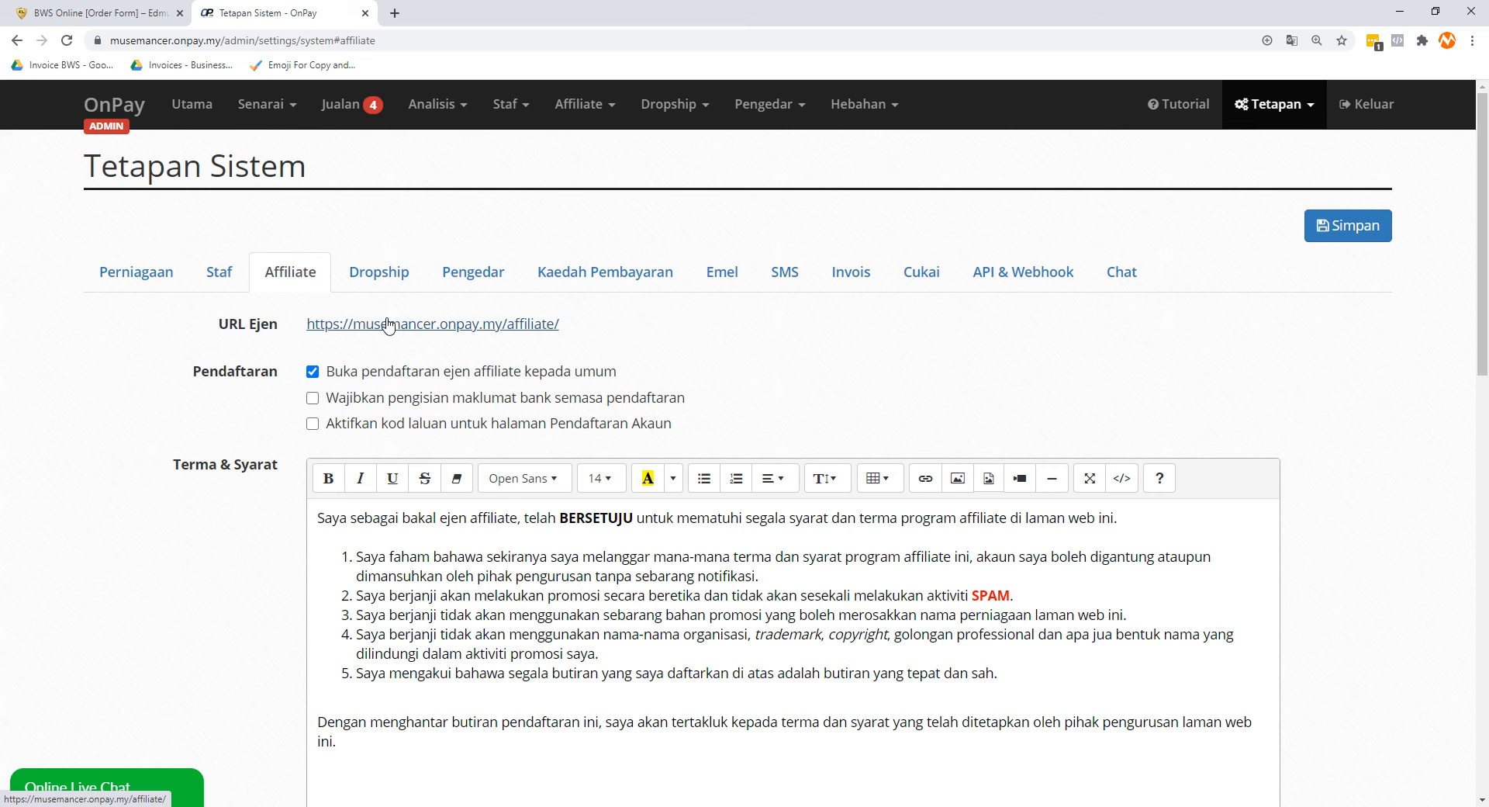
pyautogui.moveTo(397, 357)
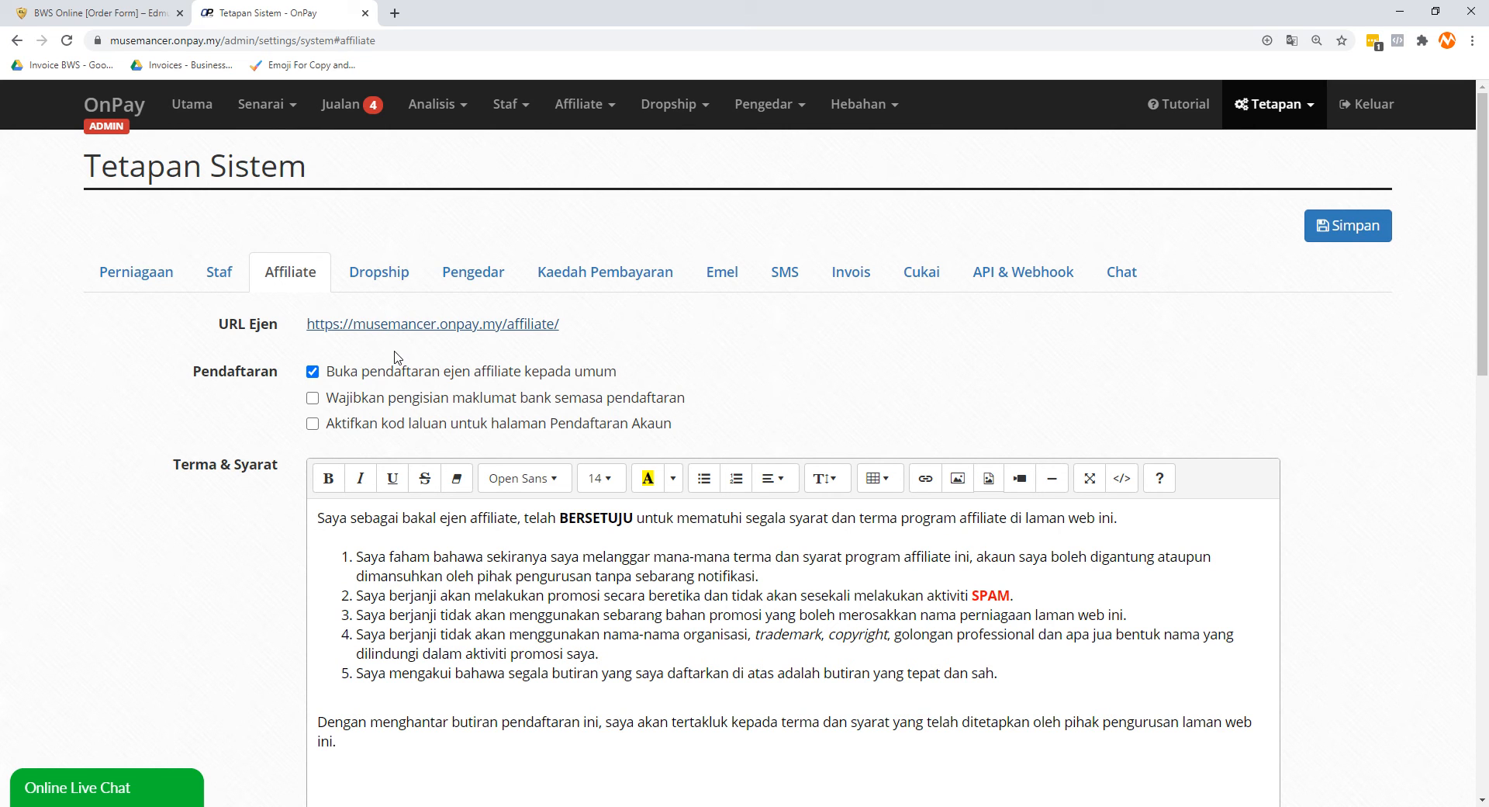
pyautogui.moveTo(376, 391)
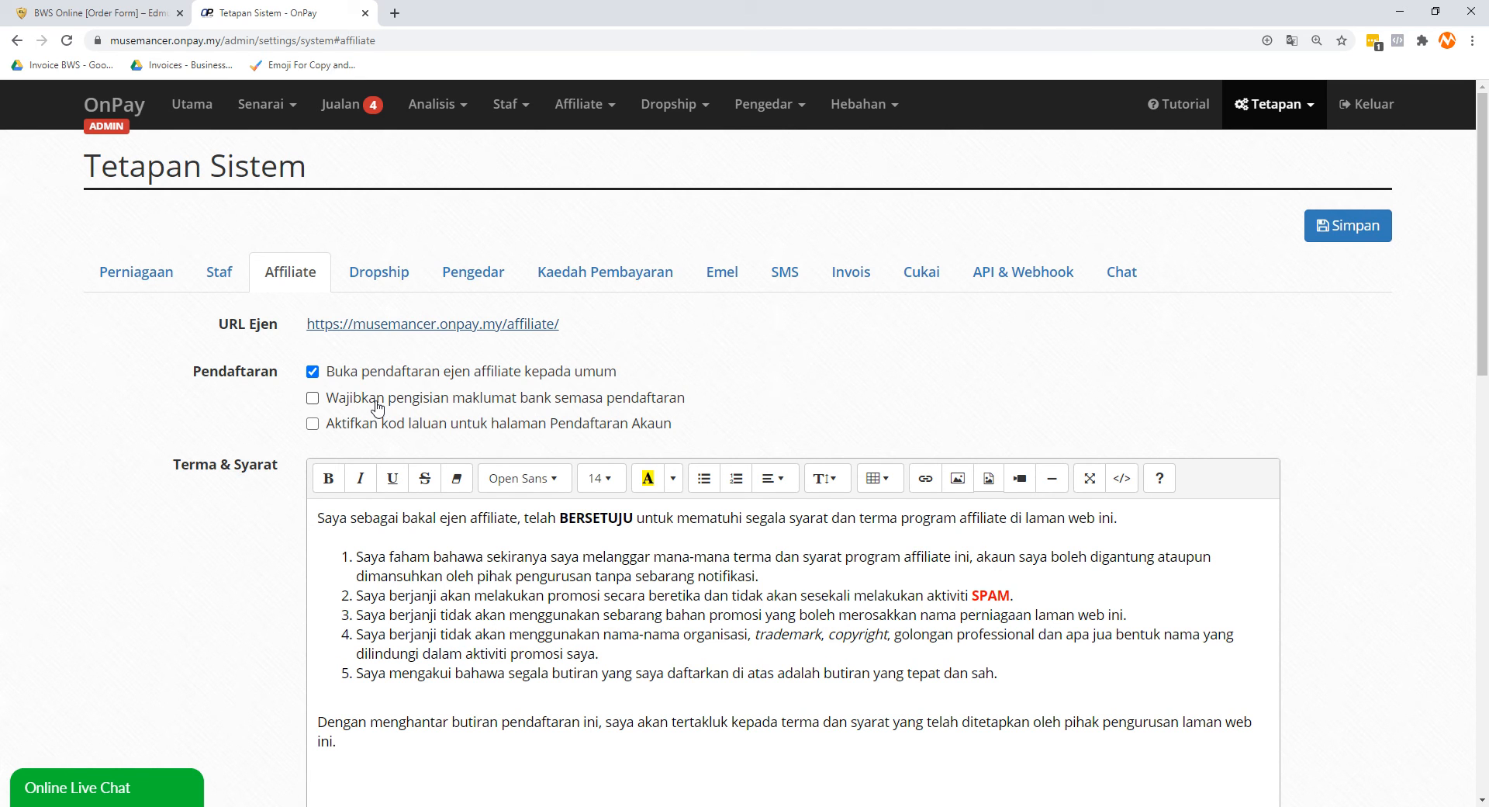
# - Tick 'Wajibkan pengisian maklumat bank semasa pendaftaran' for agent registration
pyautogui.click(312, 397)
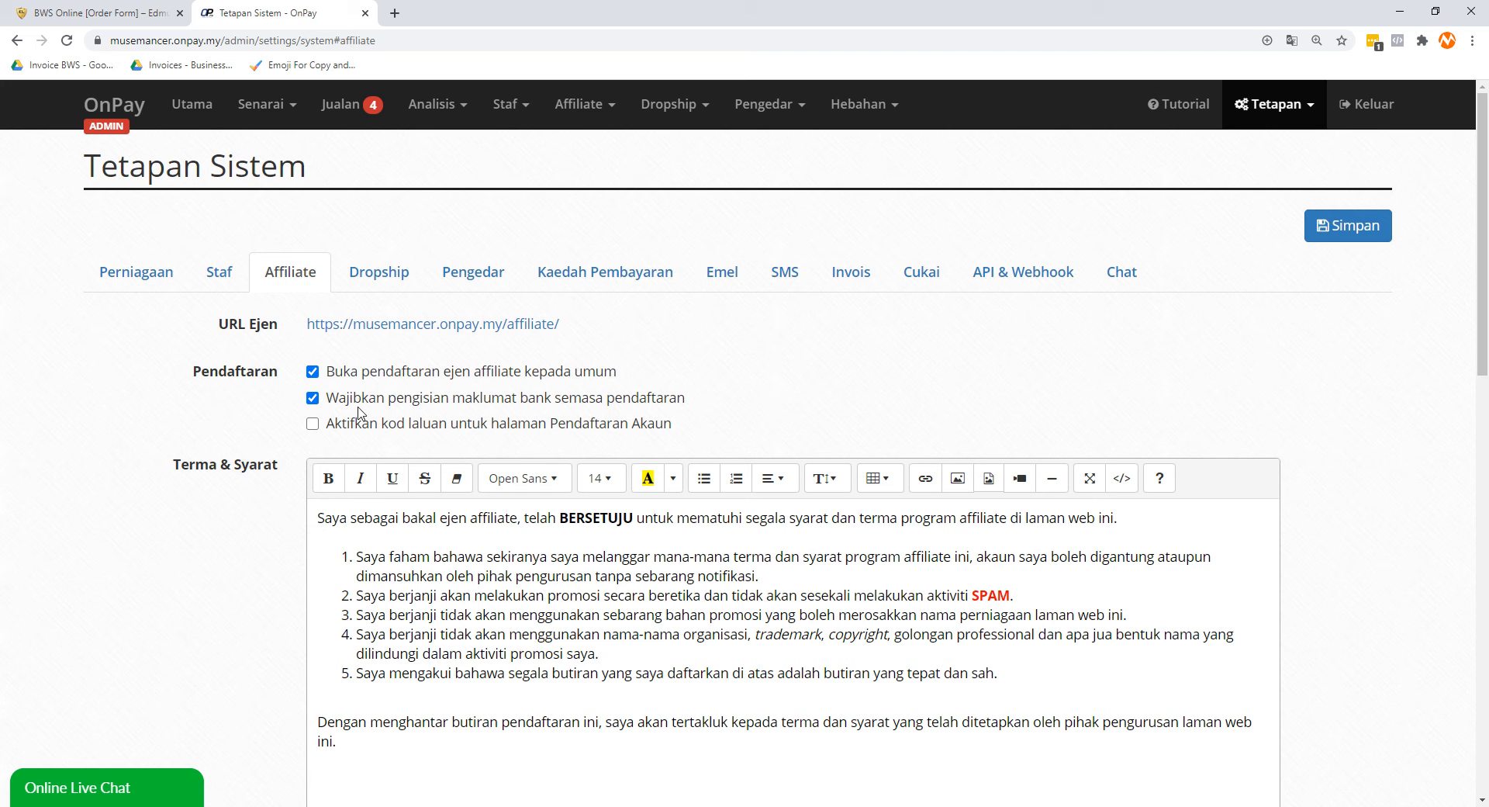
pyautogui.scroll(-3)
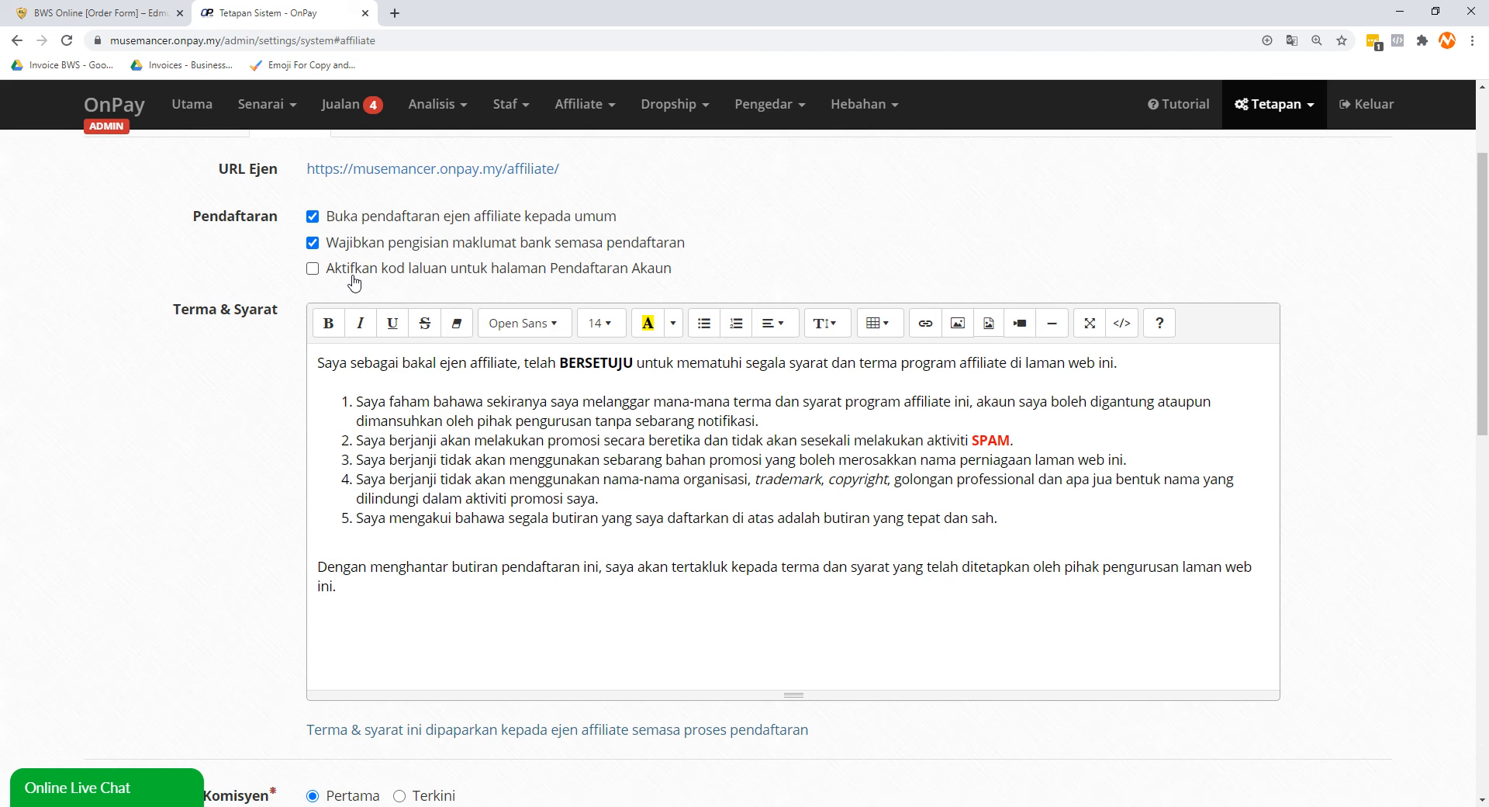
pyautogui.moveTo(428, 278)
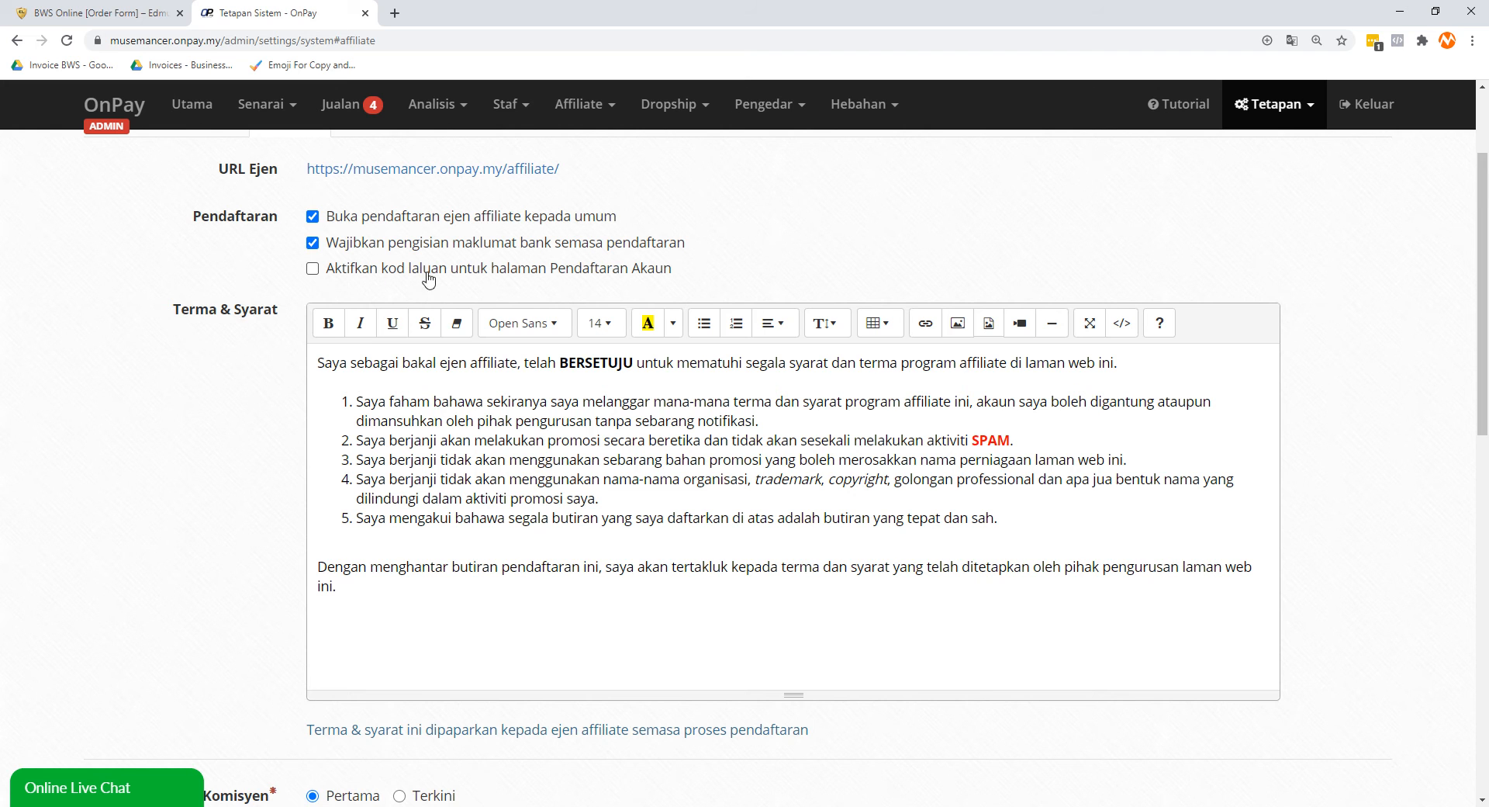
pyautogui.moveTo(339, 248)
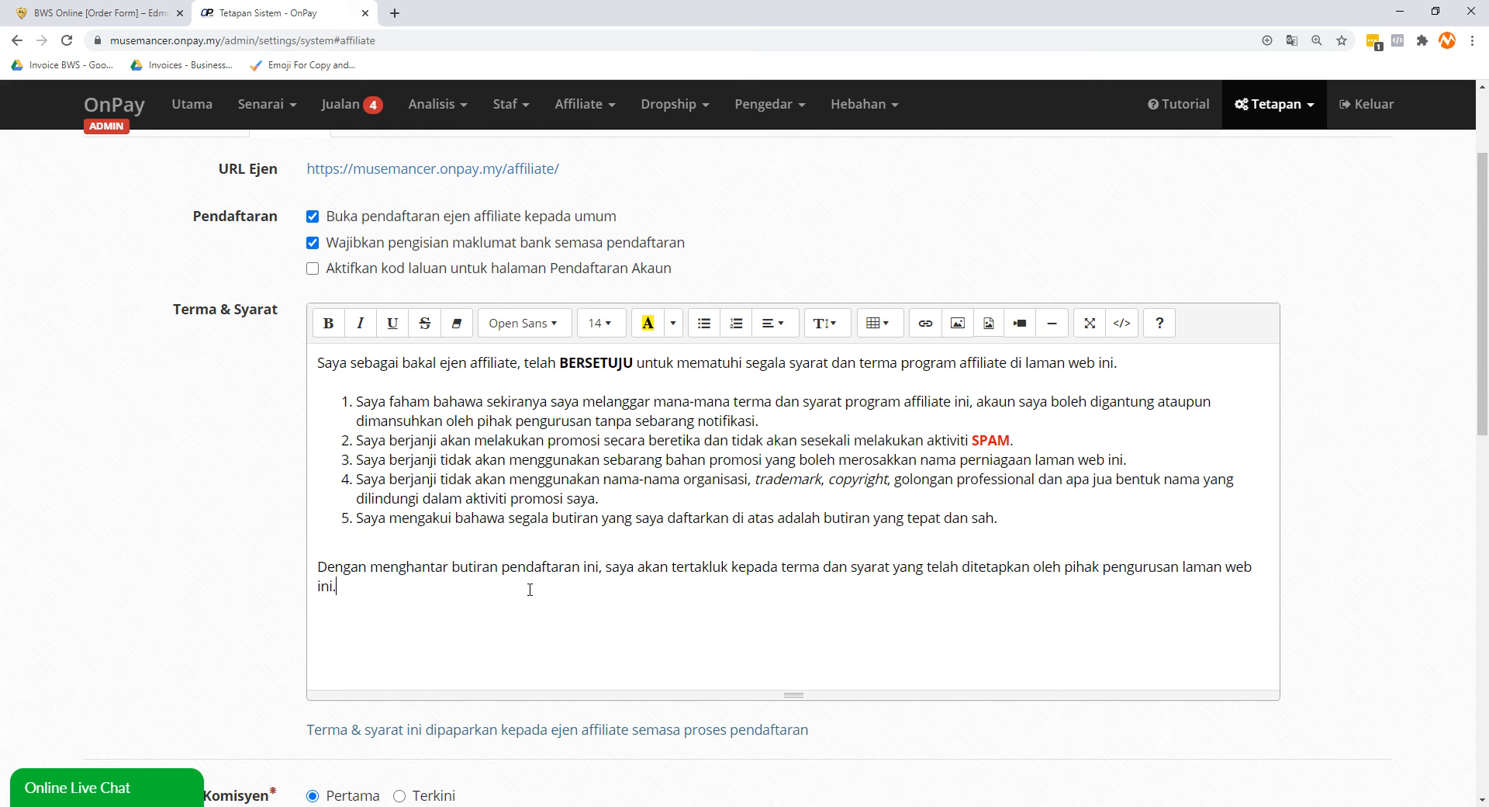
pyautogui.press('ctrl+a')
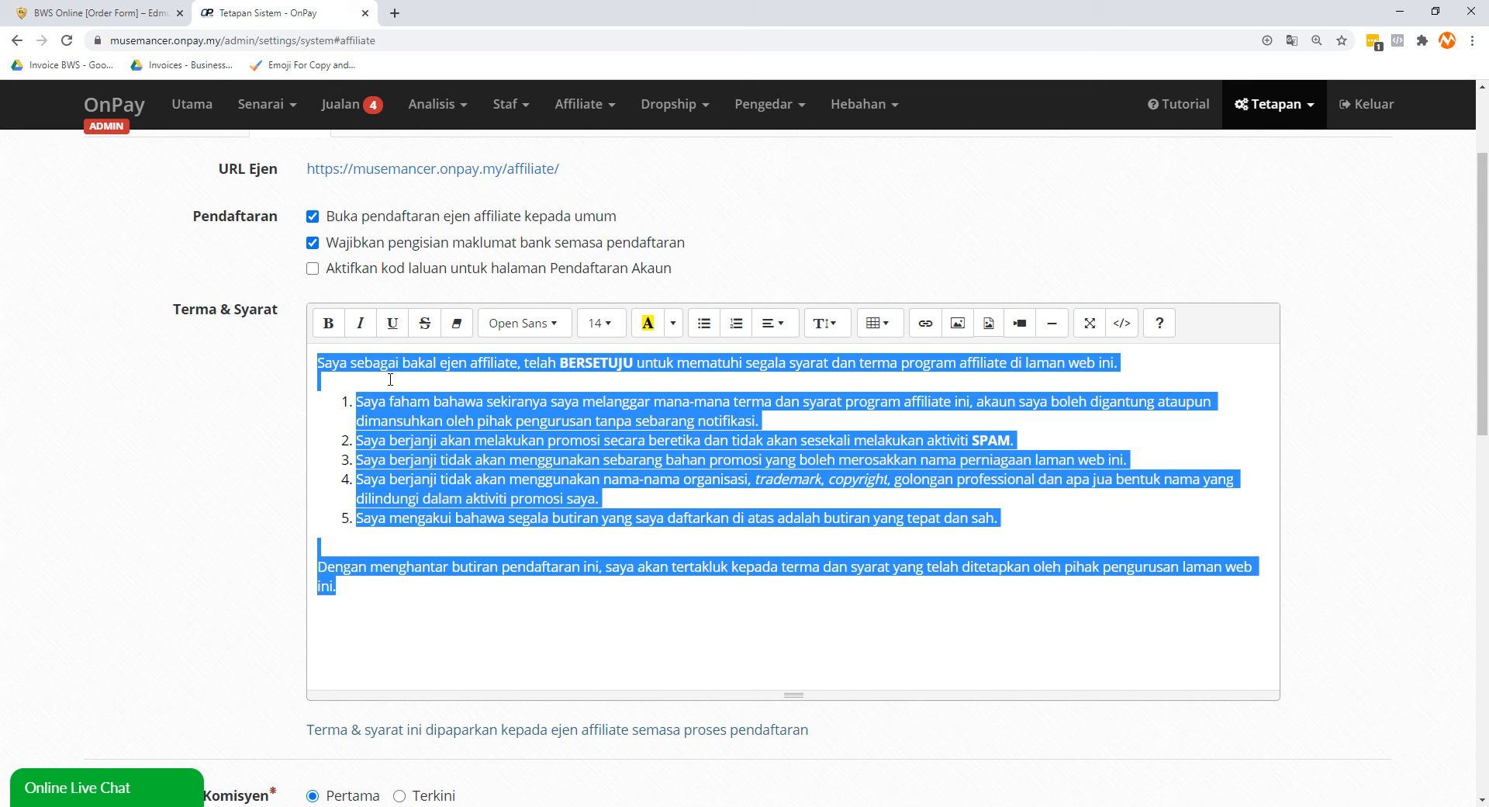
pyautogui.moveTo(520, 734)
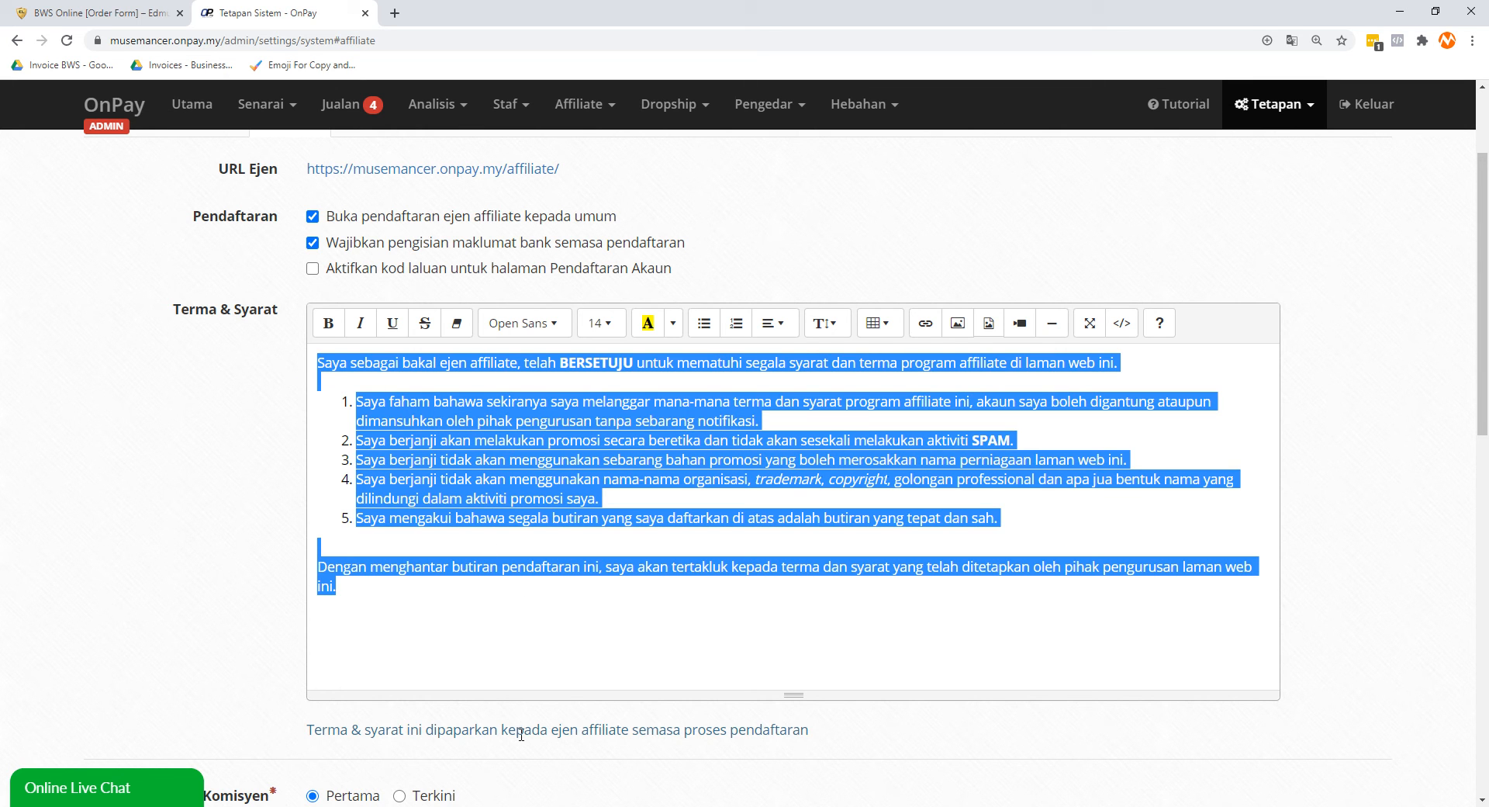
pyautogui.click(540, 555)
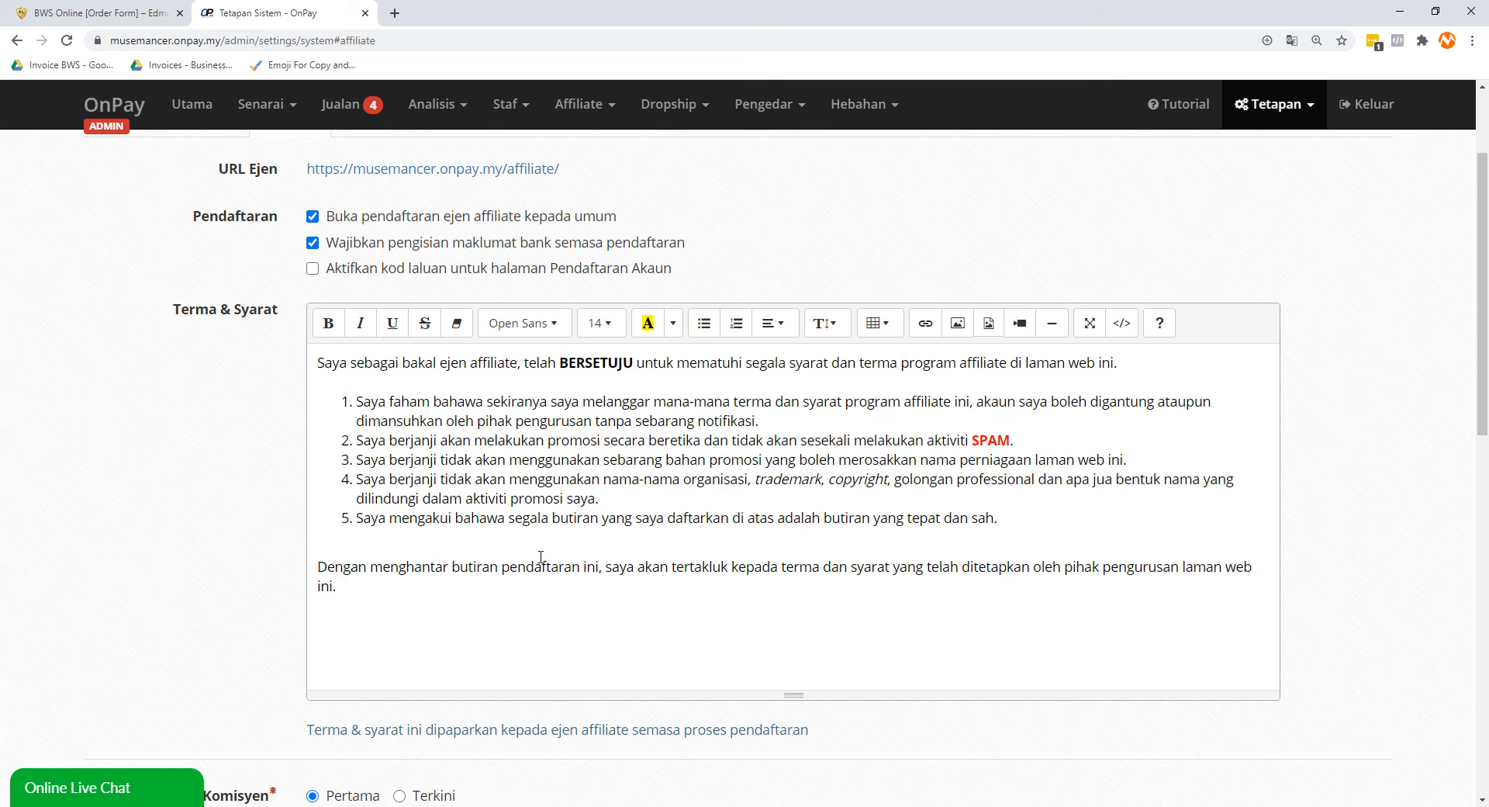
pyautogui.moveTo(567, 608)
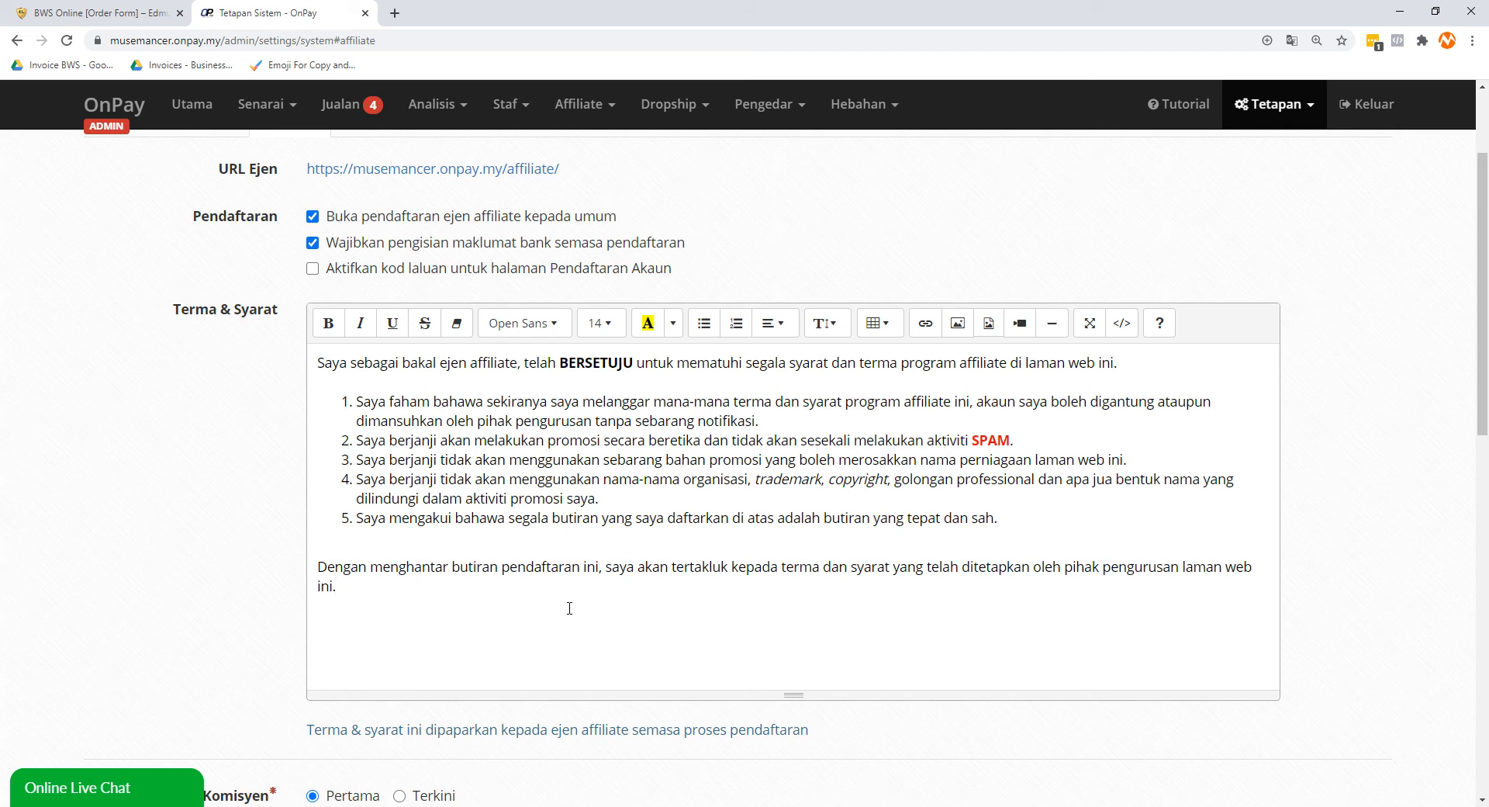
pyautogui.click(336, 585)
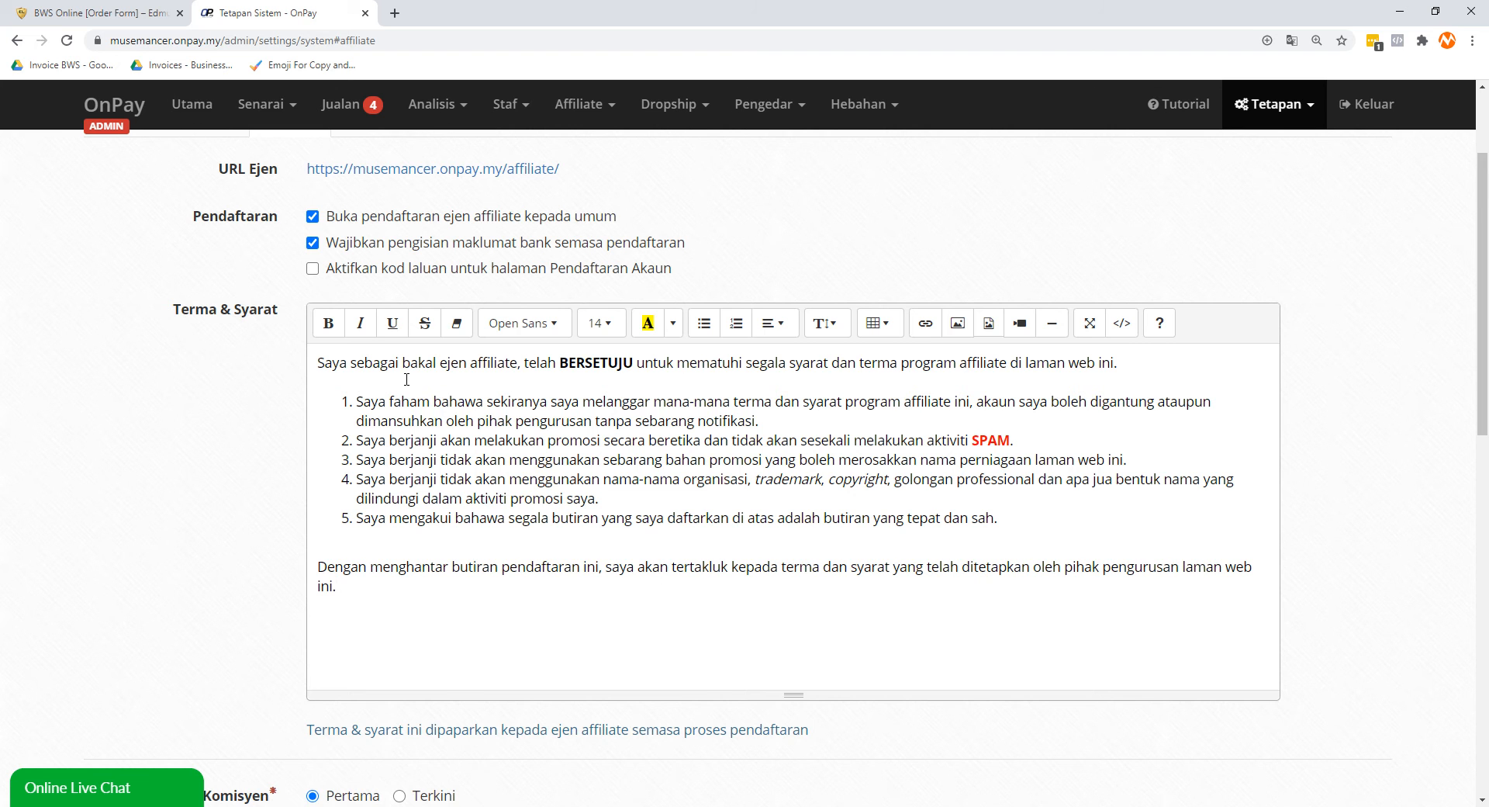
# - Select Terkini under Konsep Komisyen instead of Pertama
pyautogui.scroll(-3)
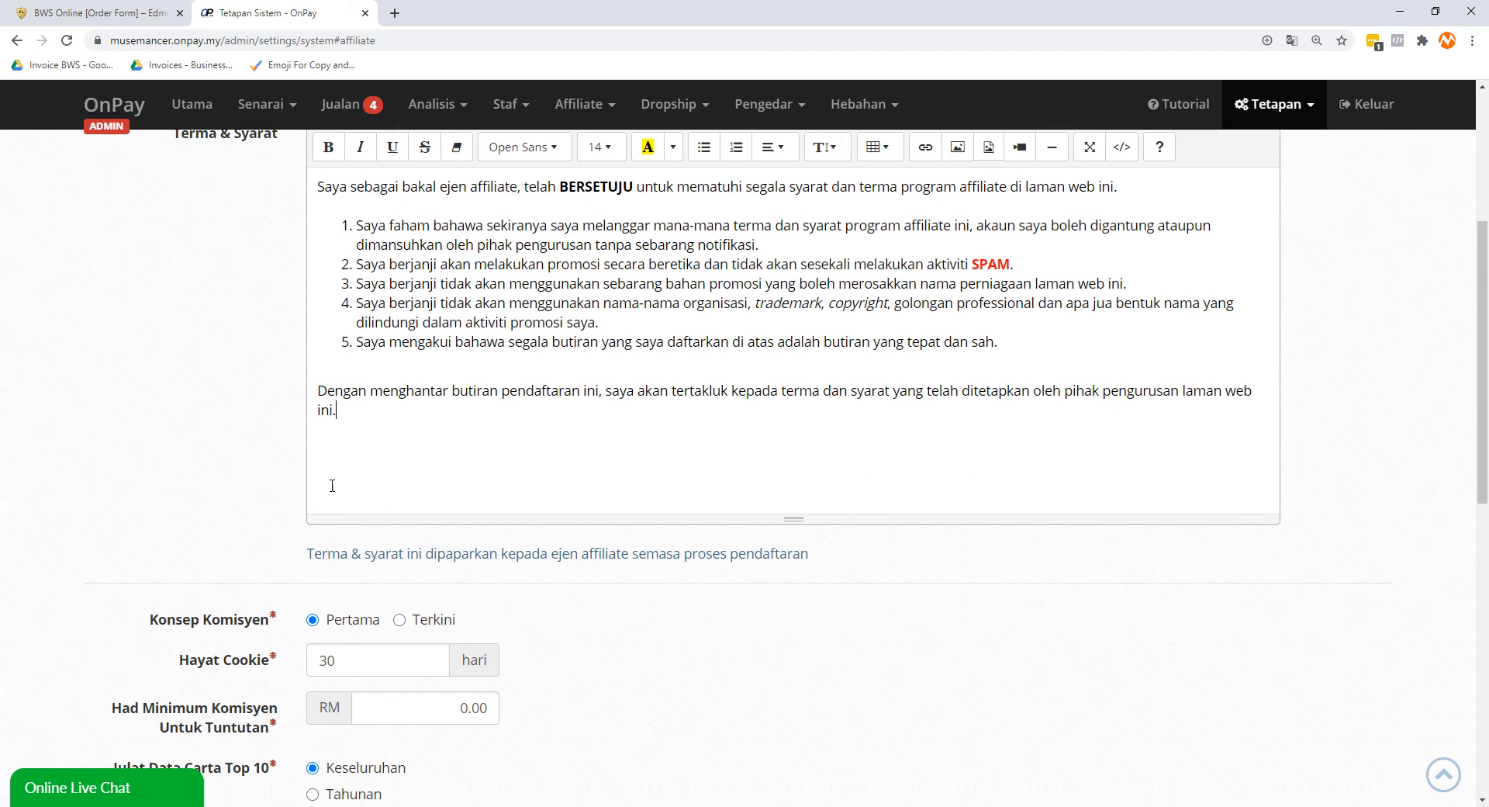
pyautogui.scroll(-3)
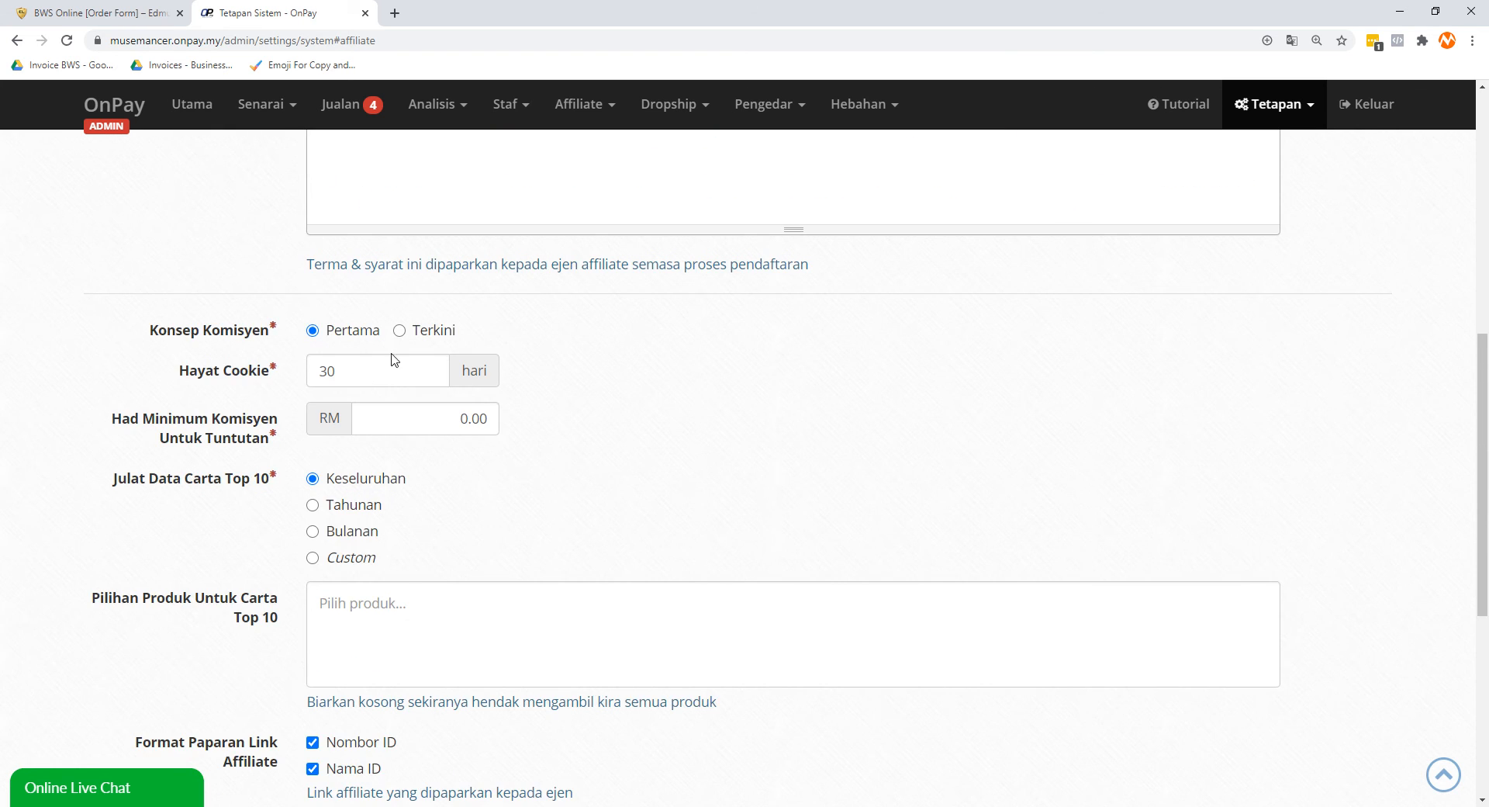
pyautogui.scroll(-3)
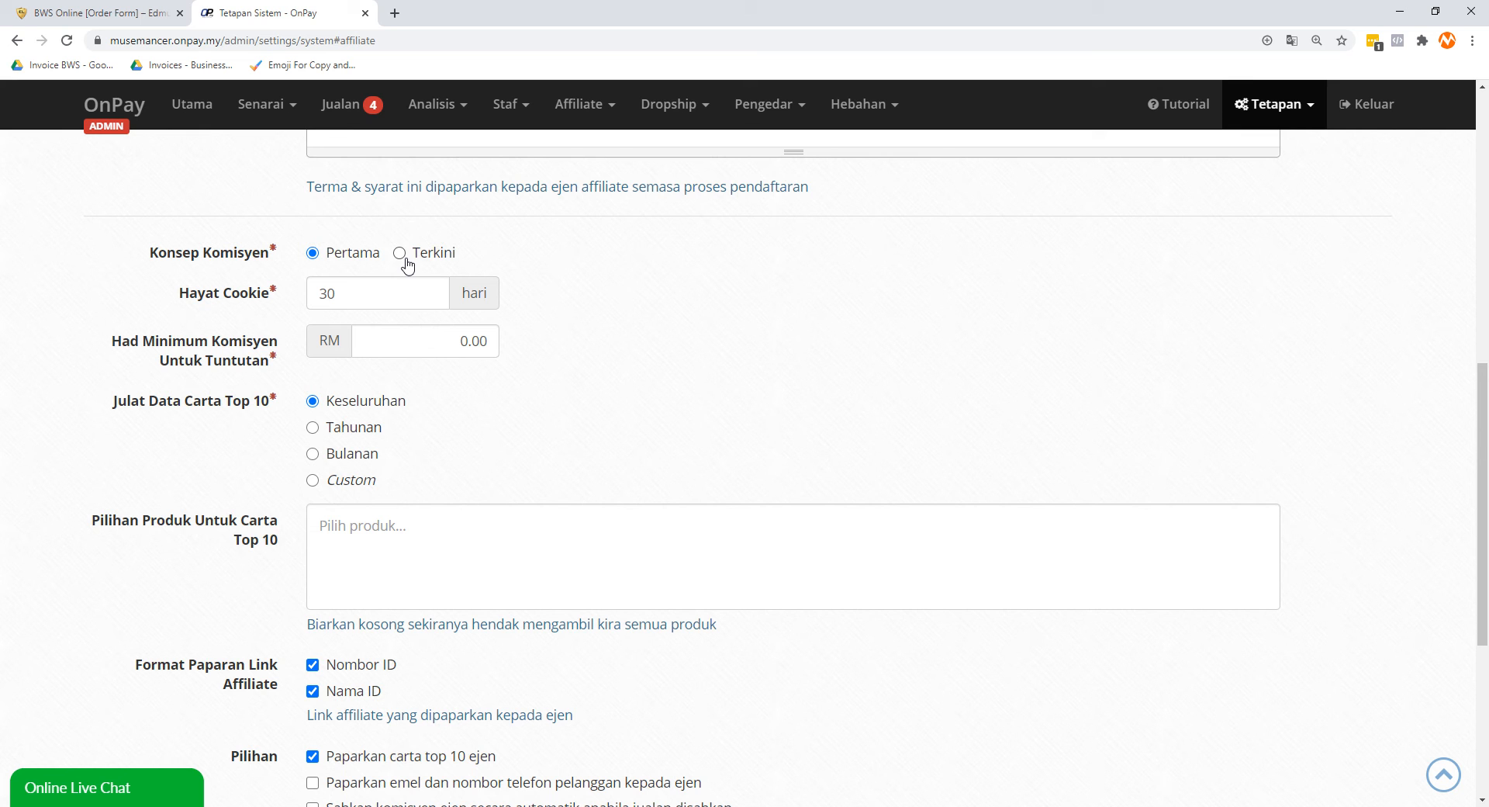
pyautogui.click(399, 253)
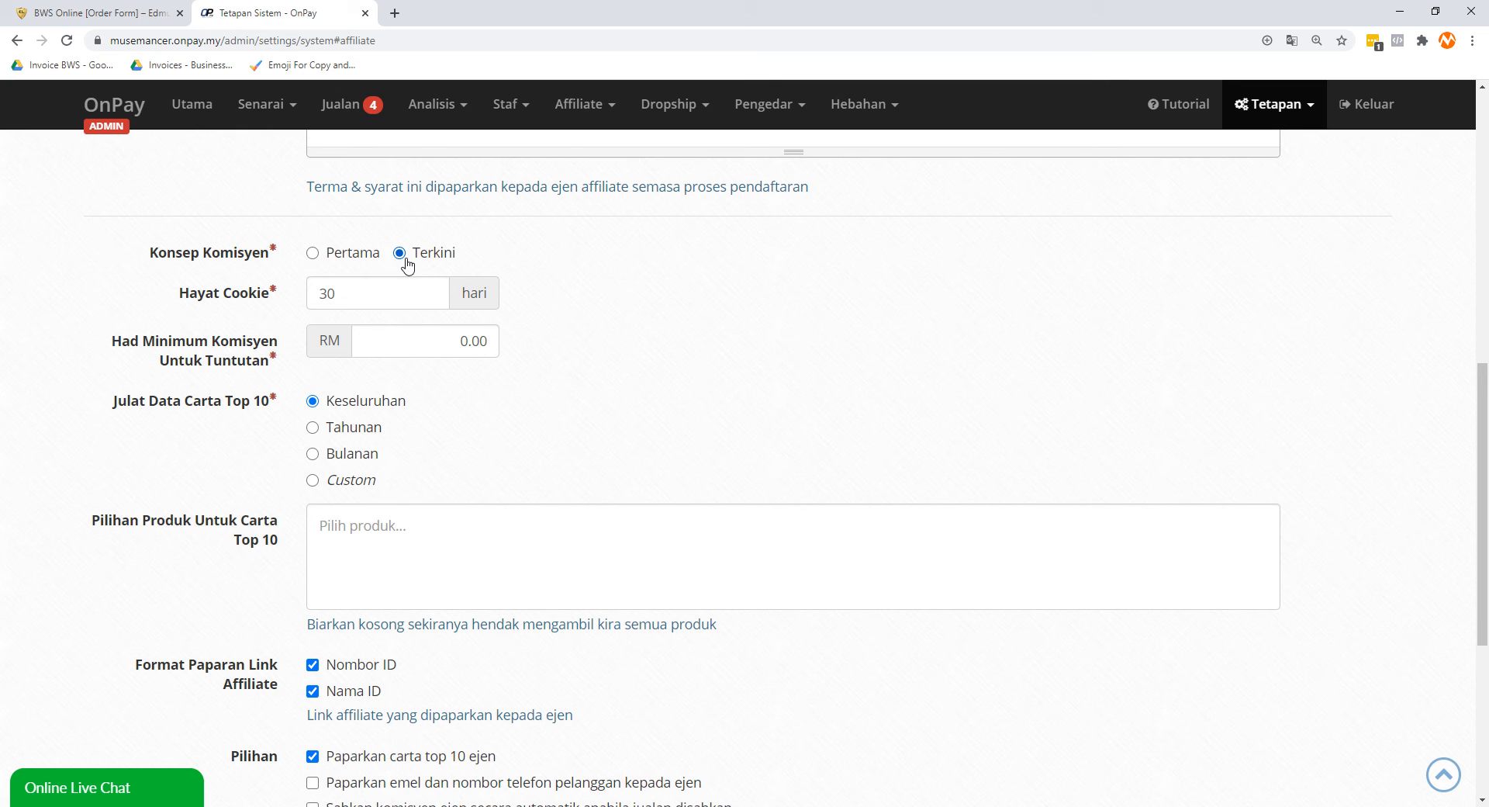
pyautogui.moveTo(352, 276)
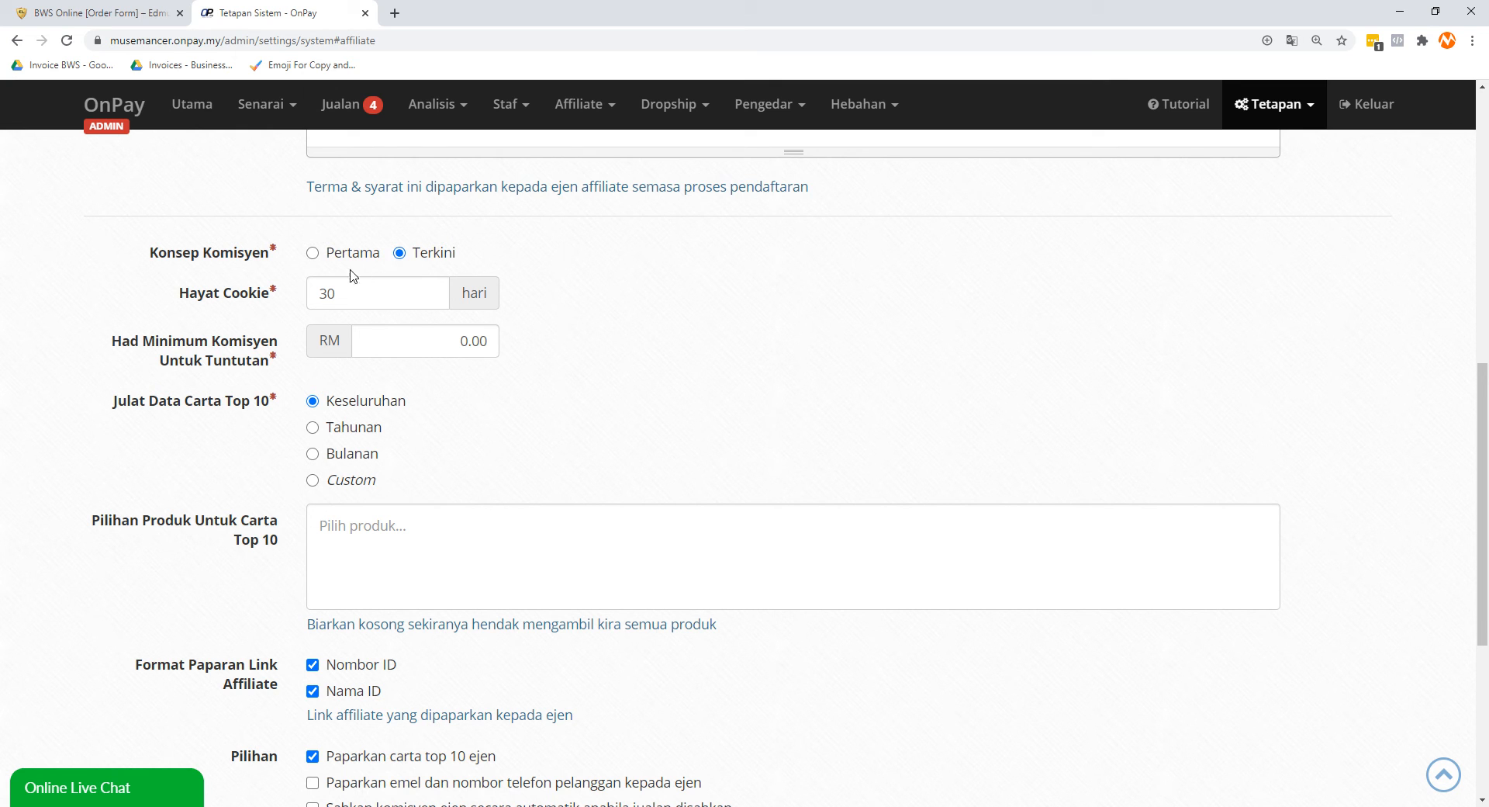
pyautogui.moveTo(217, 348)
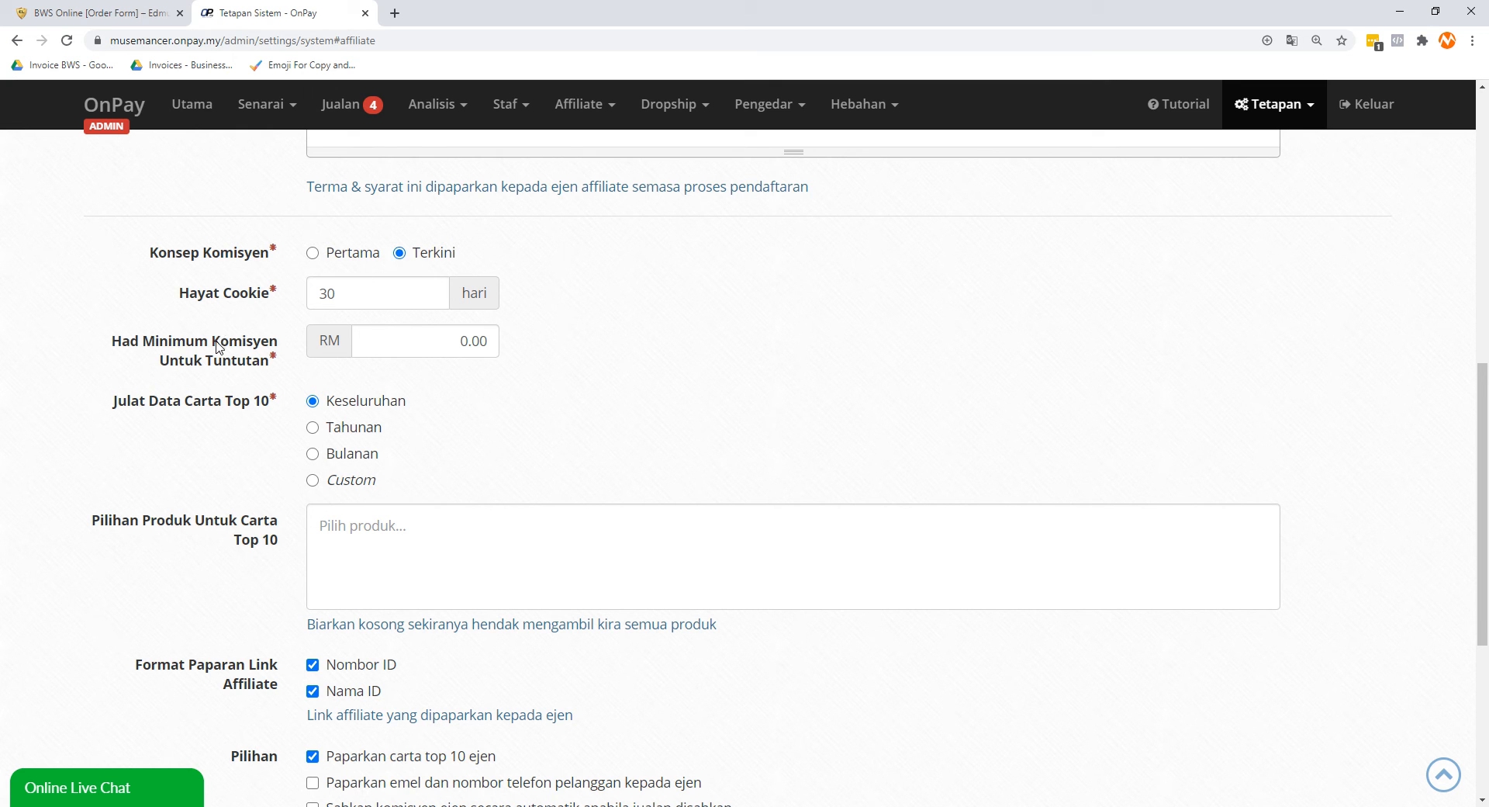
# - Start editing the Had Minimum Komisyen Untuk Tuntutan amount
pyautogui.click(425, 340)
pyautogui.write('50')
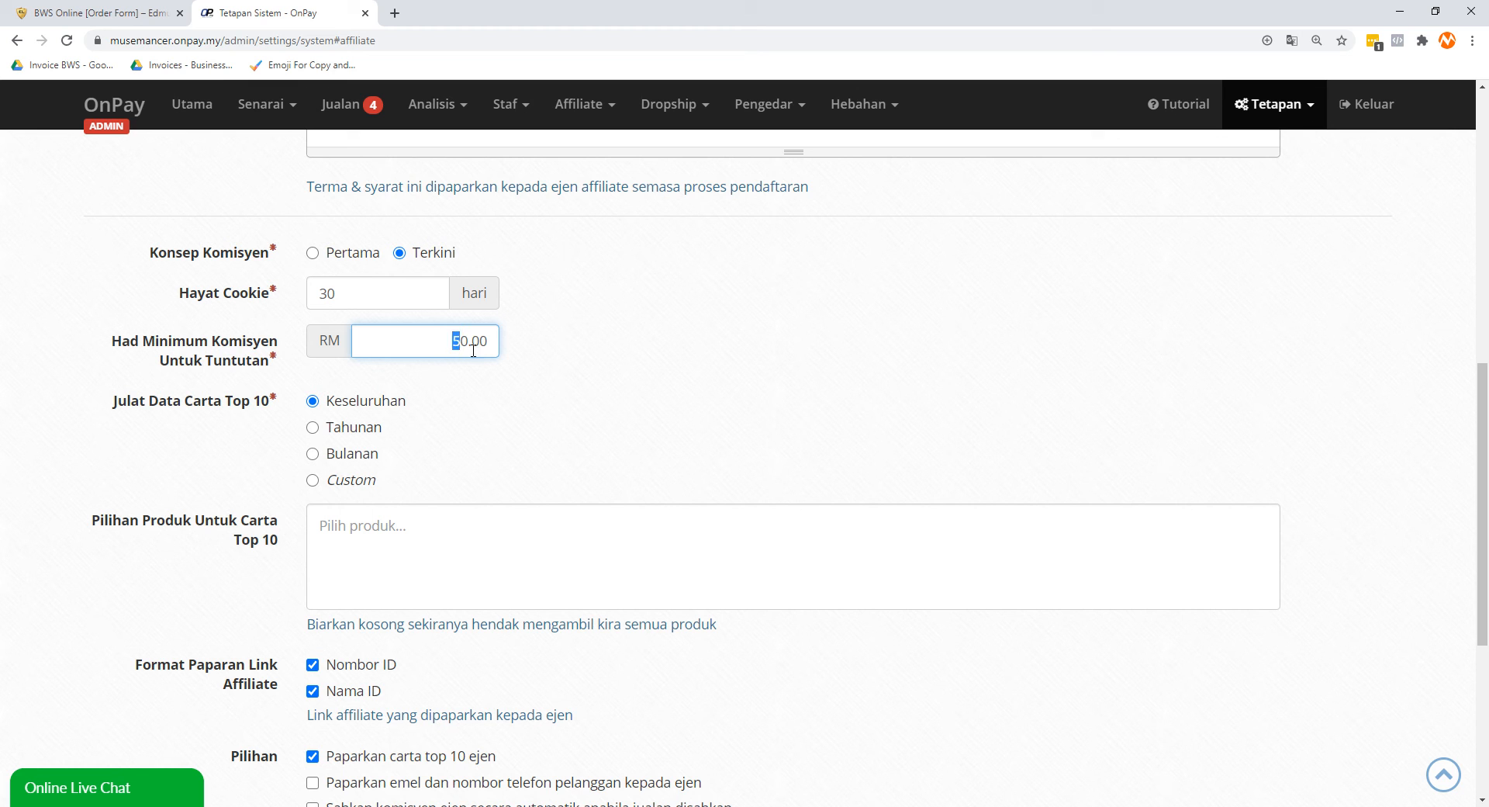
pyautogui.moveTo(555, 354)
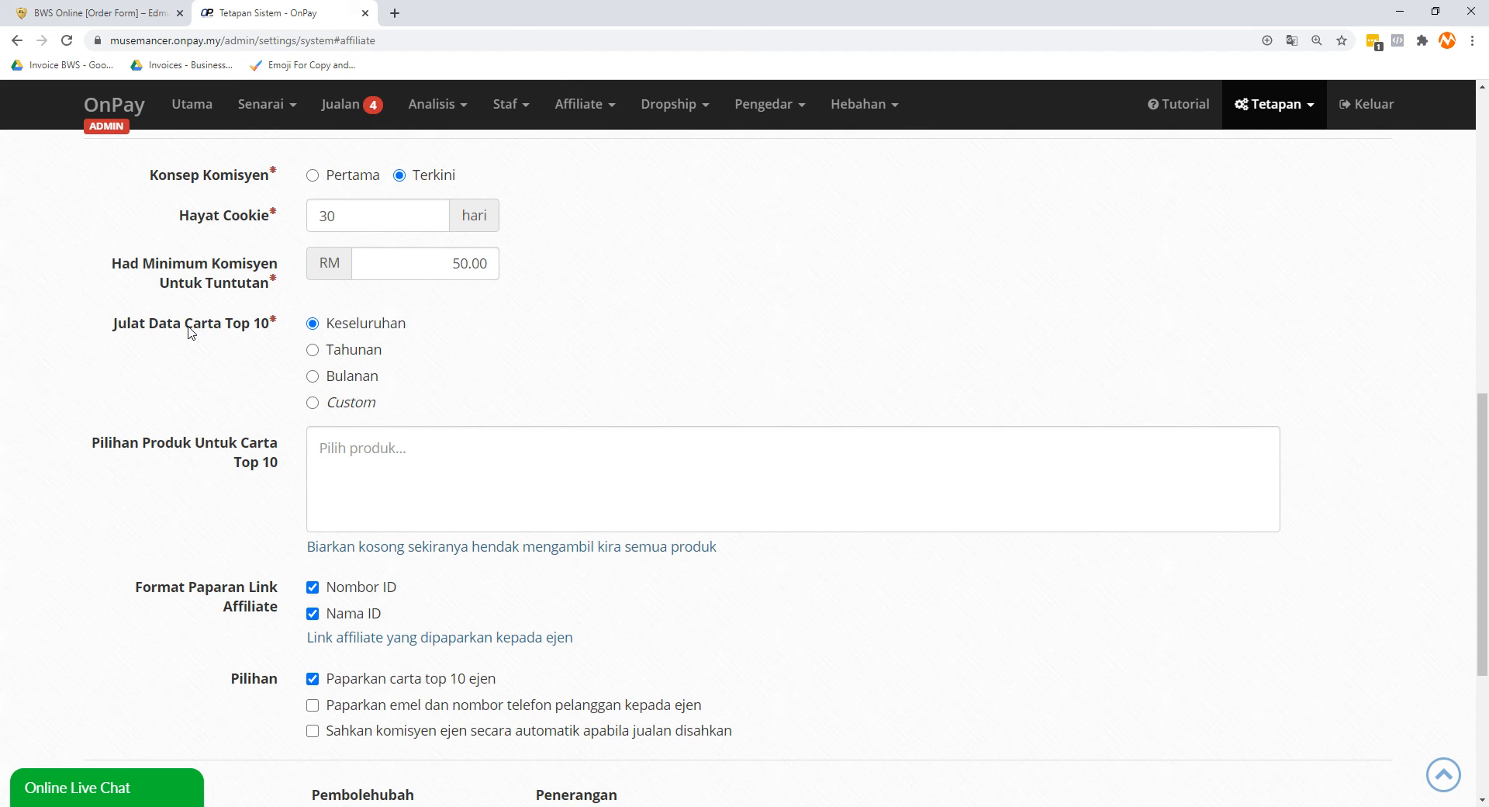
pyautogui.moveTo(279, 341)
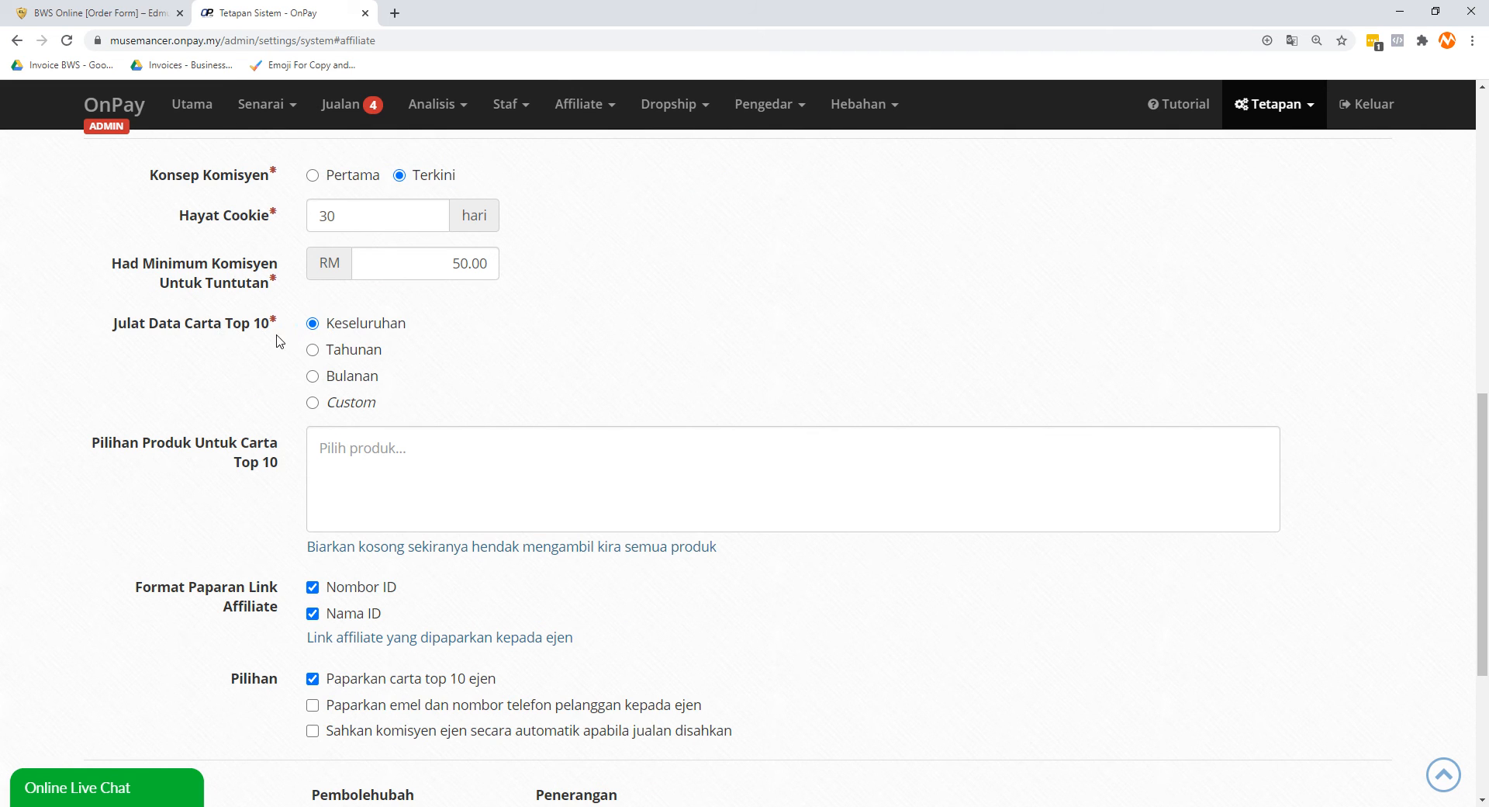
pyautogui.moveTo(340, 349)
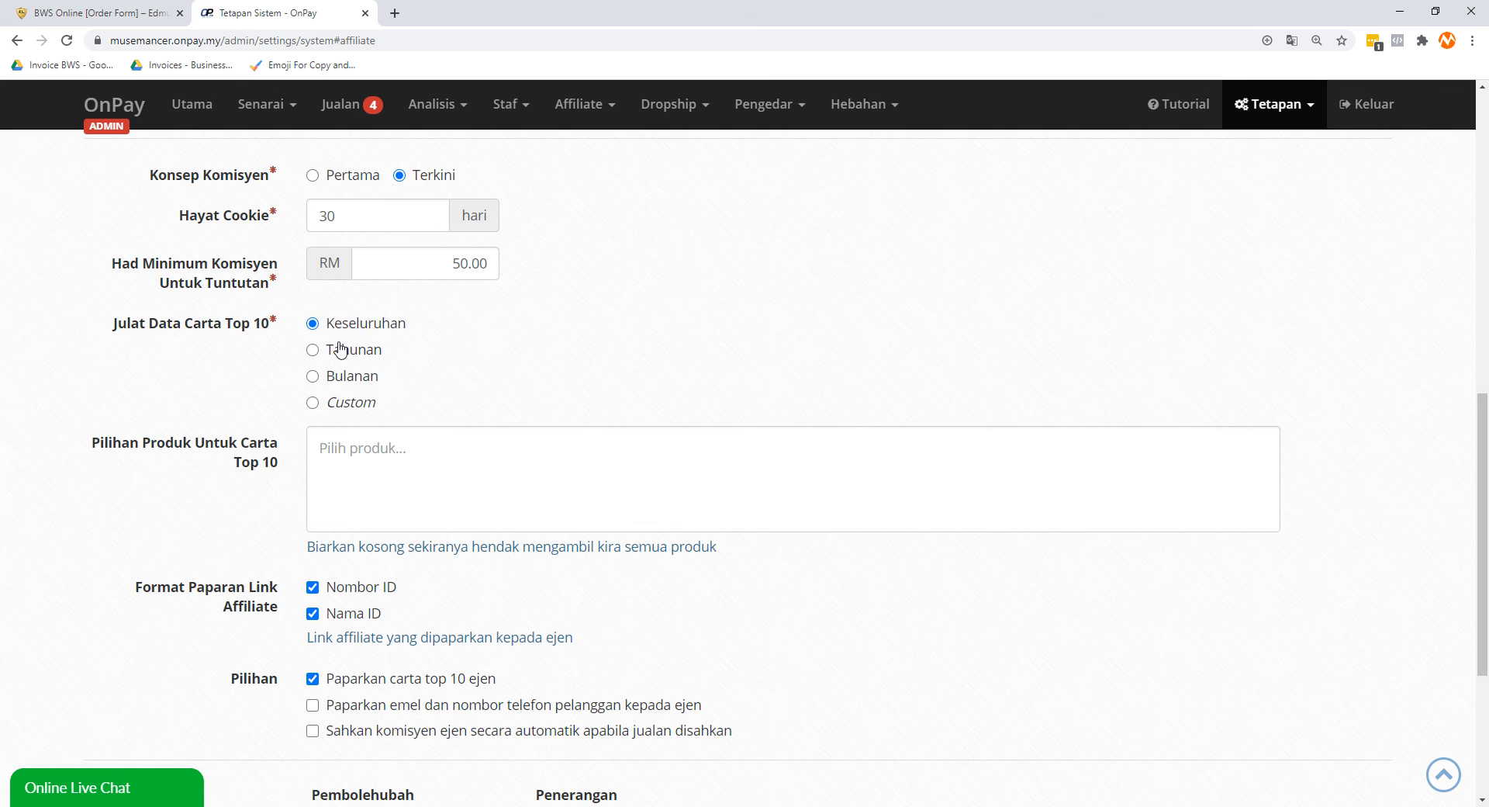
# - Tick 'Paparkan emel dan nombor telefon pelanggan kepada ejen' under Pilihan
pyautogui.scroll(-3)
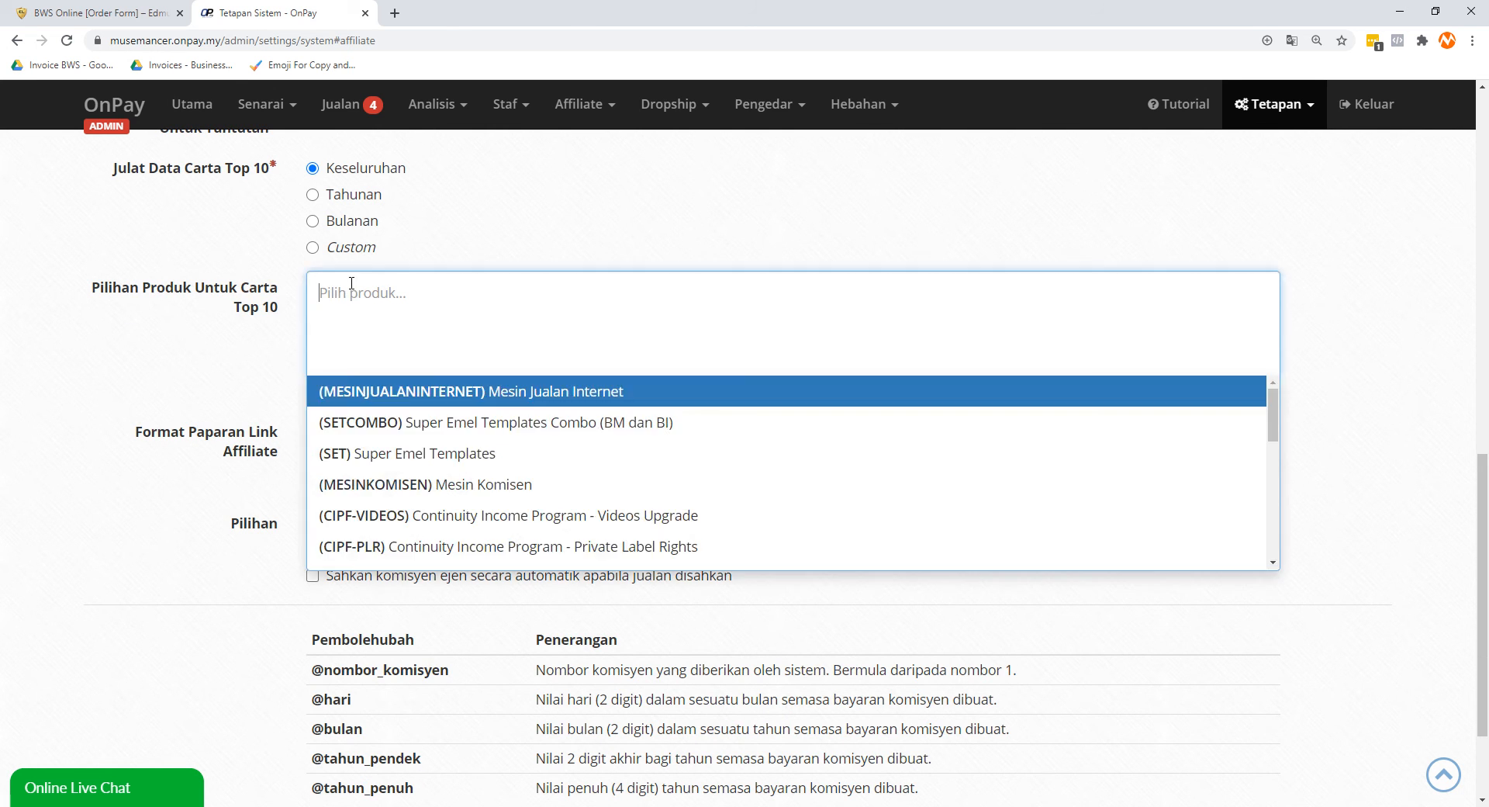
pyautogui.click(349, 317)
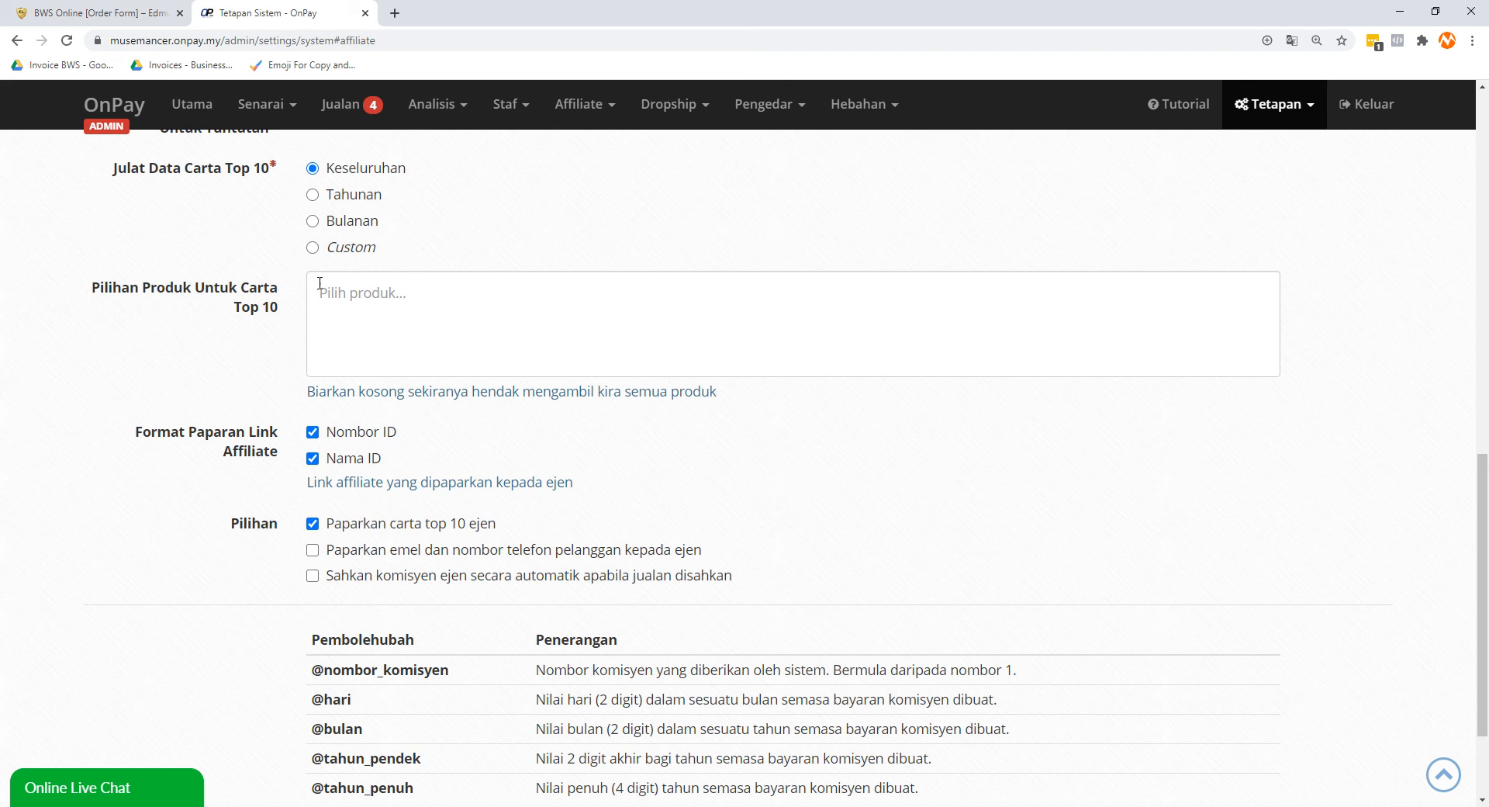
pyautogui.scroll(-3)
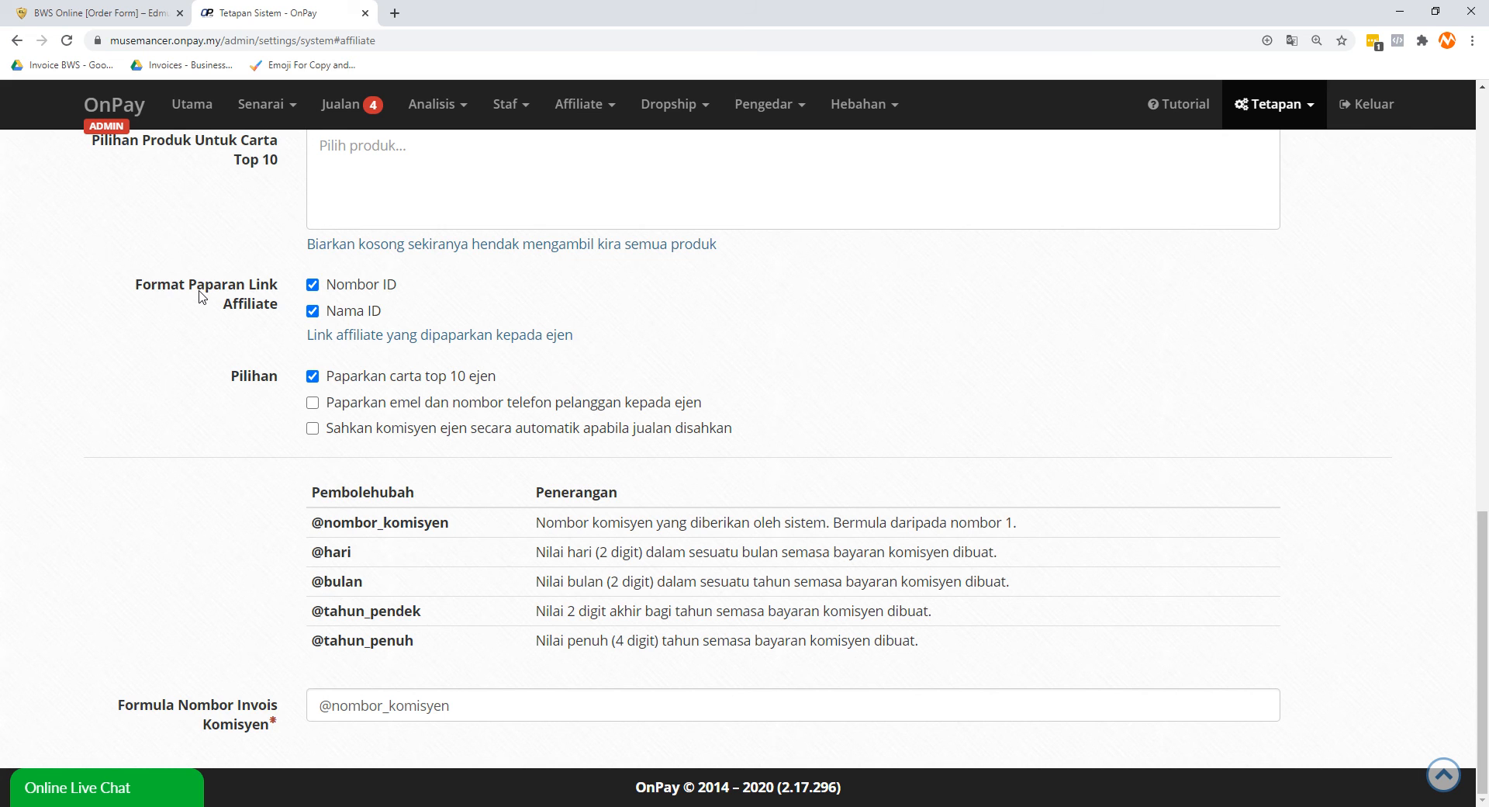
pyautogui.moveTo(242, 328)
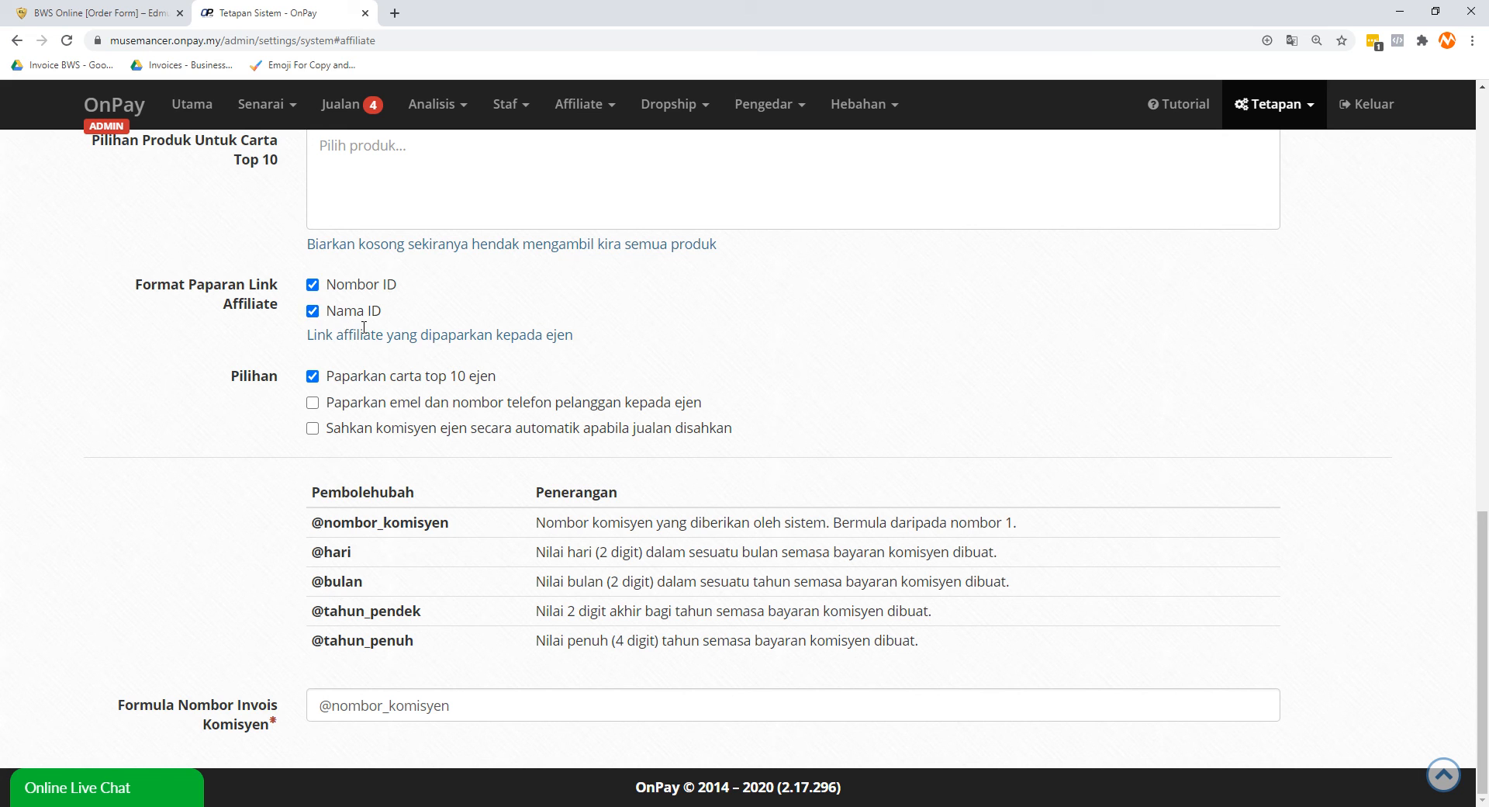
pyautogui.moveTo(263, 399)
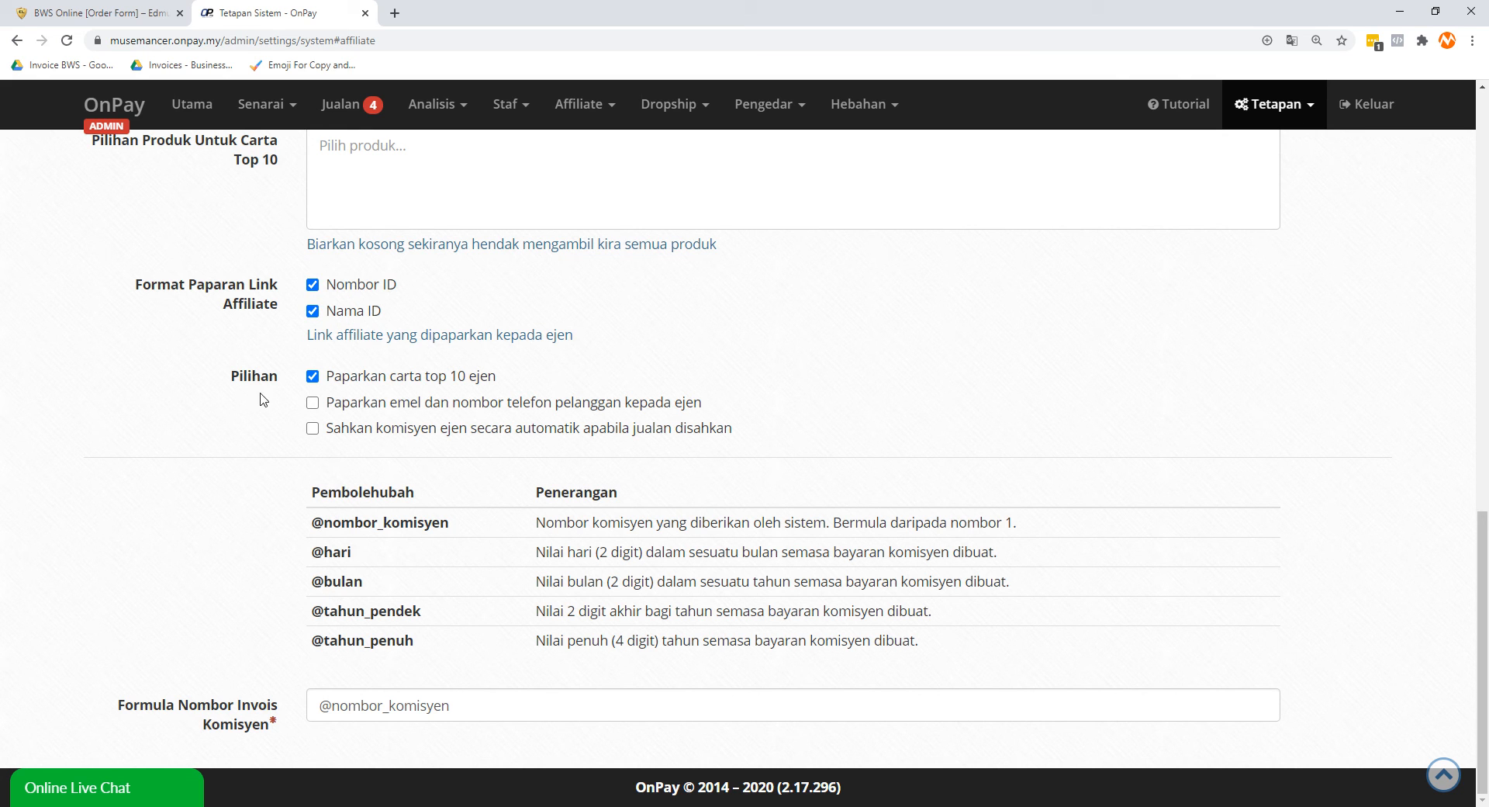
pyautogui.moveTo(432, 397)
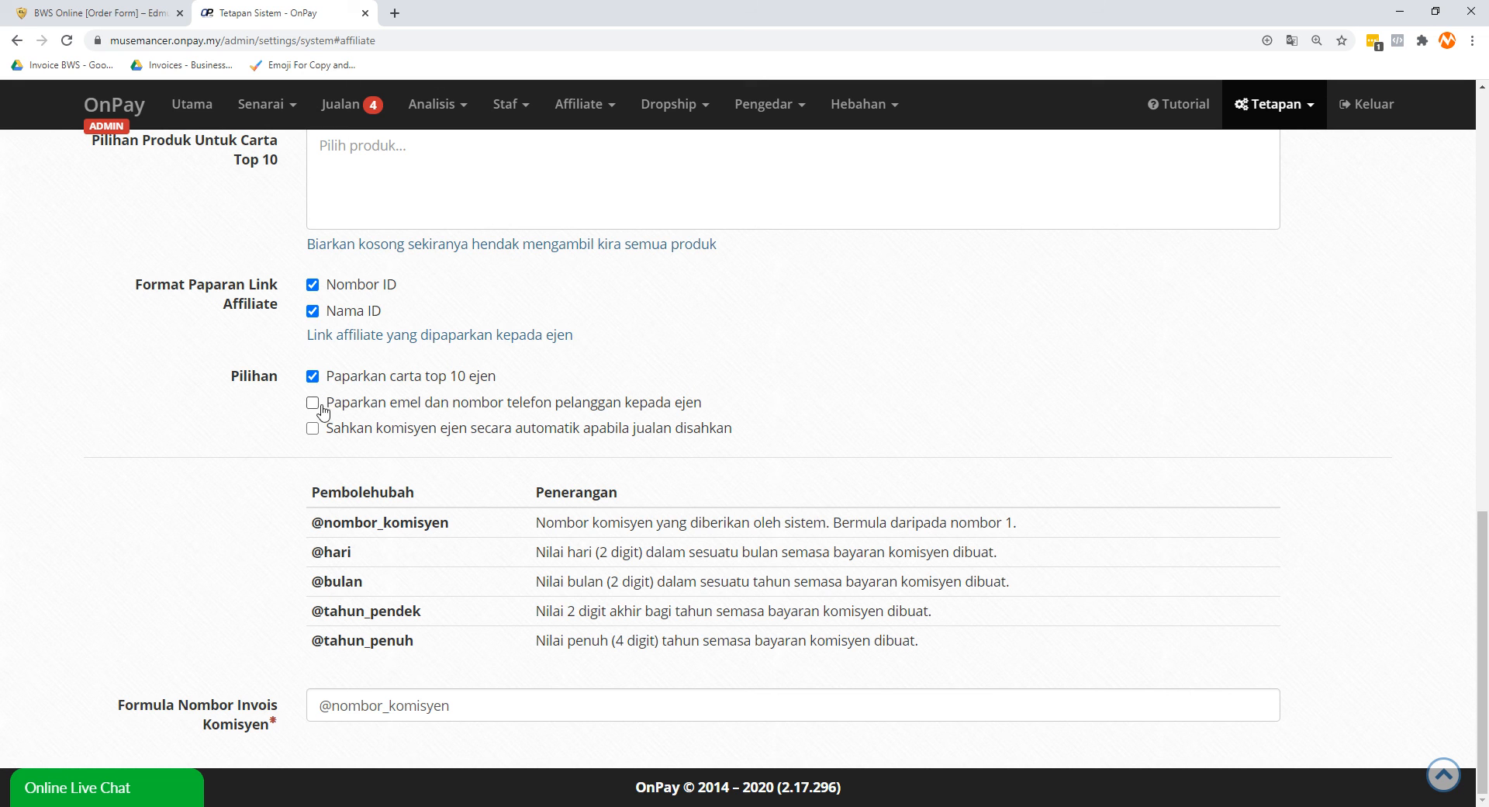
pyautogui.moveTo(420, 414)
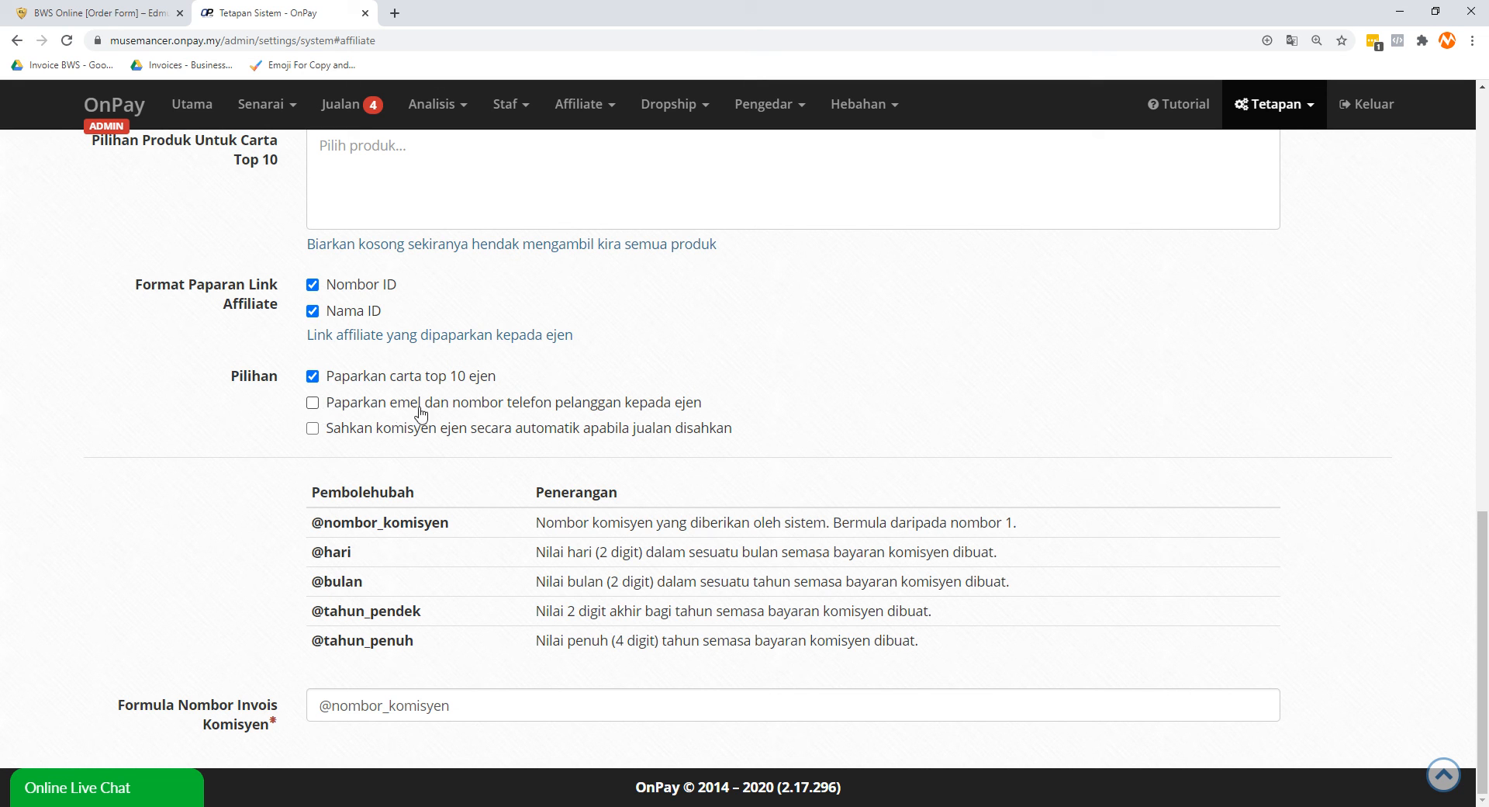
pyautogui.moveTo(544, 416)
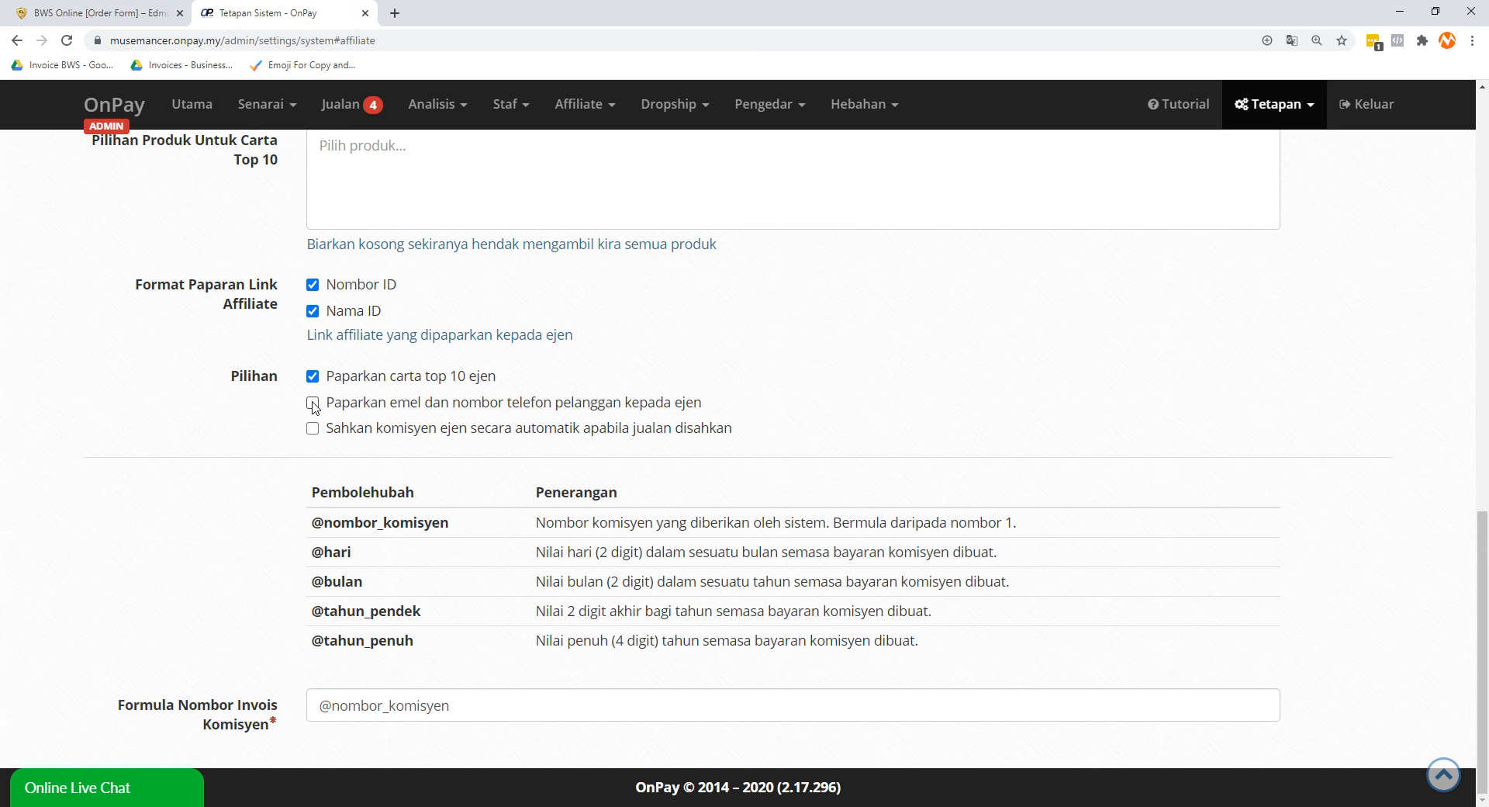
pyautogui.click(312, 402)
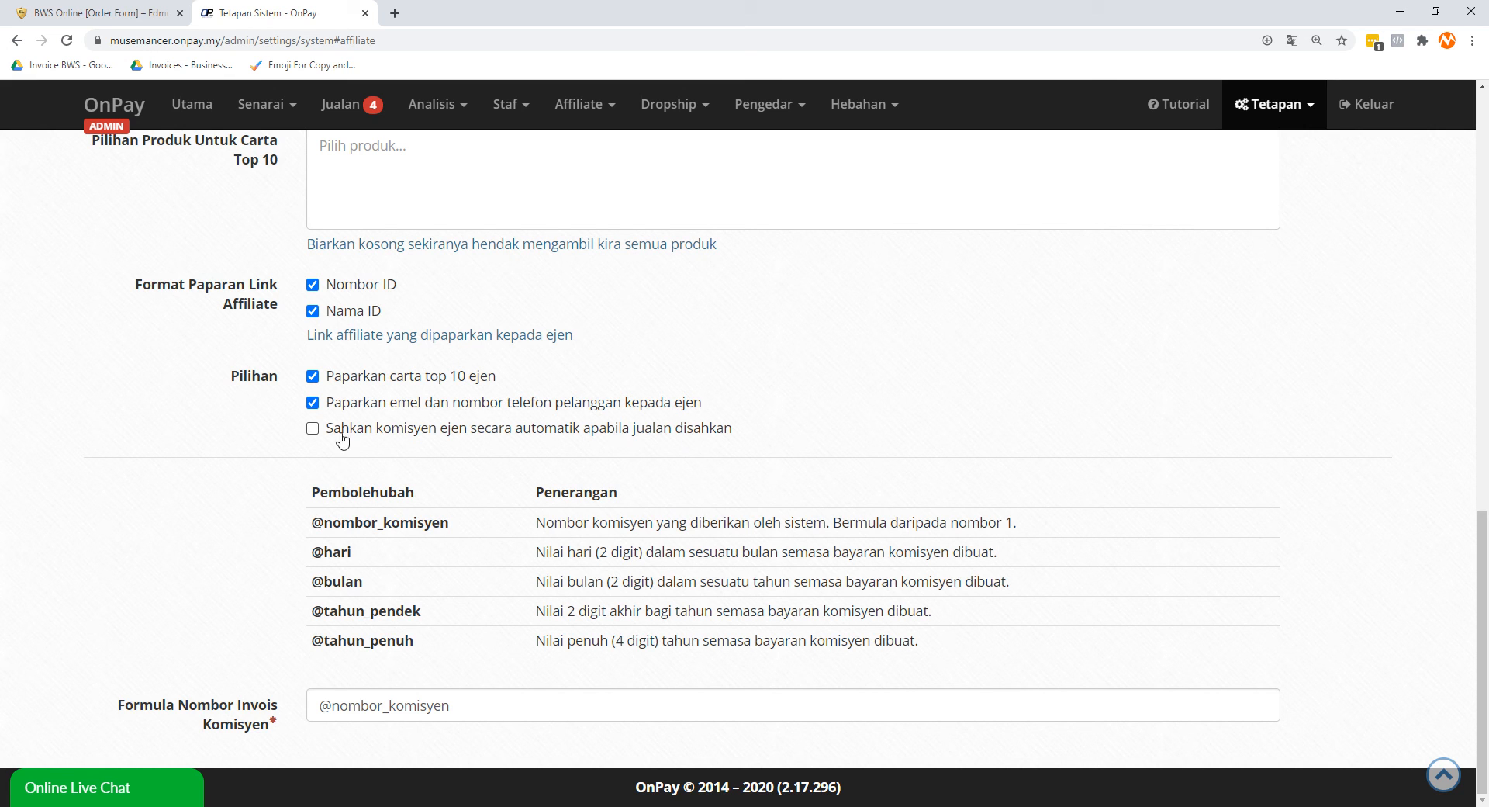
pyautogui.moveTo(511, 431)
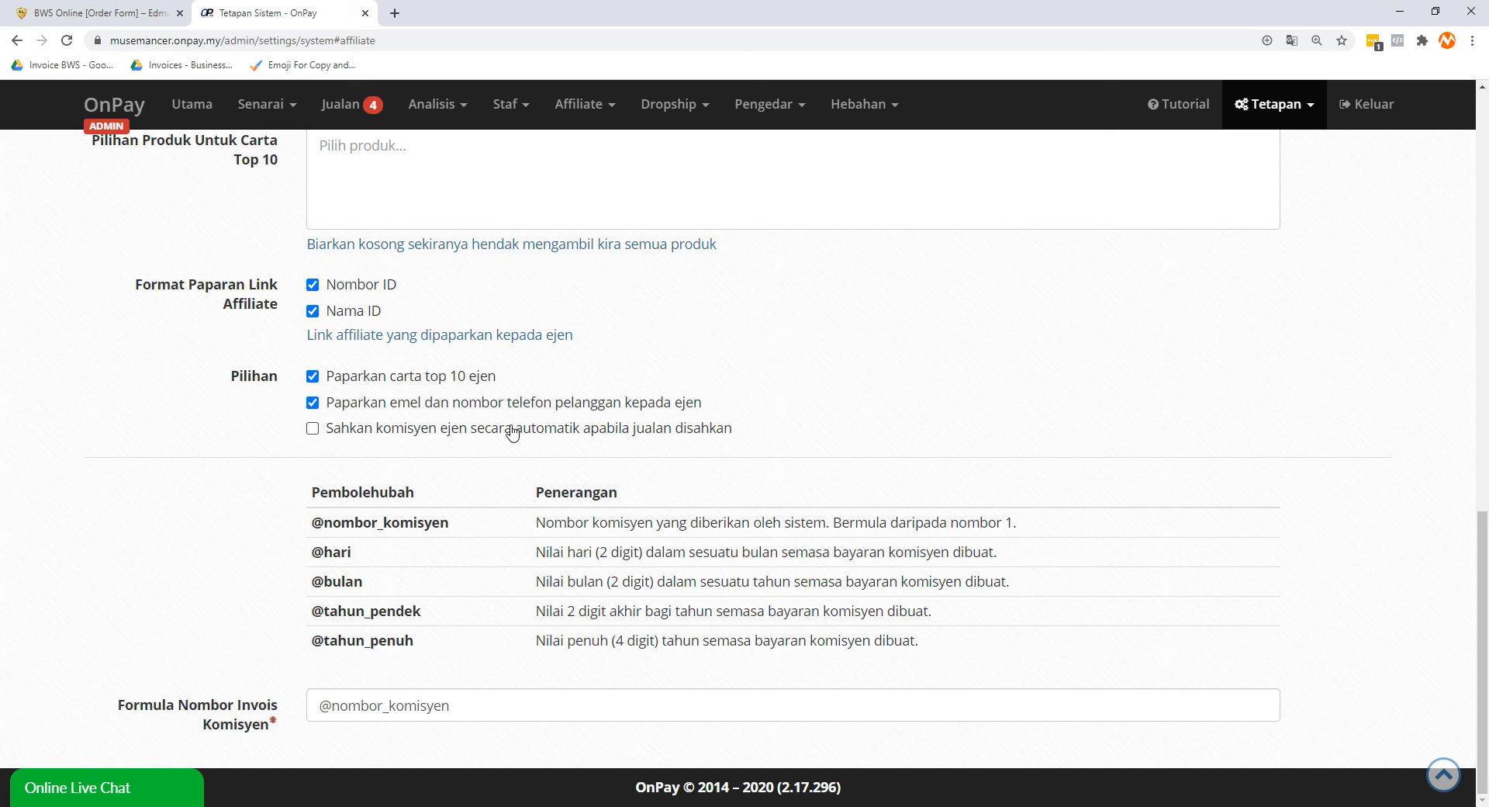
pyautogui.moveTo(337, 437)
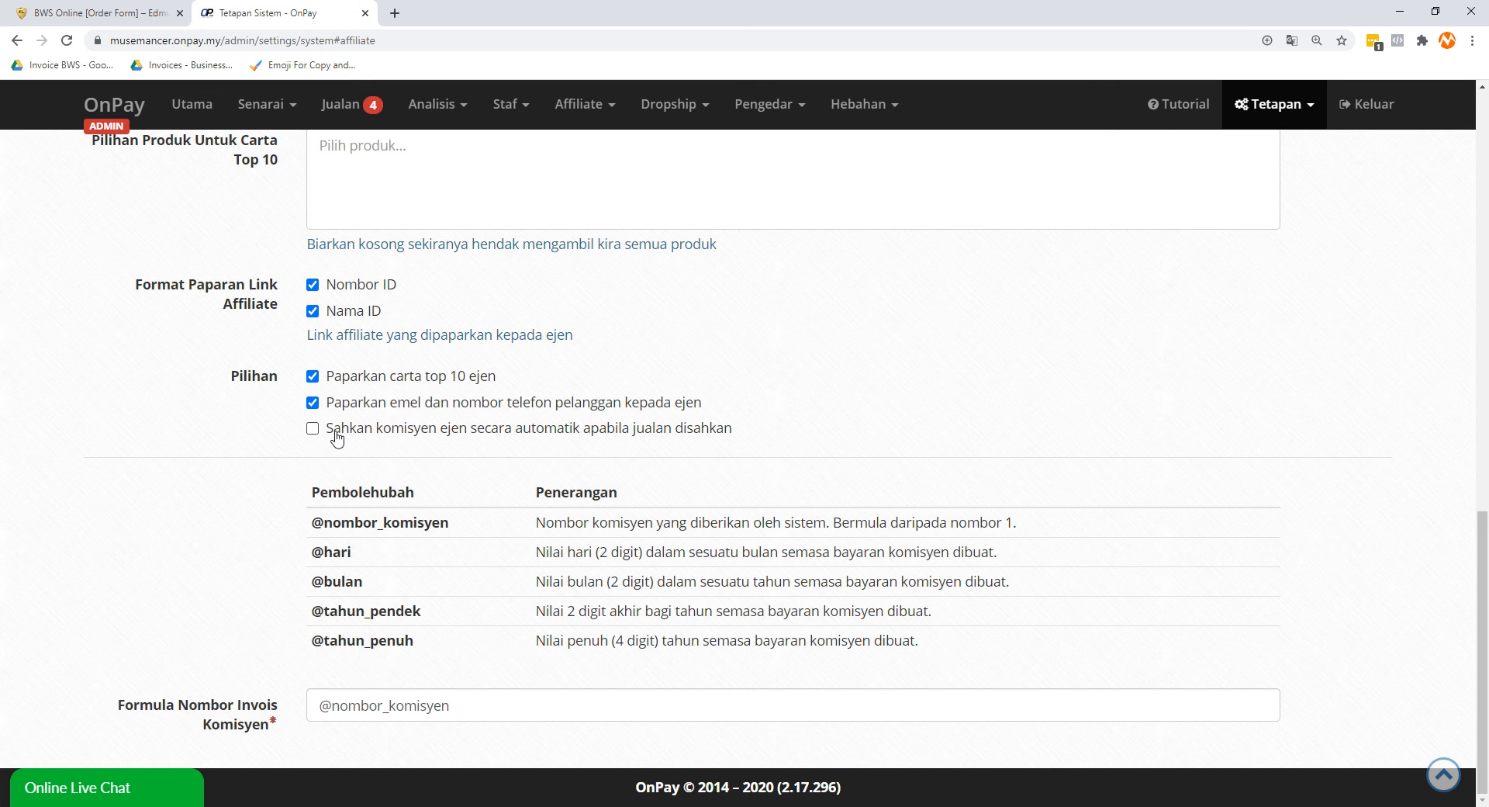
# - Save the affiliate settings with Simpan so the success message appears
pyautogui.scroll(3)
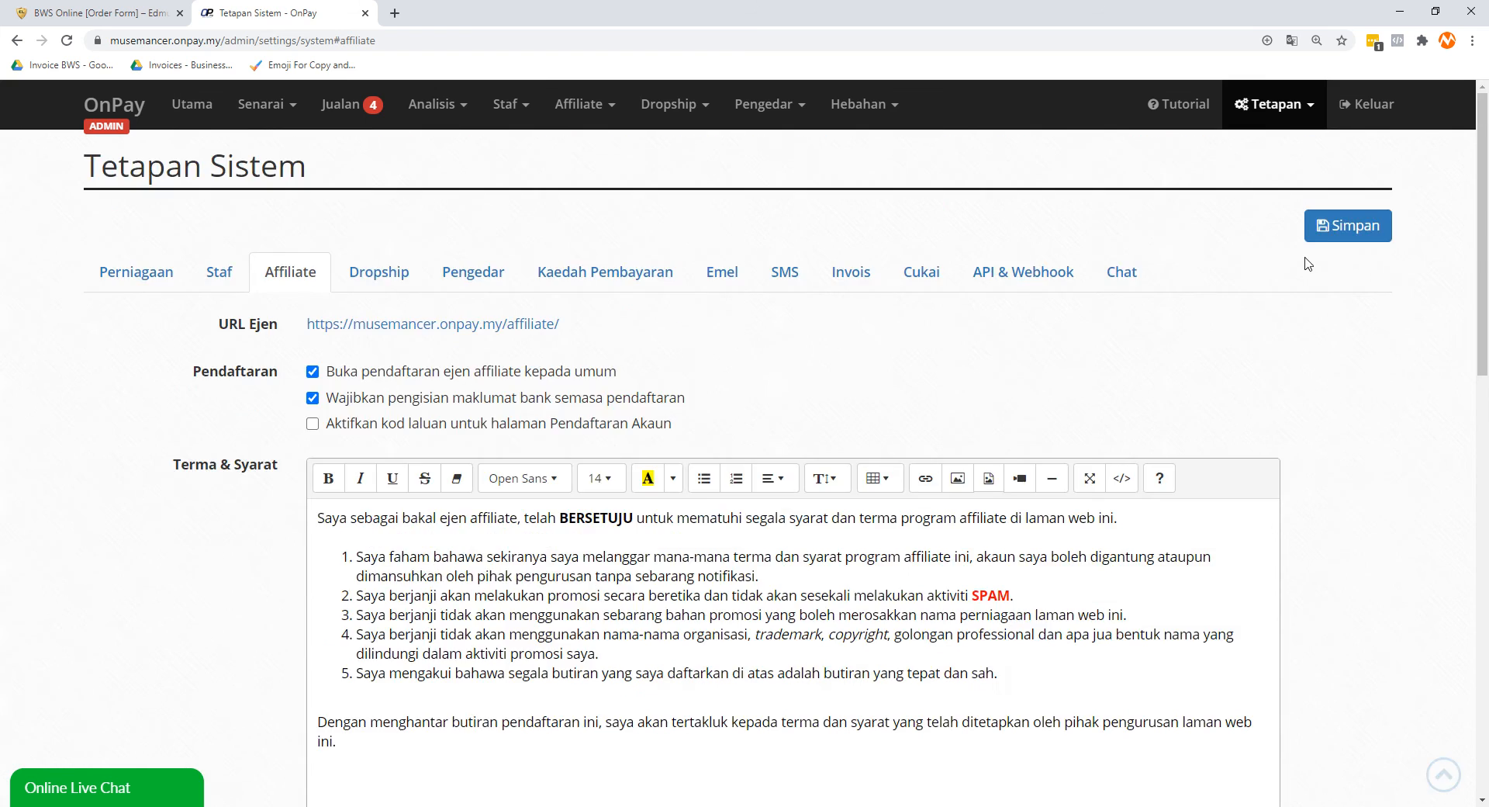
pyautogui.moveTo(160, 482)
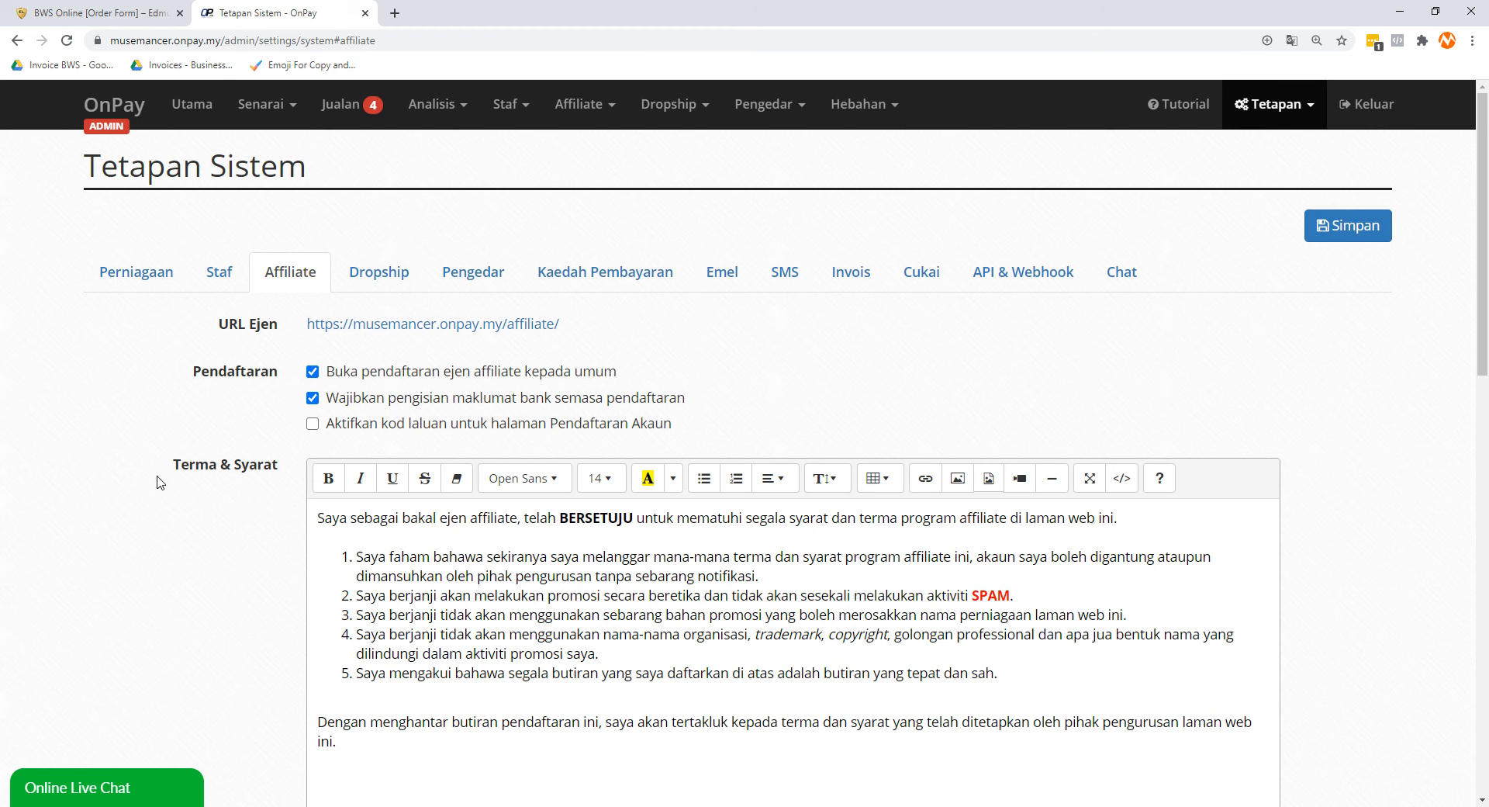
pyautogui.moveTo(1347, 225)
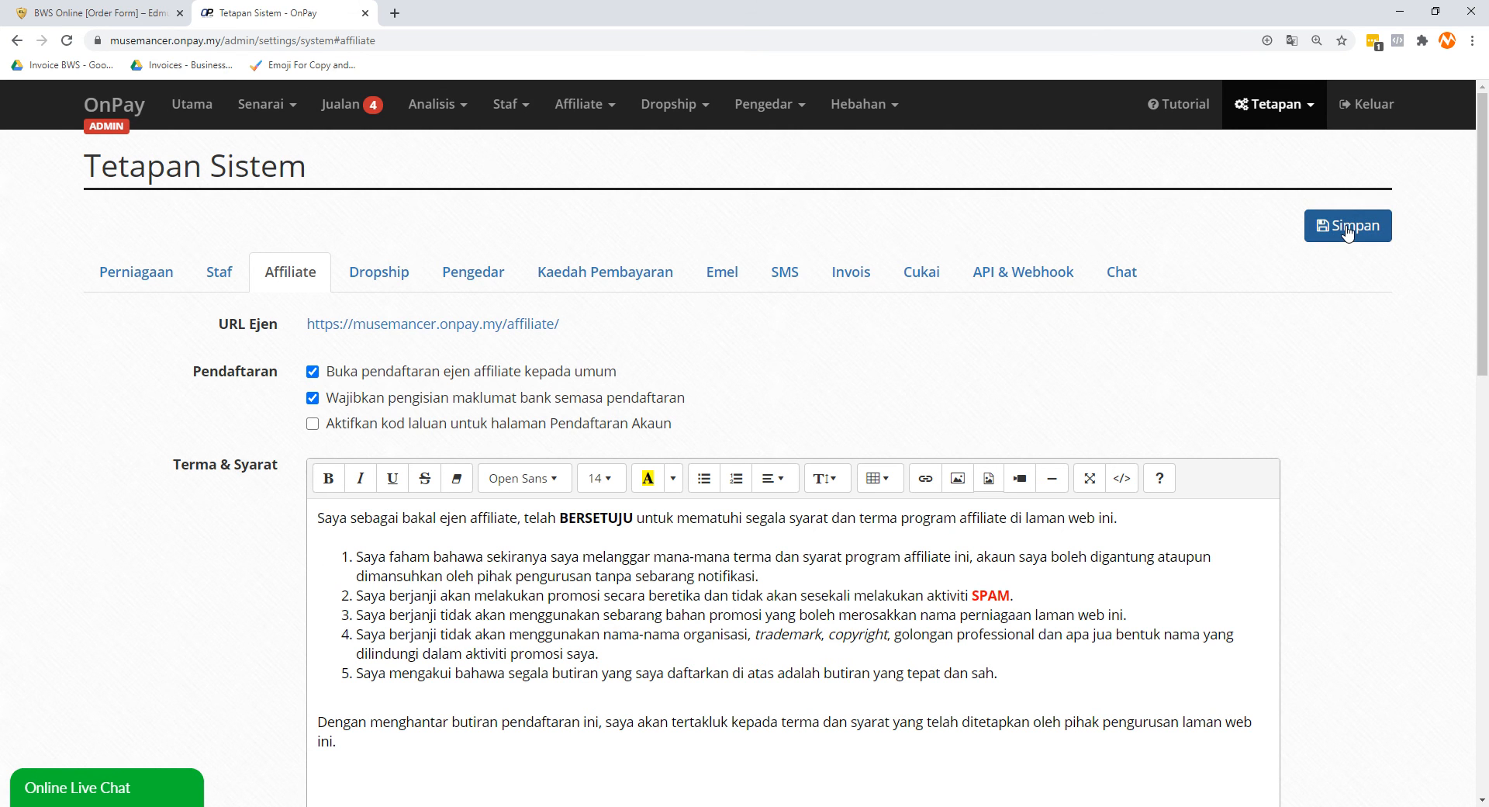
pyautogui.click(1347, 224)
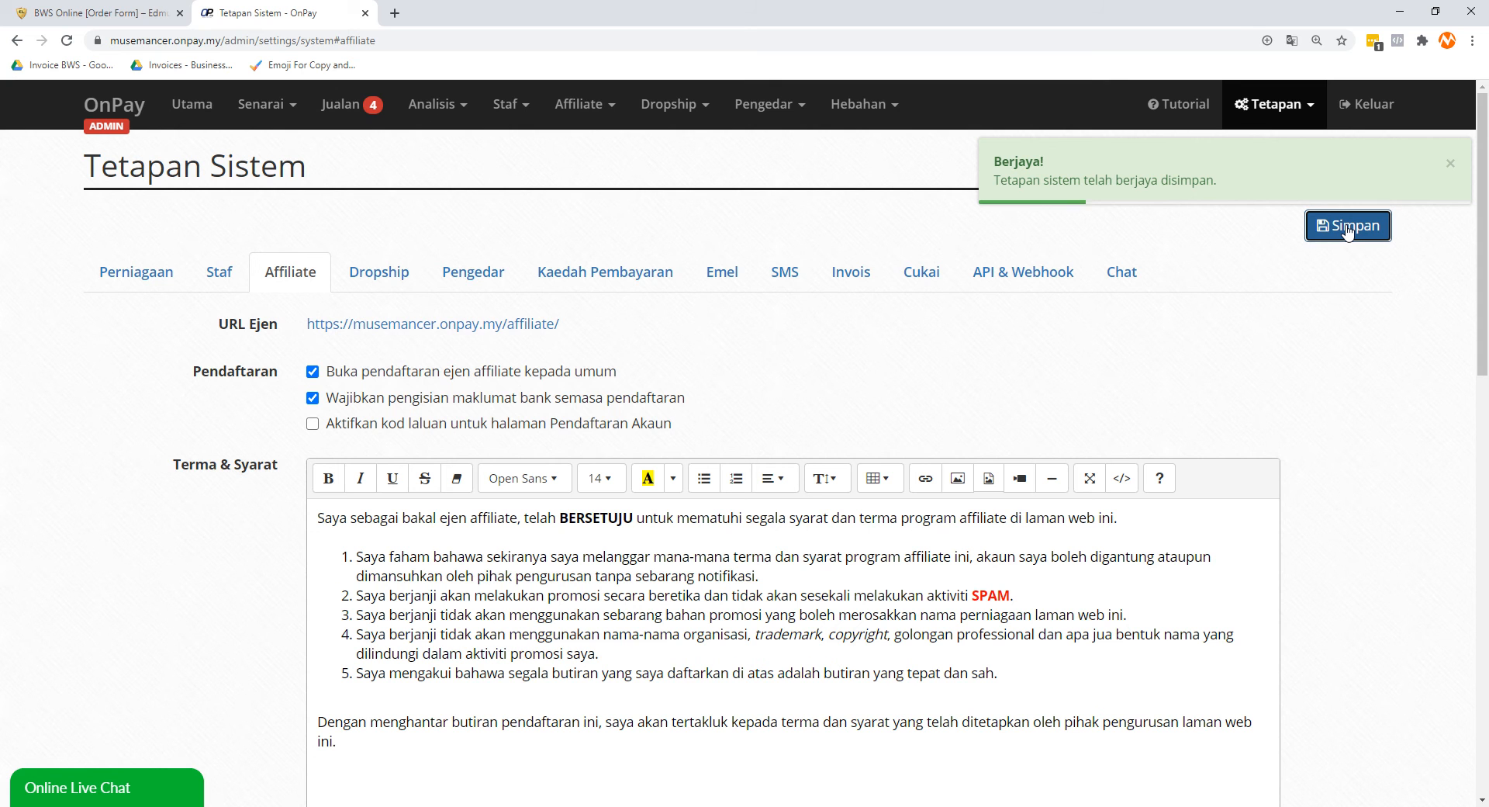
pyautogui.moveTo(423, 298)
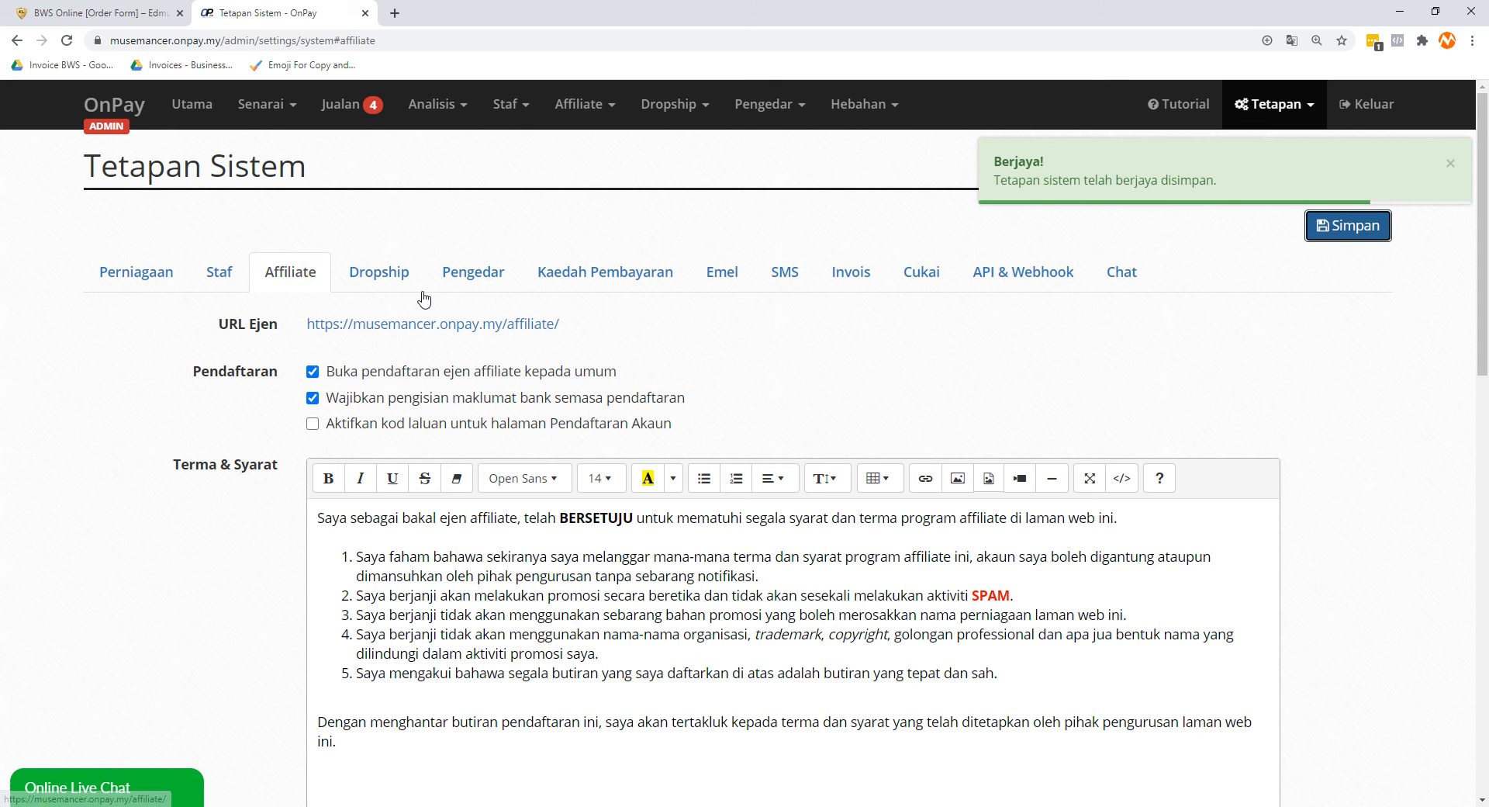
# - Move through the Dropship and Pengedar tabs to the Kaedah Pembayaran settings
pyautogui.click(378, 271)
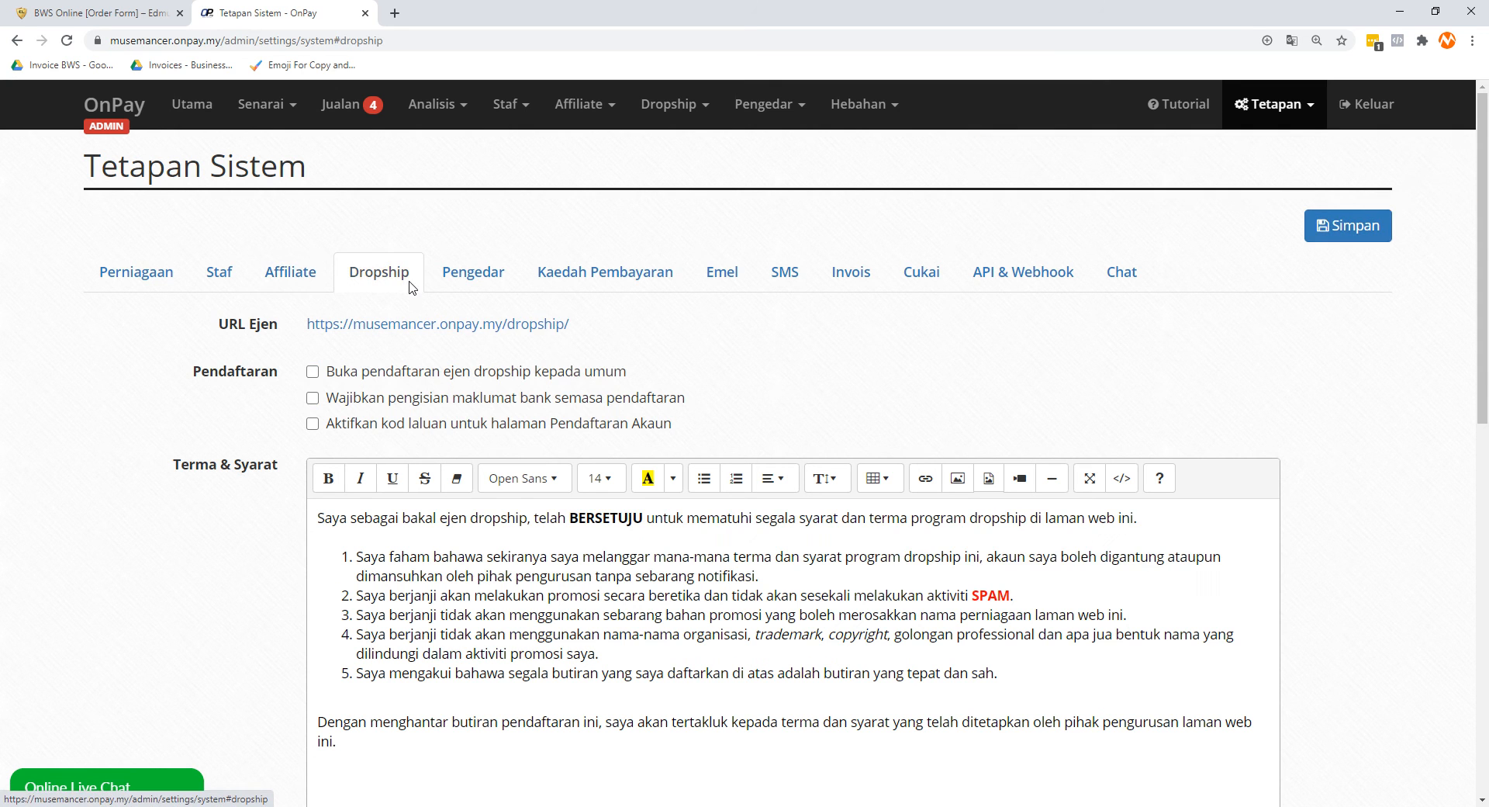
pyautogui.click(471, 272)
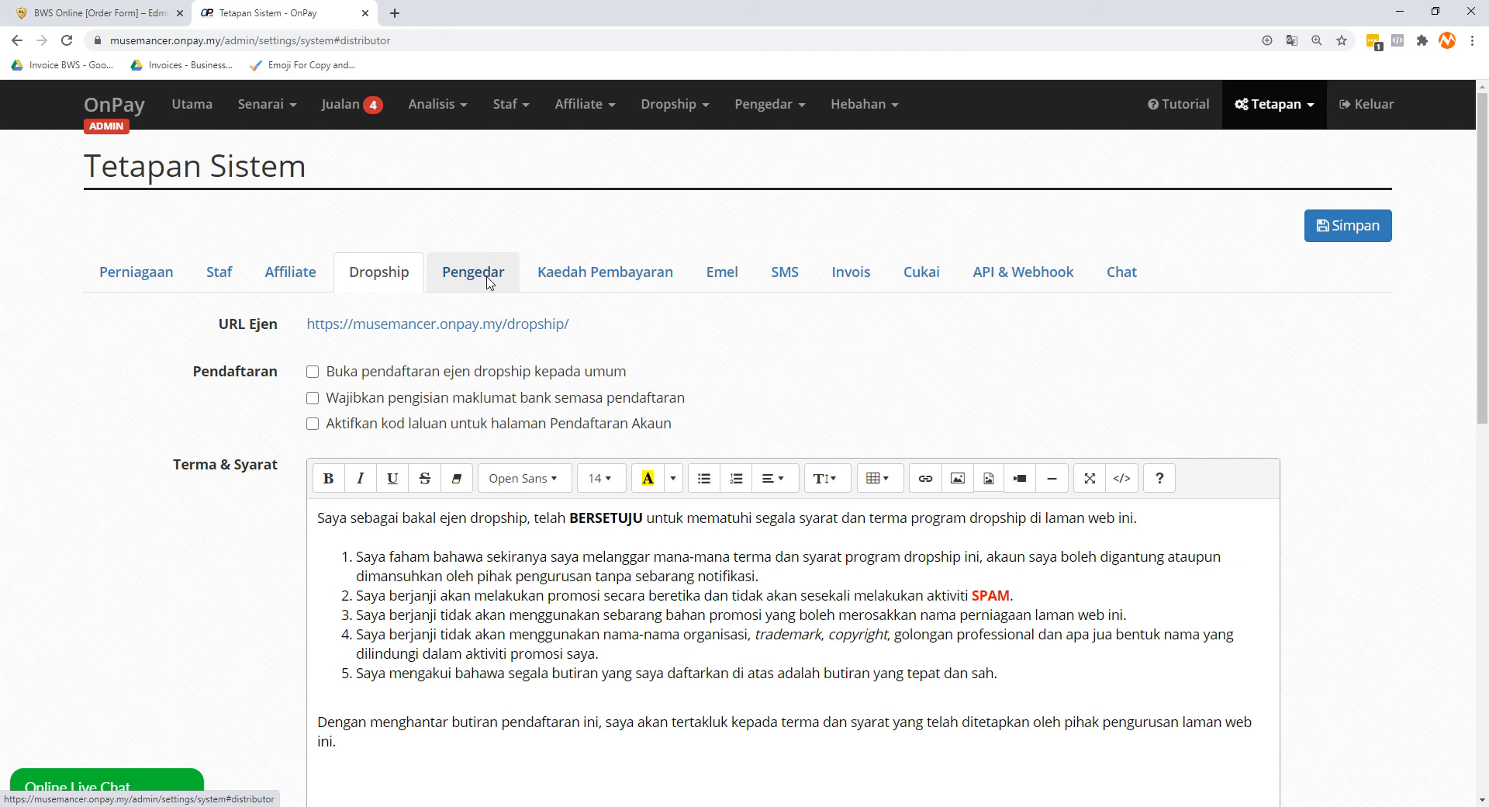
pyautogui.click(473, 271)
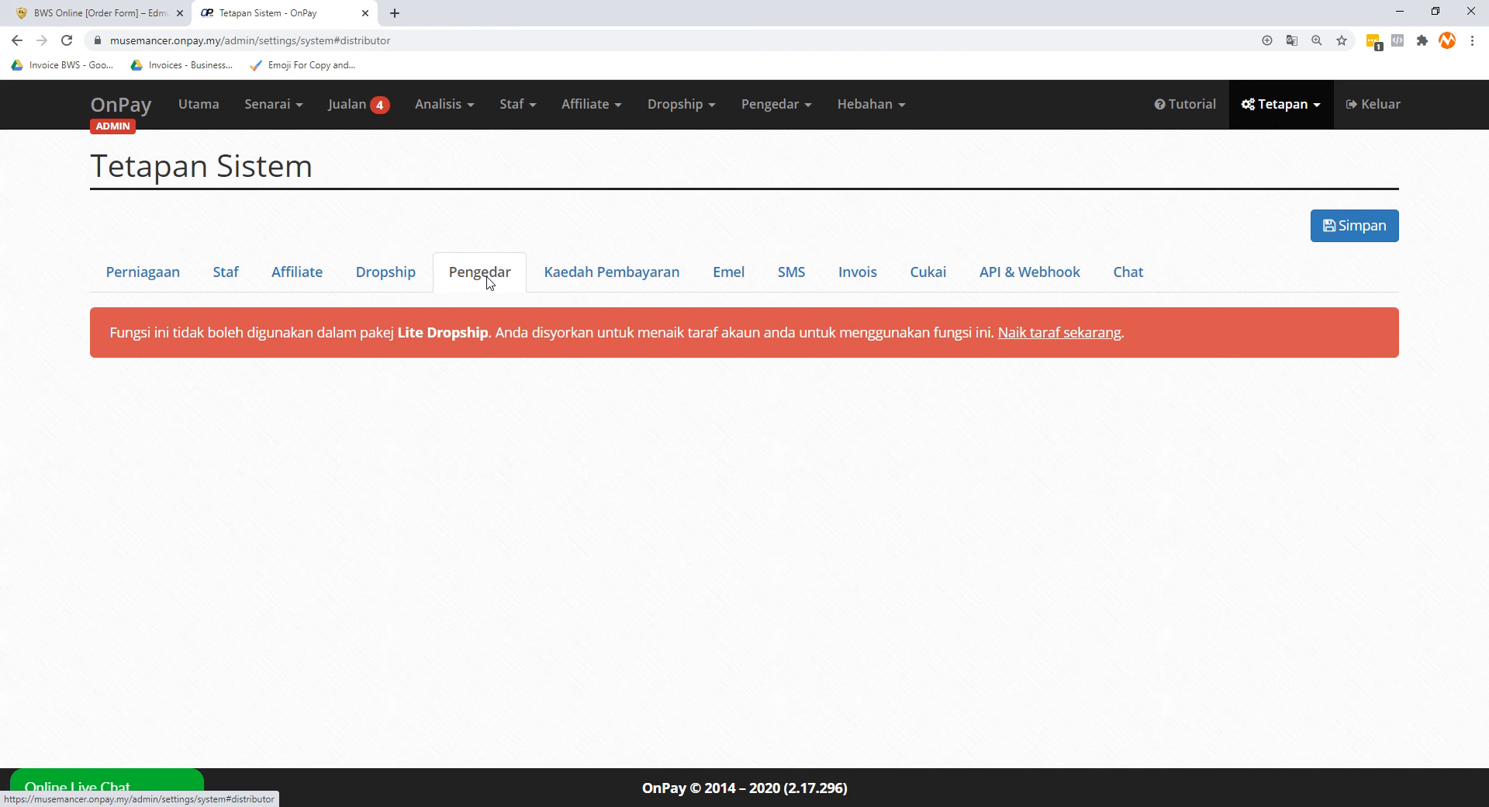
pyautogui.click(603, 271)
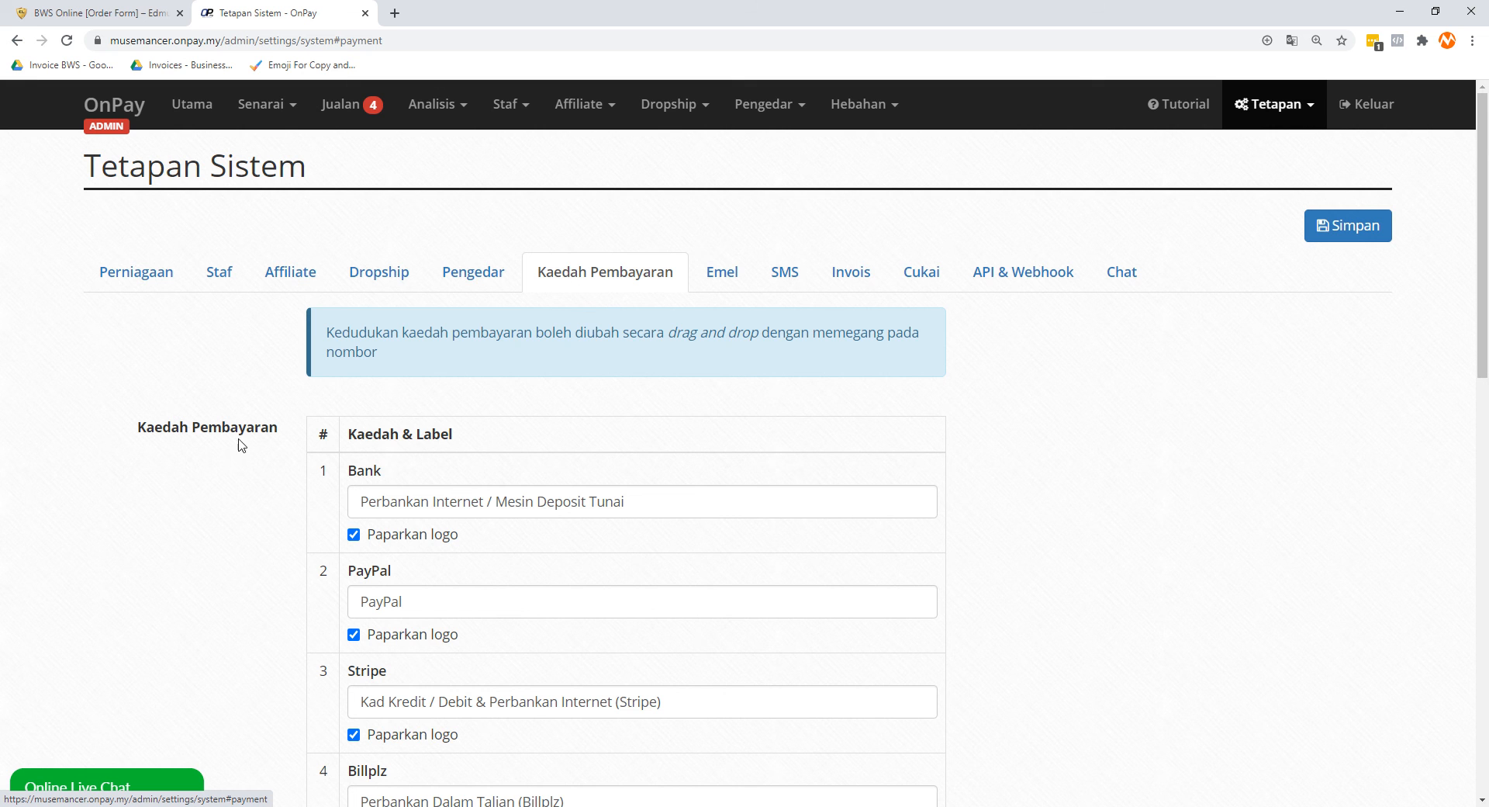
pyautogui.scroll(-3)
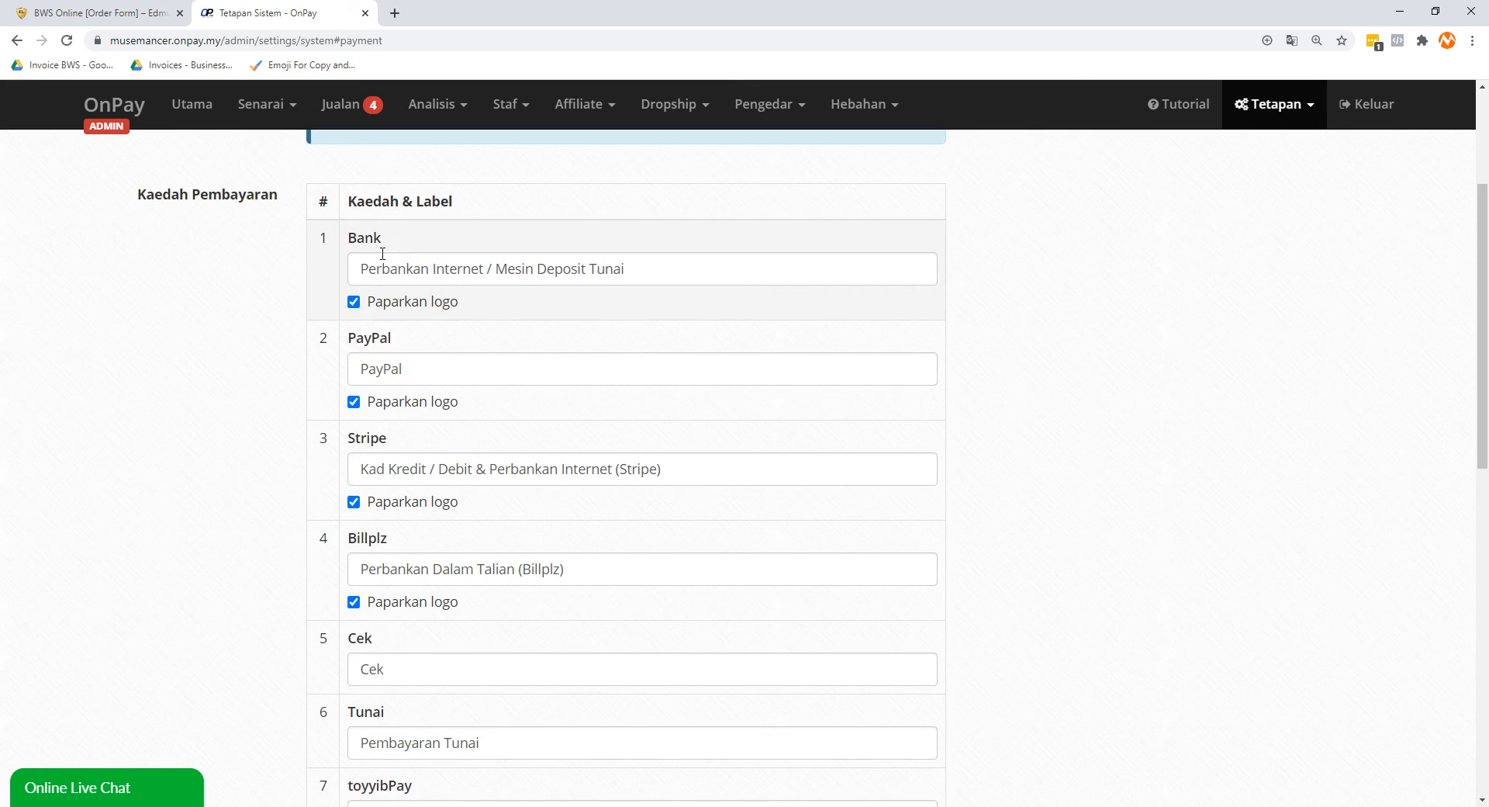
pyautogui.click(352, 301)
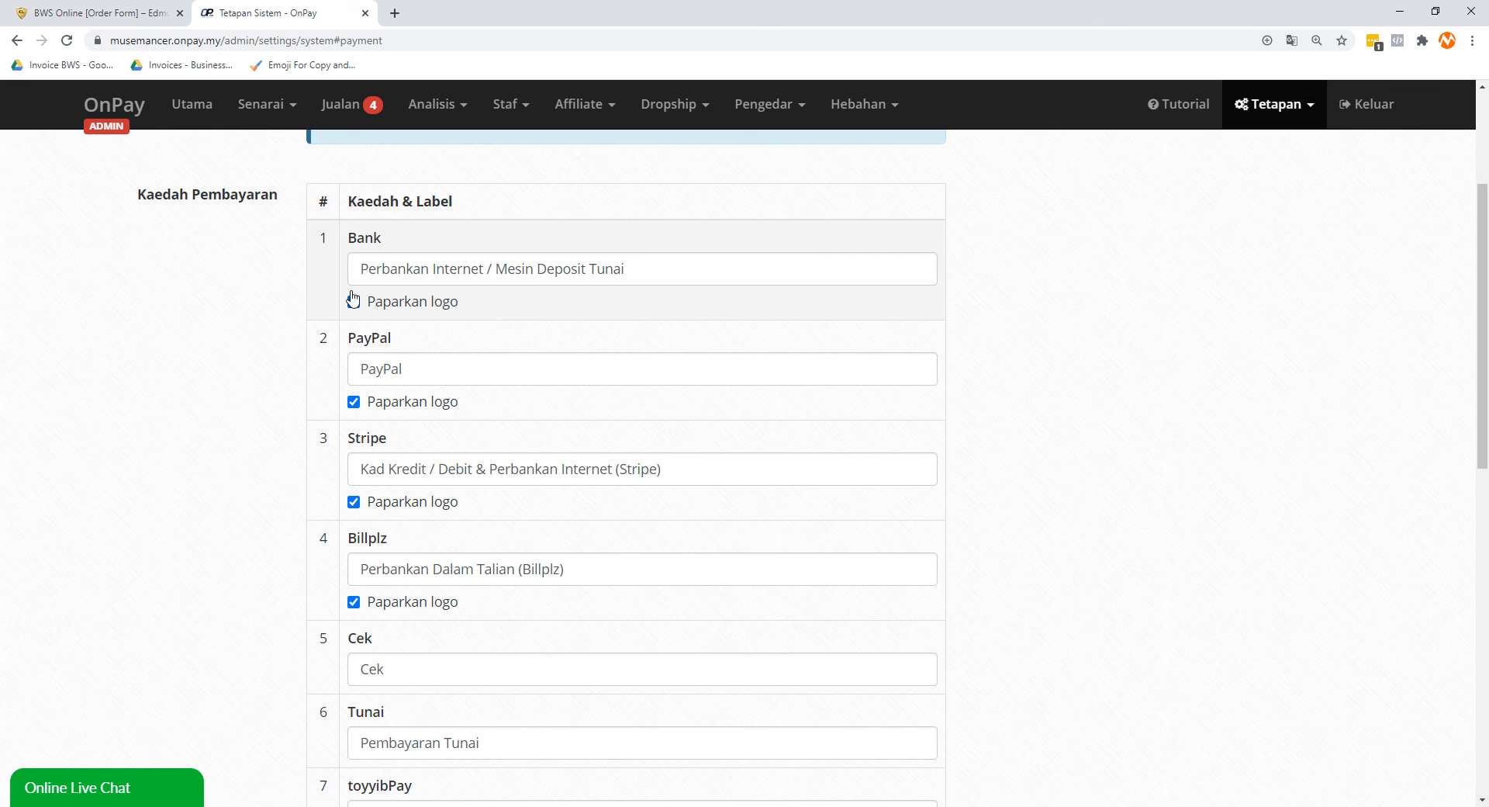
pyautogui.click(353, 301)
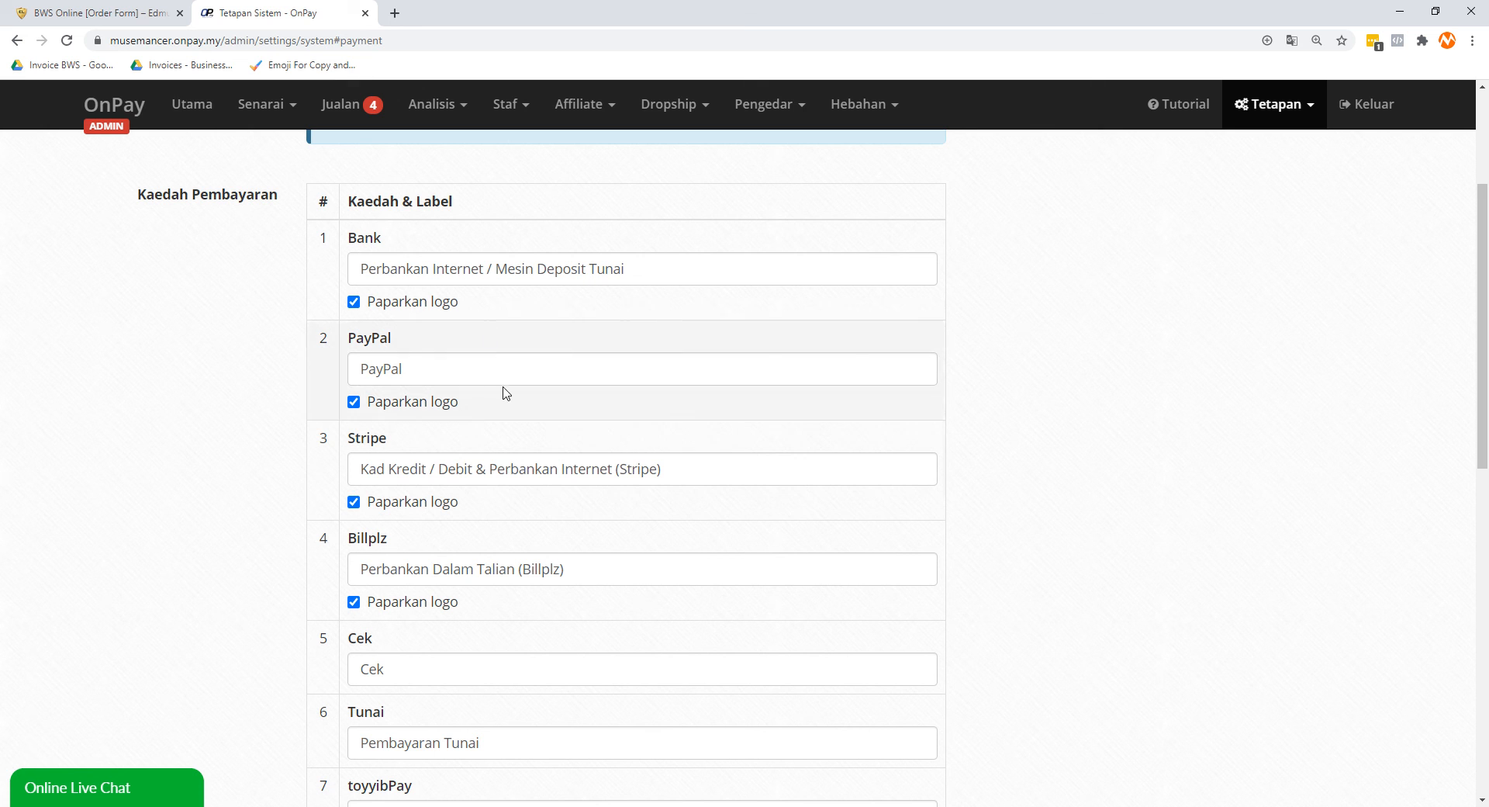
pyautogui.moveTo(484, 319)
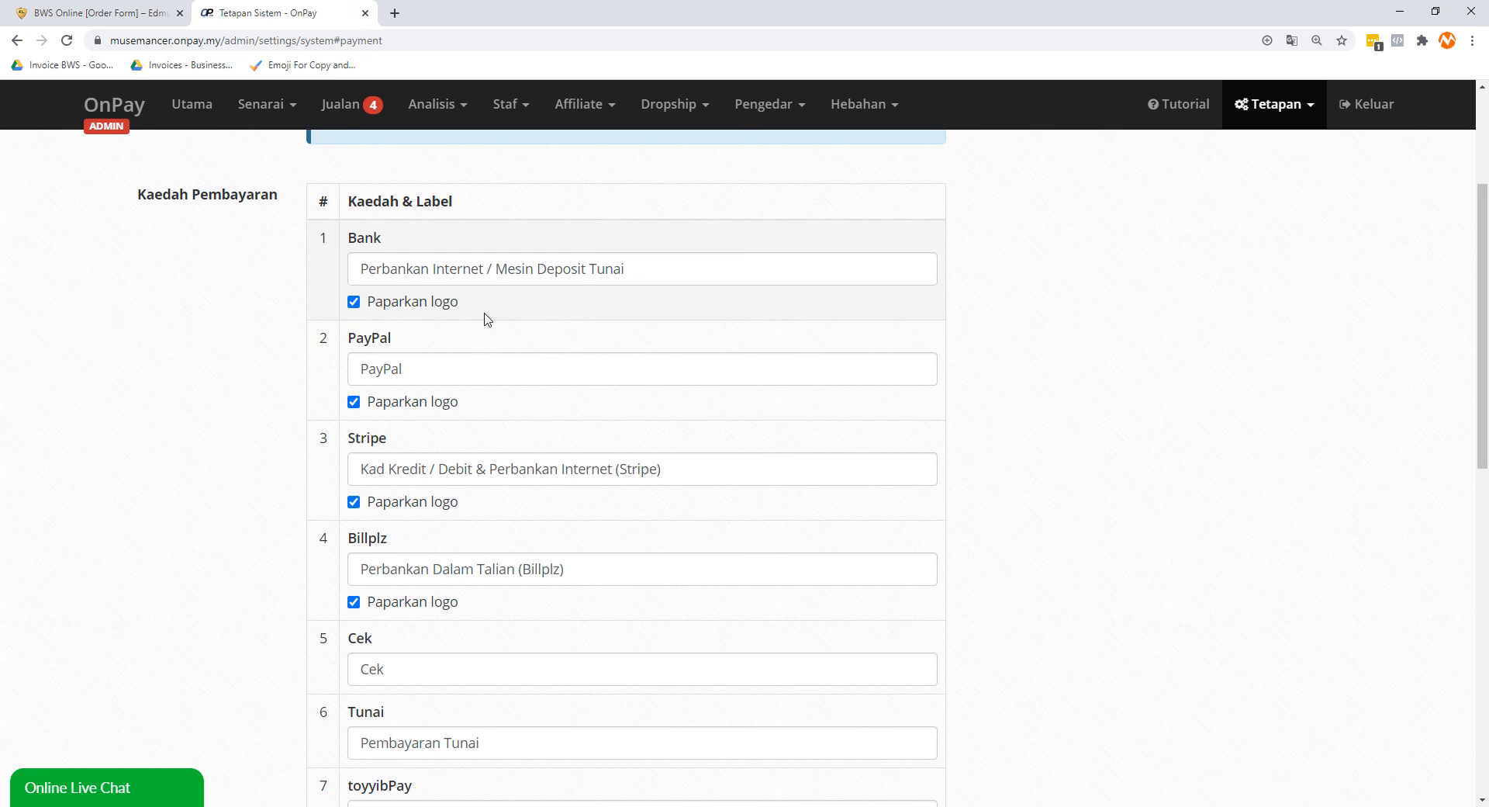
pyautogui.moveTo(475, 293)
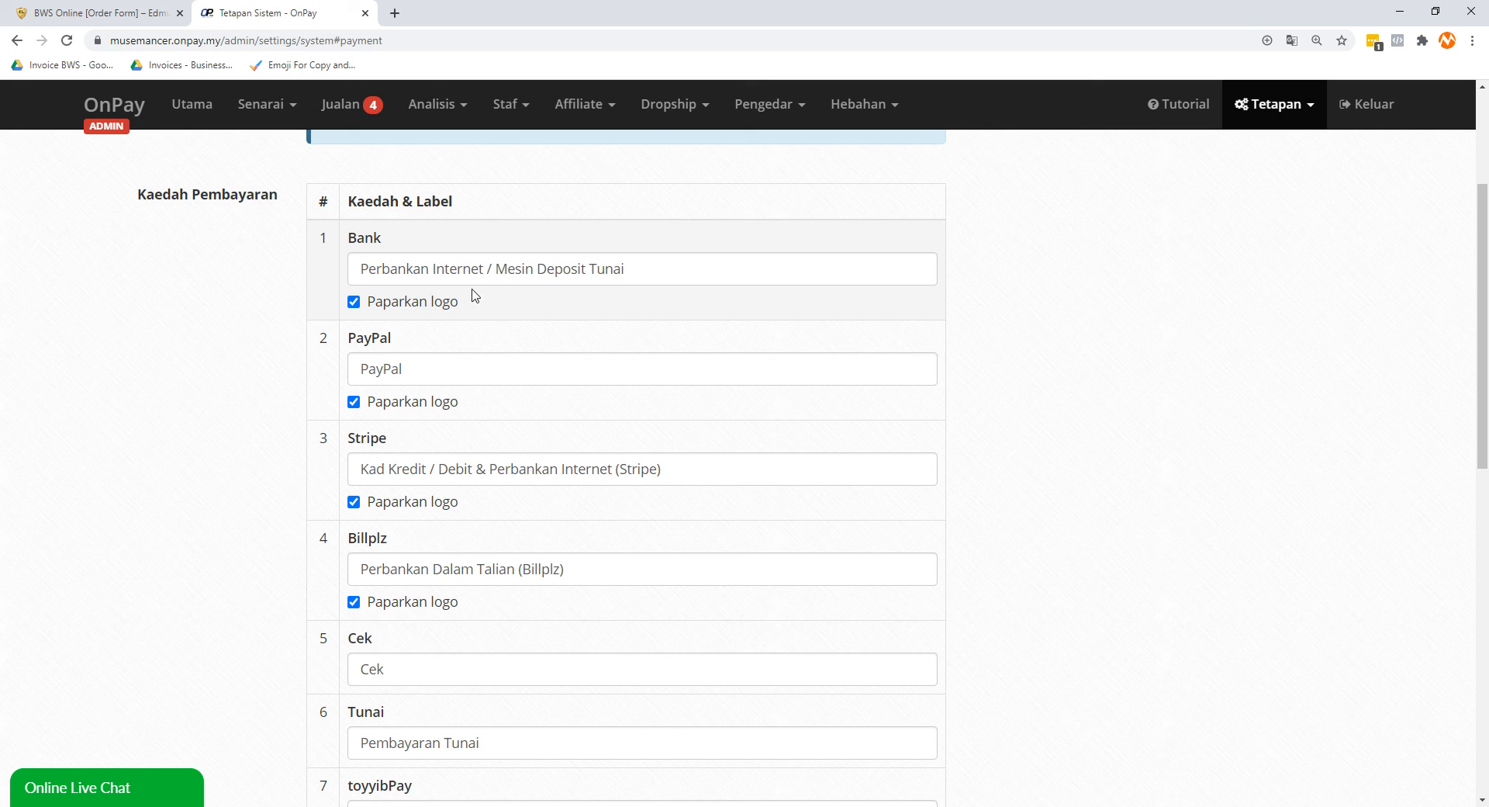
pyautogui.moveTo(375, 271)
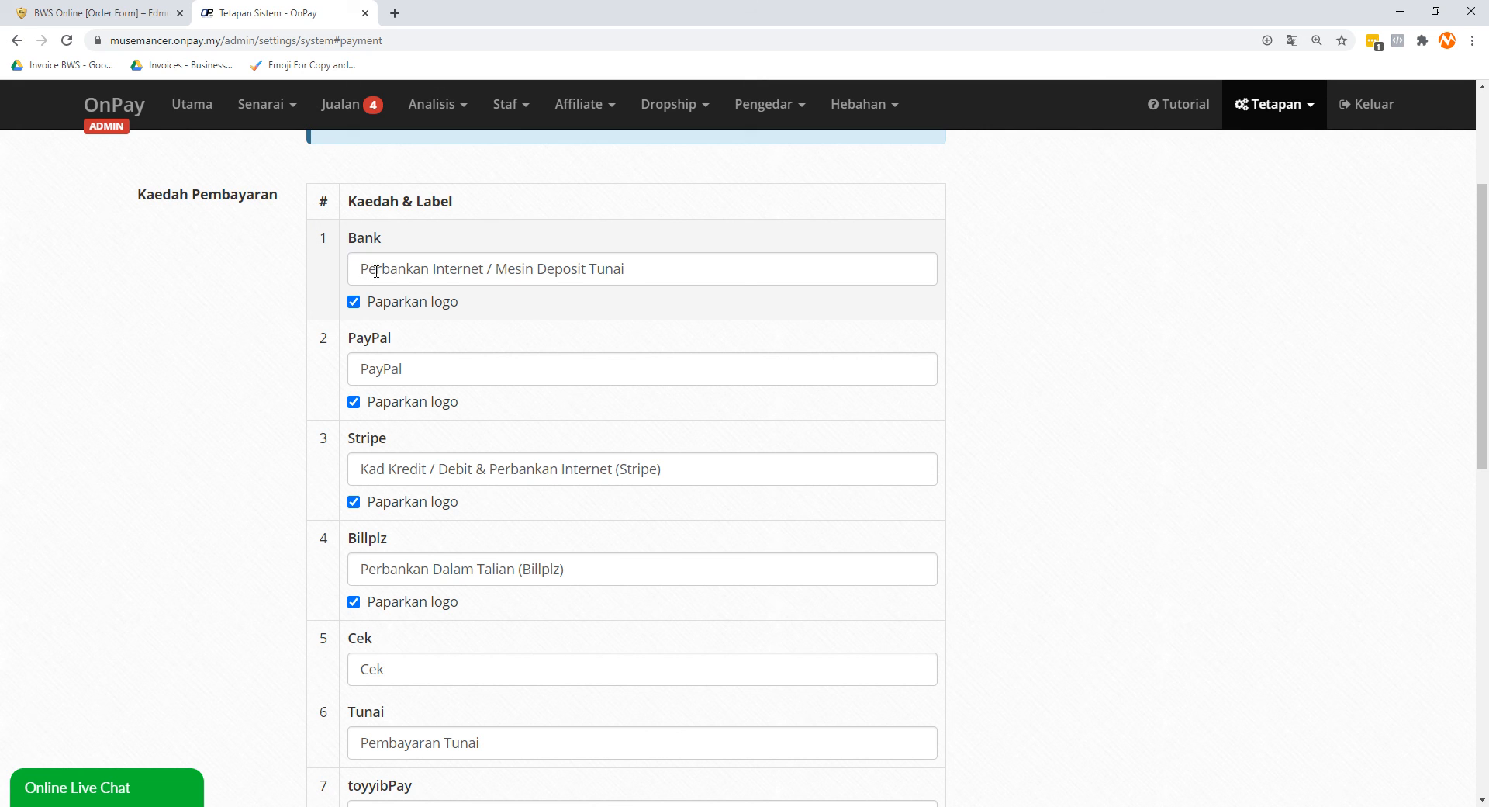
pyautogui.moveTo(446, 295)
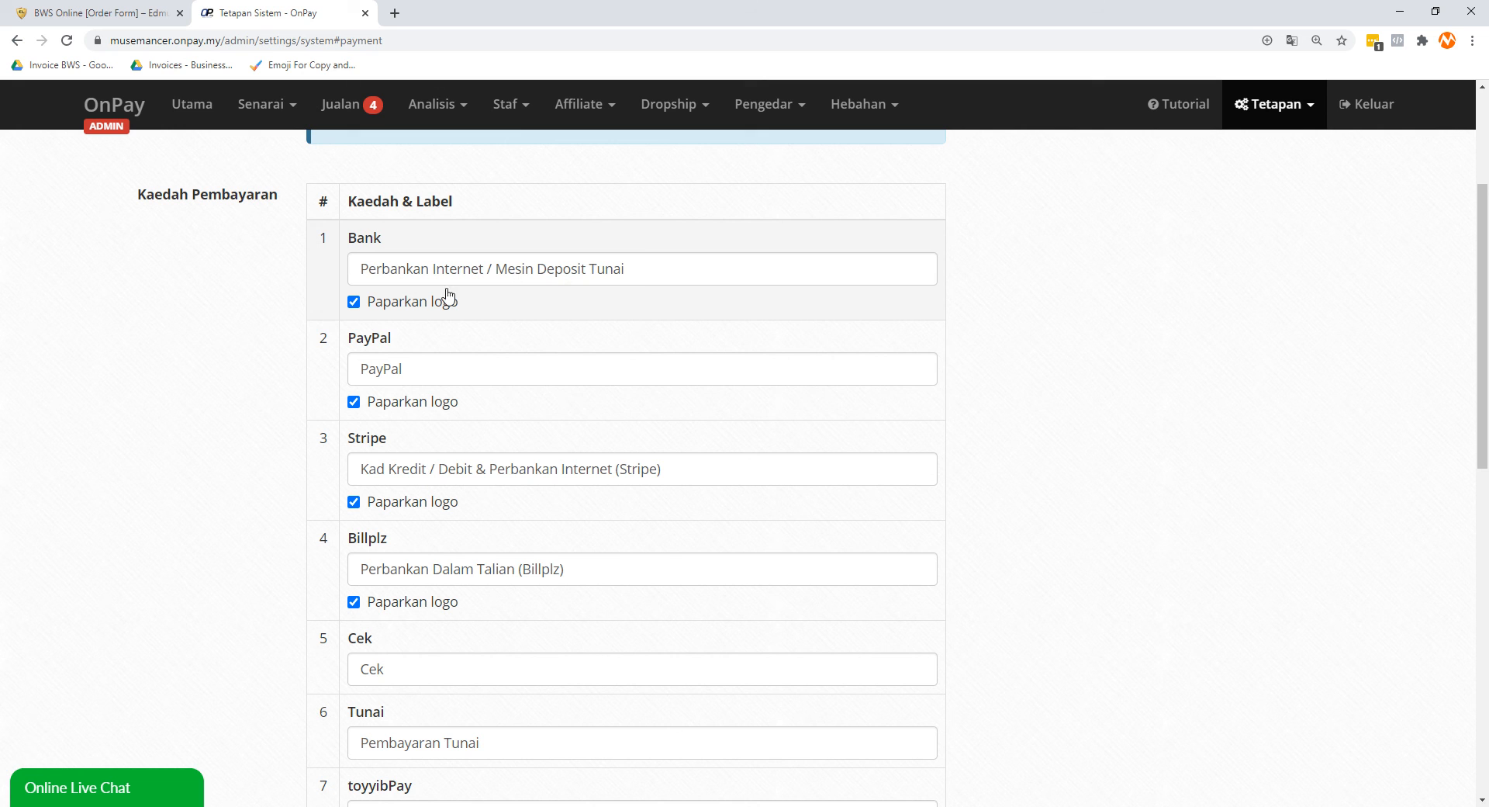
pyautogui.moveTo(470, 273)
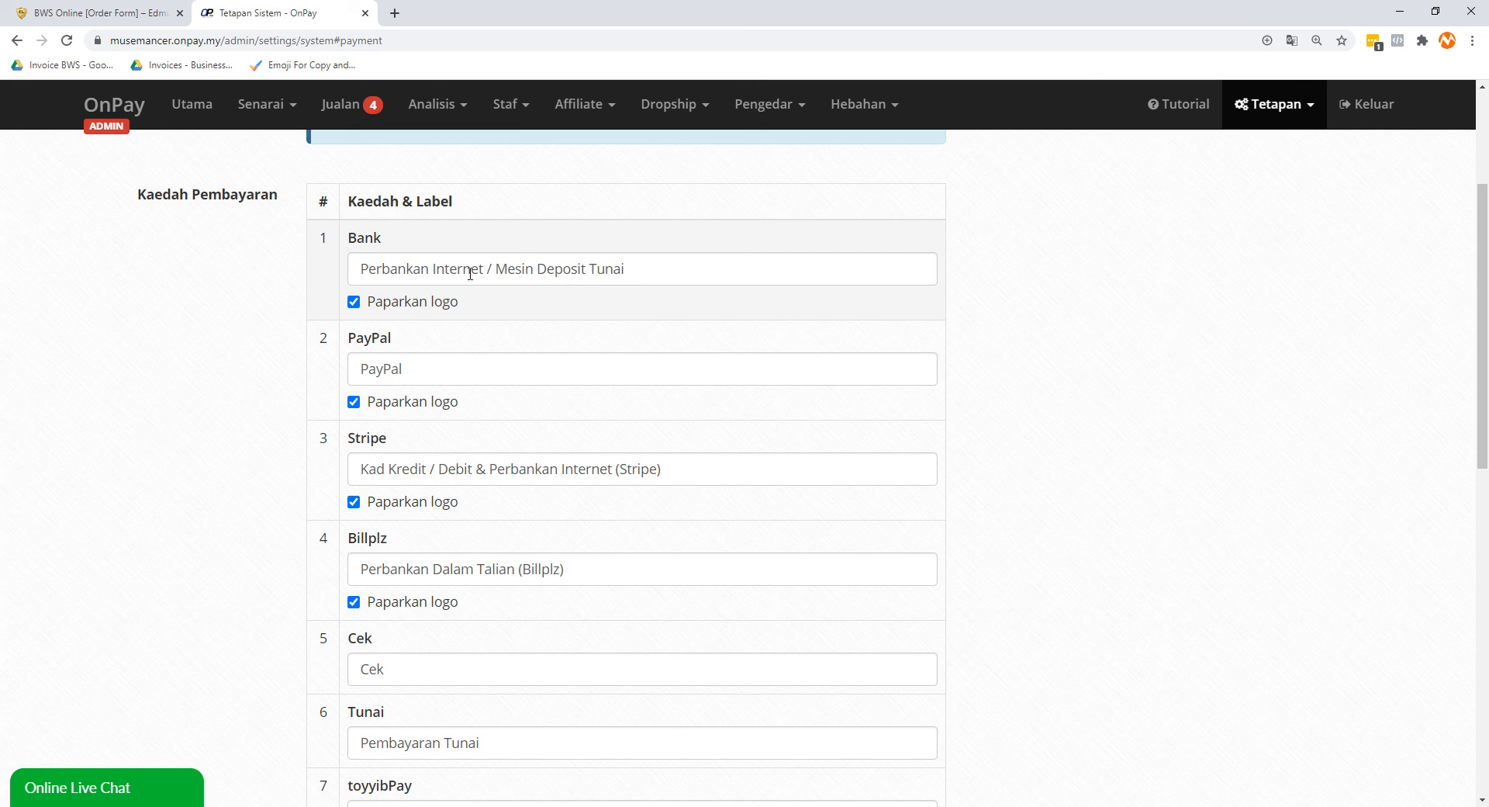
pyautogui.moveTo(366, 520)
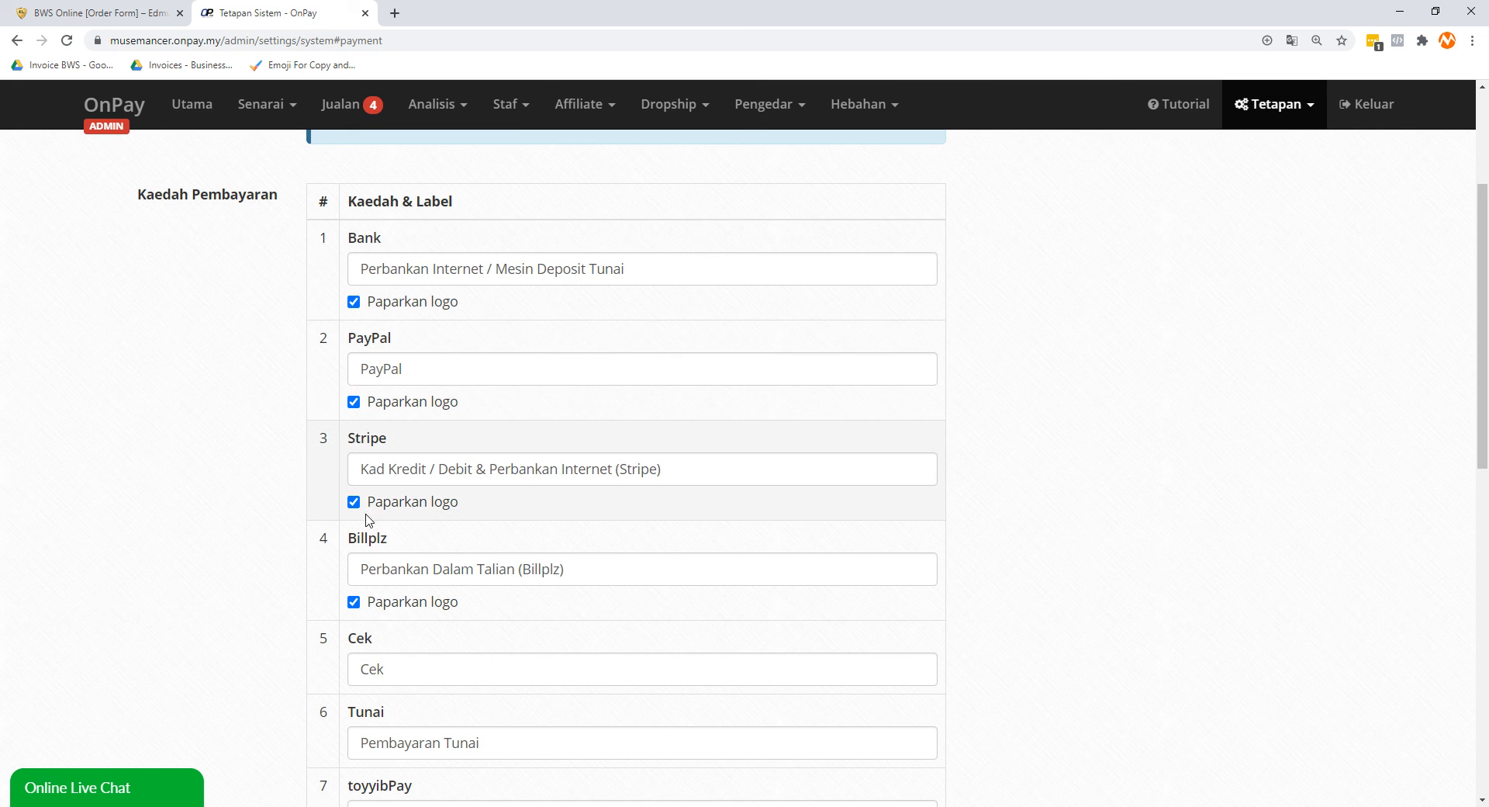
pyautogui.scroll(-3)
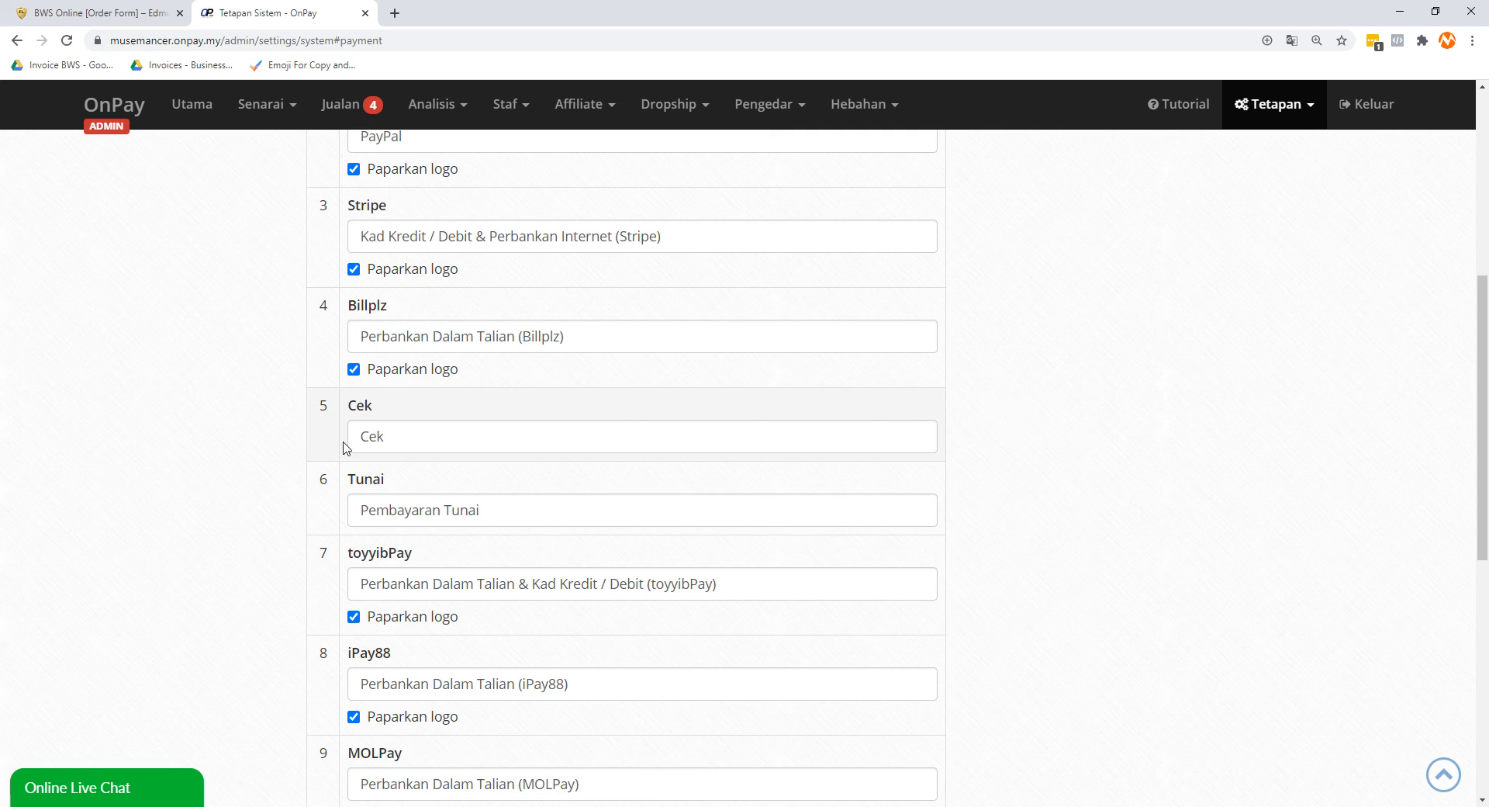
pyautogui.scroll(-3)
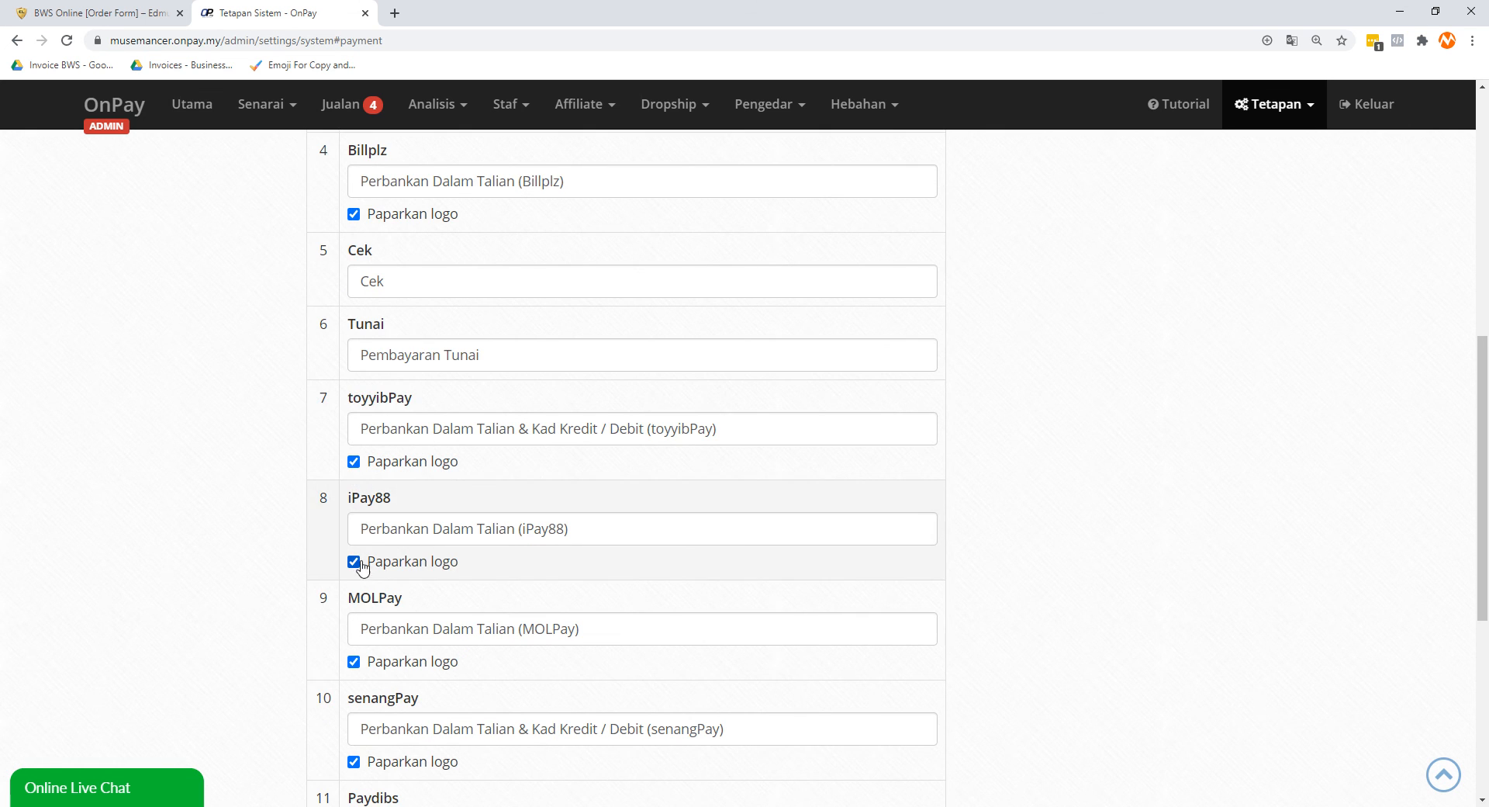
pyautogui.scroll(-3)
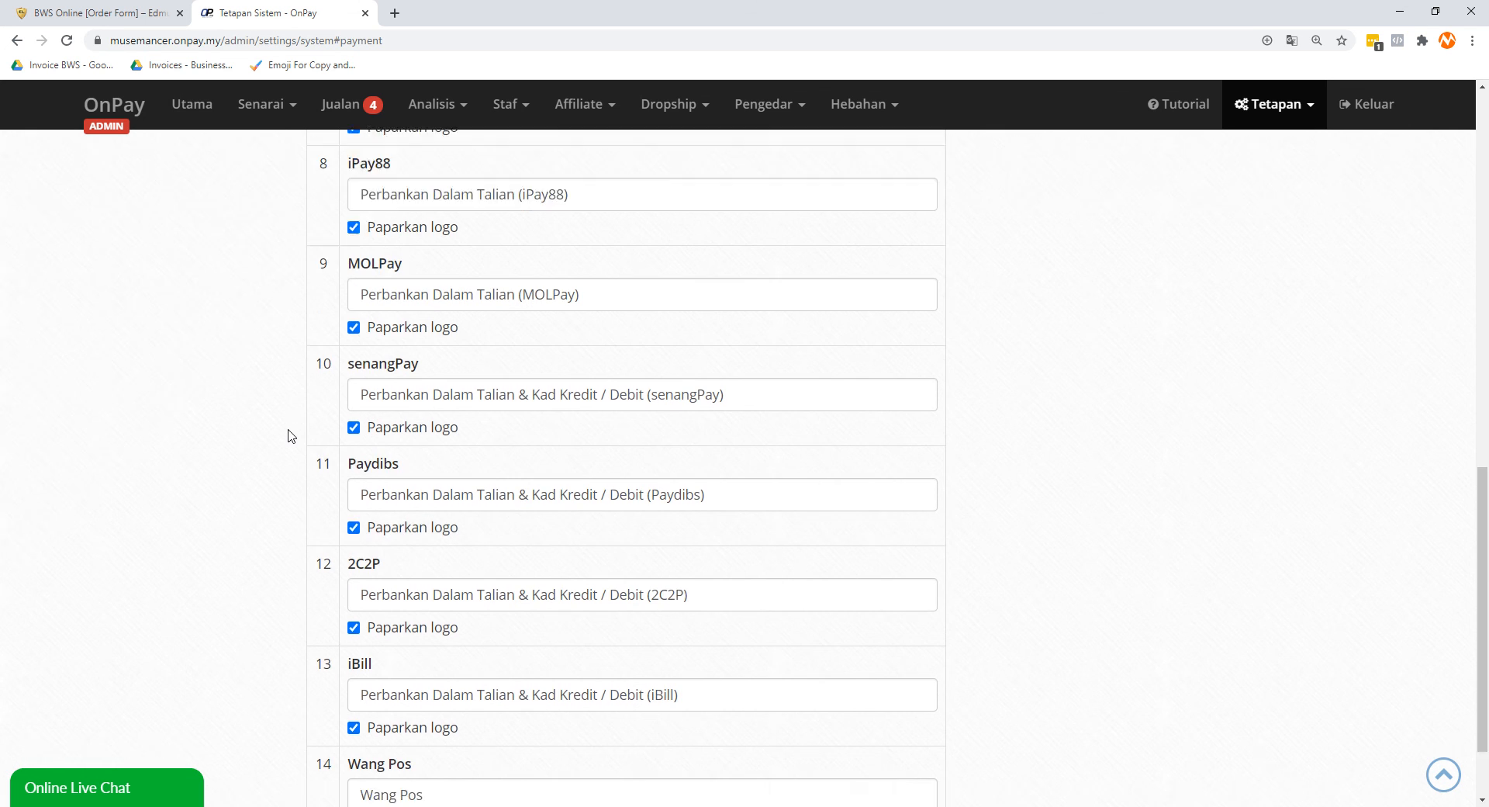
pyautogui.scroll(3)
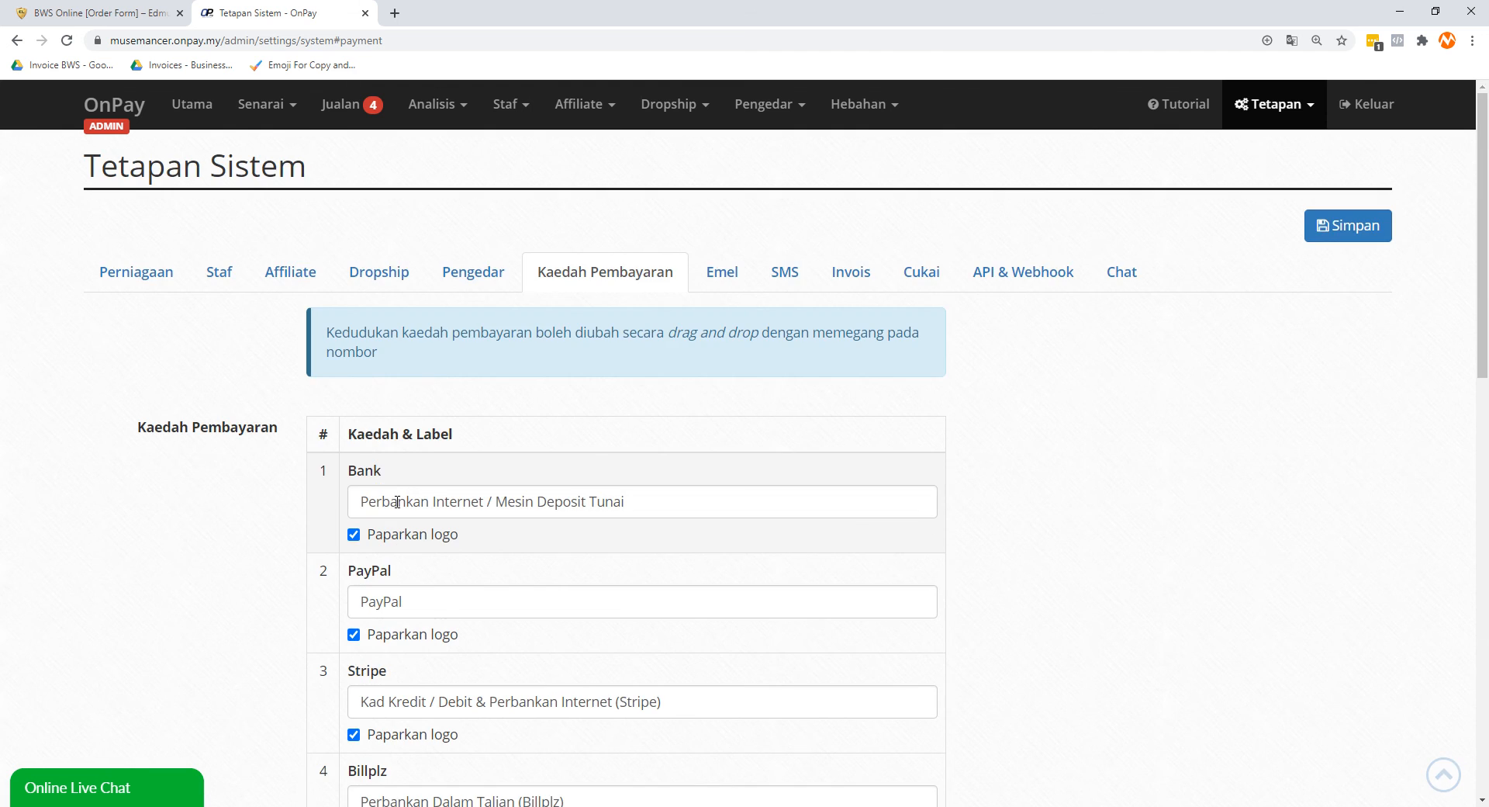
pyautogui.scroll(-3)
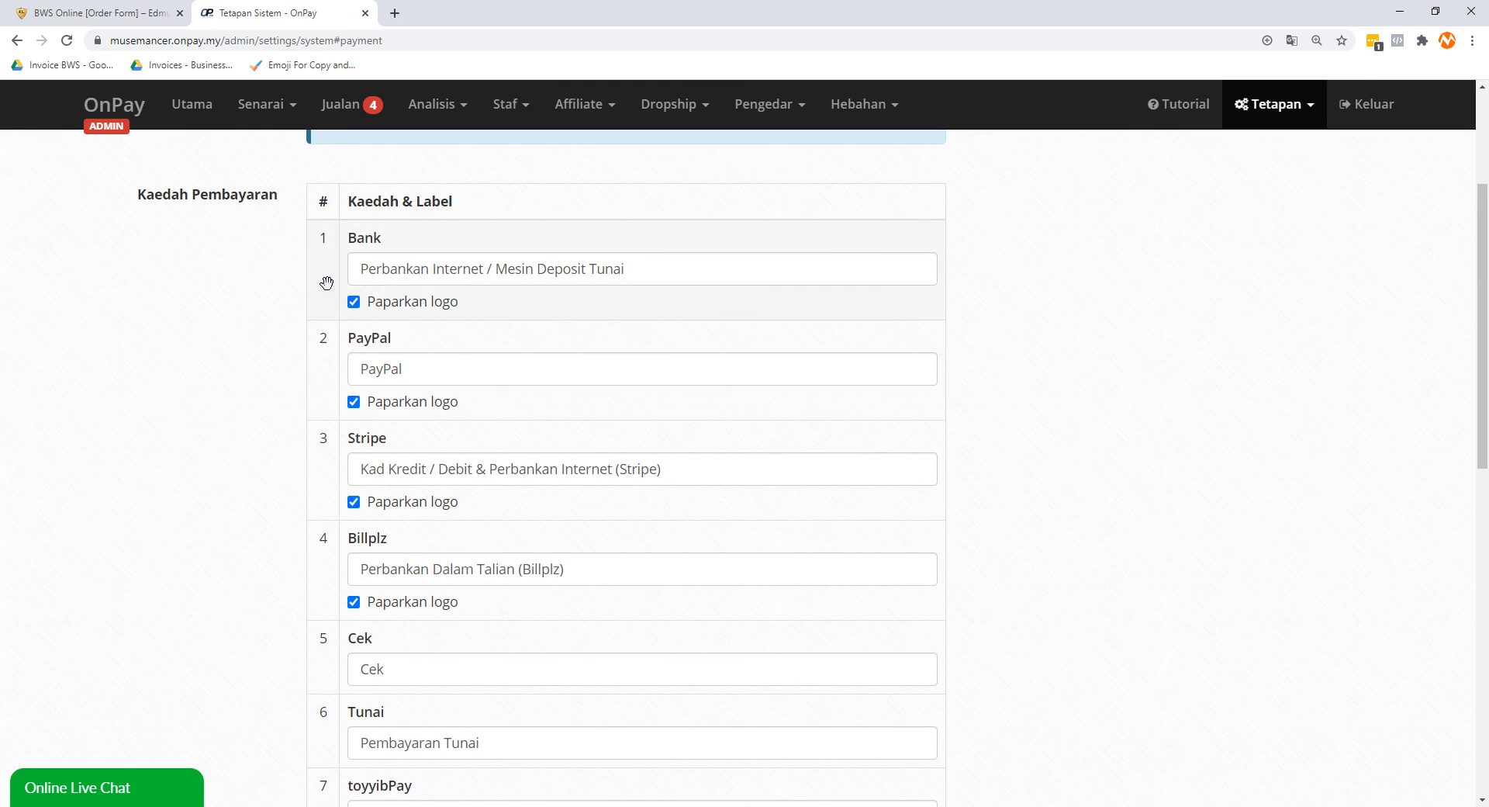
pyautogui.moveTo(264, 487)
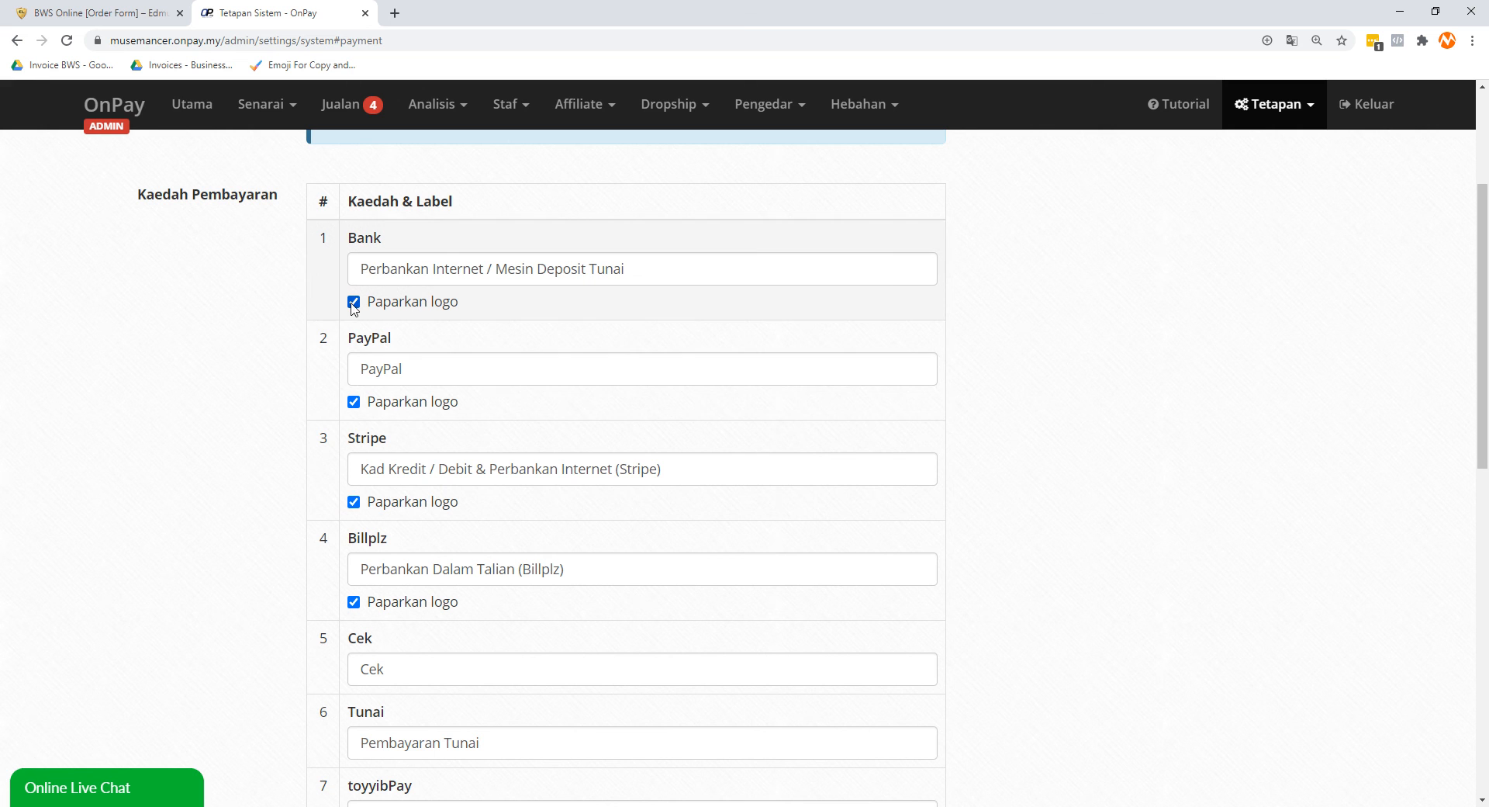
pyautogui.moveTo(353, 413)
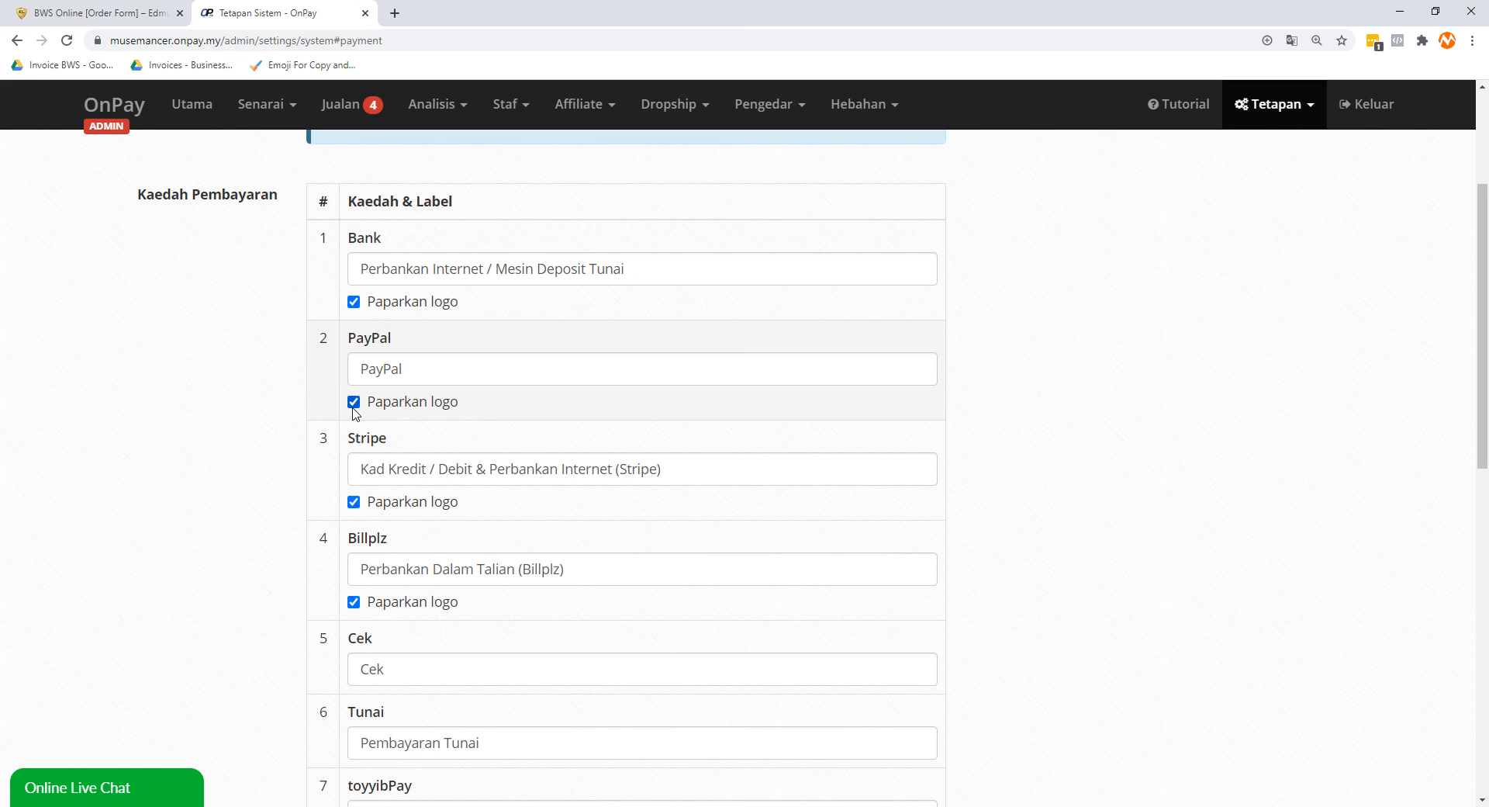
pyautogui.scroll(-3)
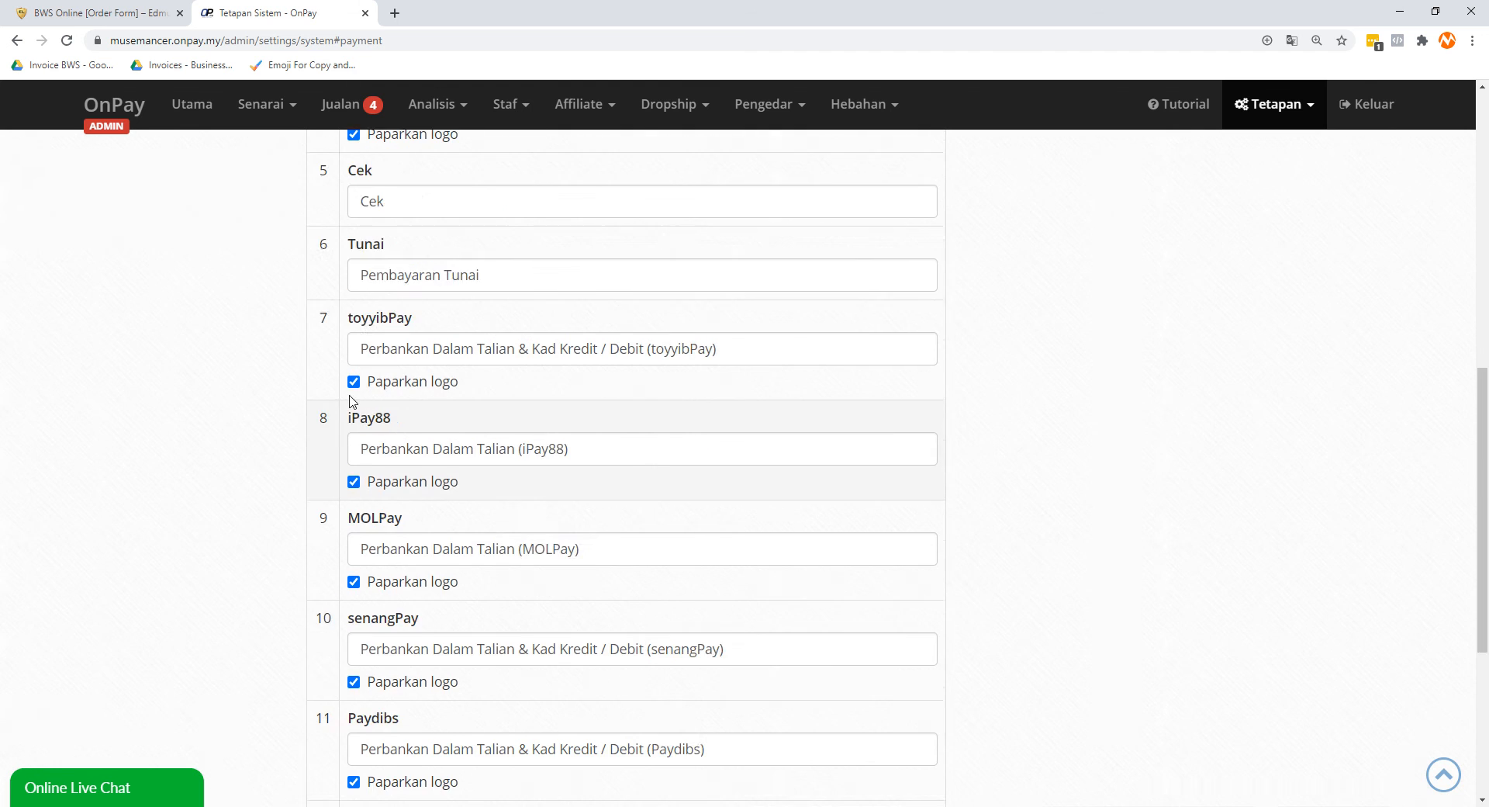
pyautogui.scroll(3)
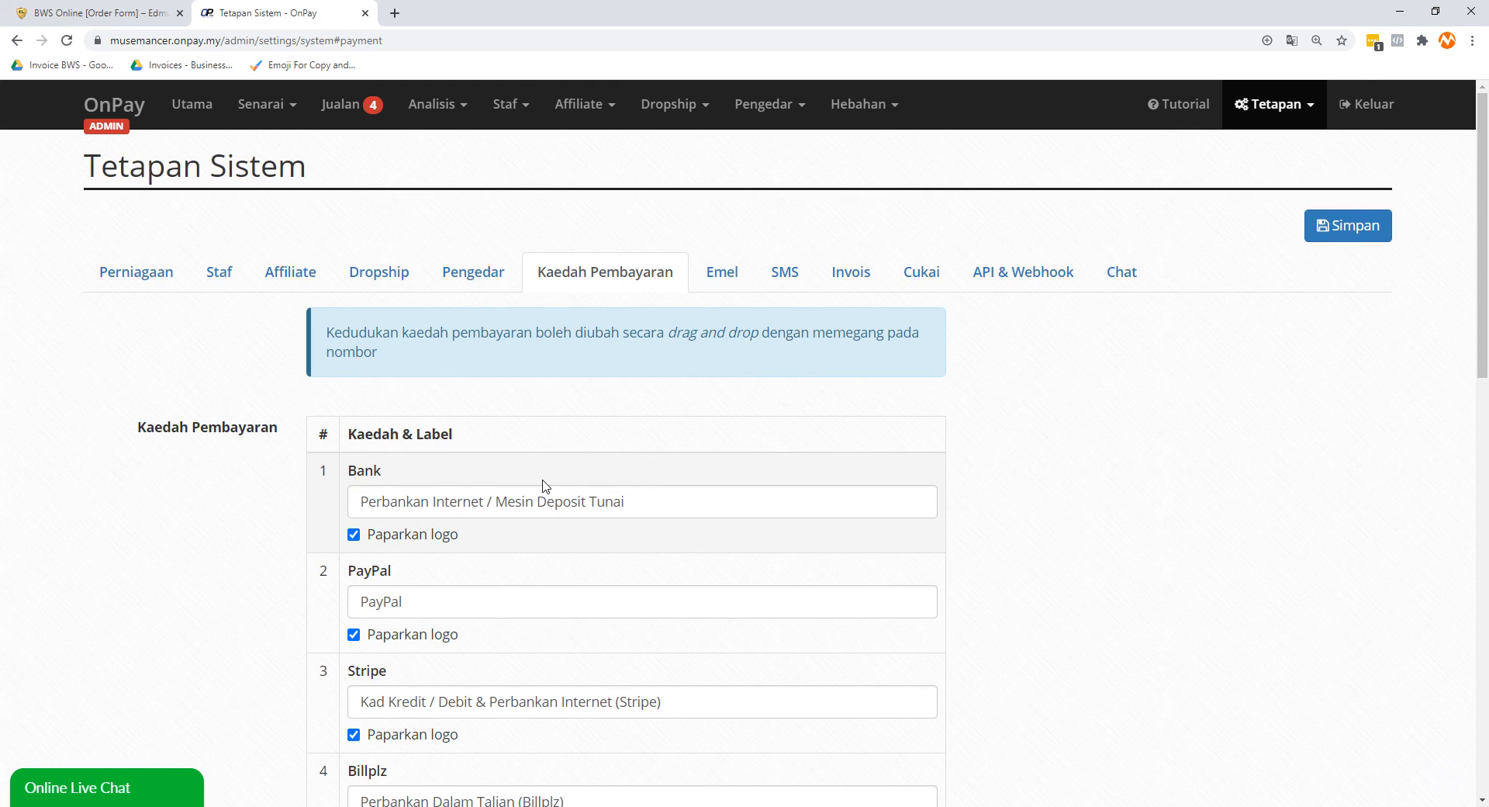
pyautogui.moveTo(513, 478)
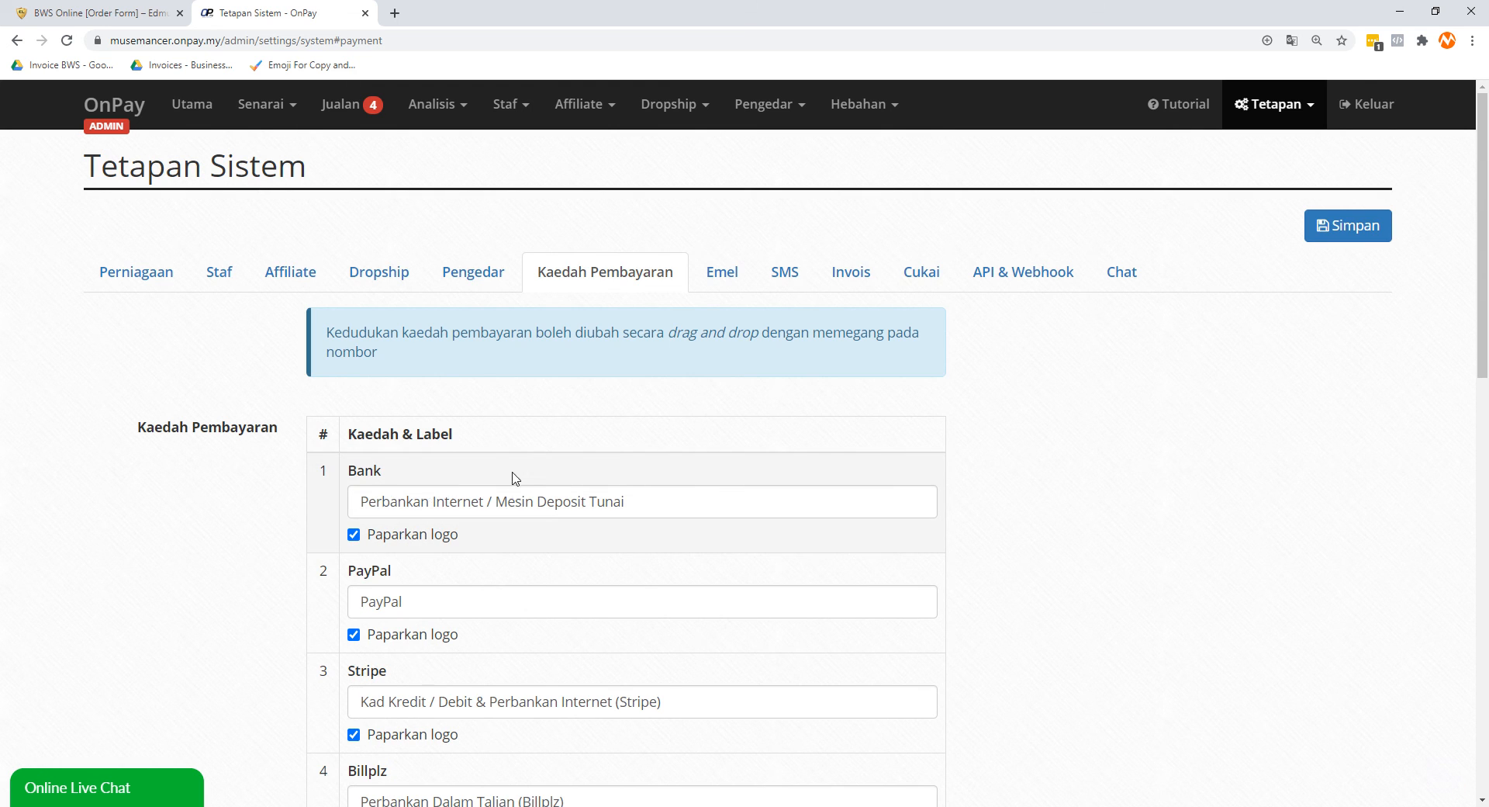
pyautogui.moveTo(760, 354)
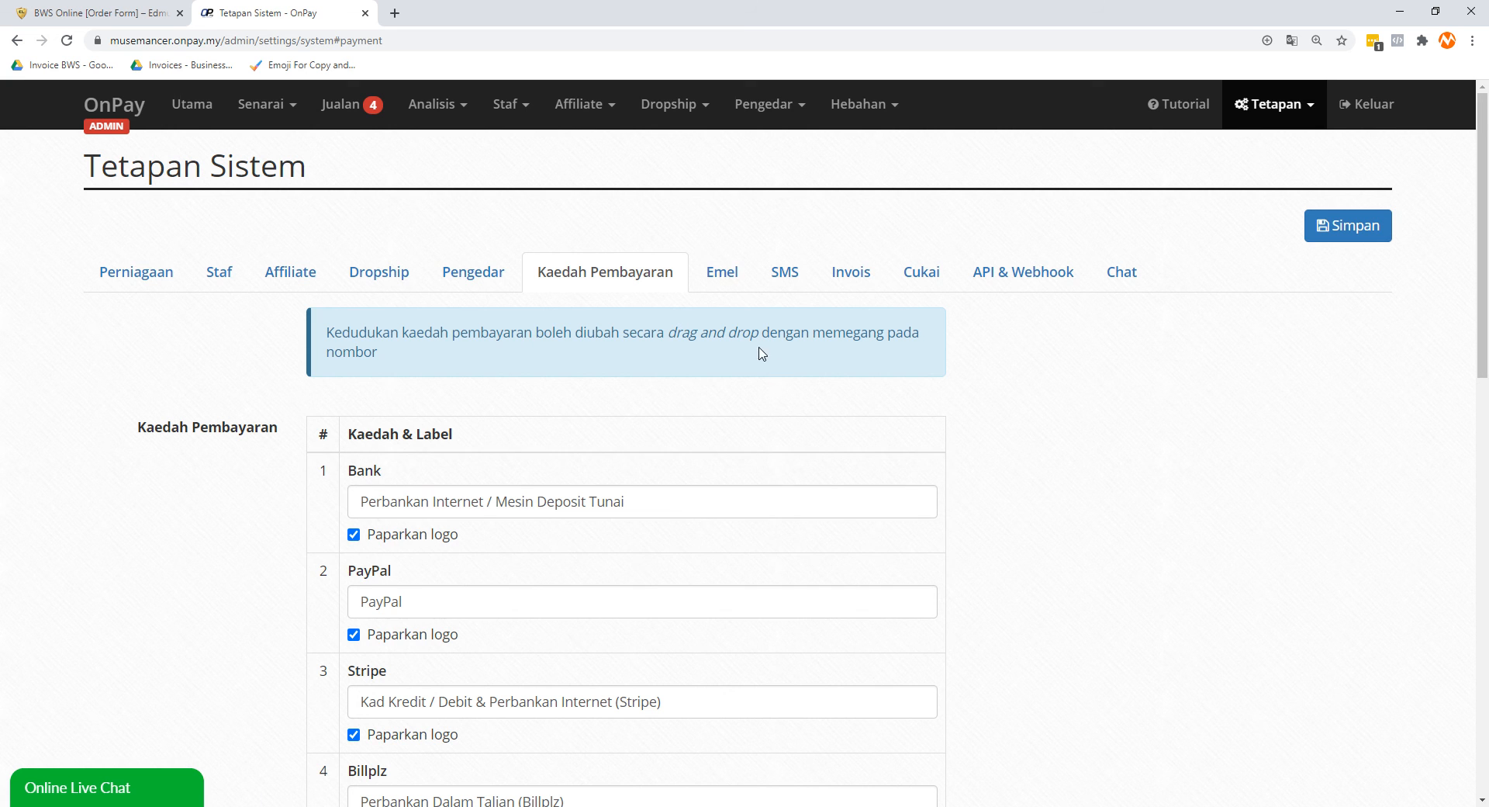
pyautogui.moveTo(371, 557)
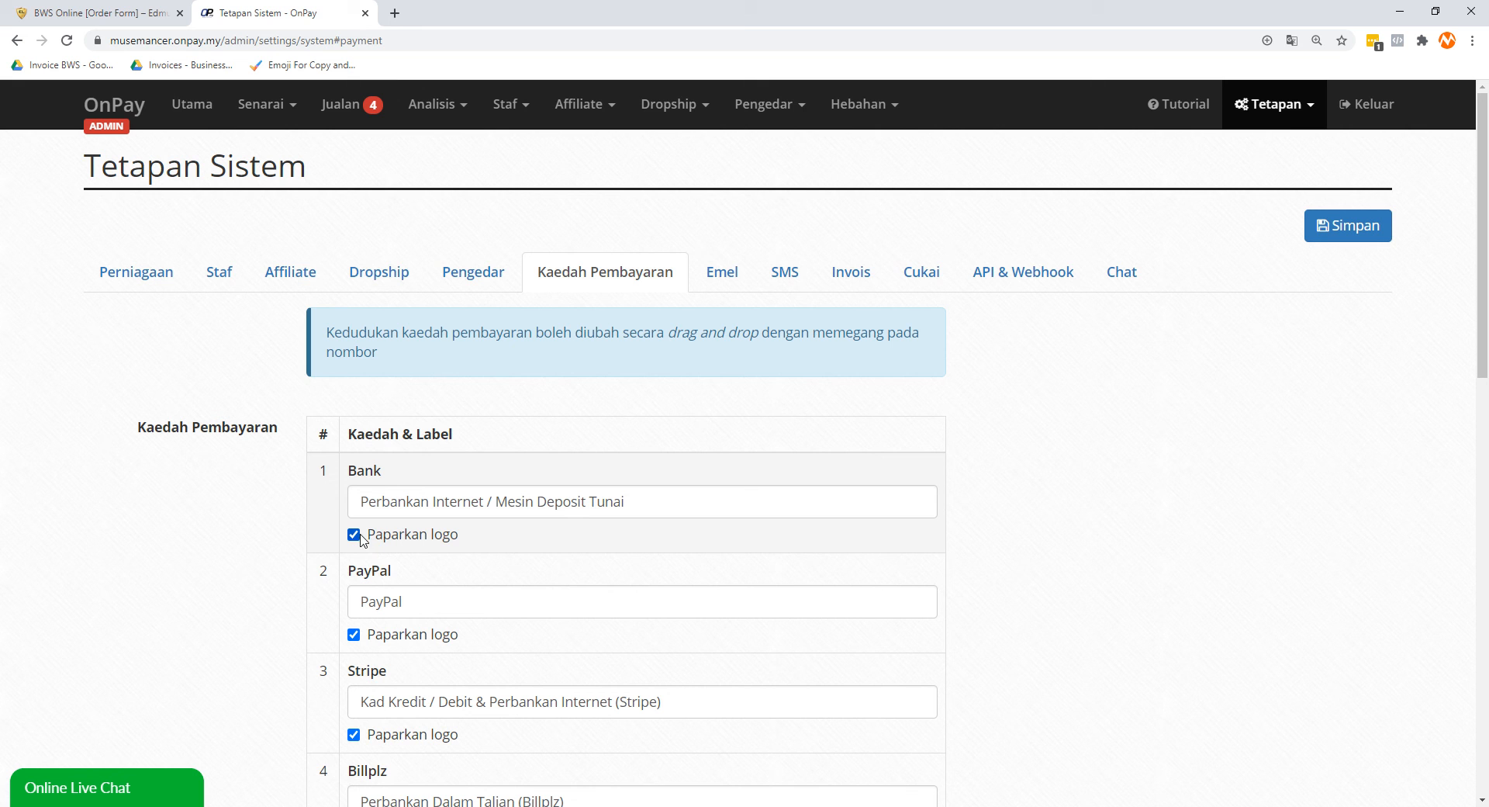
pyautogui.moveTo(372, 531)
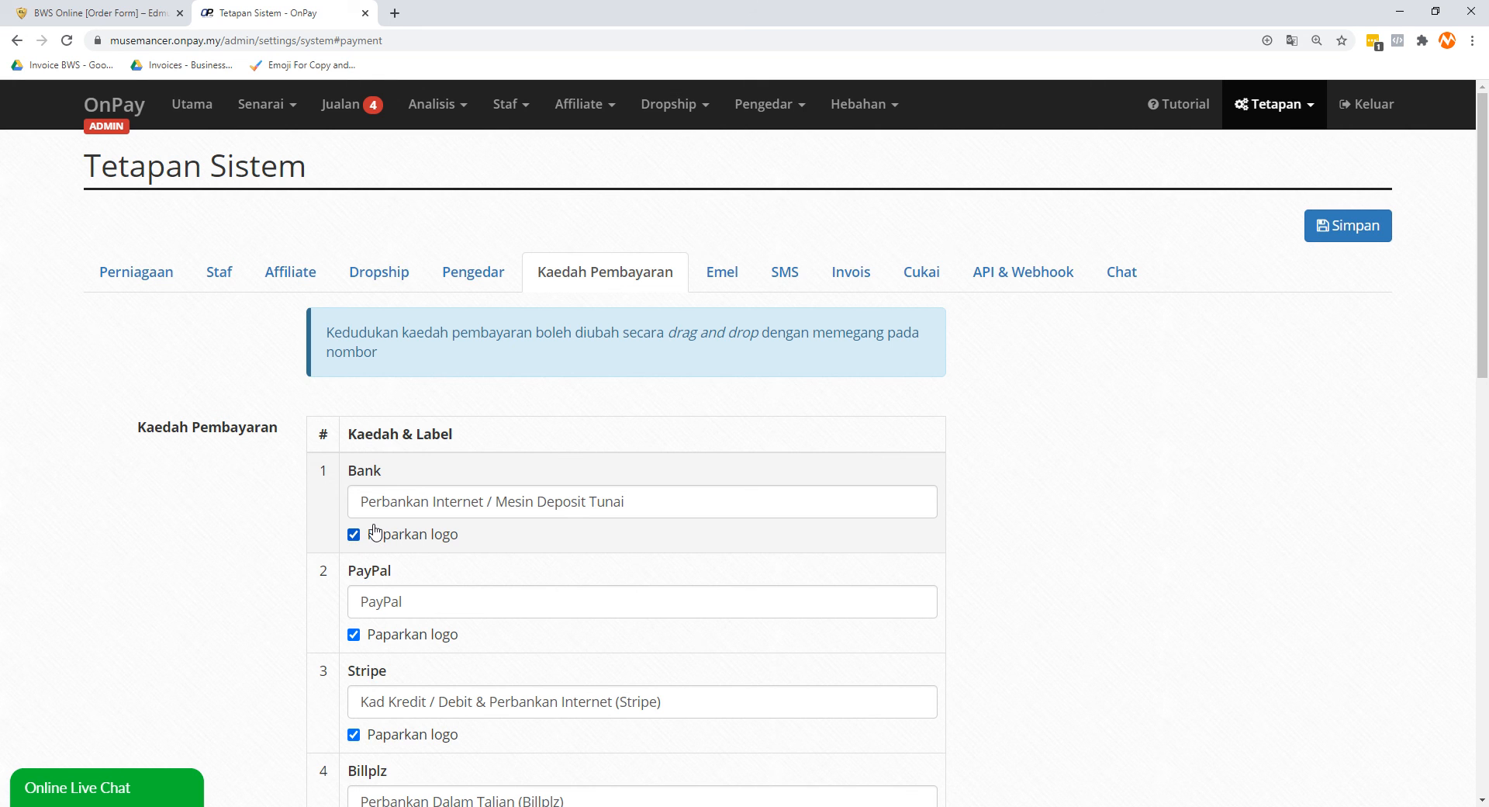
# - Show the Emel settings and focus the Penerima Notifikasi #1 and #3 fields
pyautogui.click(721, 272)
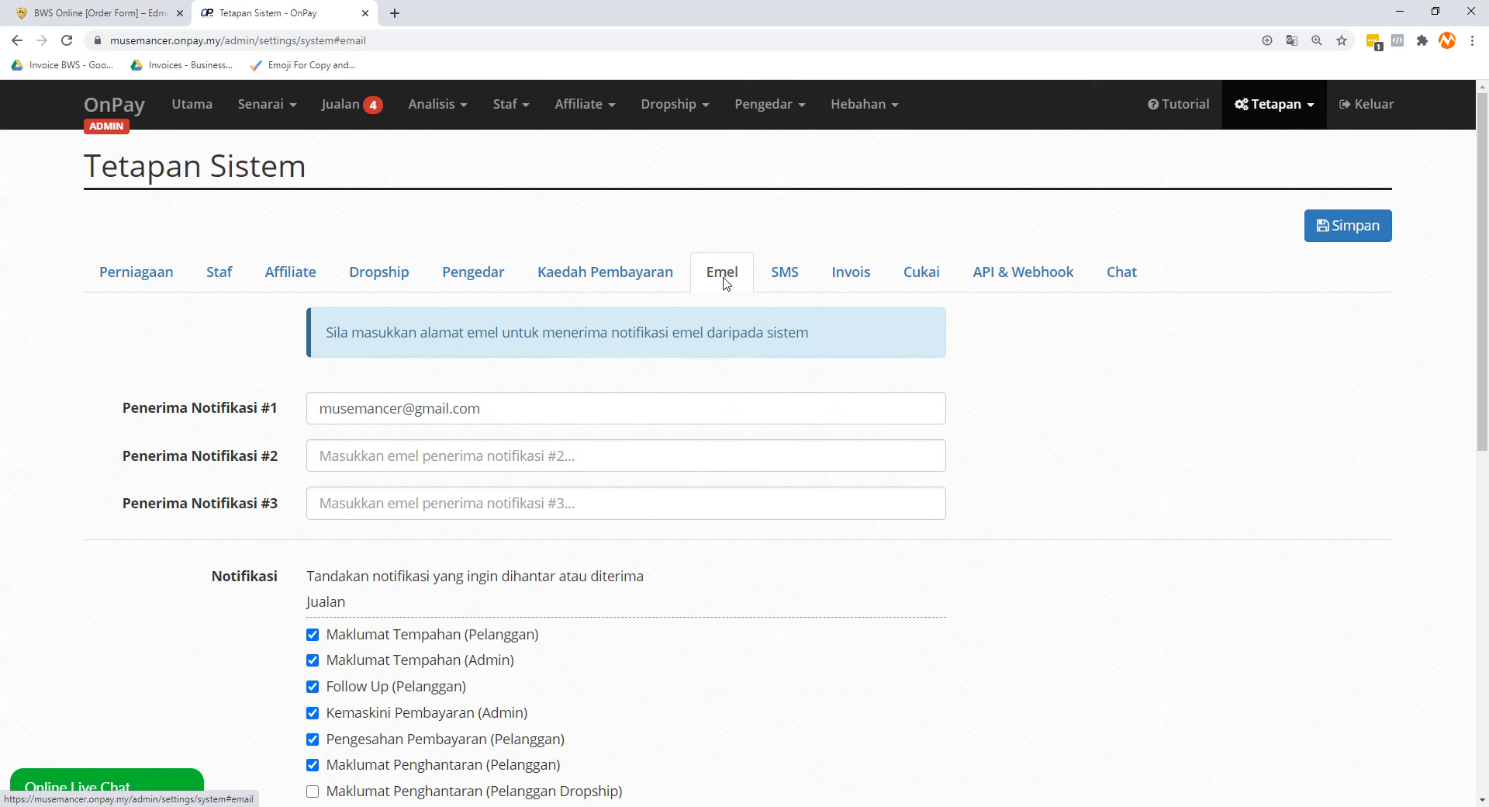
pyautogui.moveTo(187, 417)
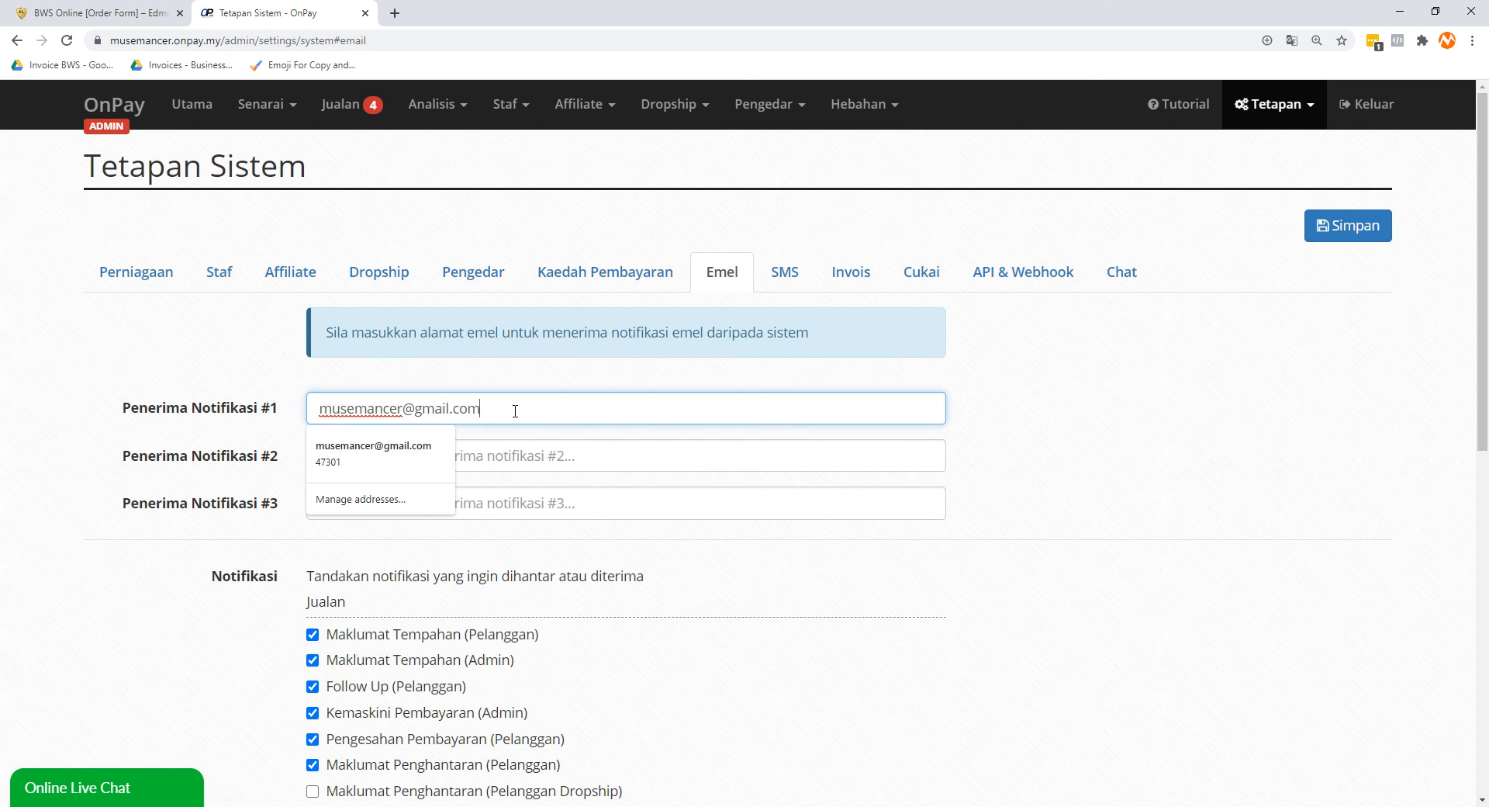
pyautogui.click(156, 509)
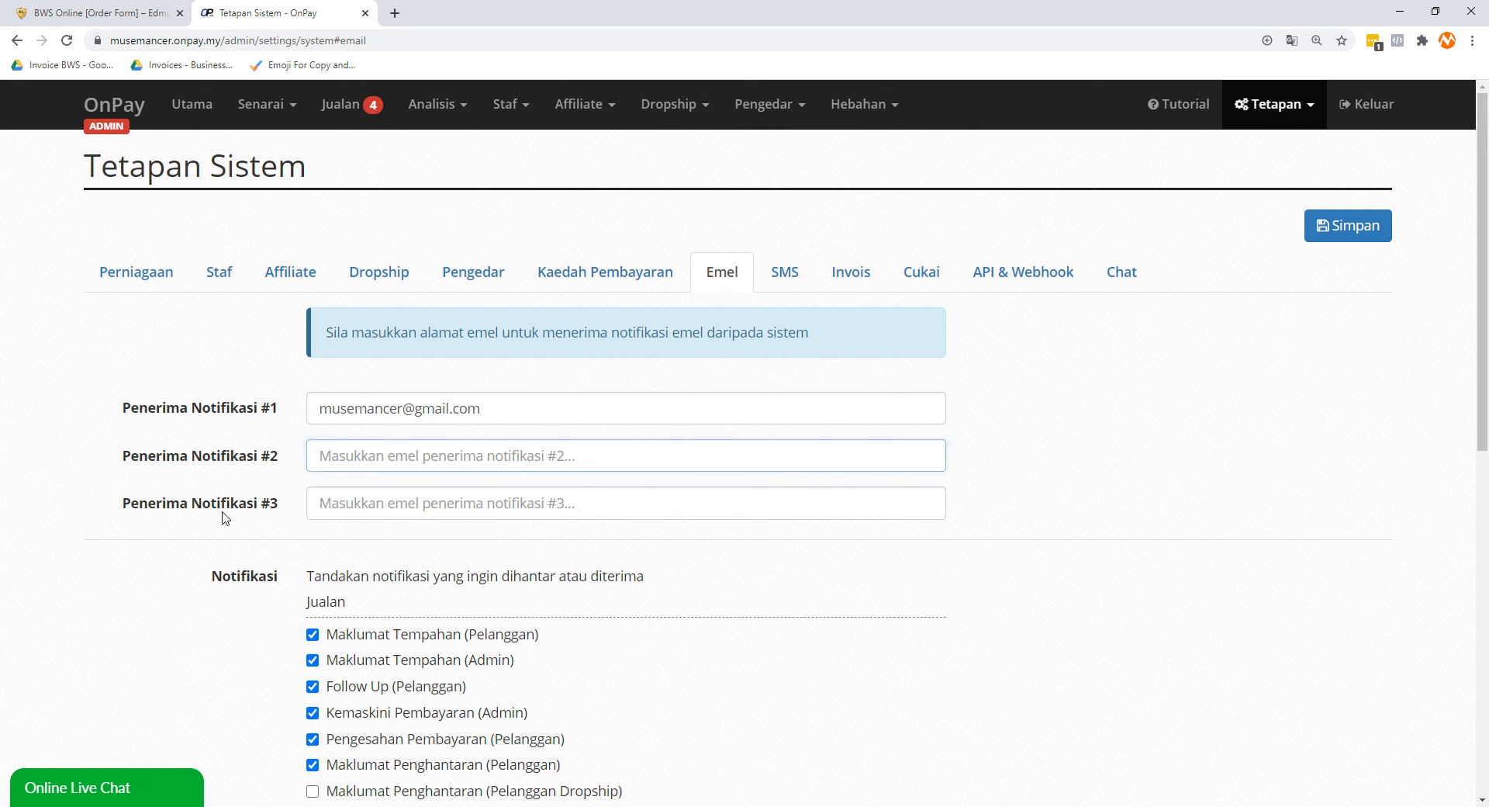
pyautogui.click(625, 502)
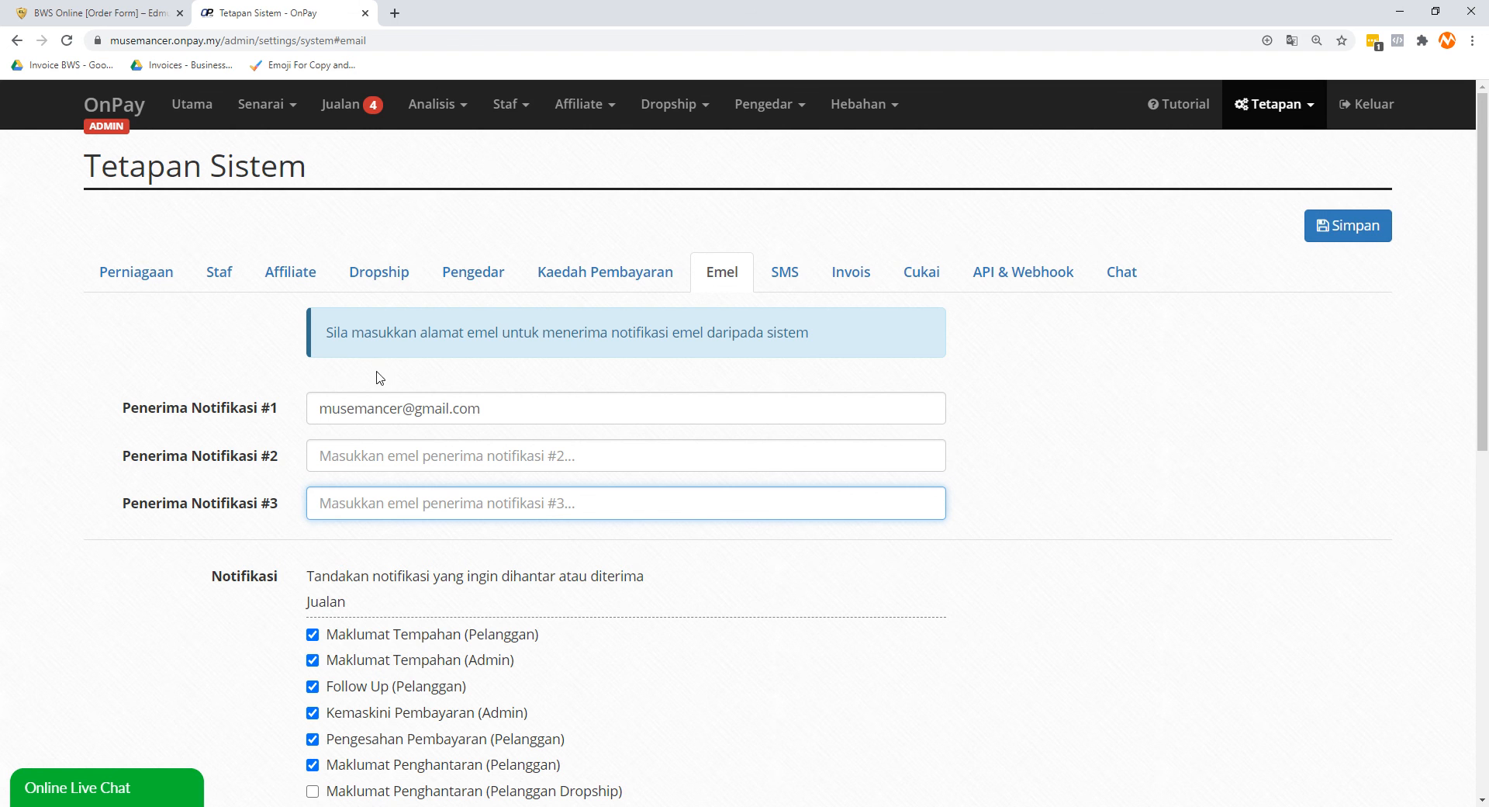
pyautogui.scroll(-3)
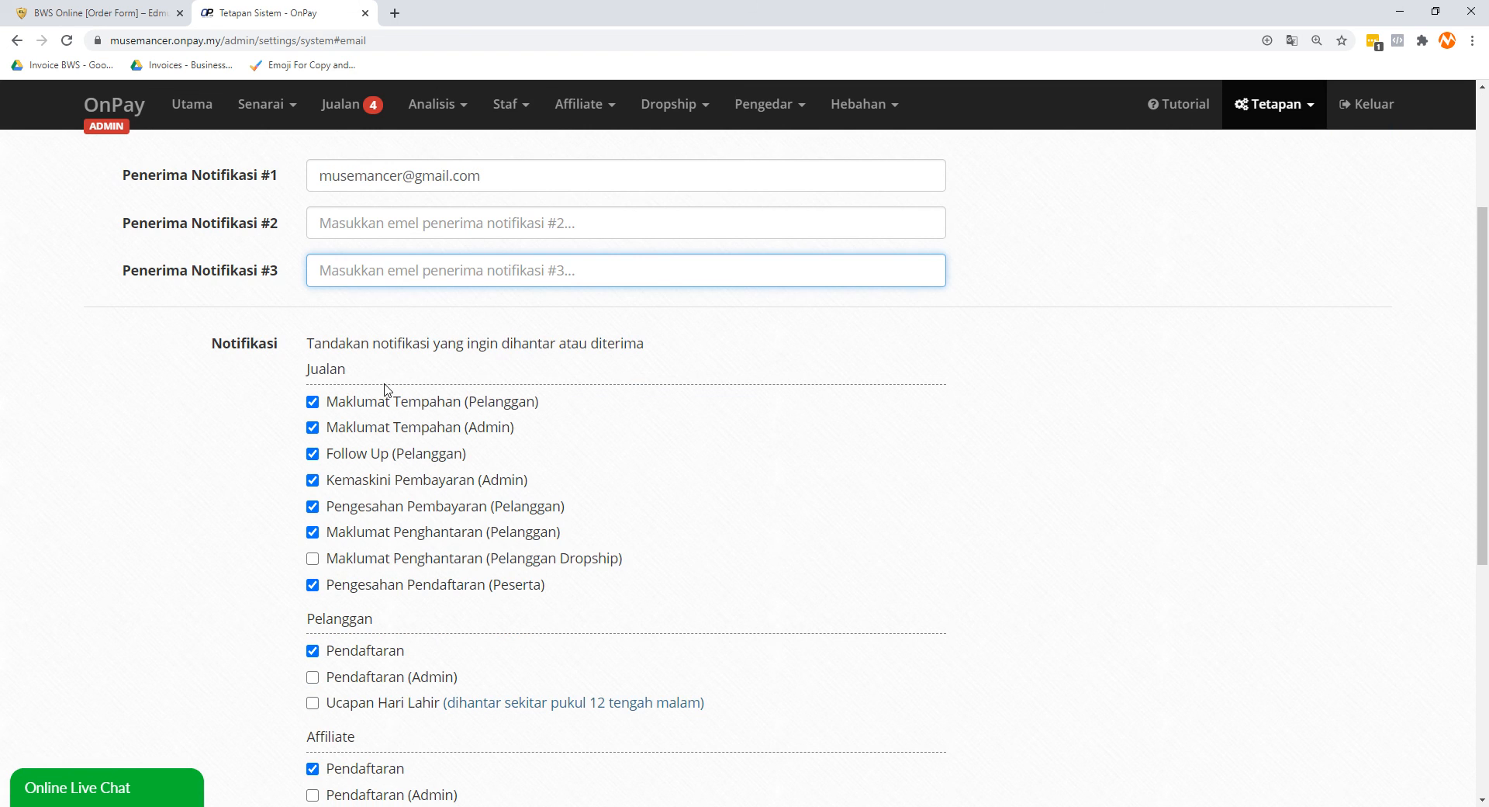
pyautogui.scroll(-3)
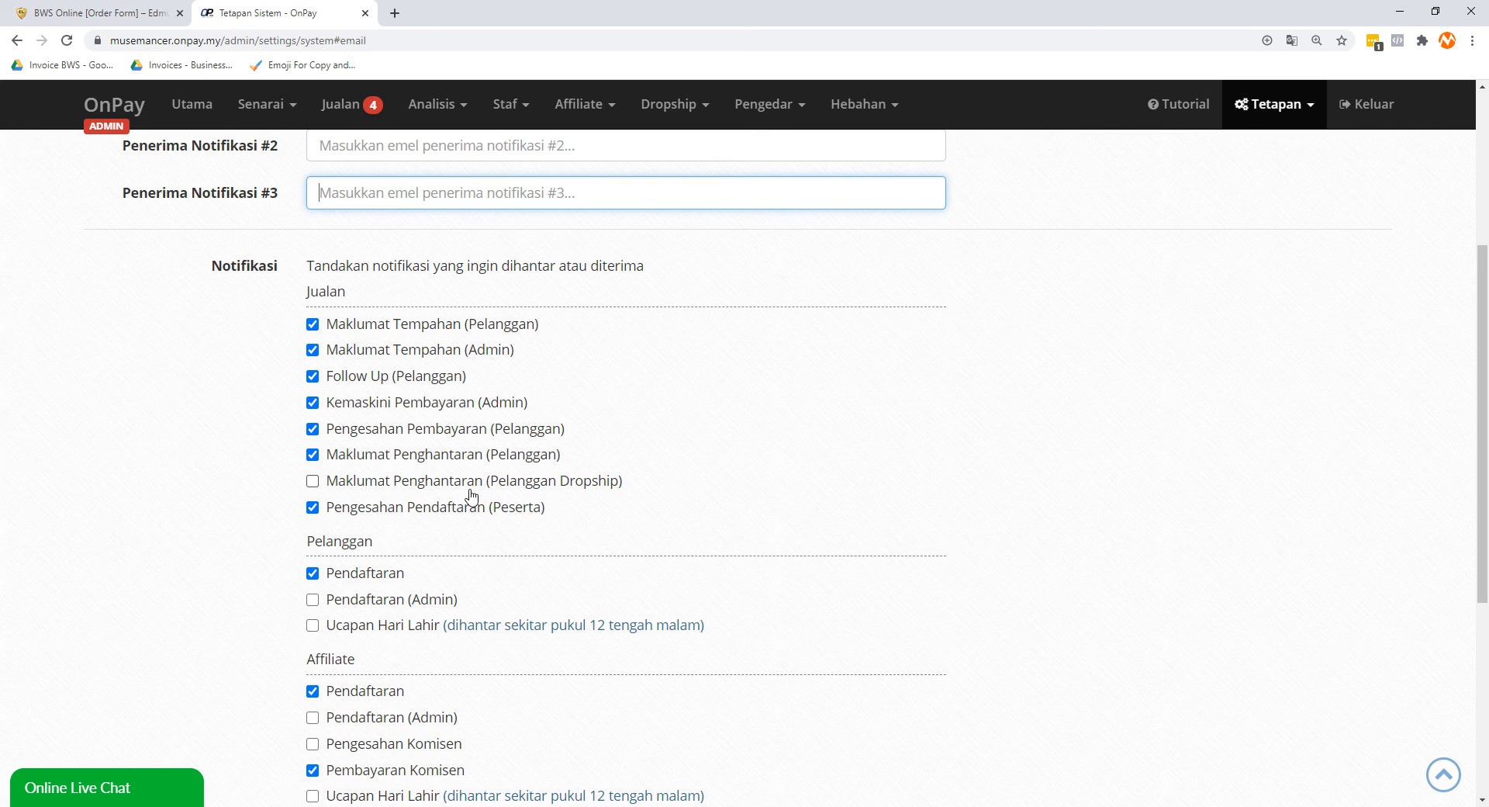
pyautogui.moveTo(312, 481)
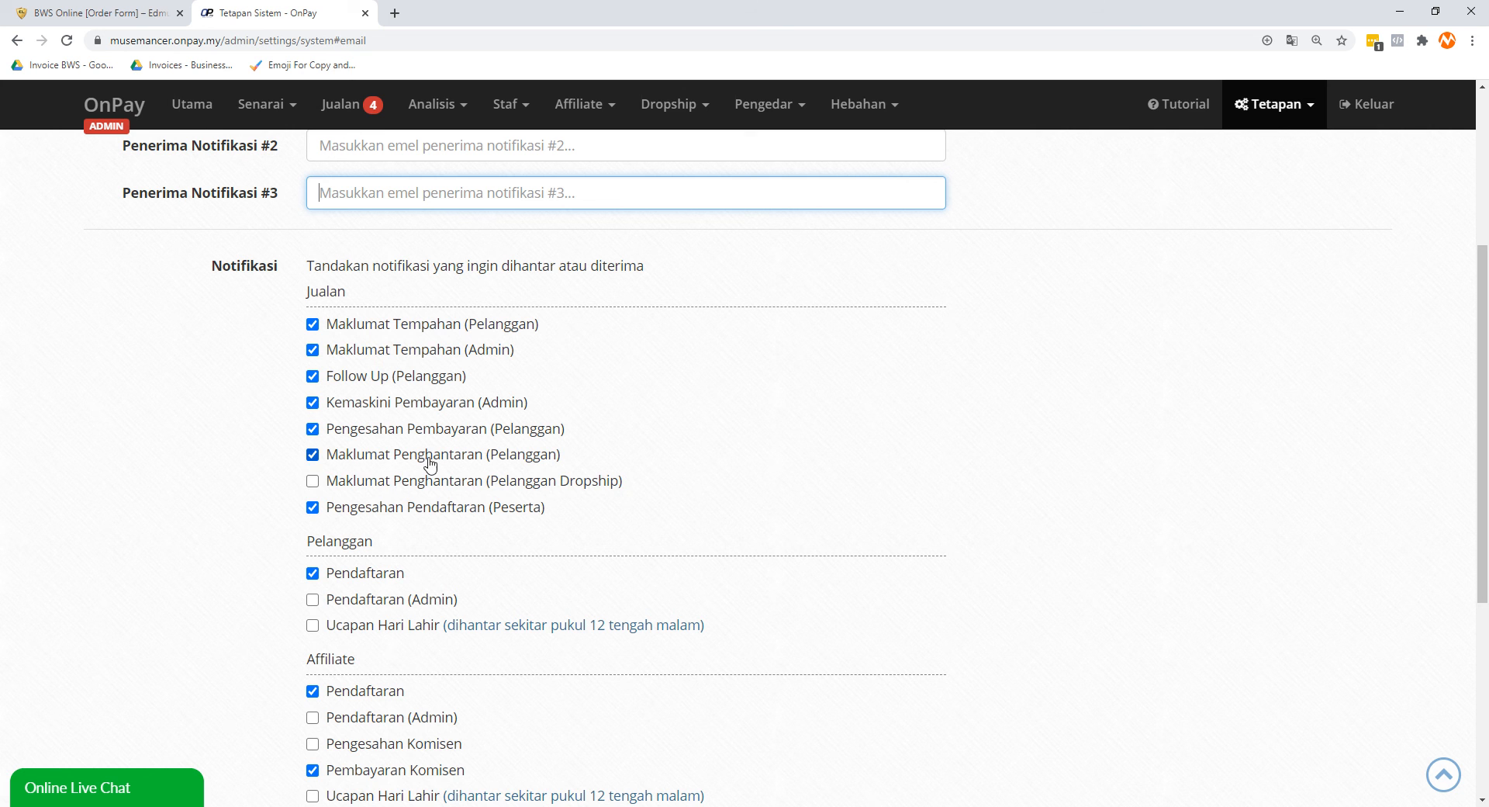
pyautogui.moveTo(434, 517)
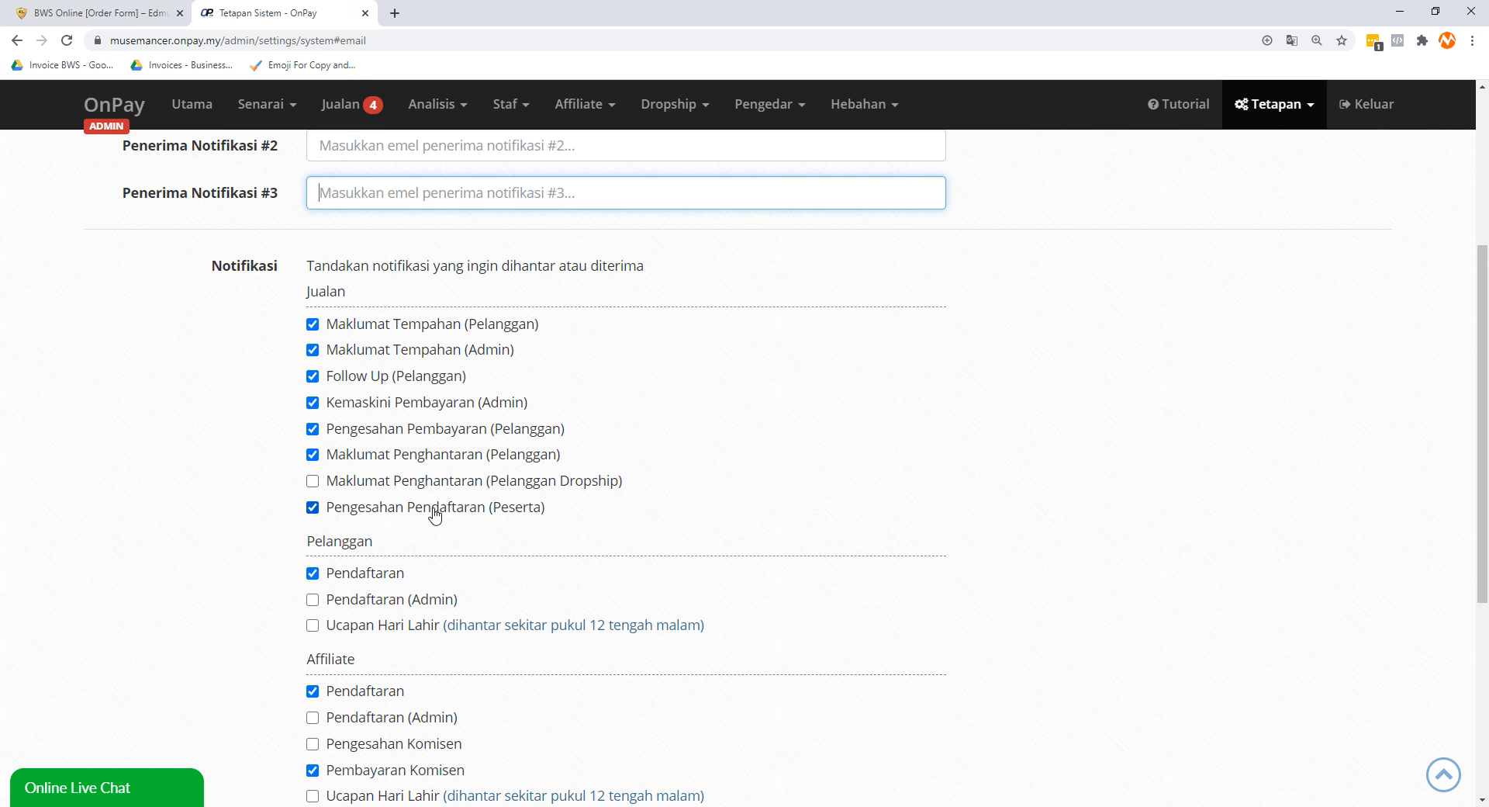
pyautogui.scroll(-3)
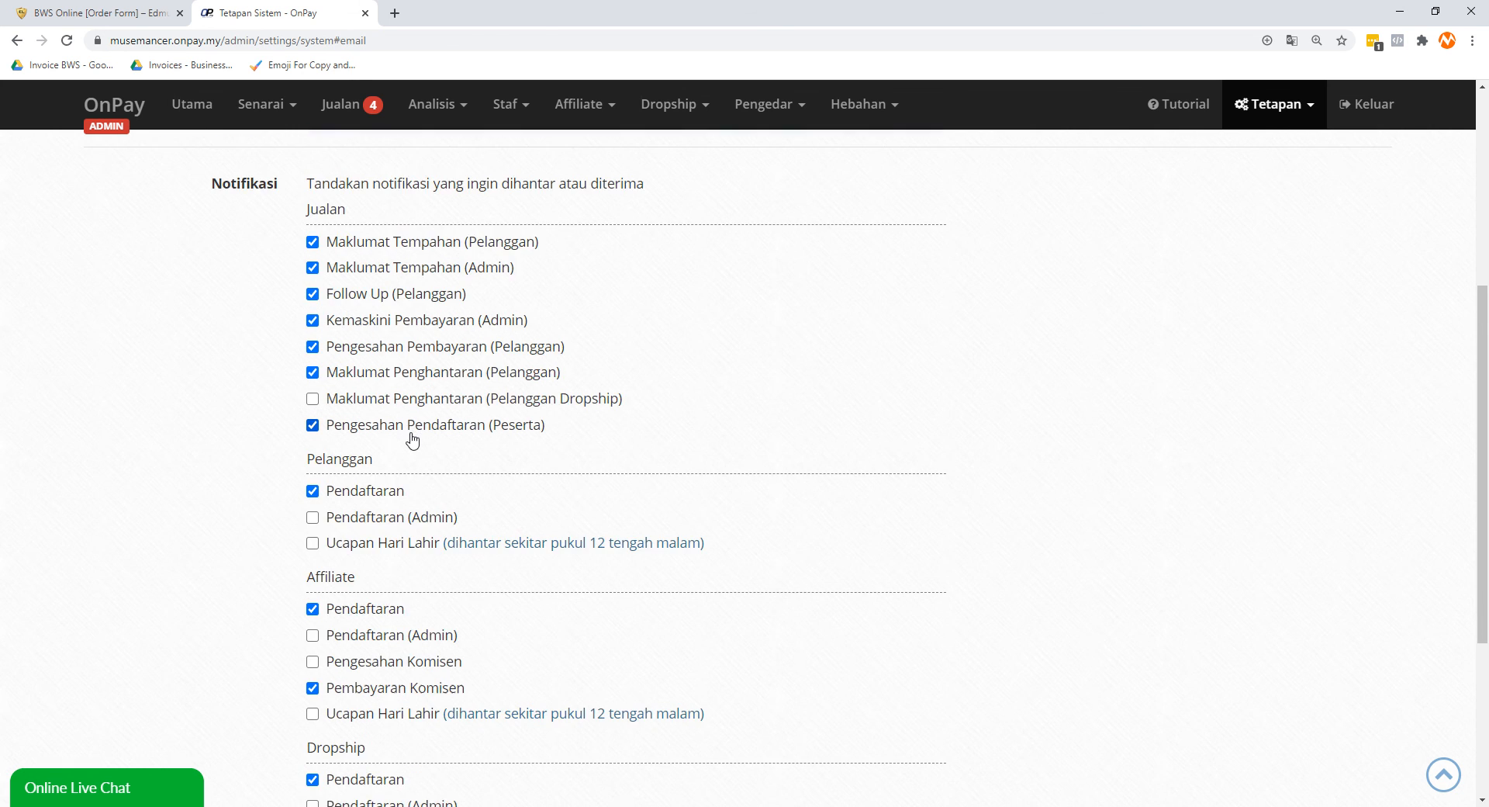
pyautogui.scroll(-3)
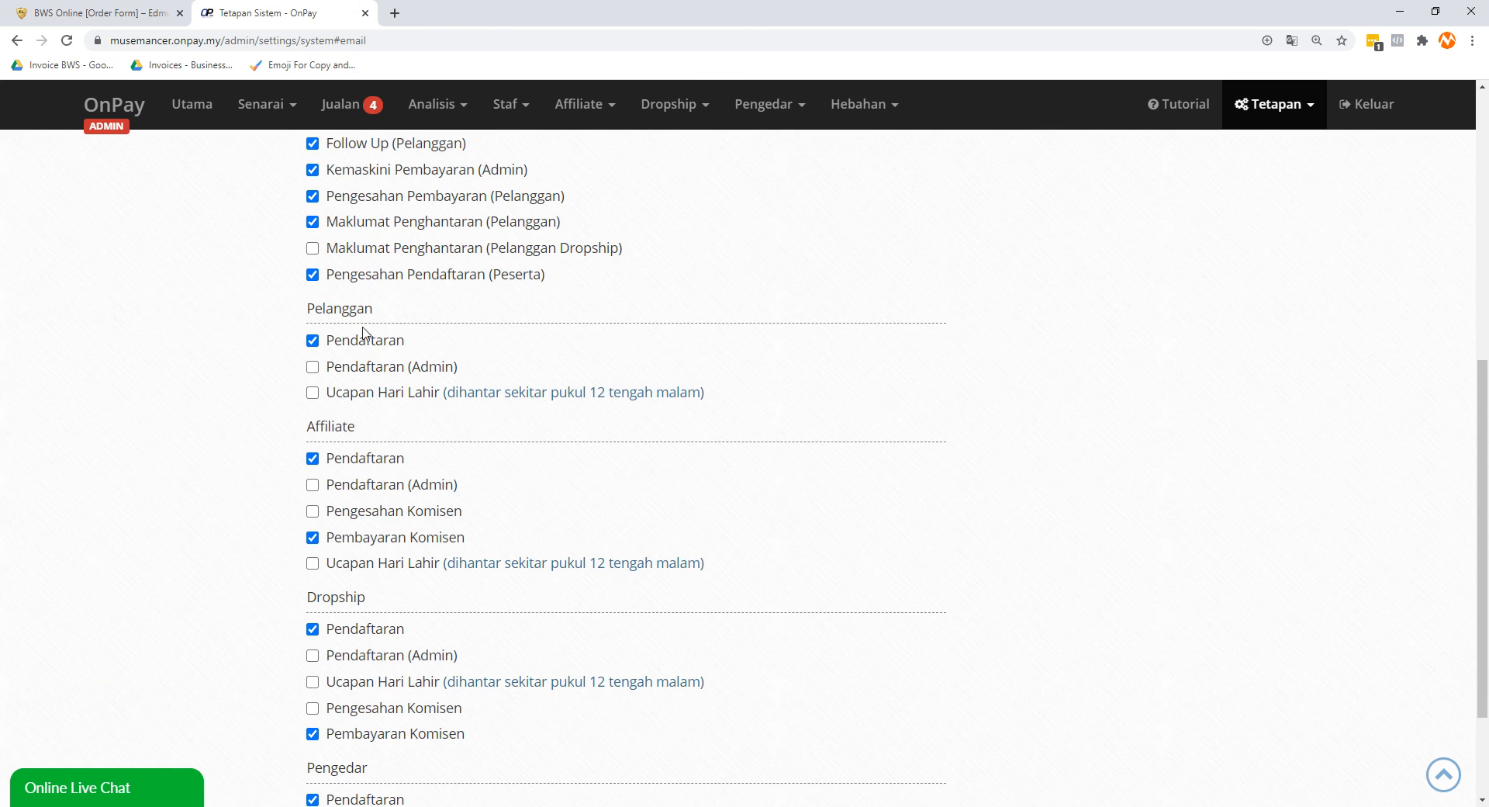
pyautogui.moveTo(269, 382)
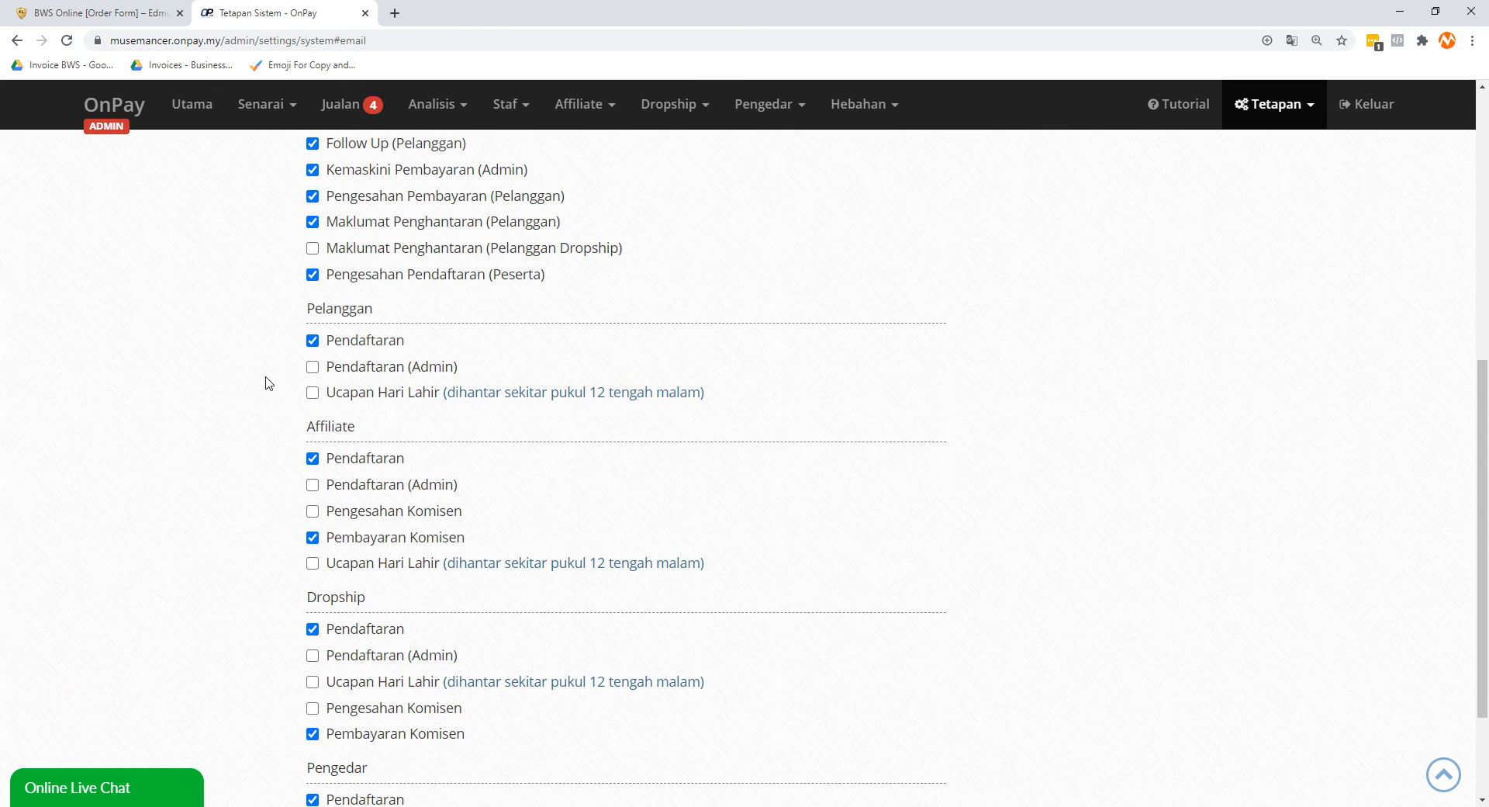
pyautogui.scroll(-3)
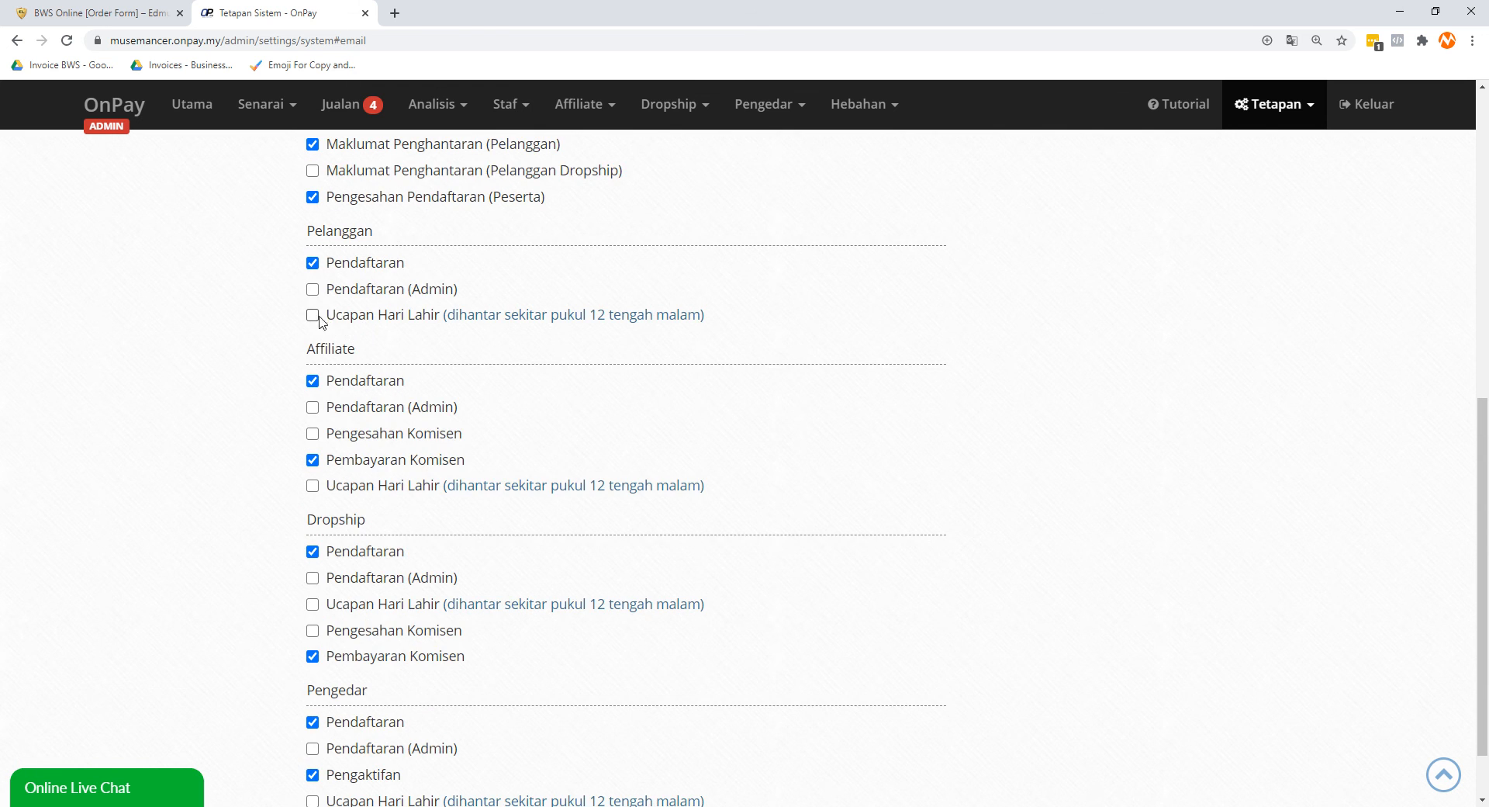
pyautogui.click(312, 315)
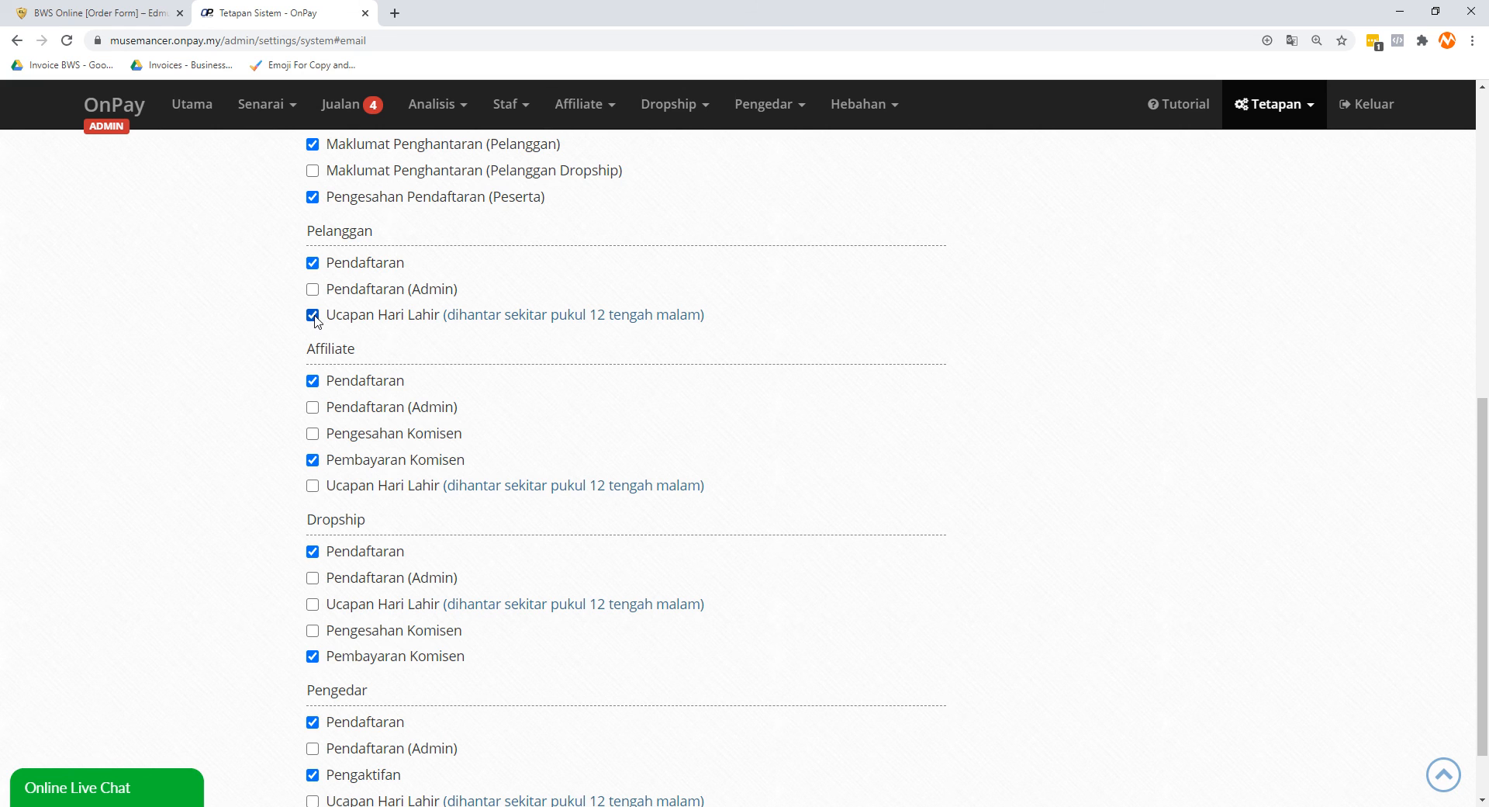
pyautogui.click(311, 315)
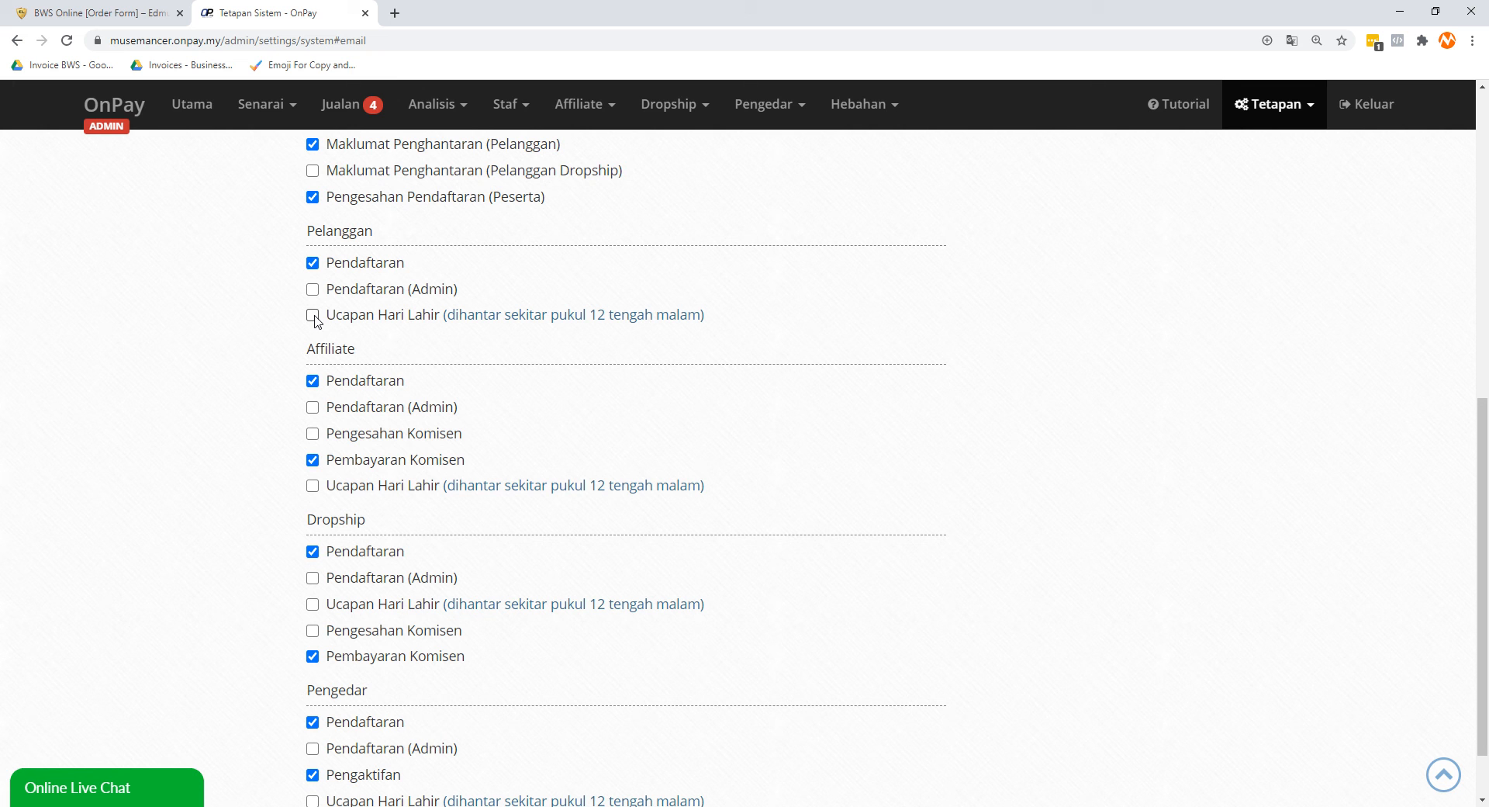
pyautogui.moveTo(337, 331)
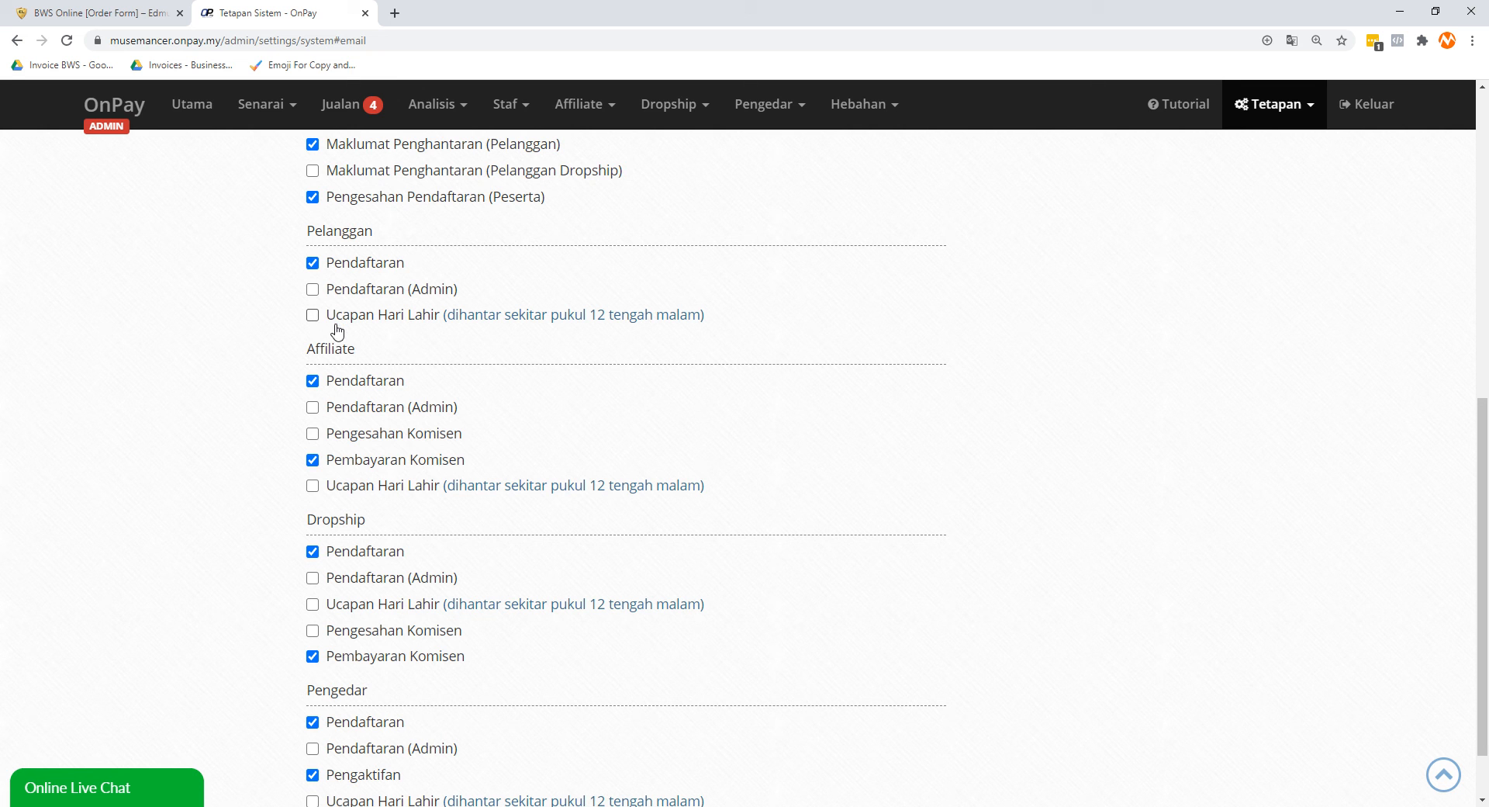
# - Enable Affiliate commission confirmation (Pengesahan Komisen) emails and save the system settings
pyautogui.scroll(-3)
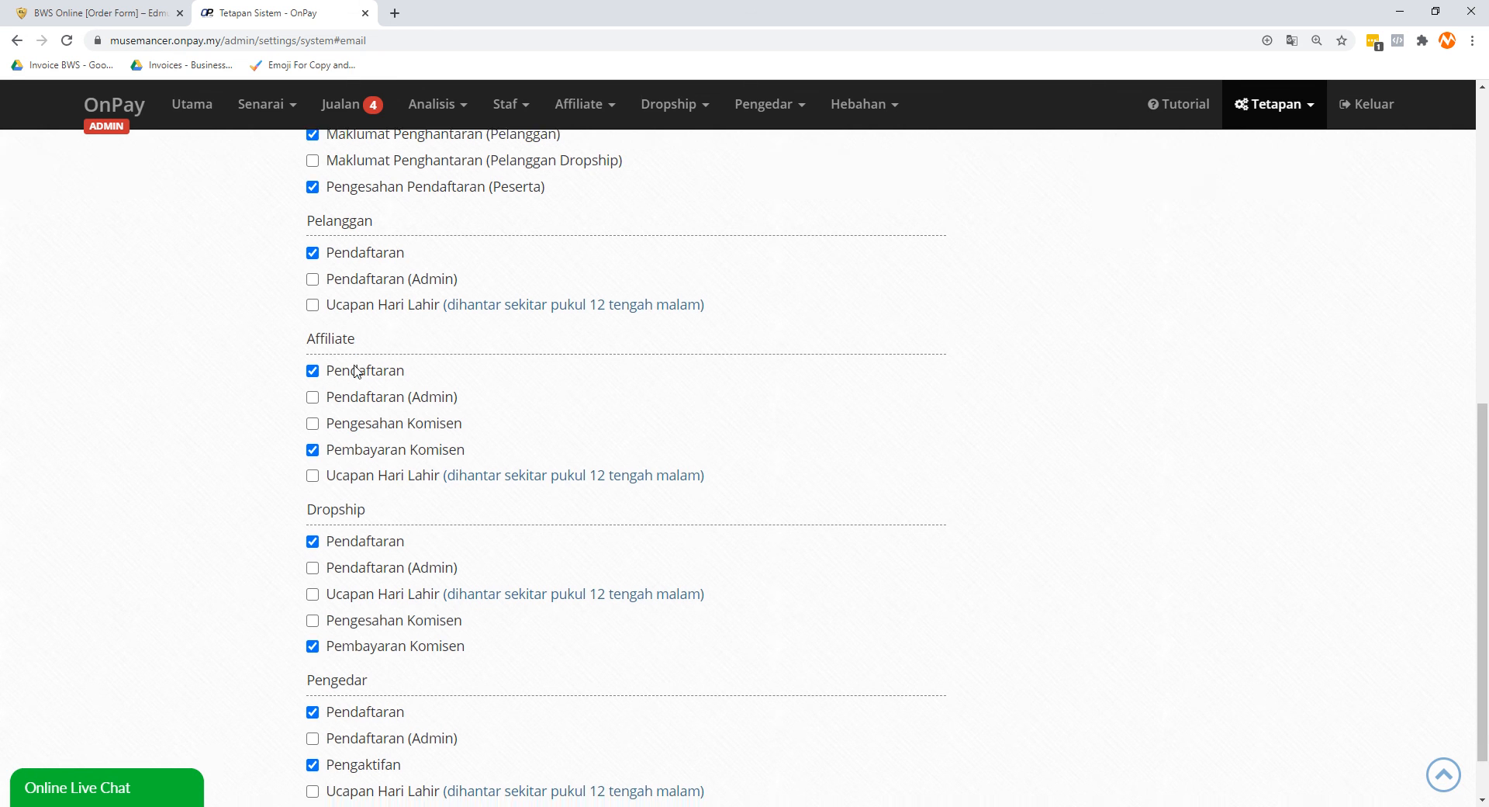
pyautogui.scroll(-3)
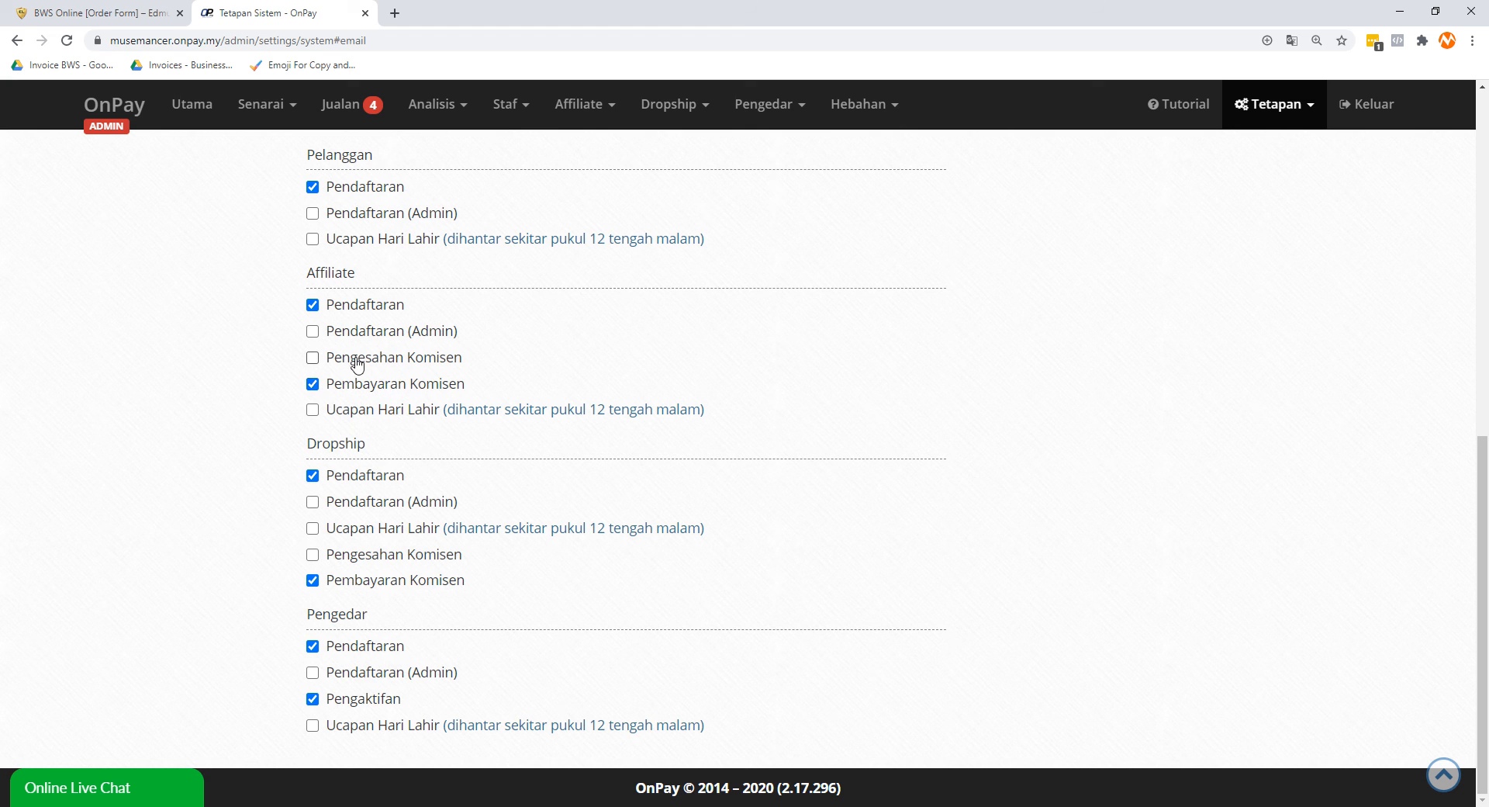
pyautogui.click(312, 357)
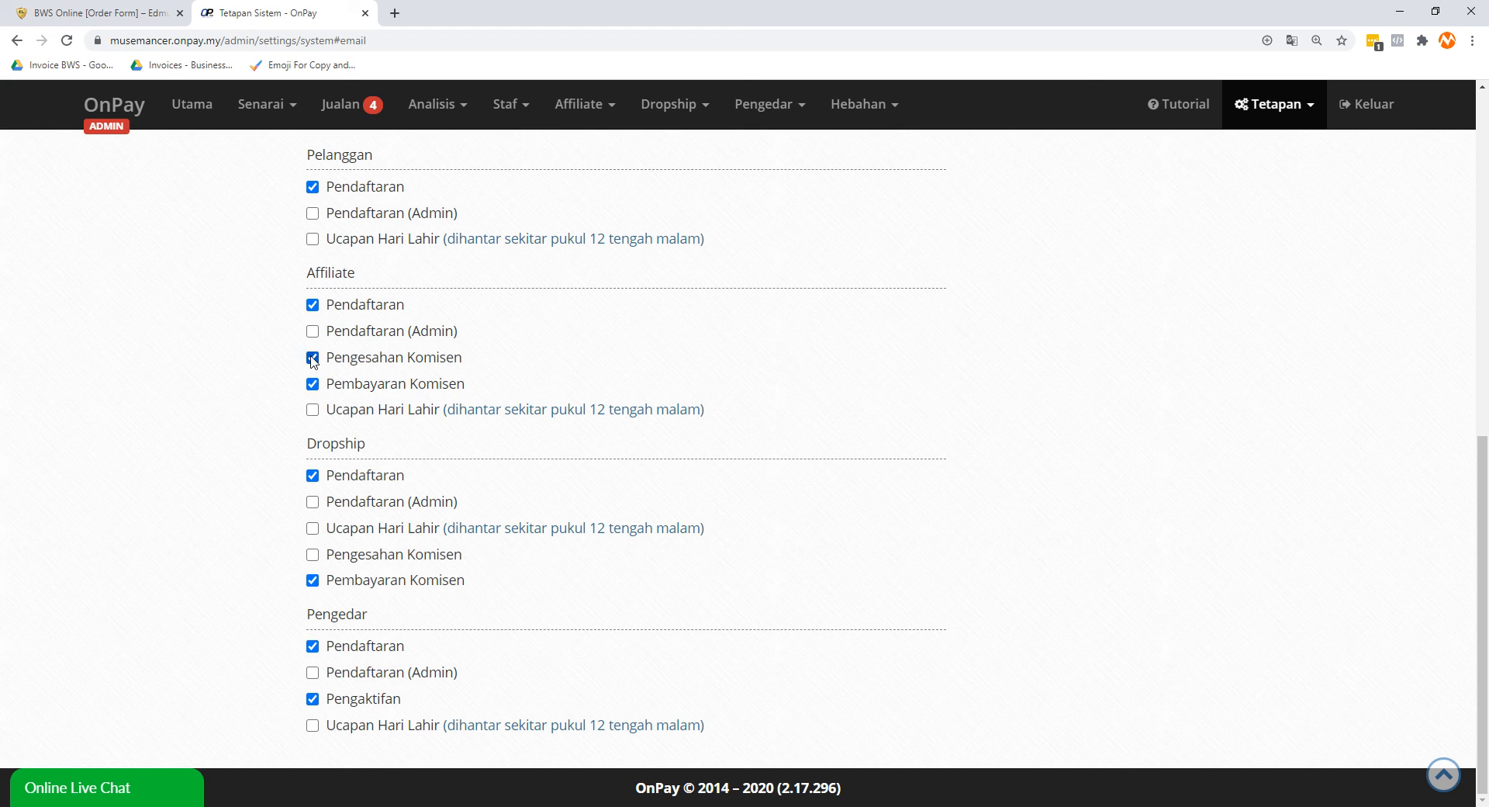
pyautogui.click(312, 356)
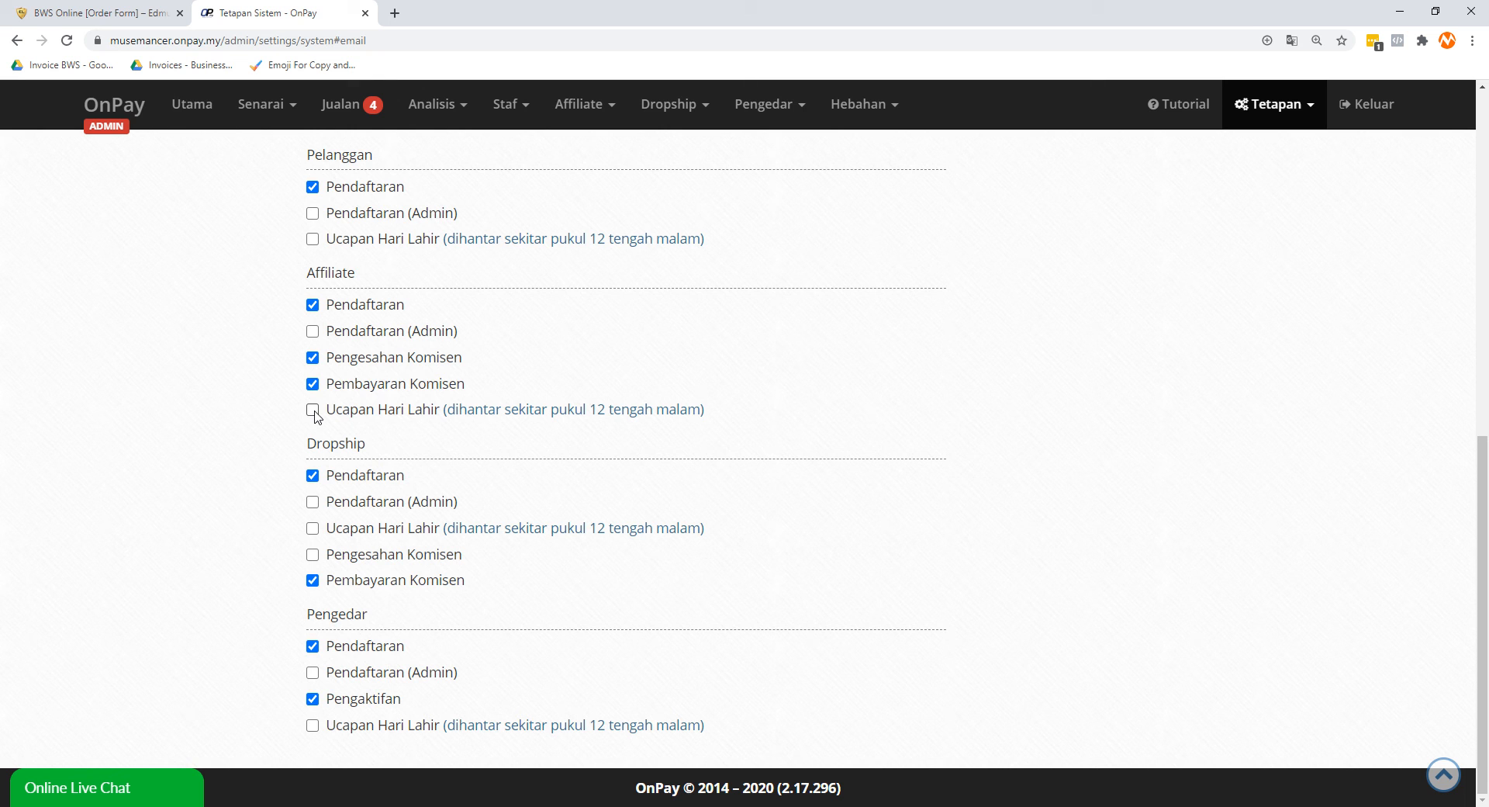
pyautogui.moveTo(359, 378)
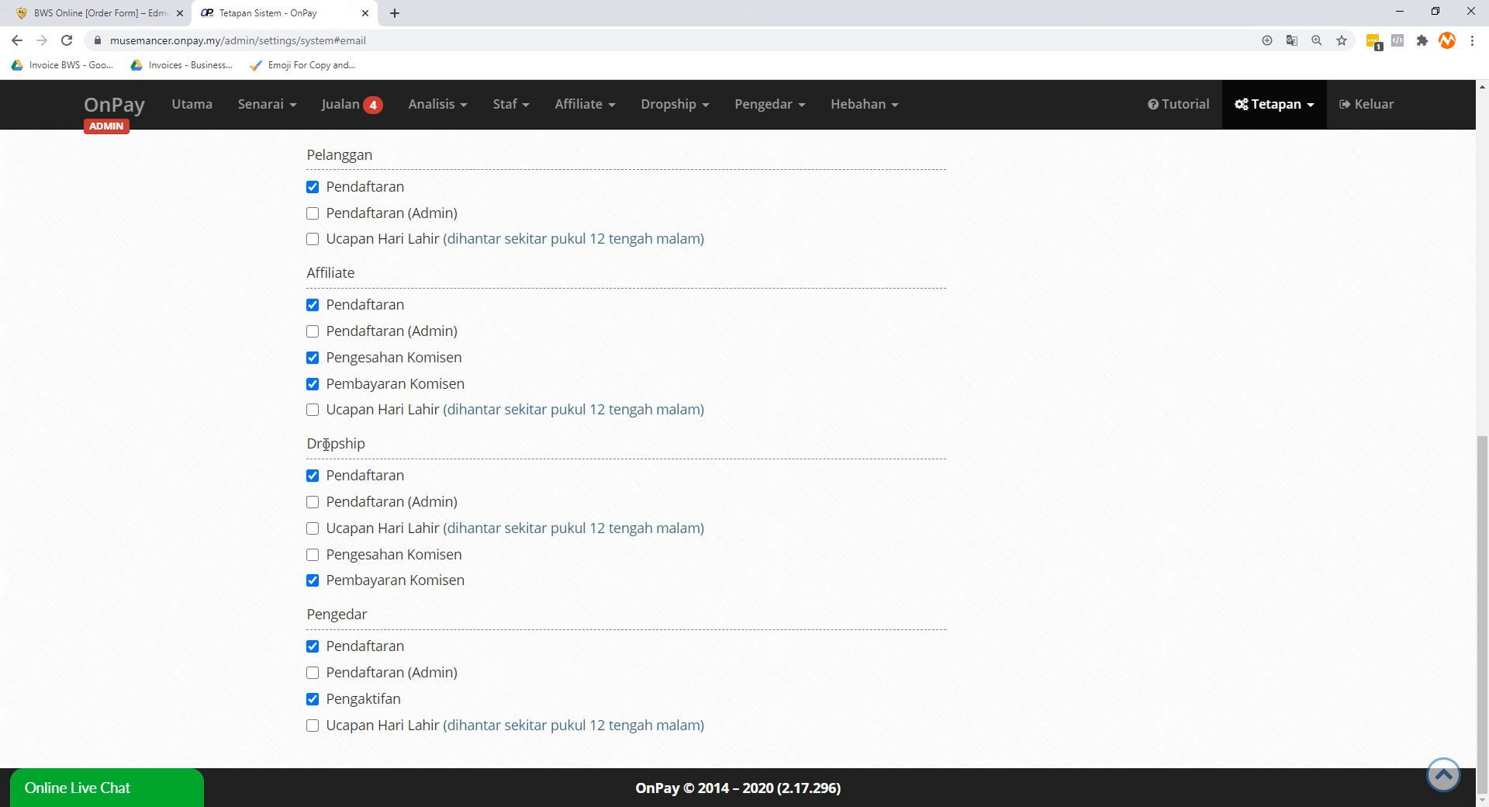
pyautogui.moveTo(312, 610)
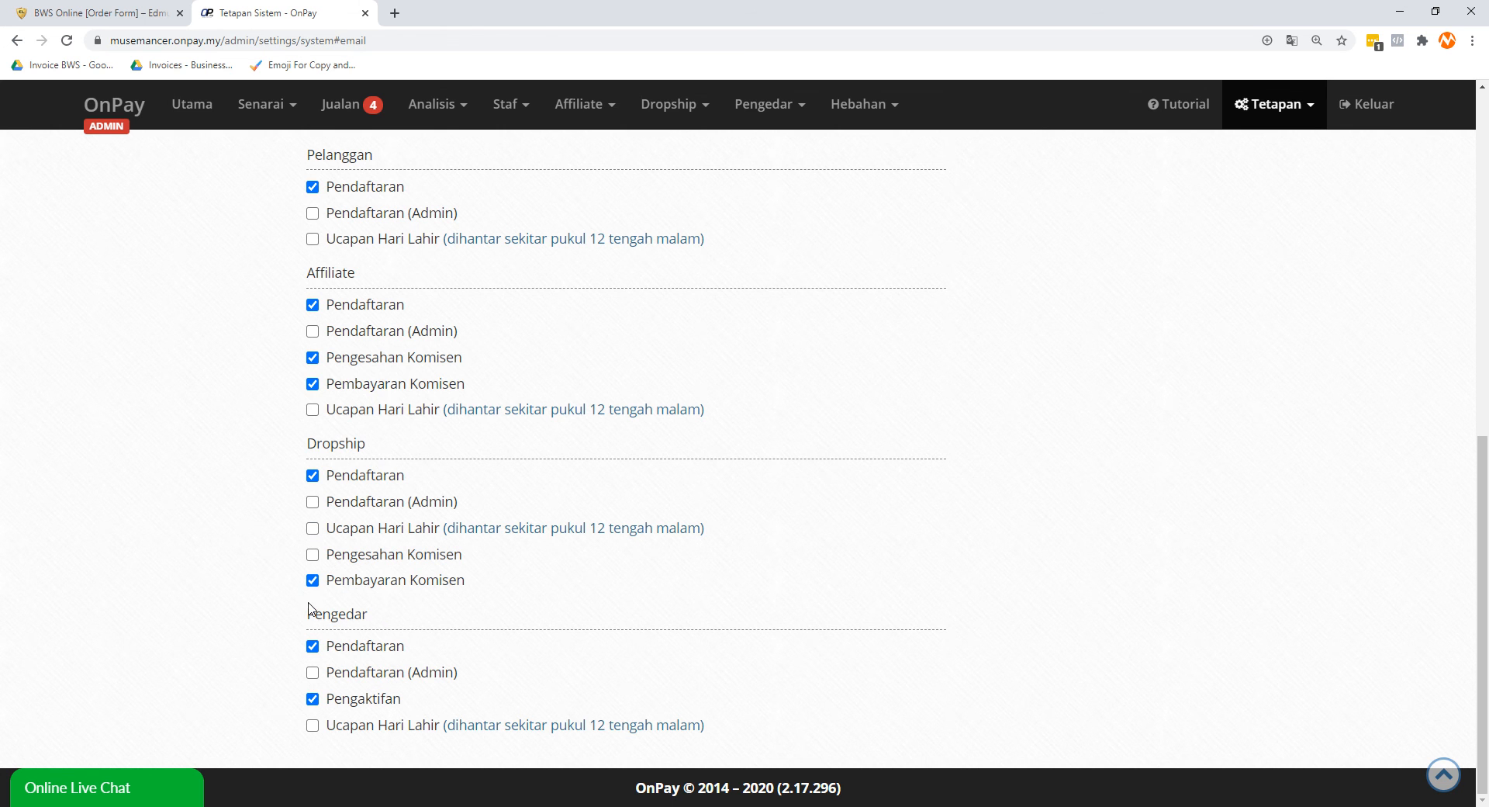
pyautogui.scroll(3)
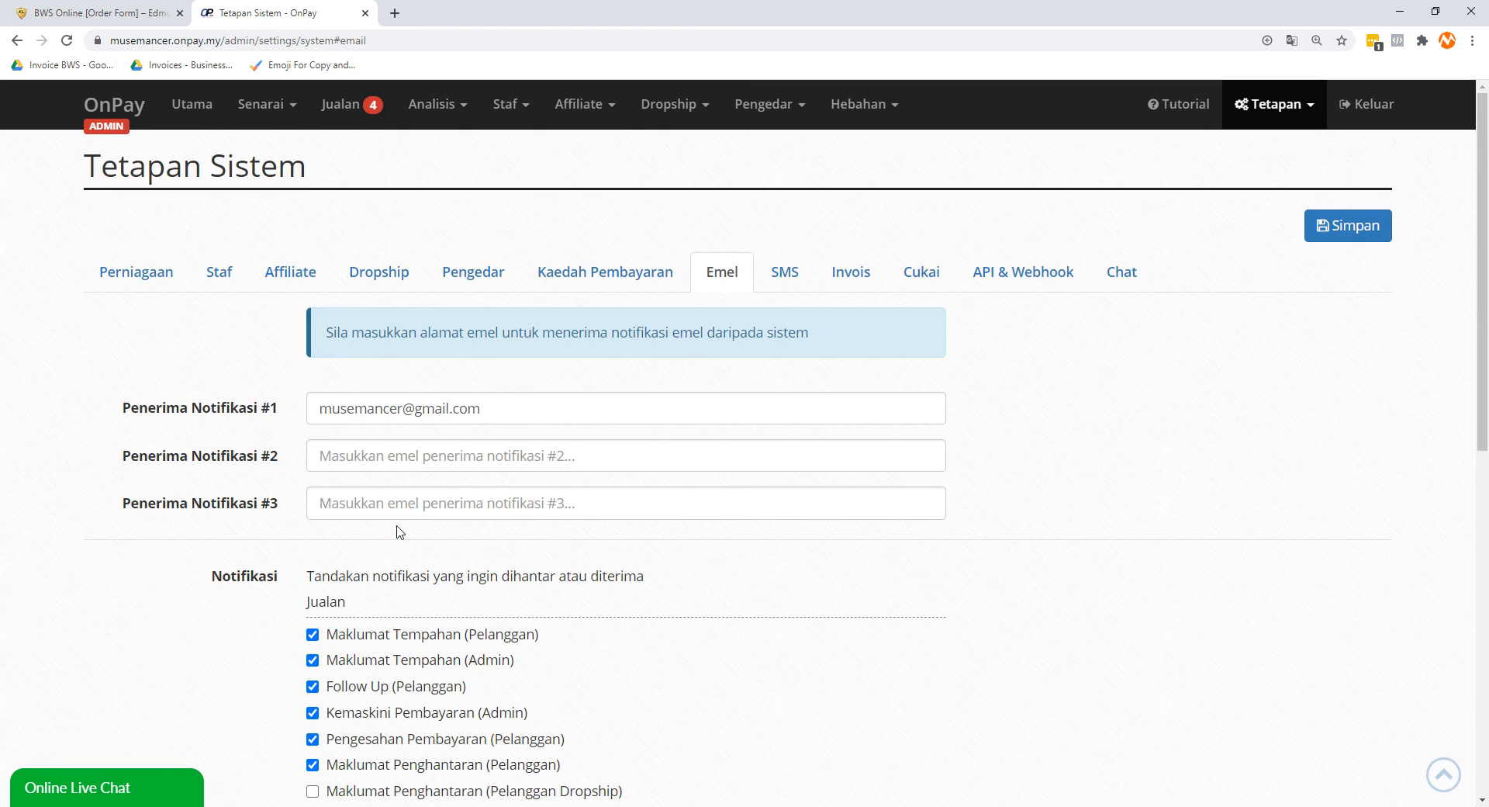
pyautogui.click(1347, 225)
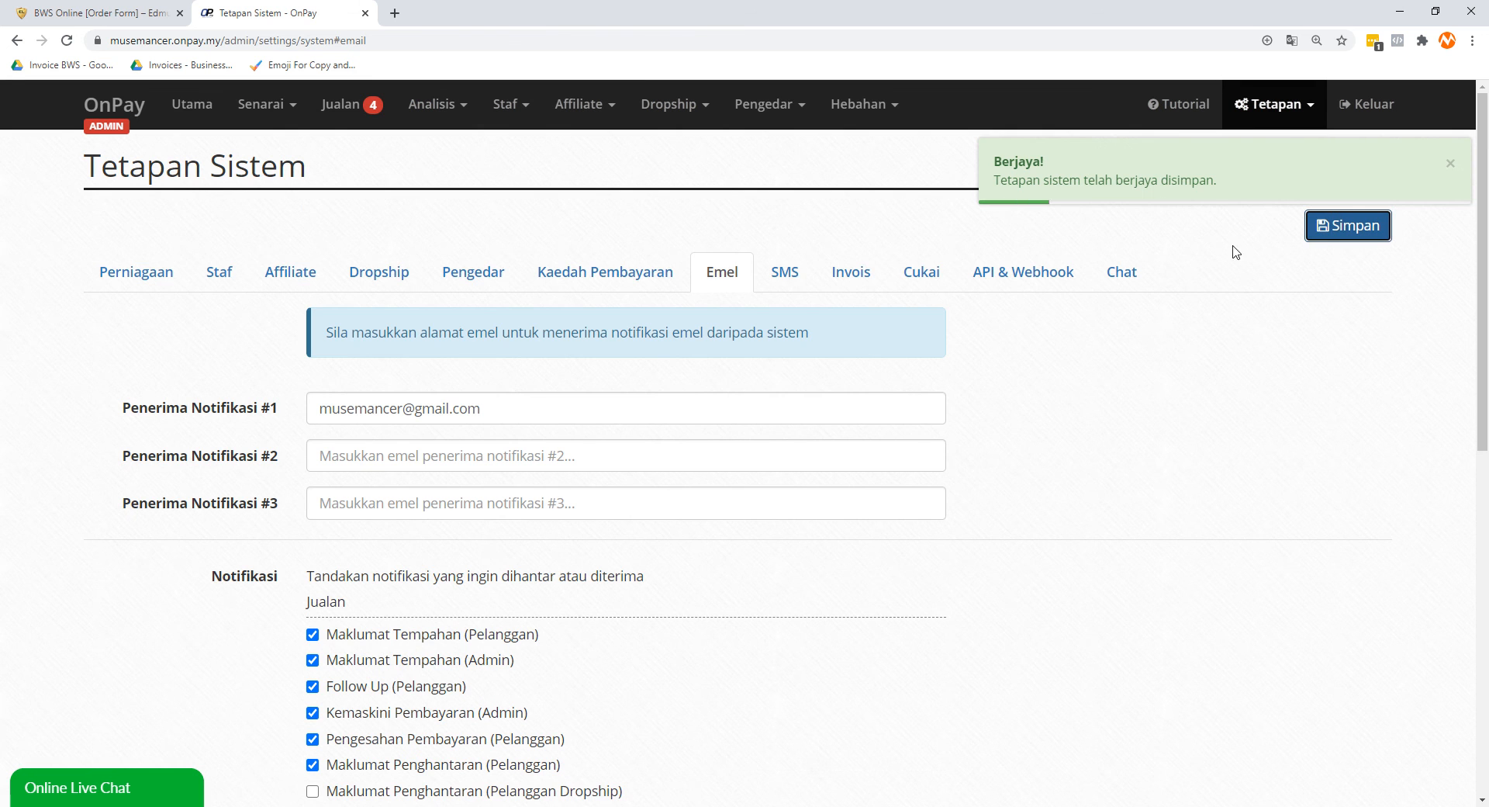
pyautogui.moveTo(850, 271)
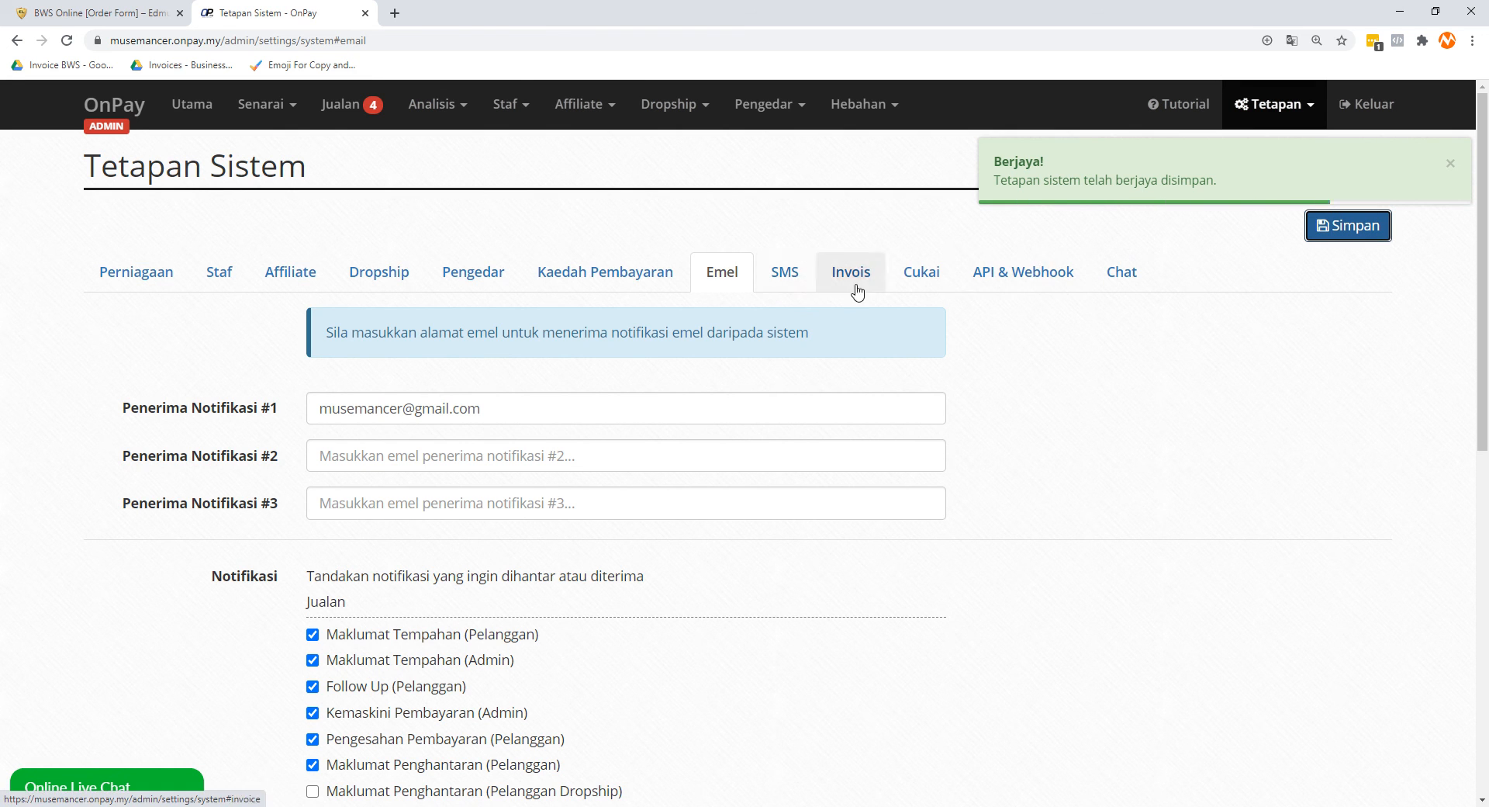
# - Switch on the SMS system (Aktifkan Sistem SMS) in the SMS settings
pyautogui.click(785, 271)
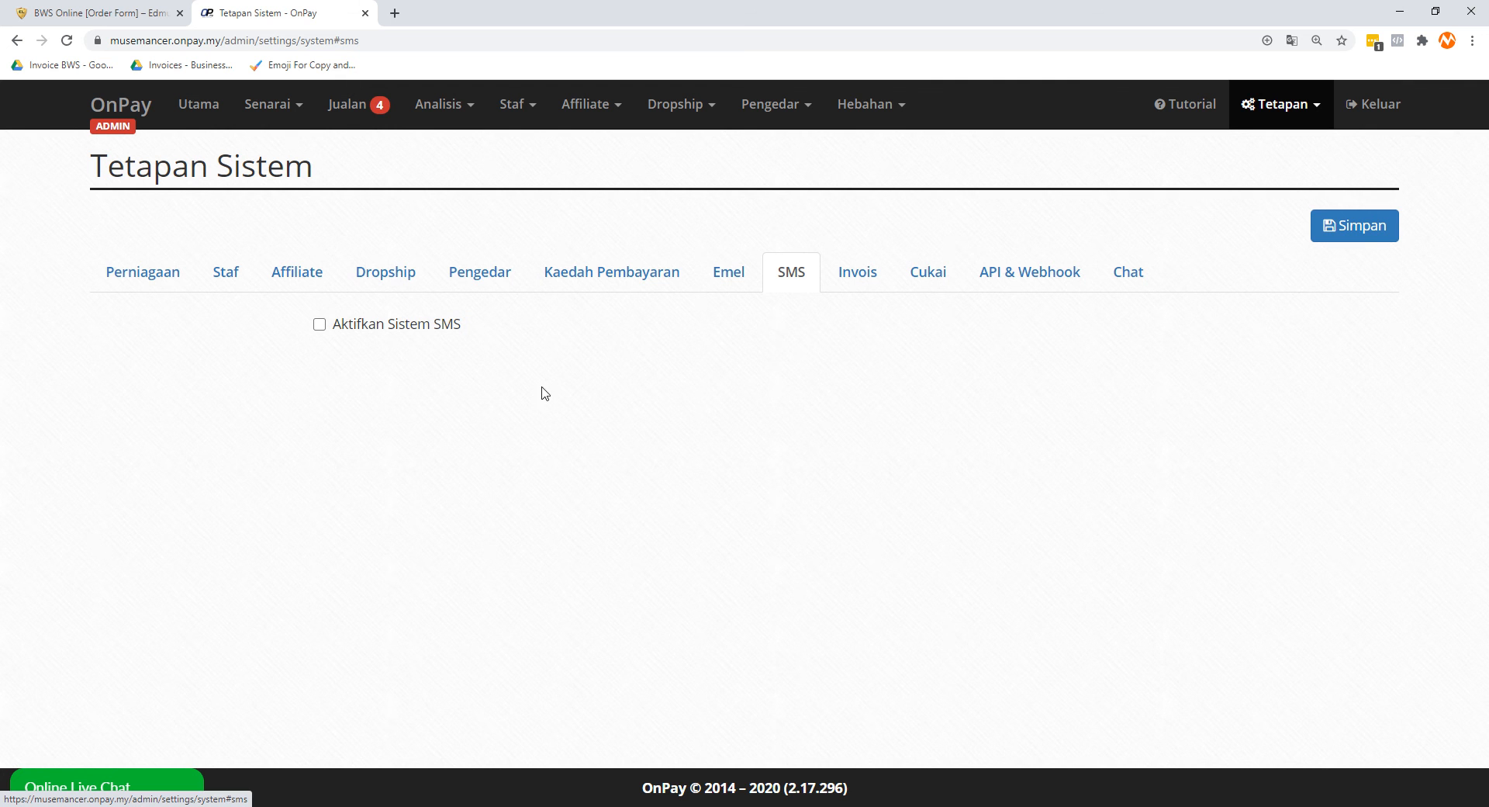
pyautogui.click(320, 324)
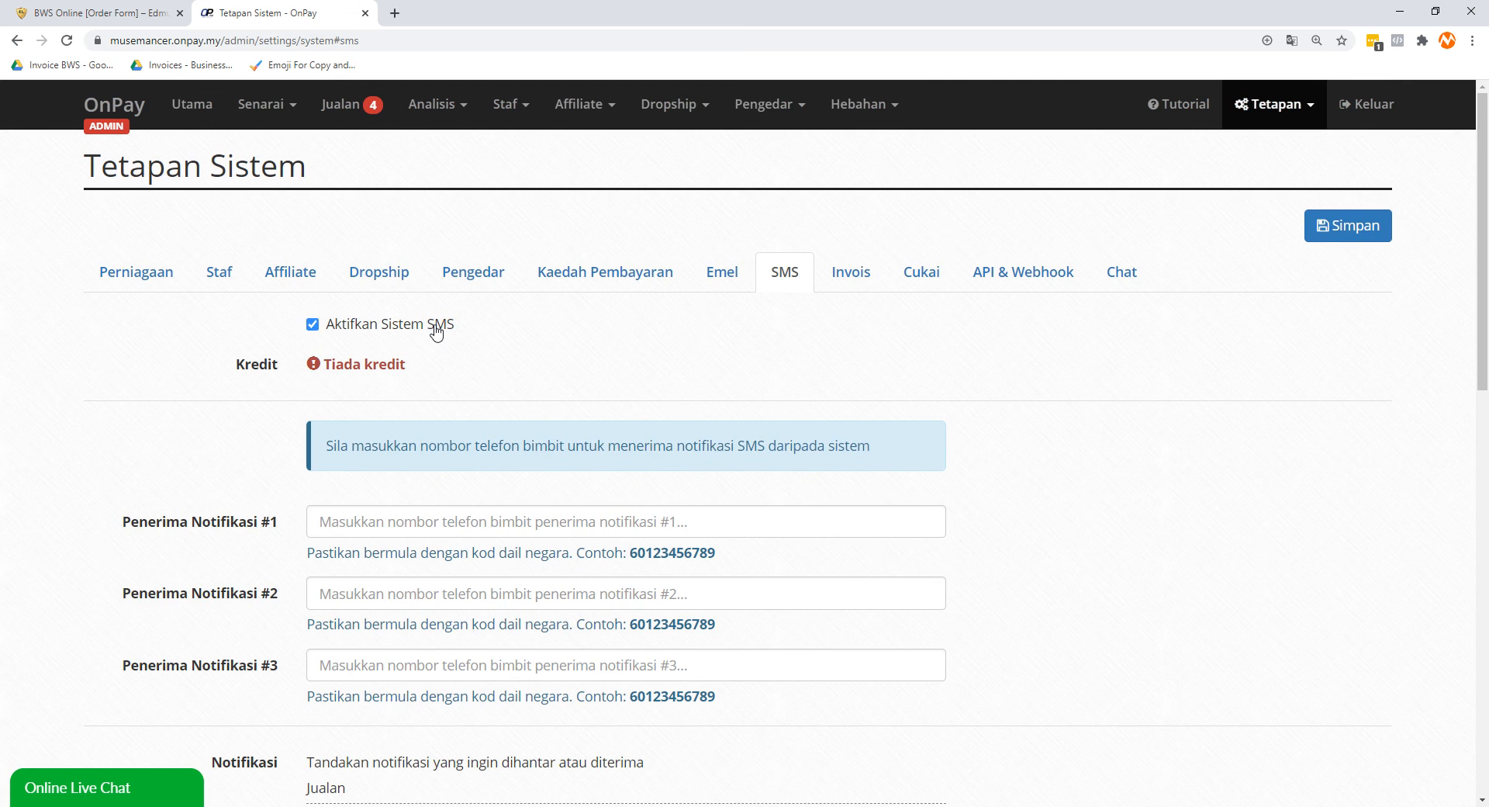
pyautogui.click(850, 271)
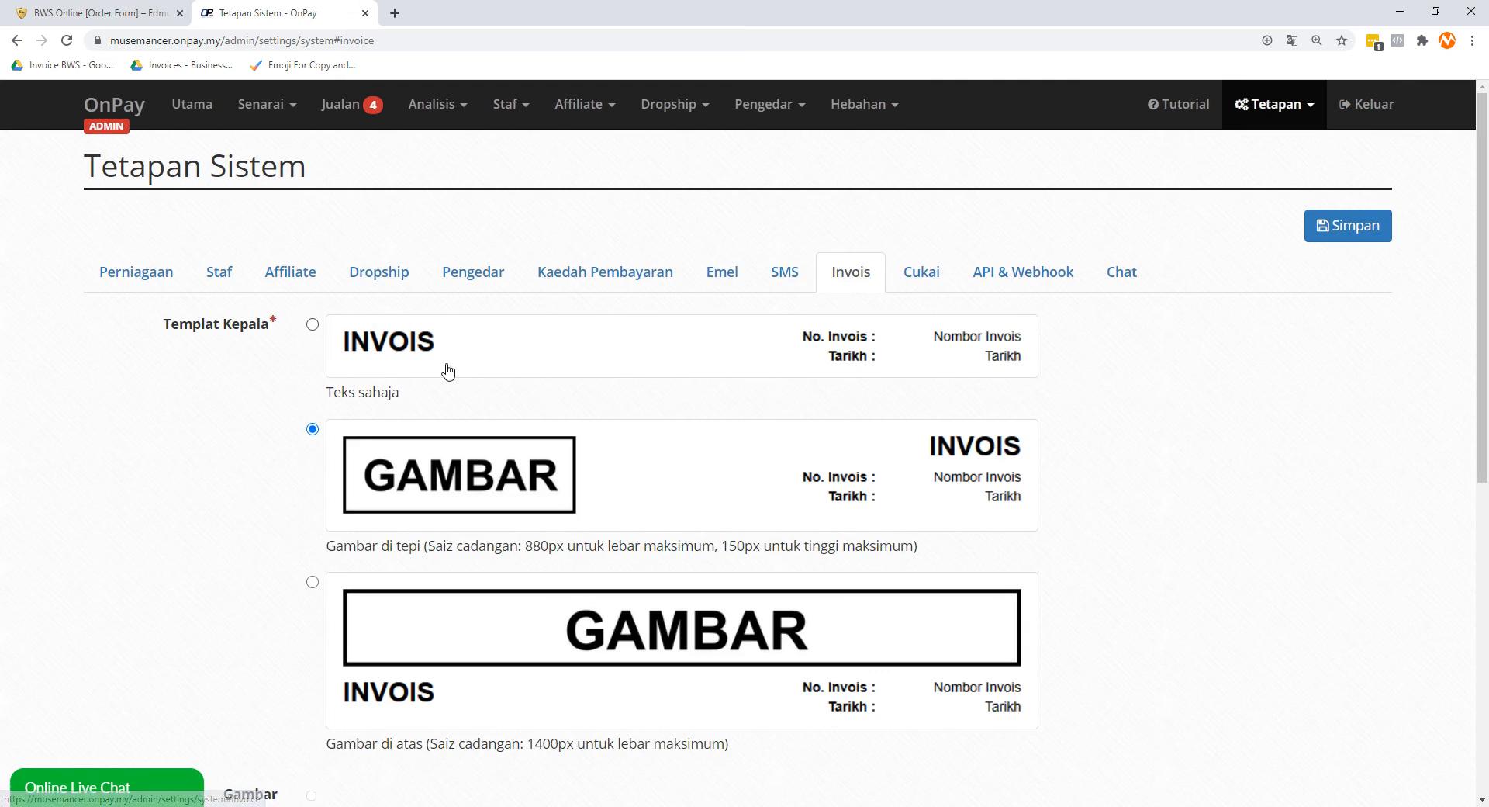
pyautogui.scroll(-3)
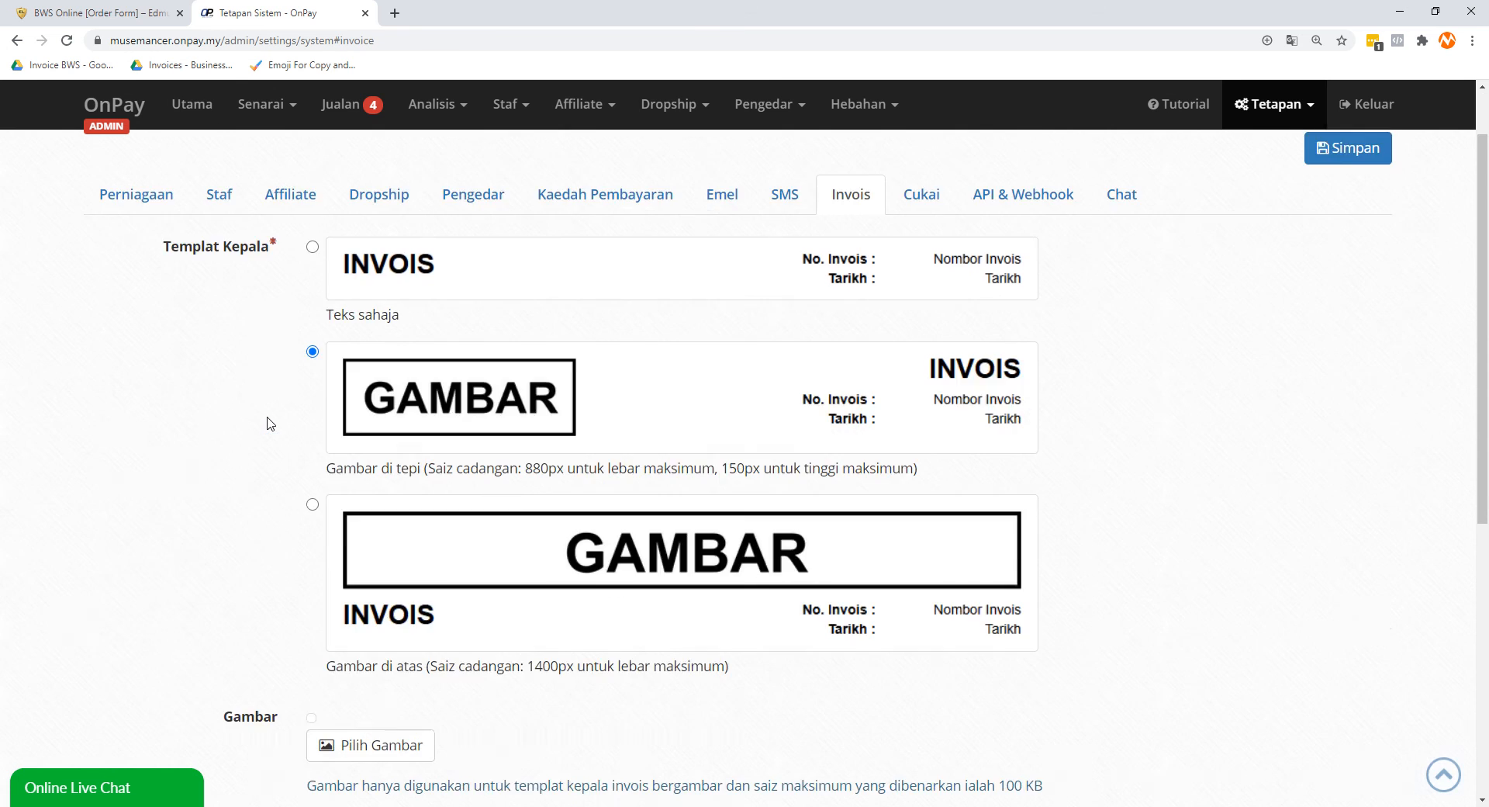
pyautogui.scroll(3)
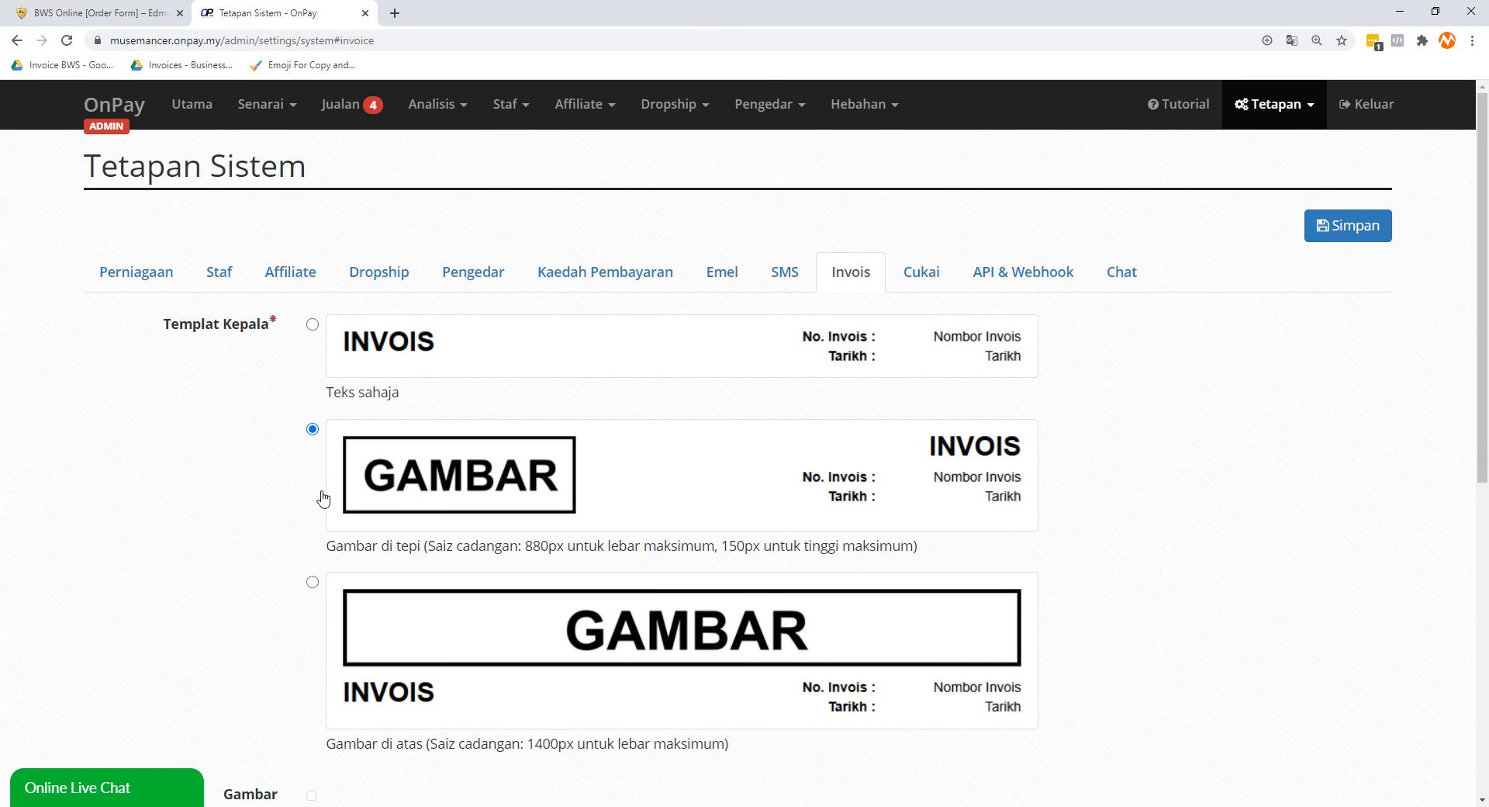
pyautogui.moveTo(320, 352)
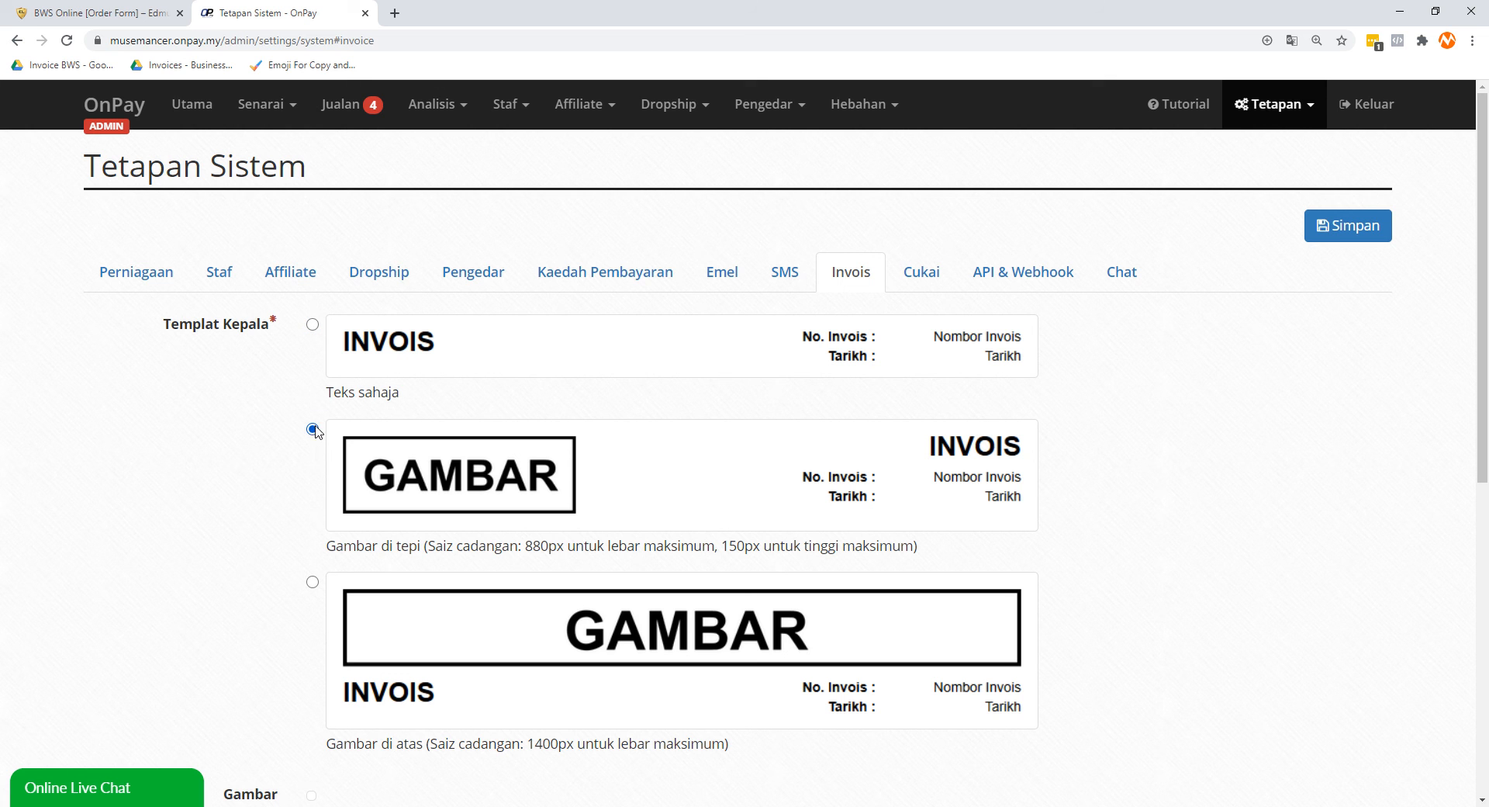
pyautogui.click(312, 428)
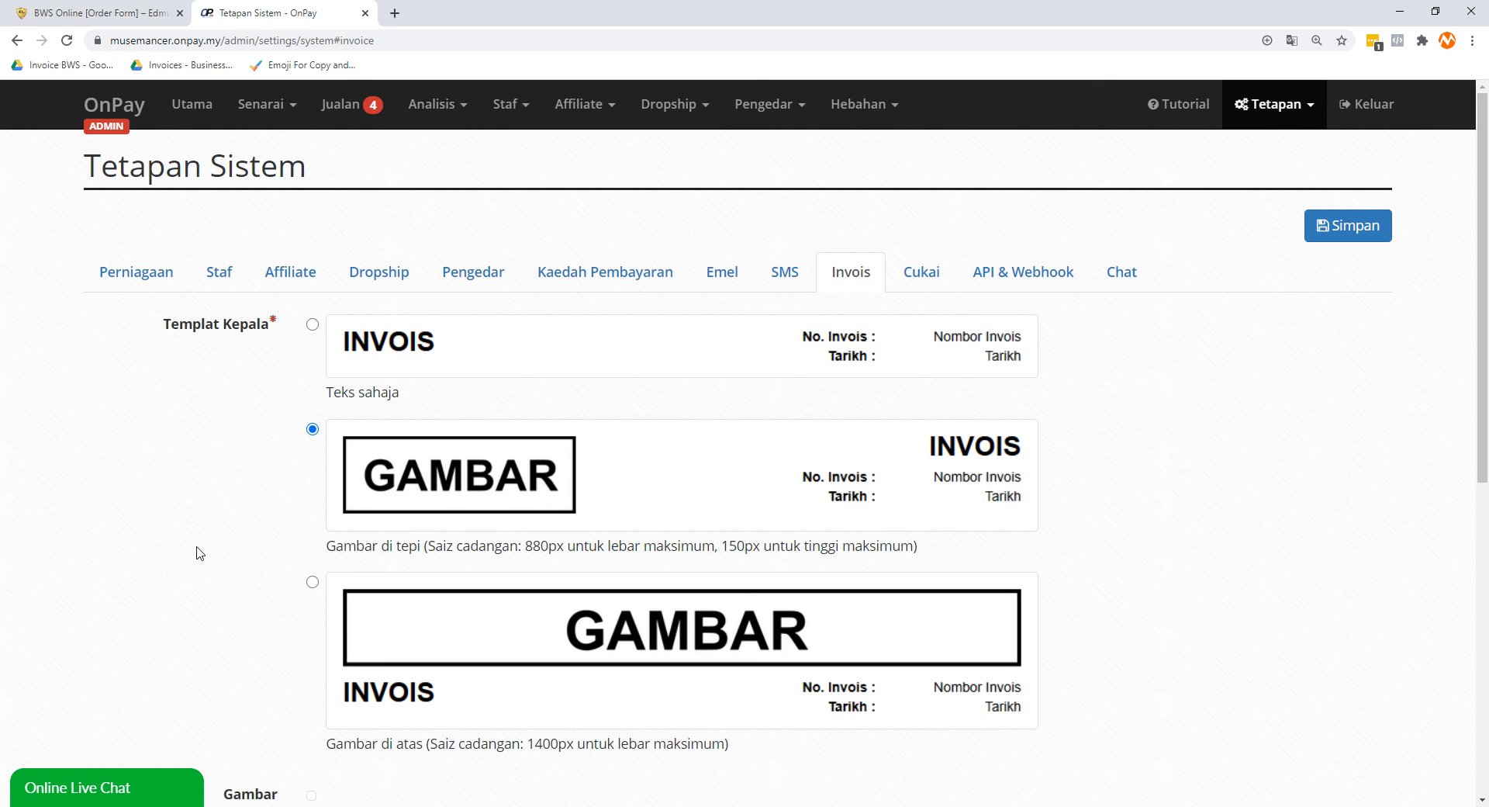
pyautogui.scroll(-3)
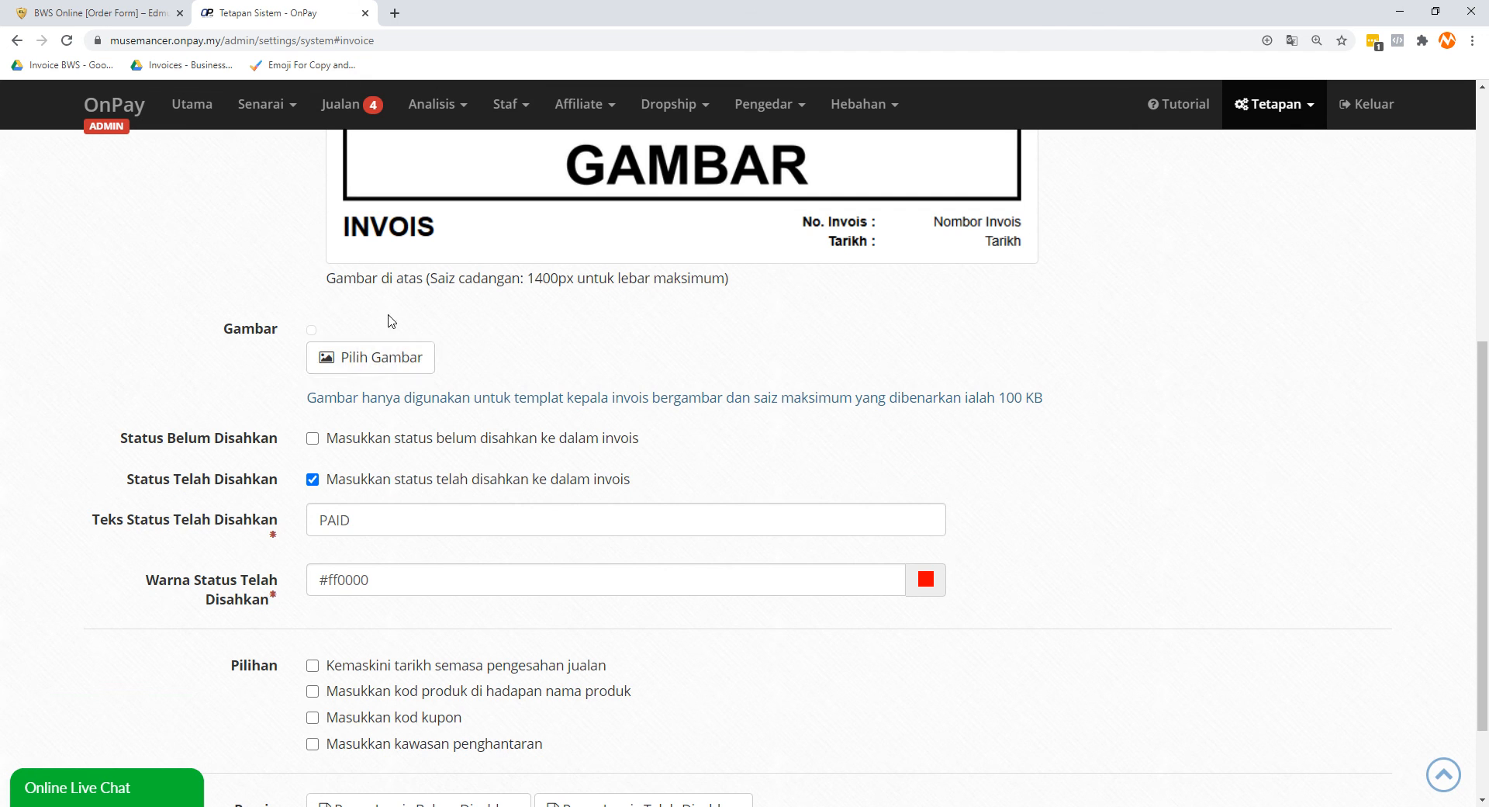
pyautogui.moveTo(371, 391)
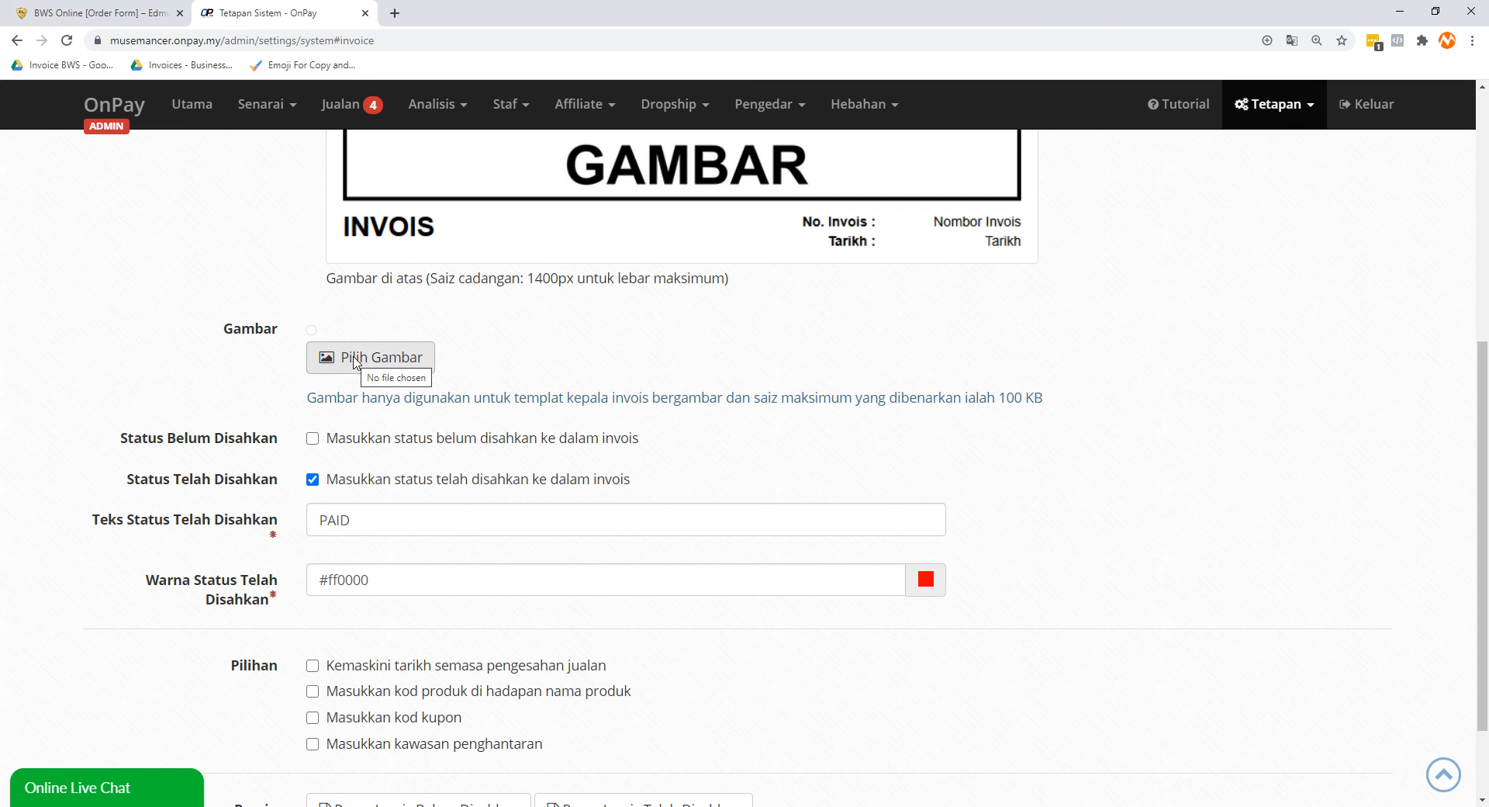
pyautogui.scroll(-3)
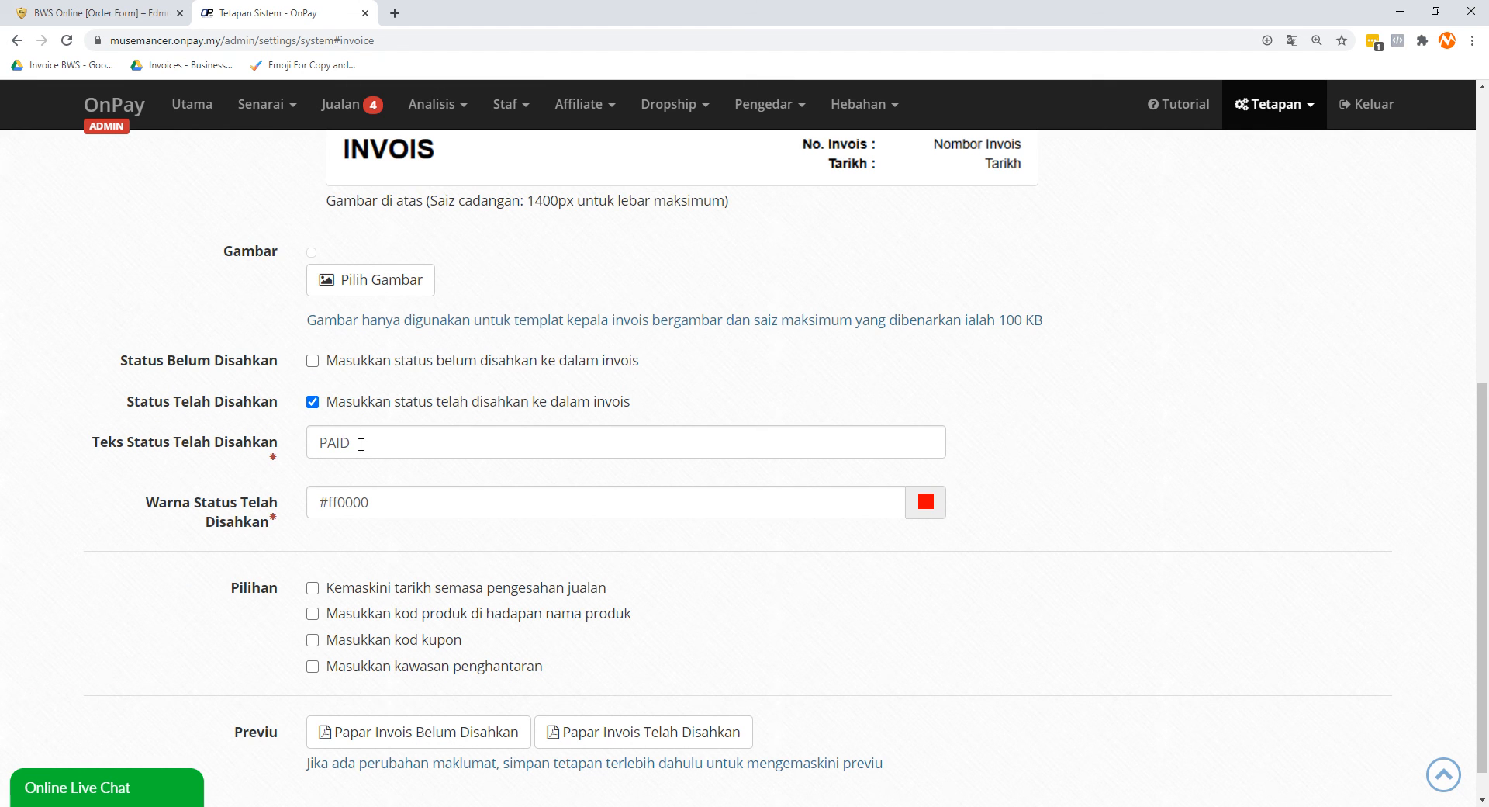
pyautogui.scroll(-3)
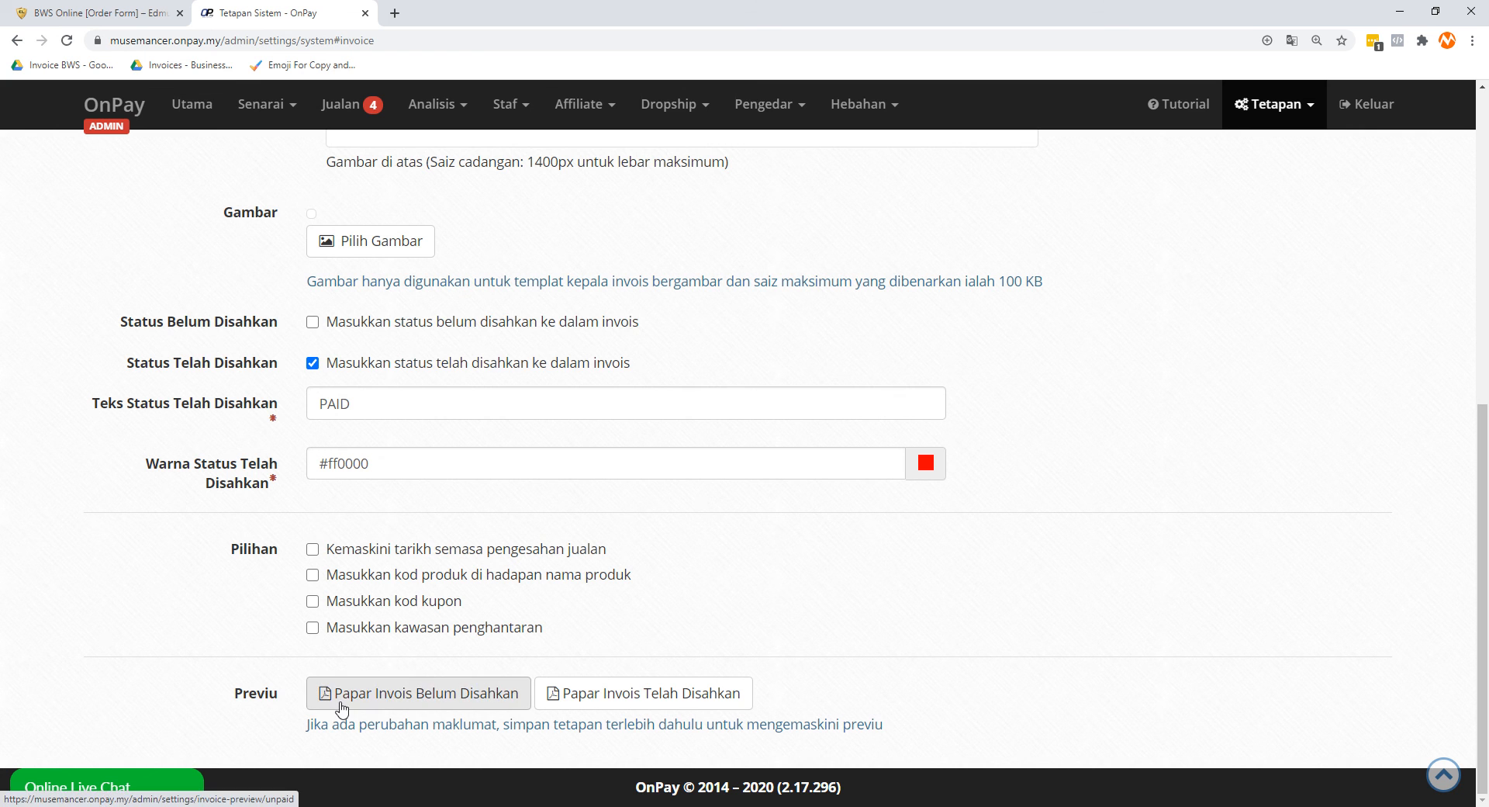
pyautogui.moveTo(397, 710)
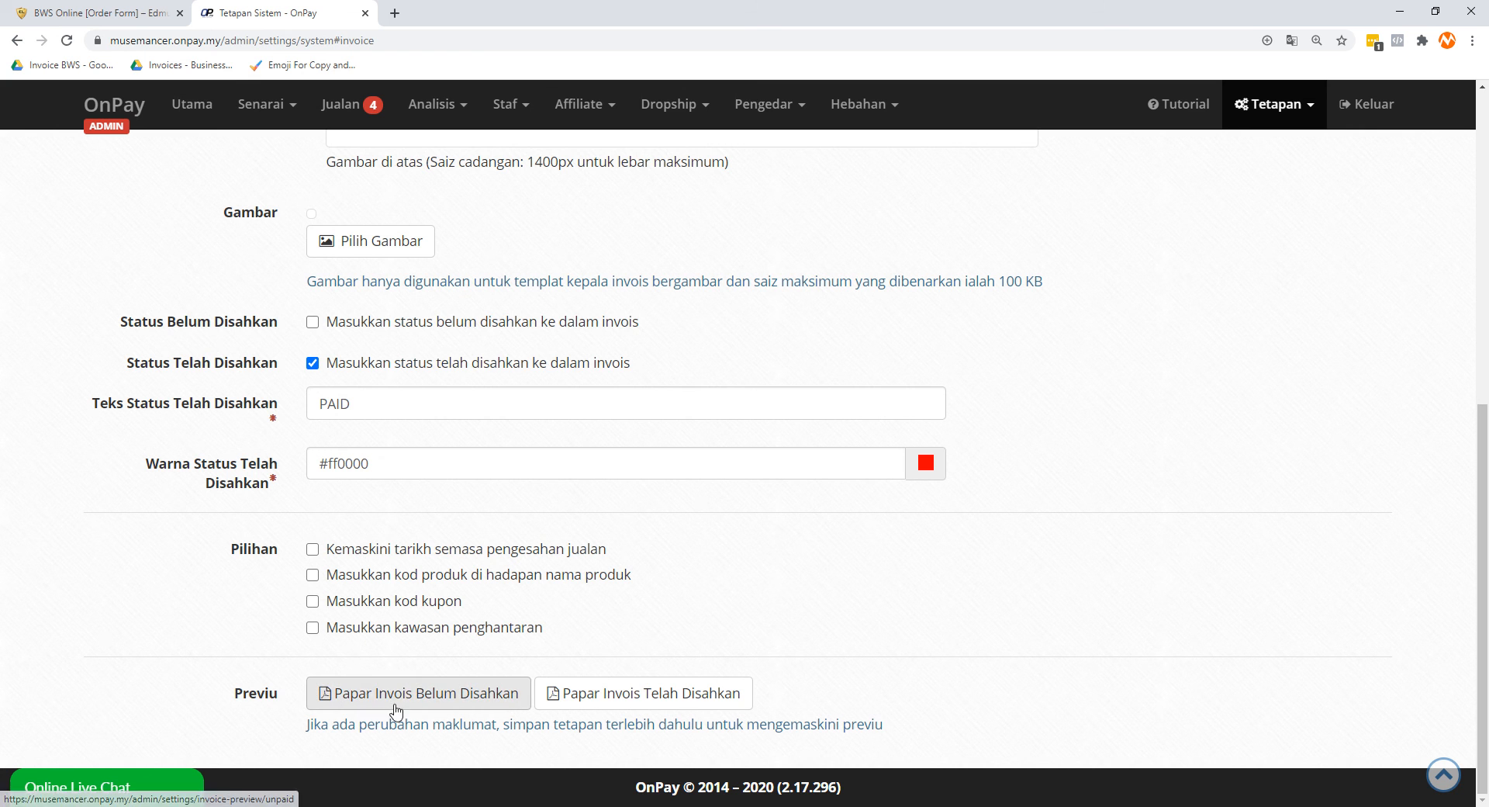
pyautogui.click(643, 694)
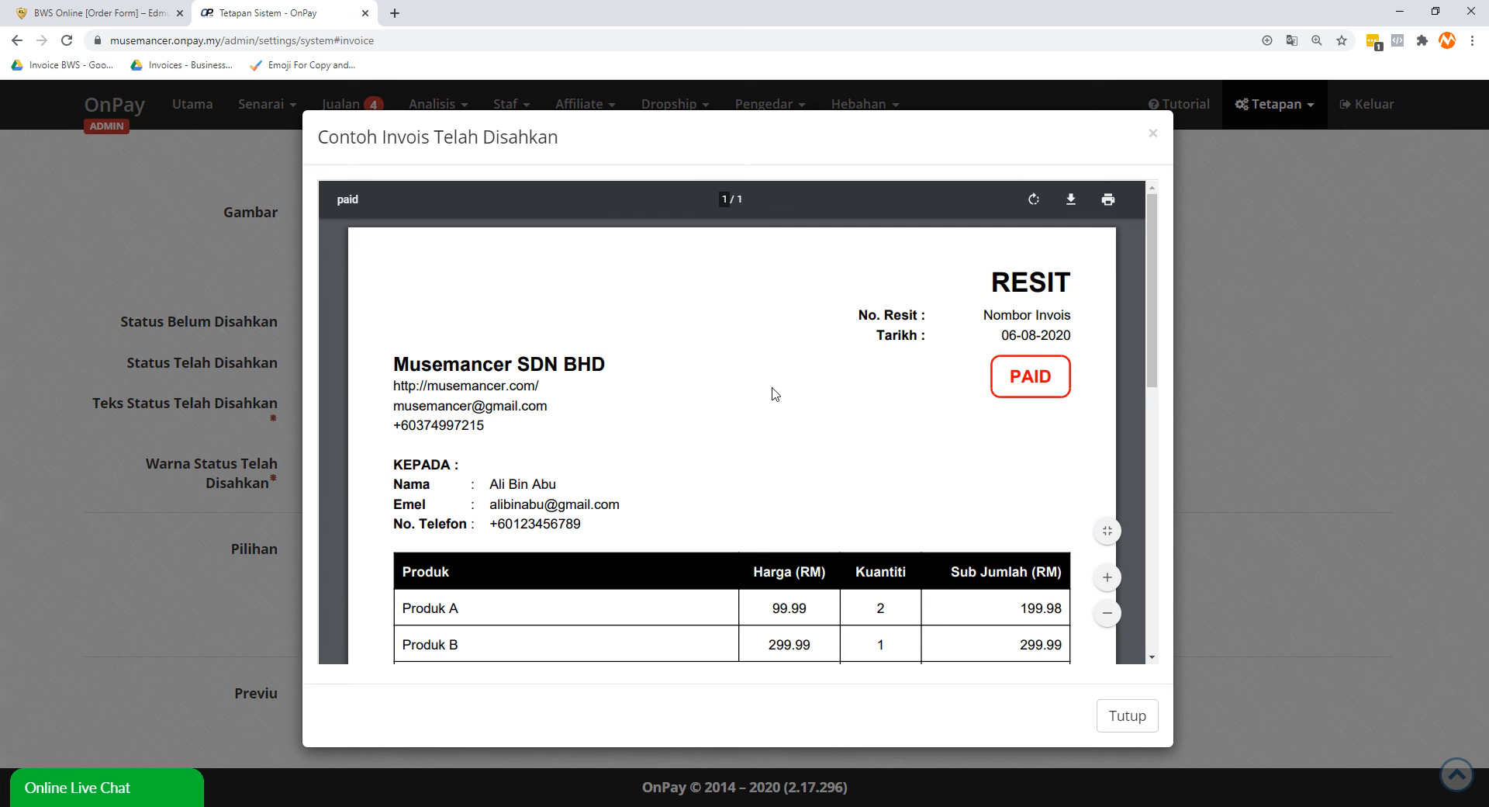
pyautogui.scroll(-3)
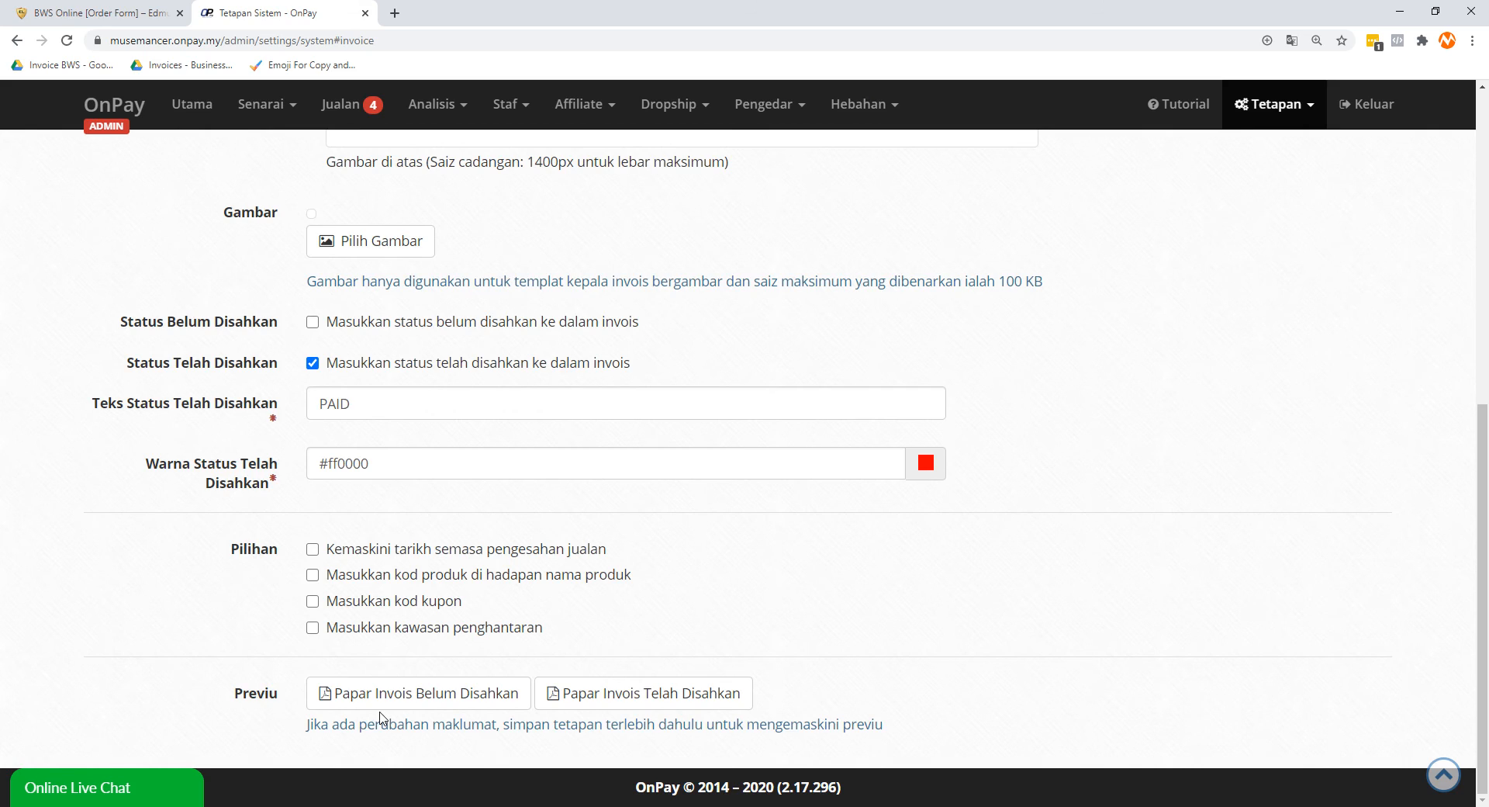
pyautogui.click(418, 692)
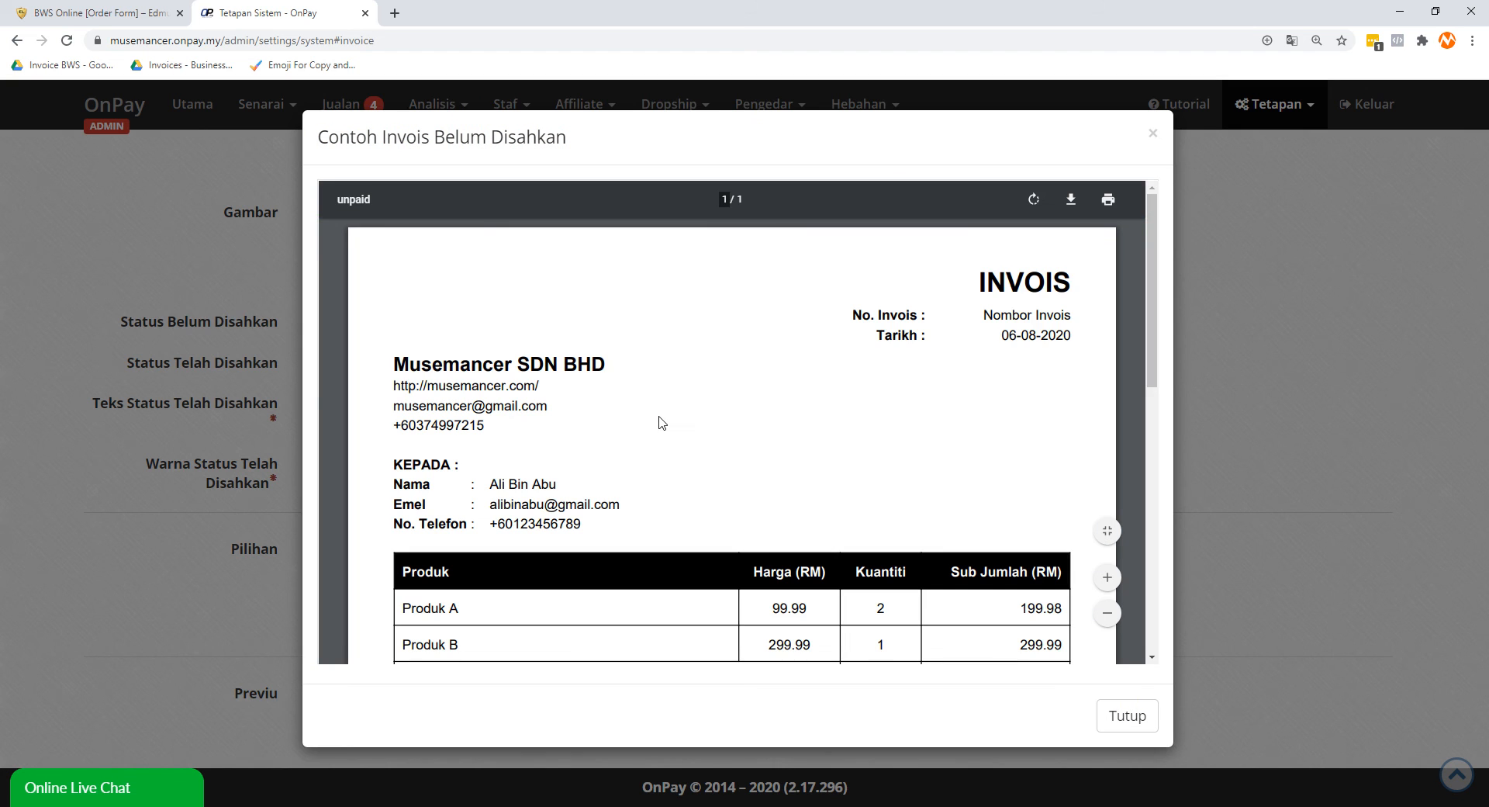
pyautogui.click(1126, 715)
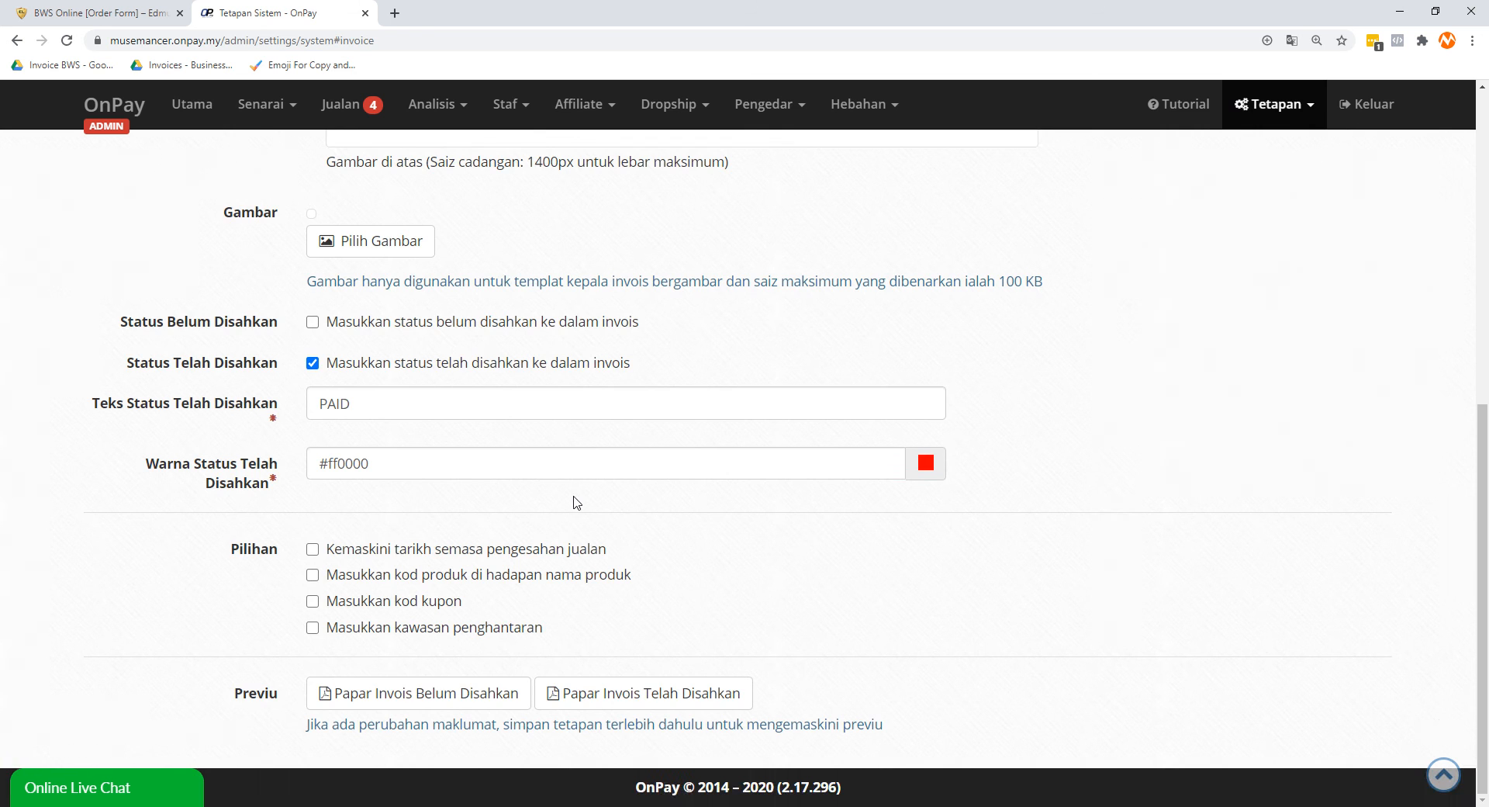
# - Review the Cukai tax settings, then the API & Webhook settings blocked on Lite Dropship
pyautogui.click(926, 271)
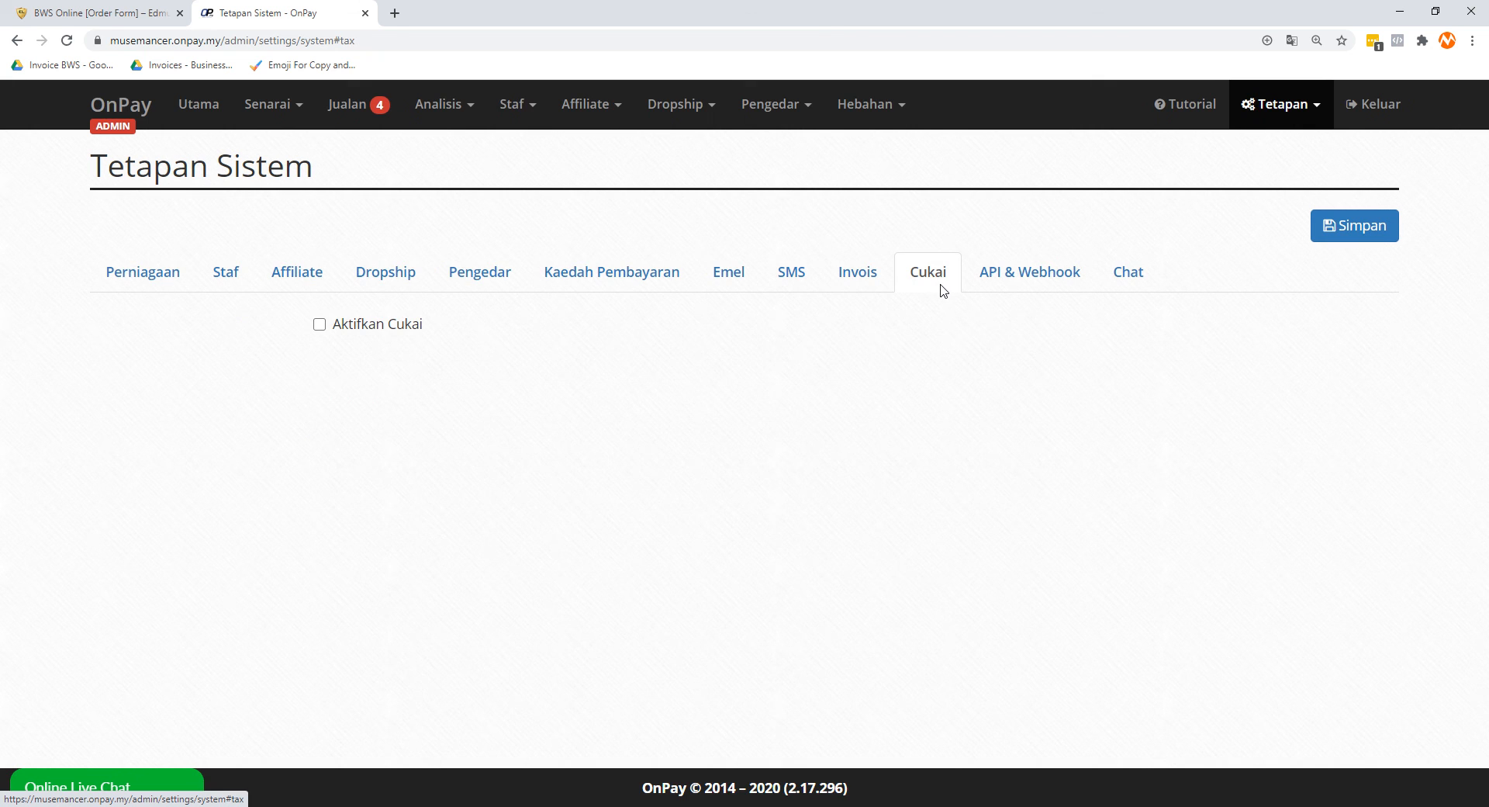
pyautogui.moveTo(434, 333)
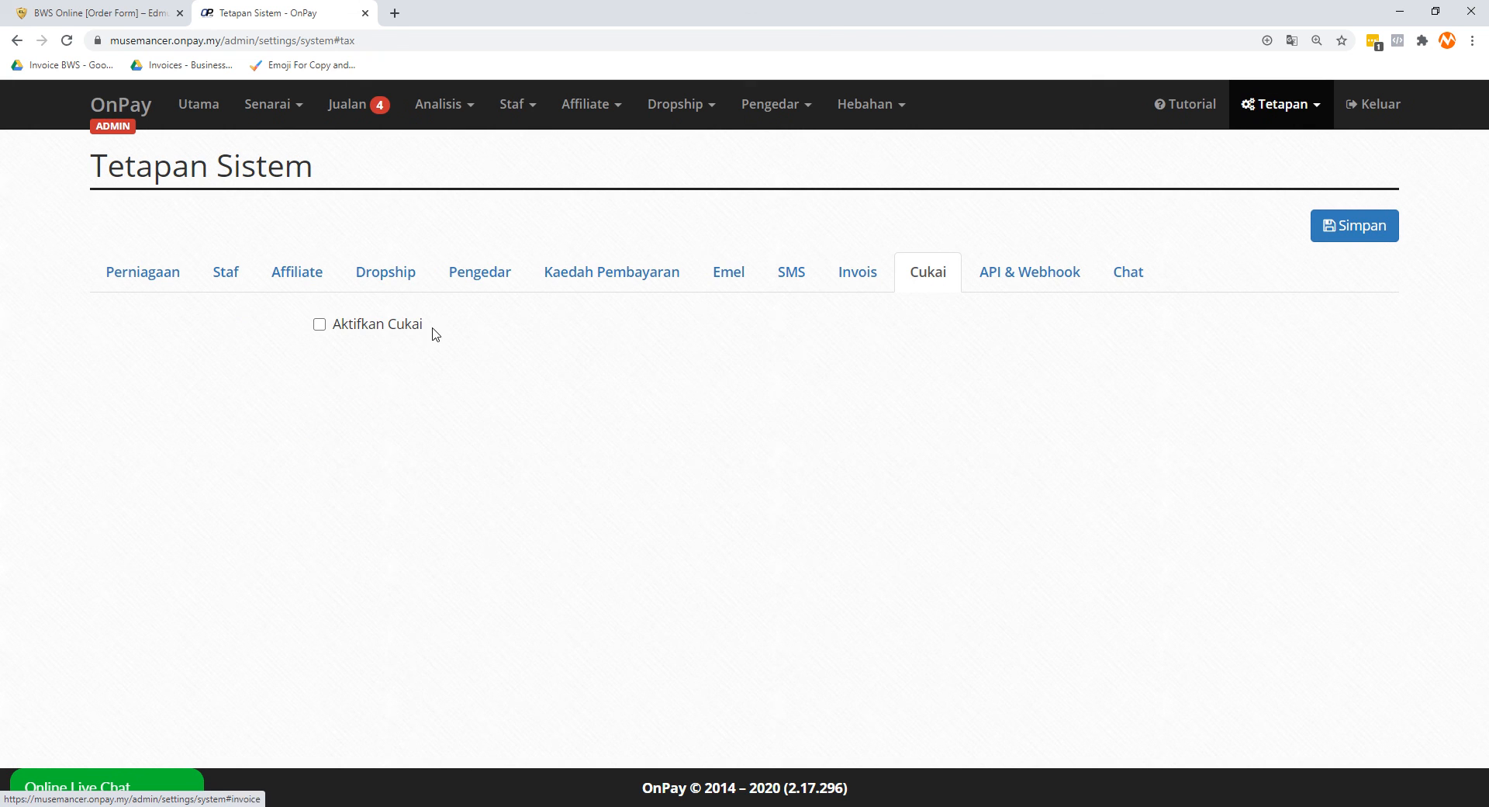
pyautogui.click(1029, 272)
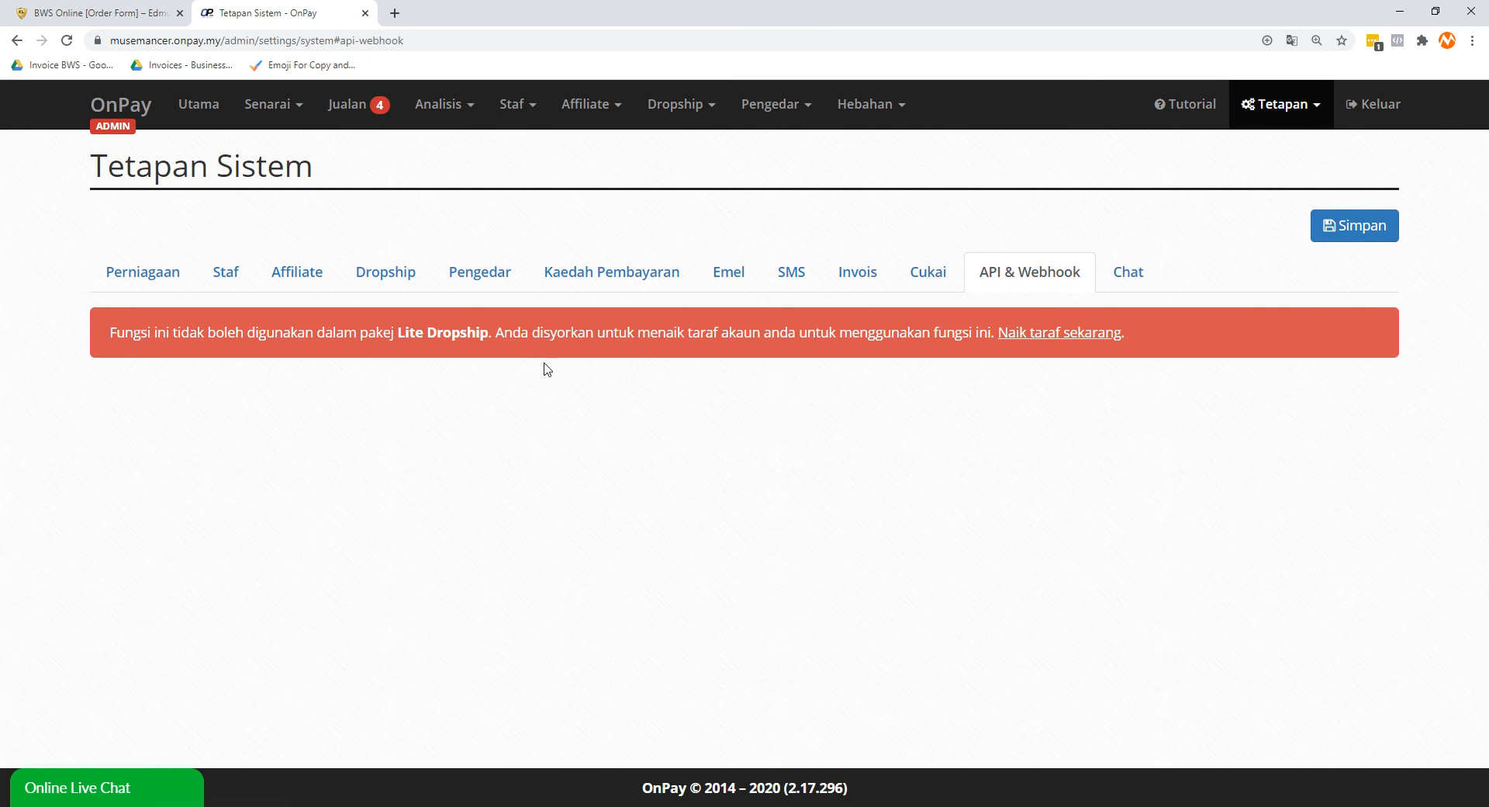
pyautogui.moveTo(1128, 273)
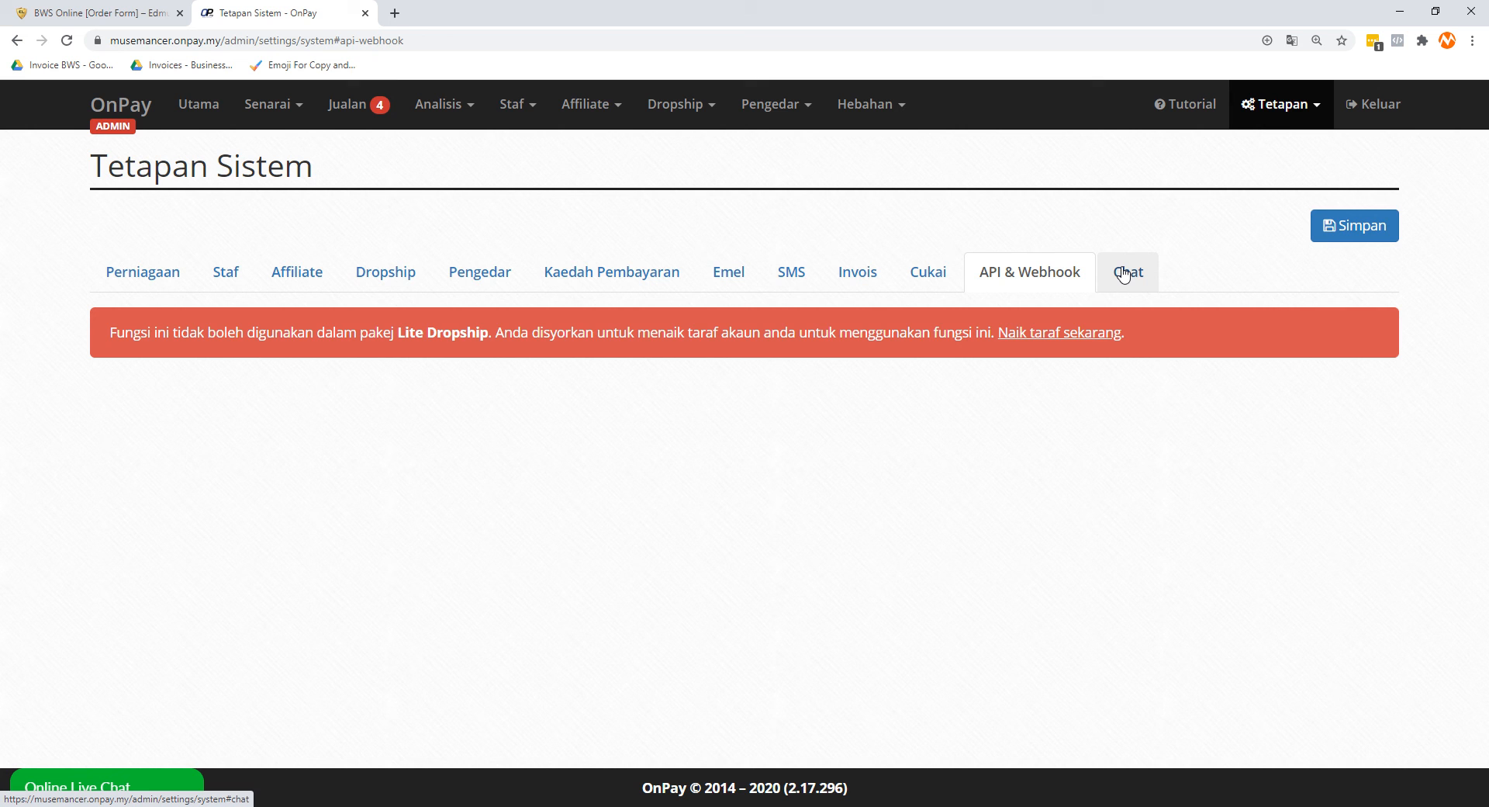
# - Briefly enable Aktifkan Fungsi Chat to view WhatsApp options, then leave chat switched off
pyautogui.click(1128, 272)
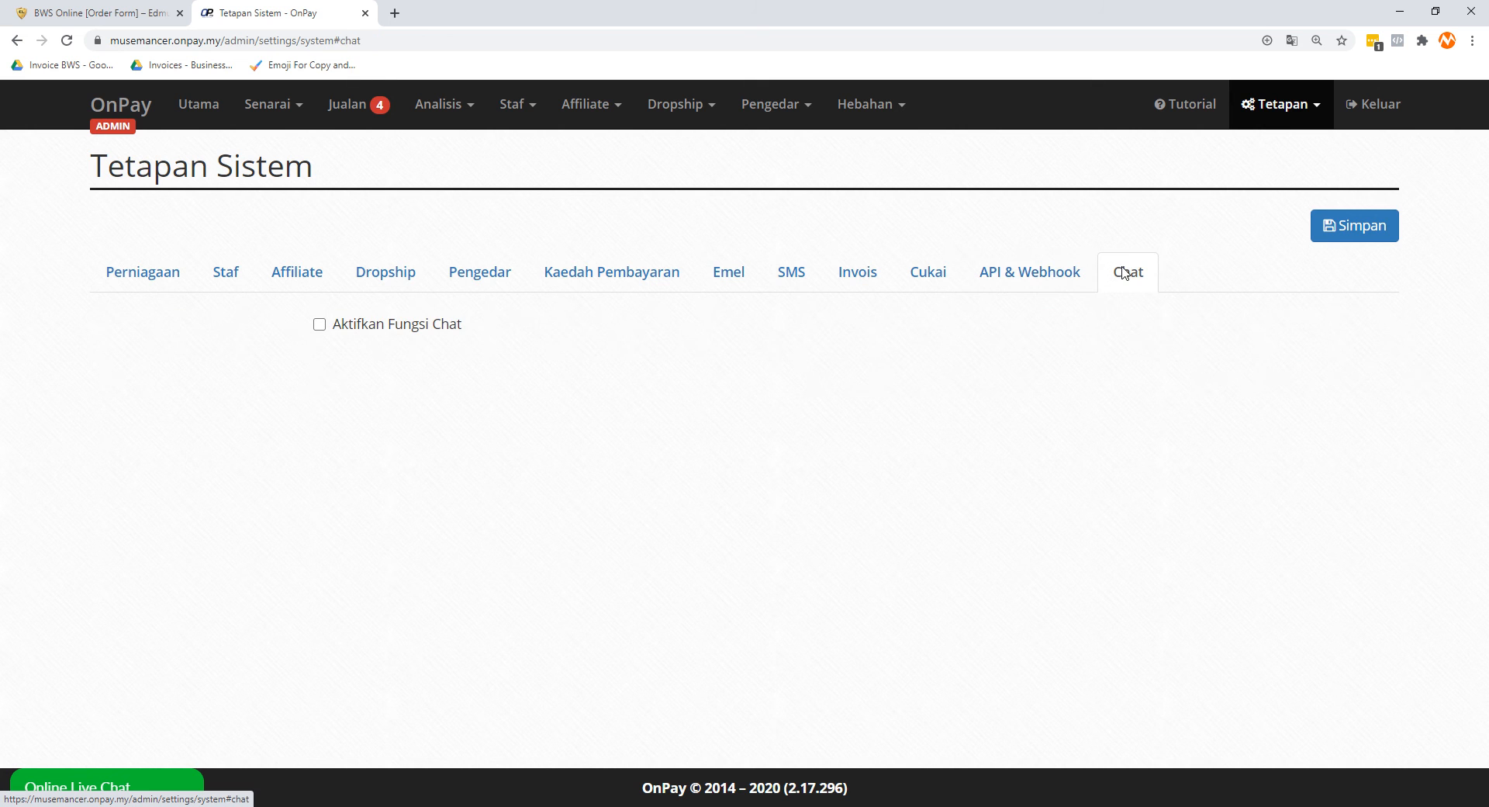
pyautogui.moveTo(412, 340)
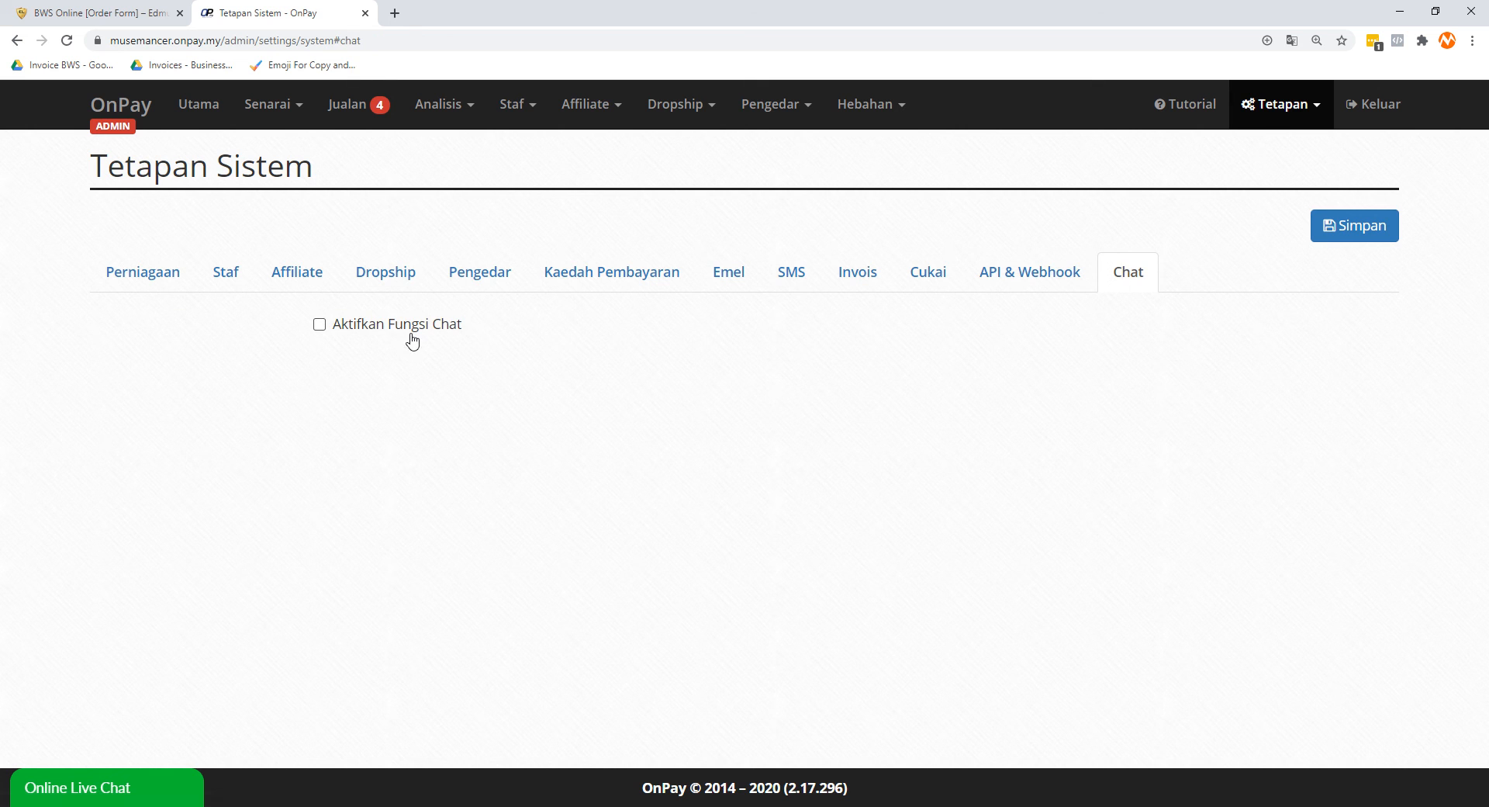
pyautogui.click(320, 324)
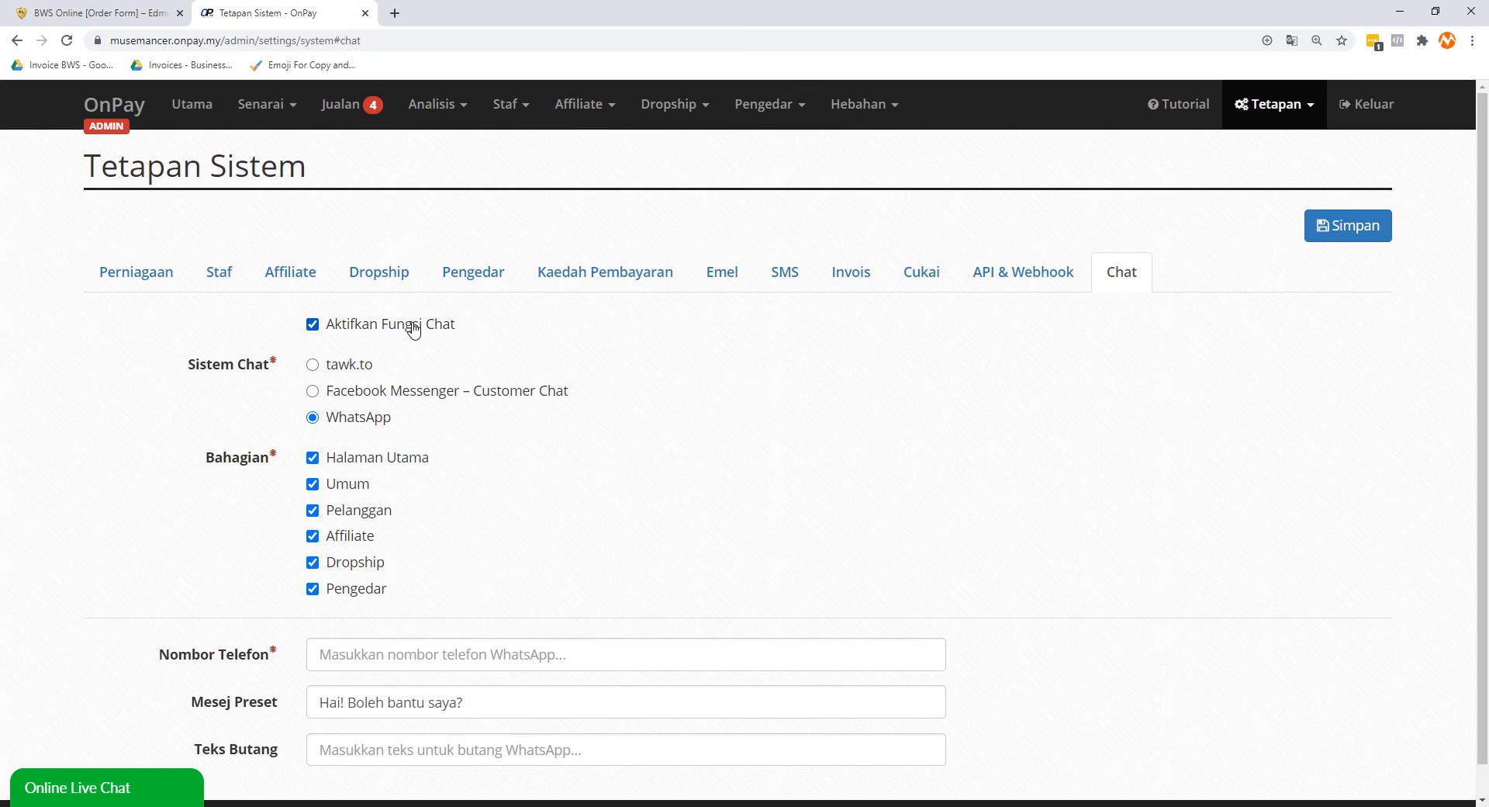
pyautogui.moveTo(493, 408)
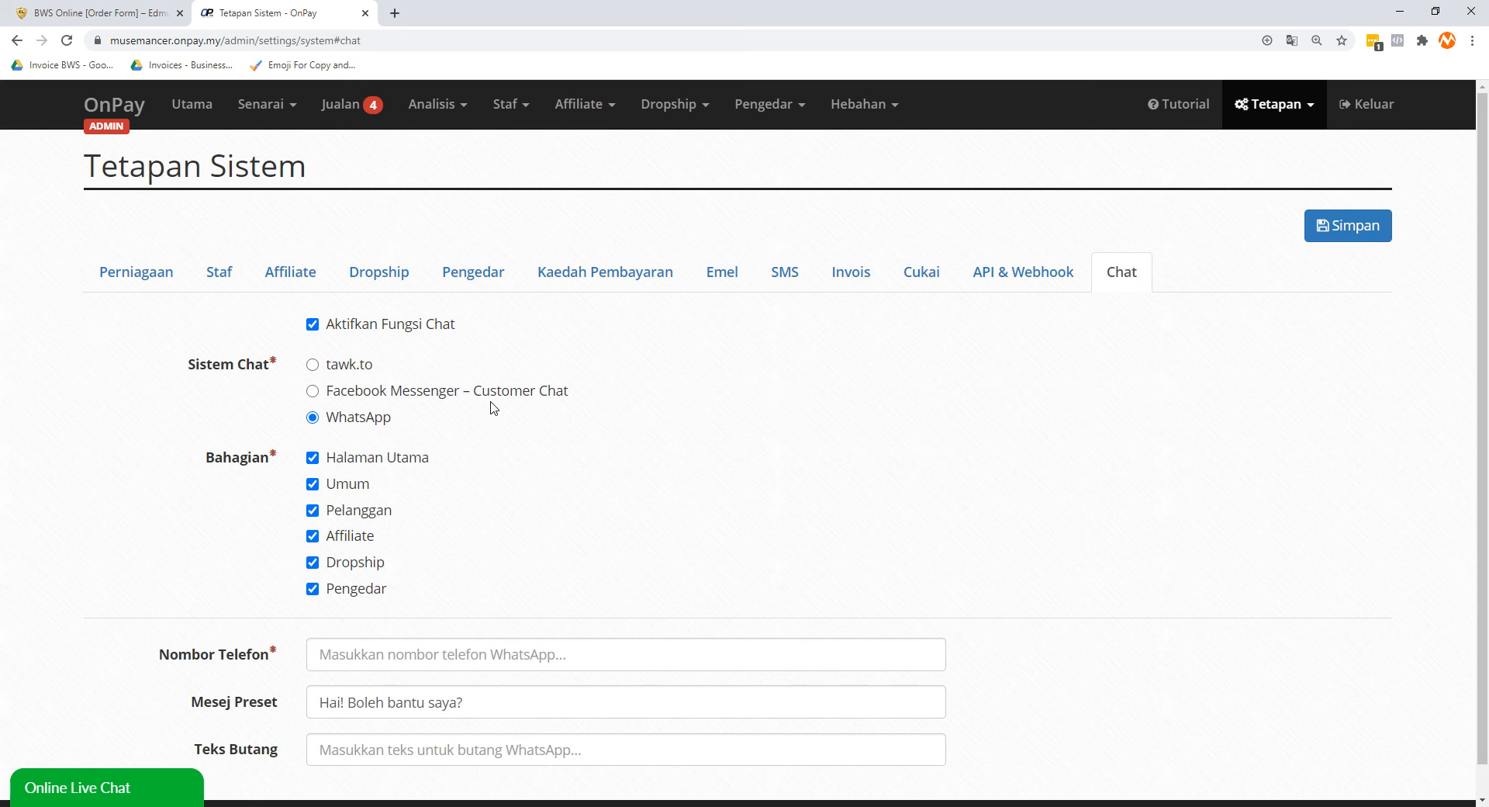
pyautogui.moveTo(132, 795)
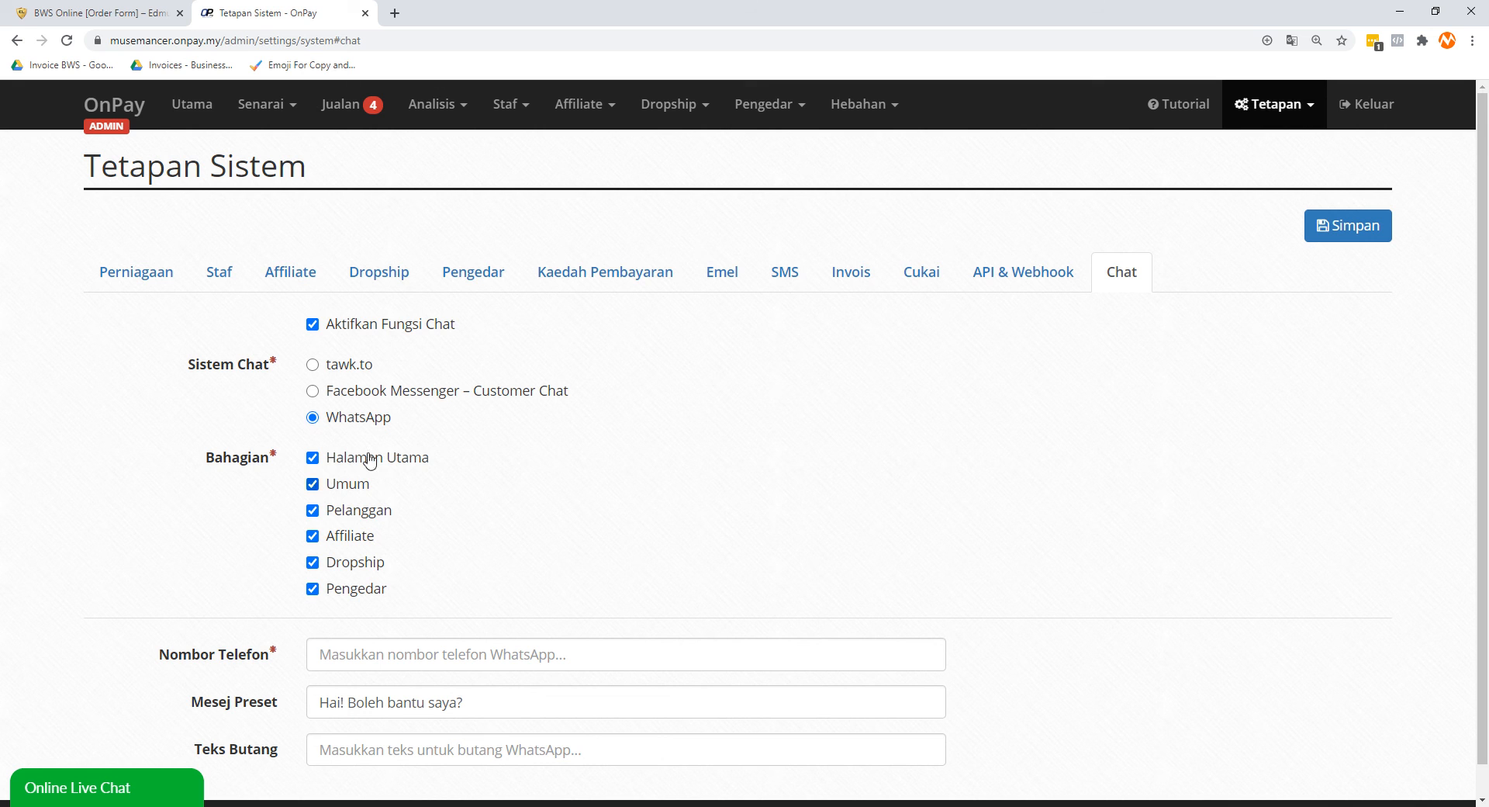
pyautogui.moveTo(312, 325)
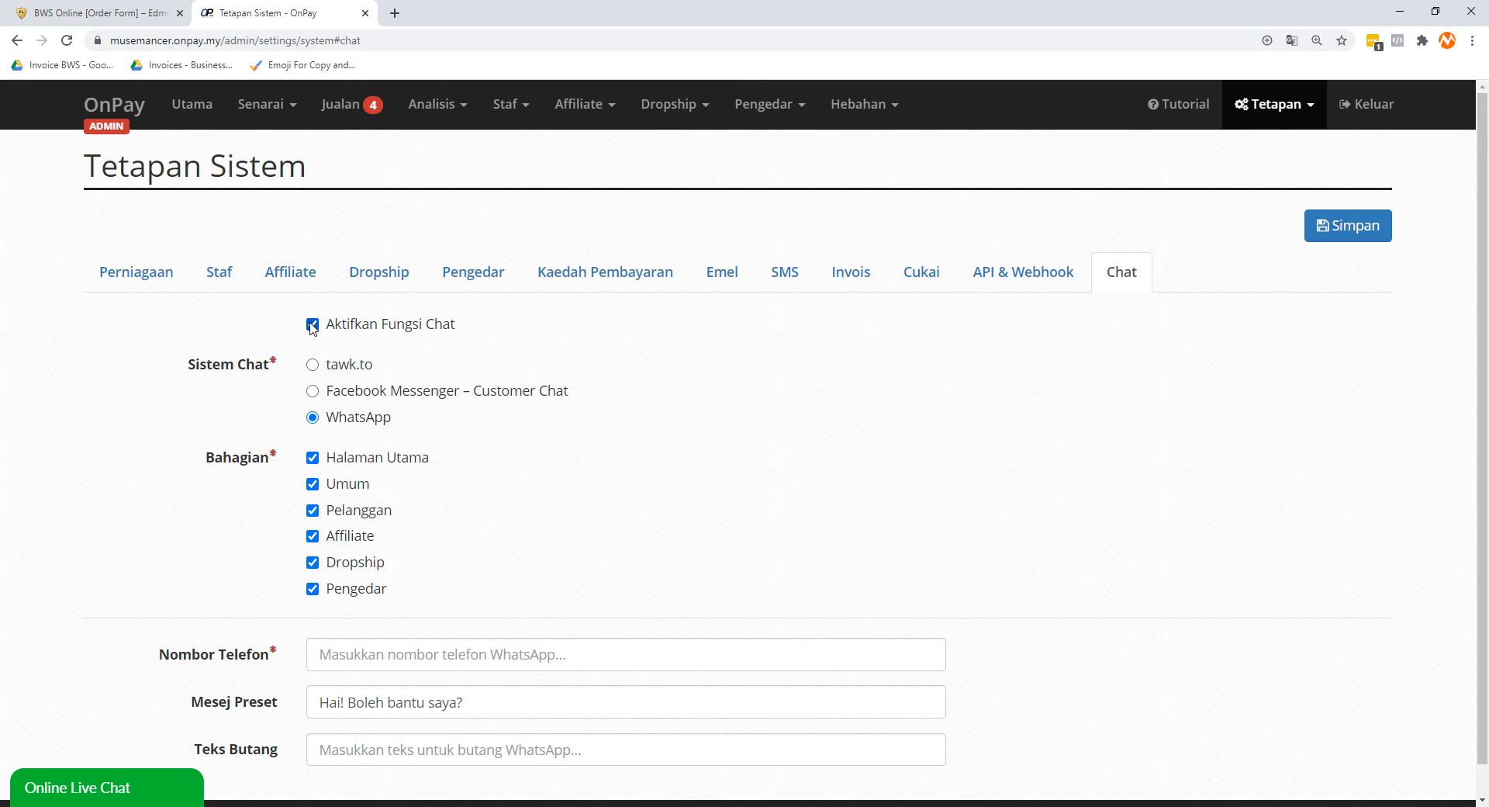
pyautogui.scroll(-3)
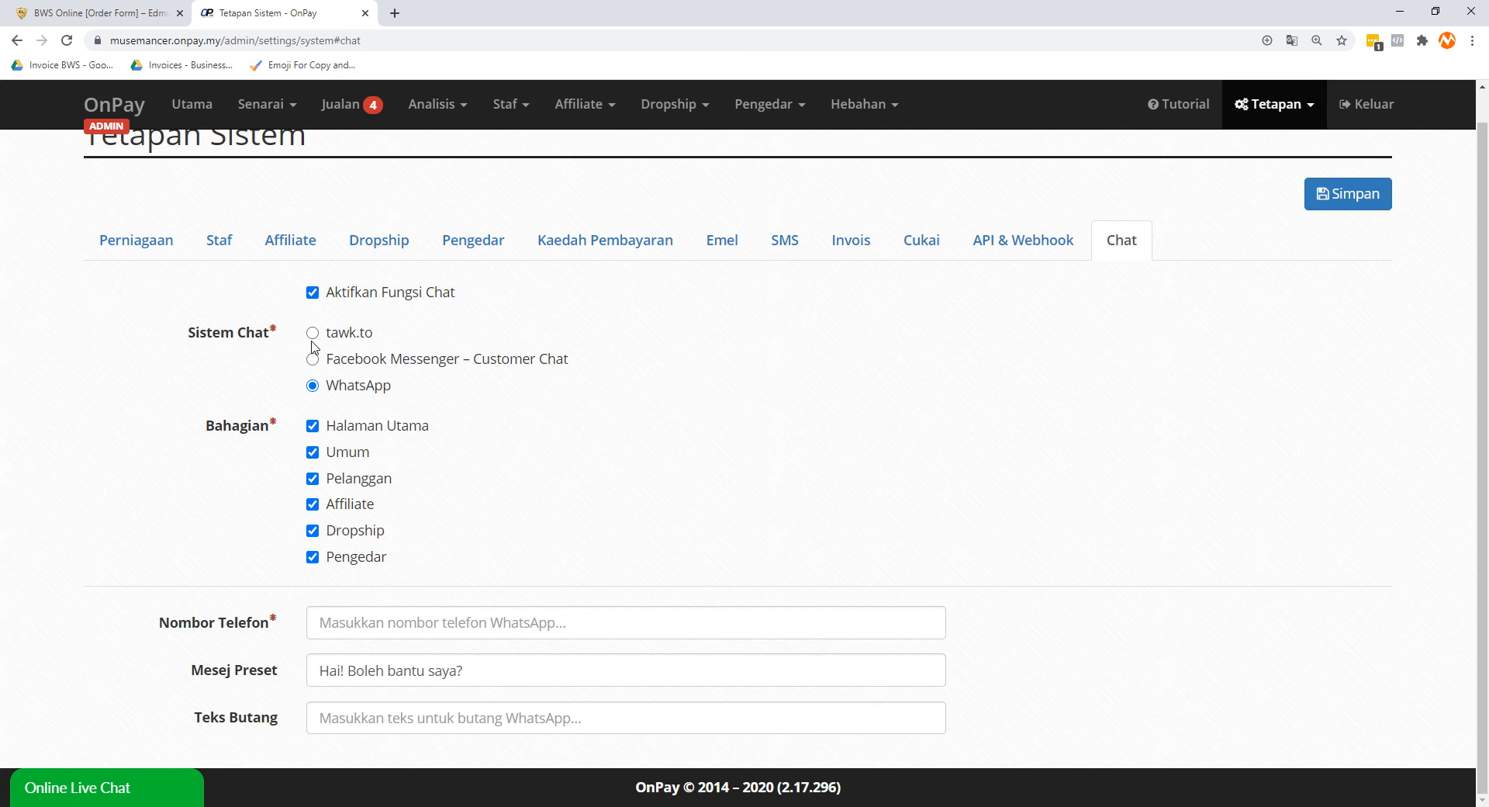
pyautogui.click(312, 291)
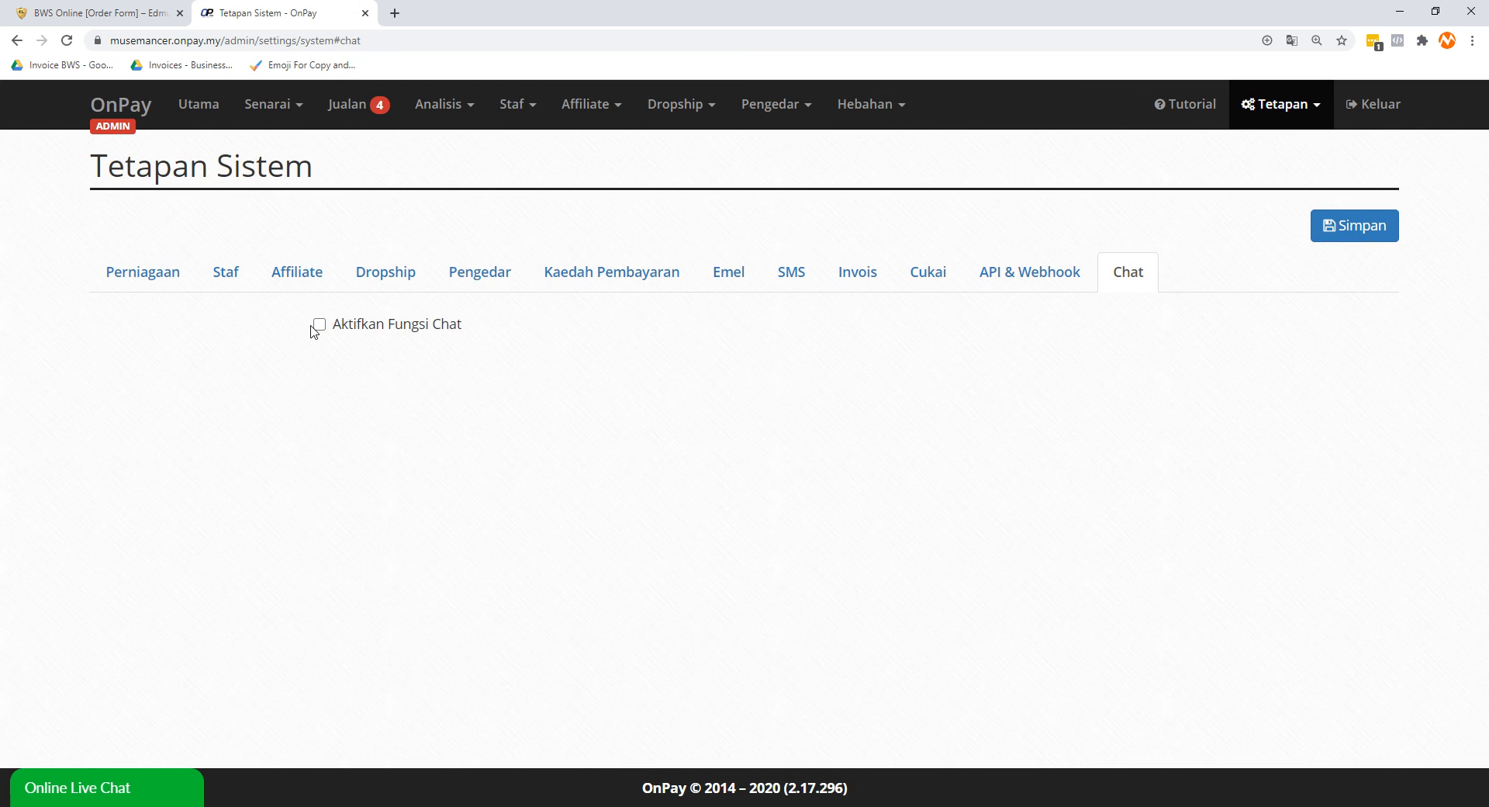
pyautogui.moveTo(363, 337)
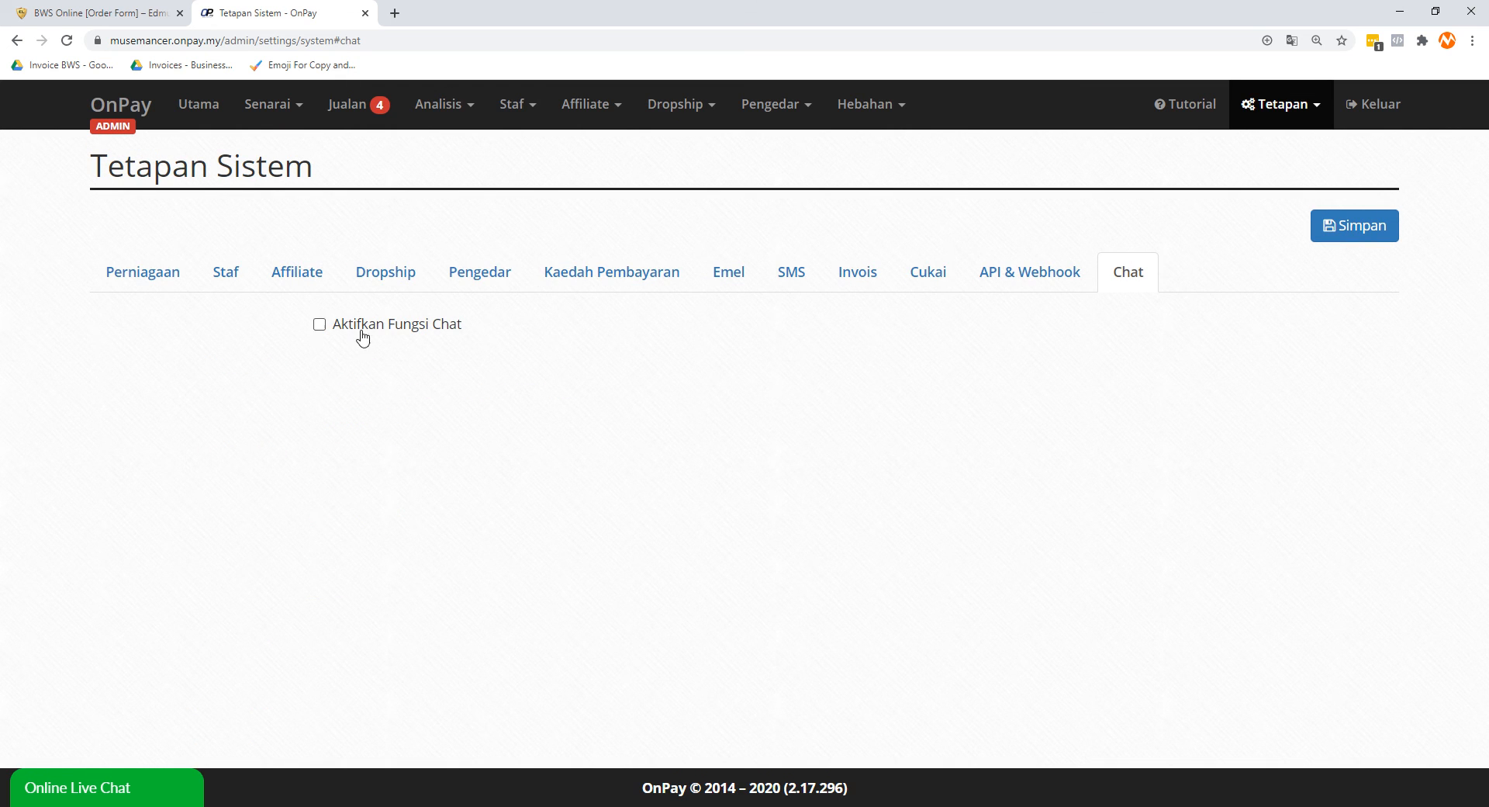
pyautogui.moveTo(400, 330)
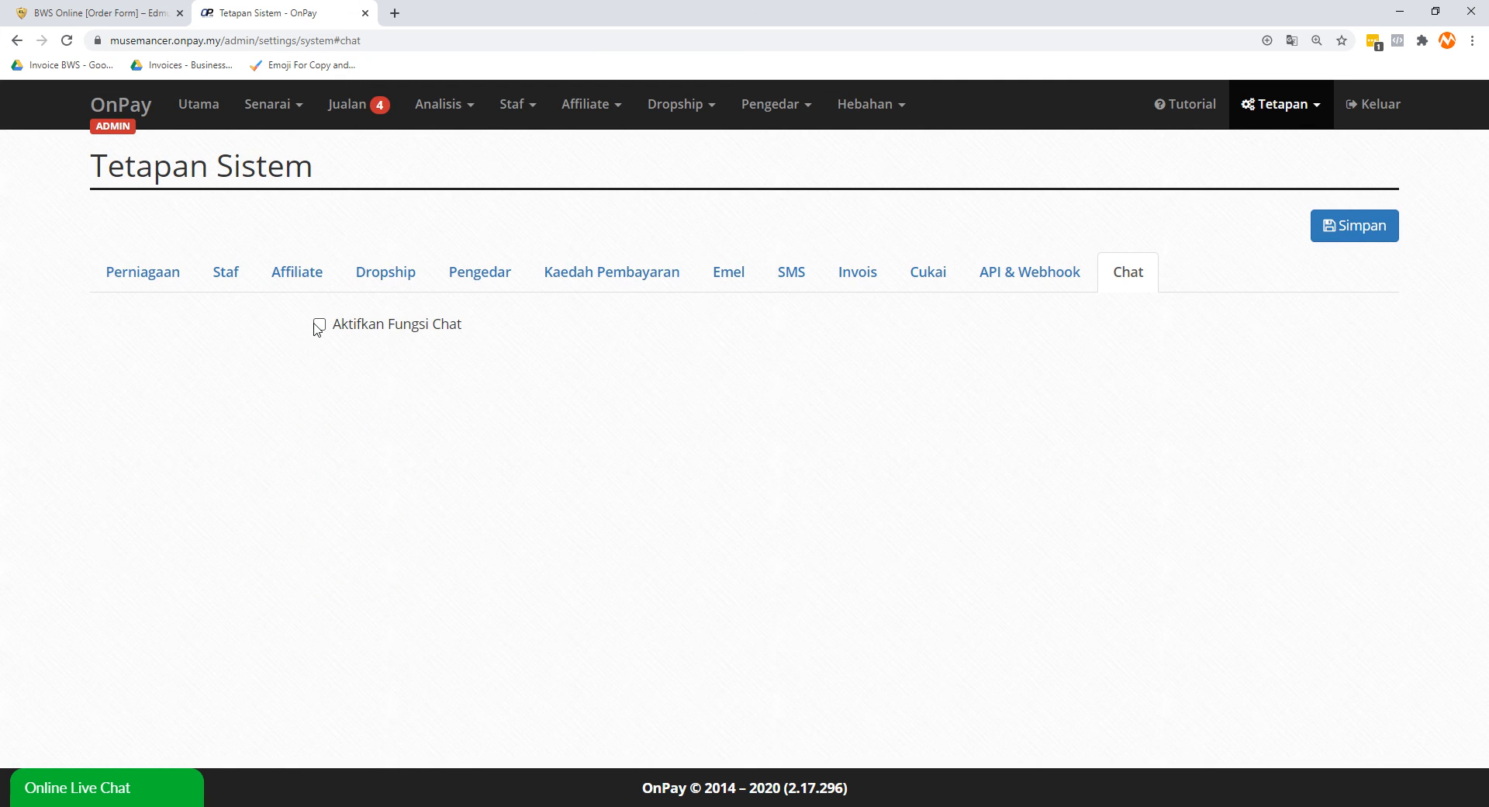
pyautogui.moveTo(416, 332)
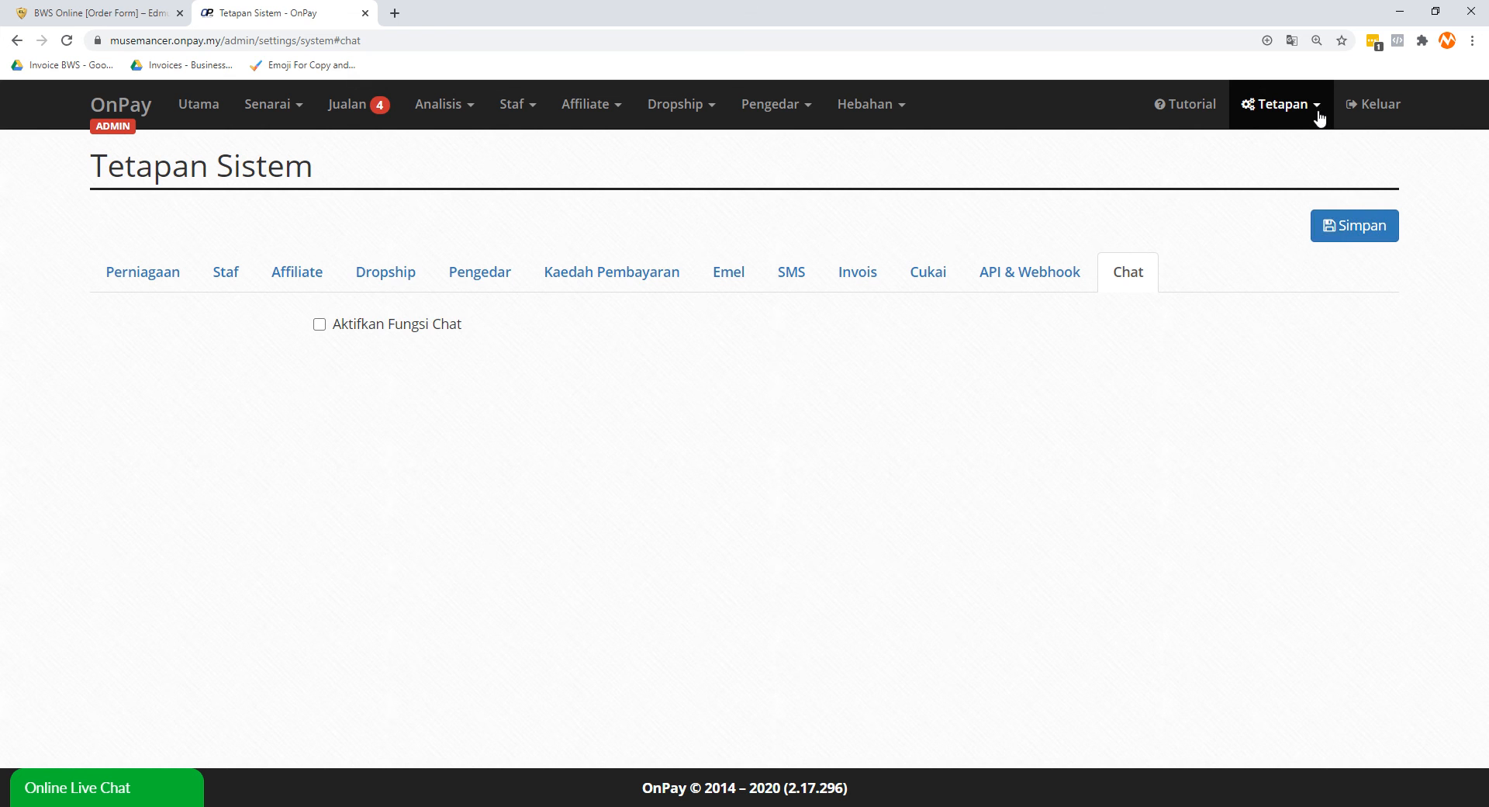
pyautogui.moveTo(1018, 196)
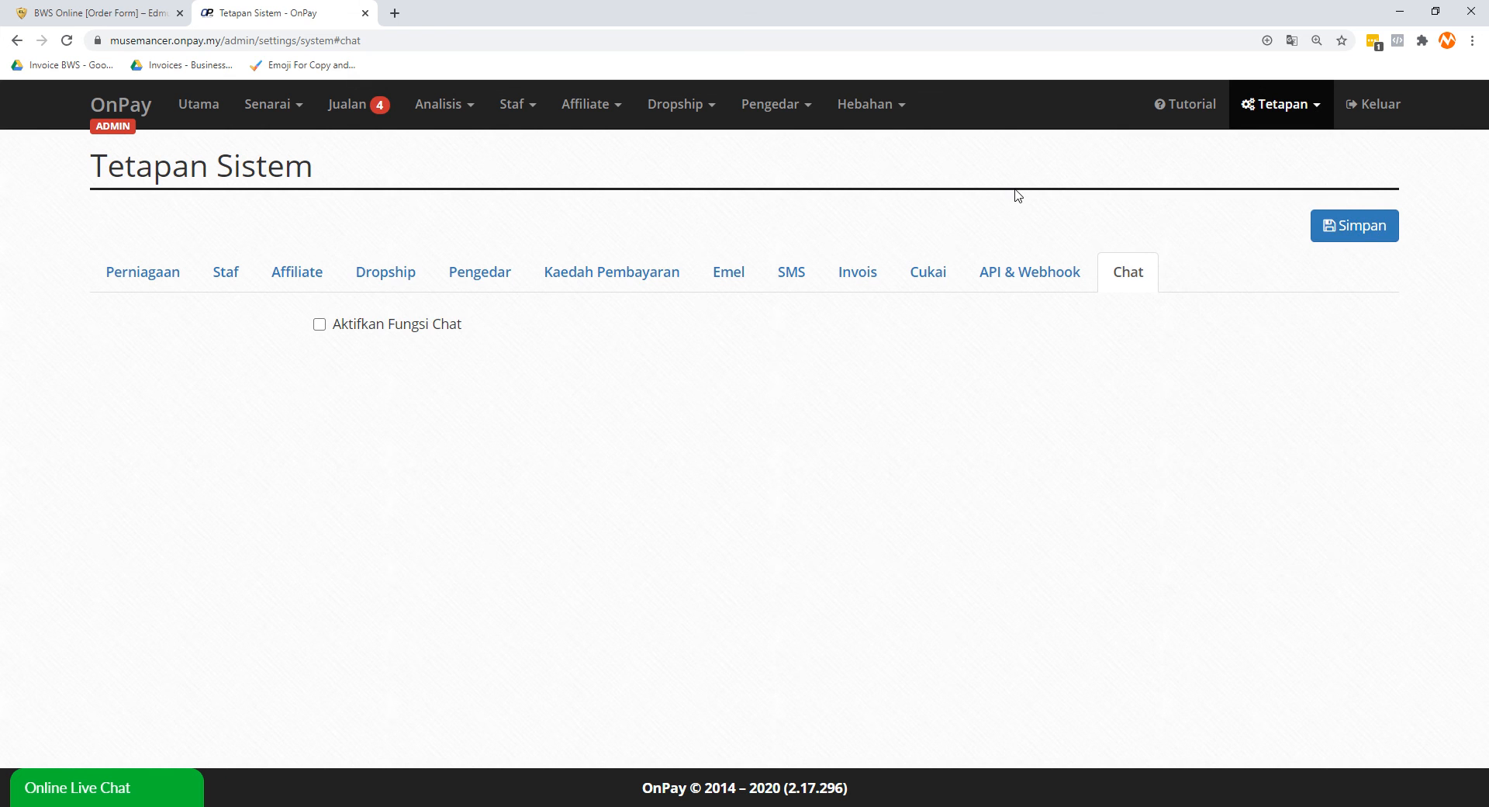